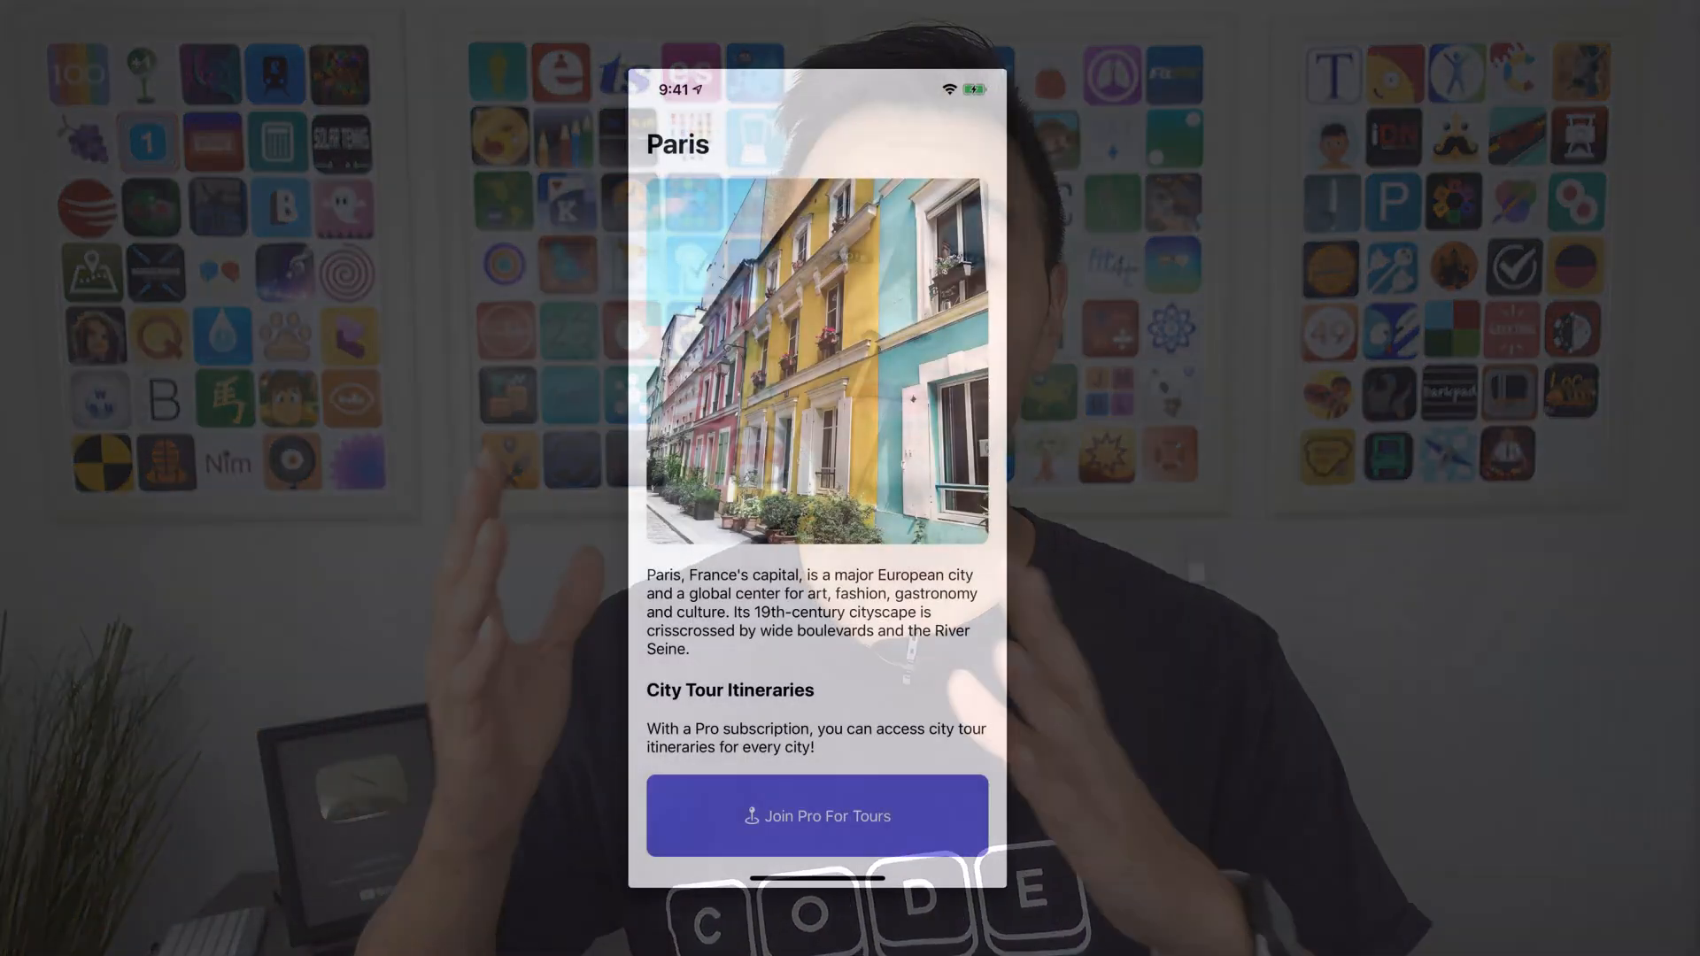
View one customer's details and purchase history from the RevenueCat Activity list.
left_click(816, 814)
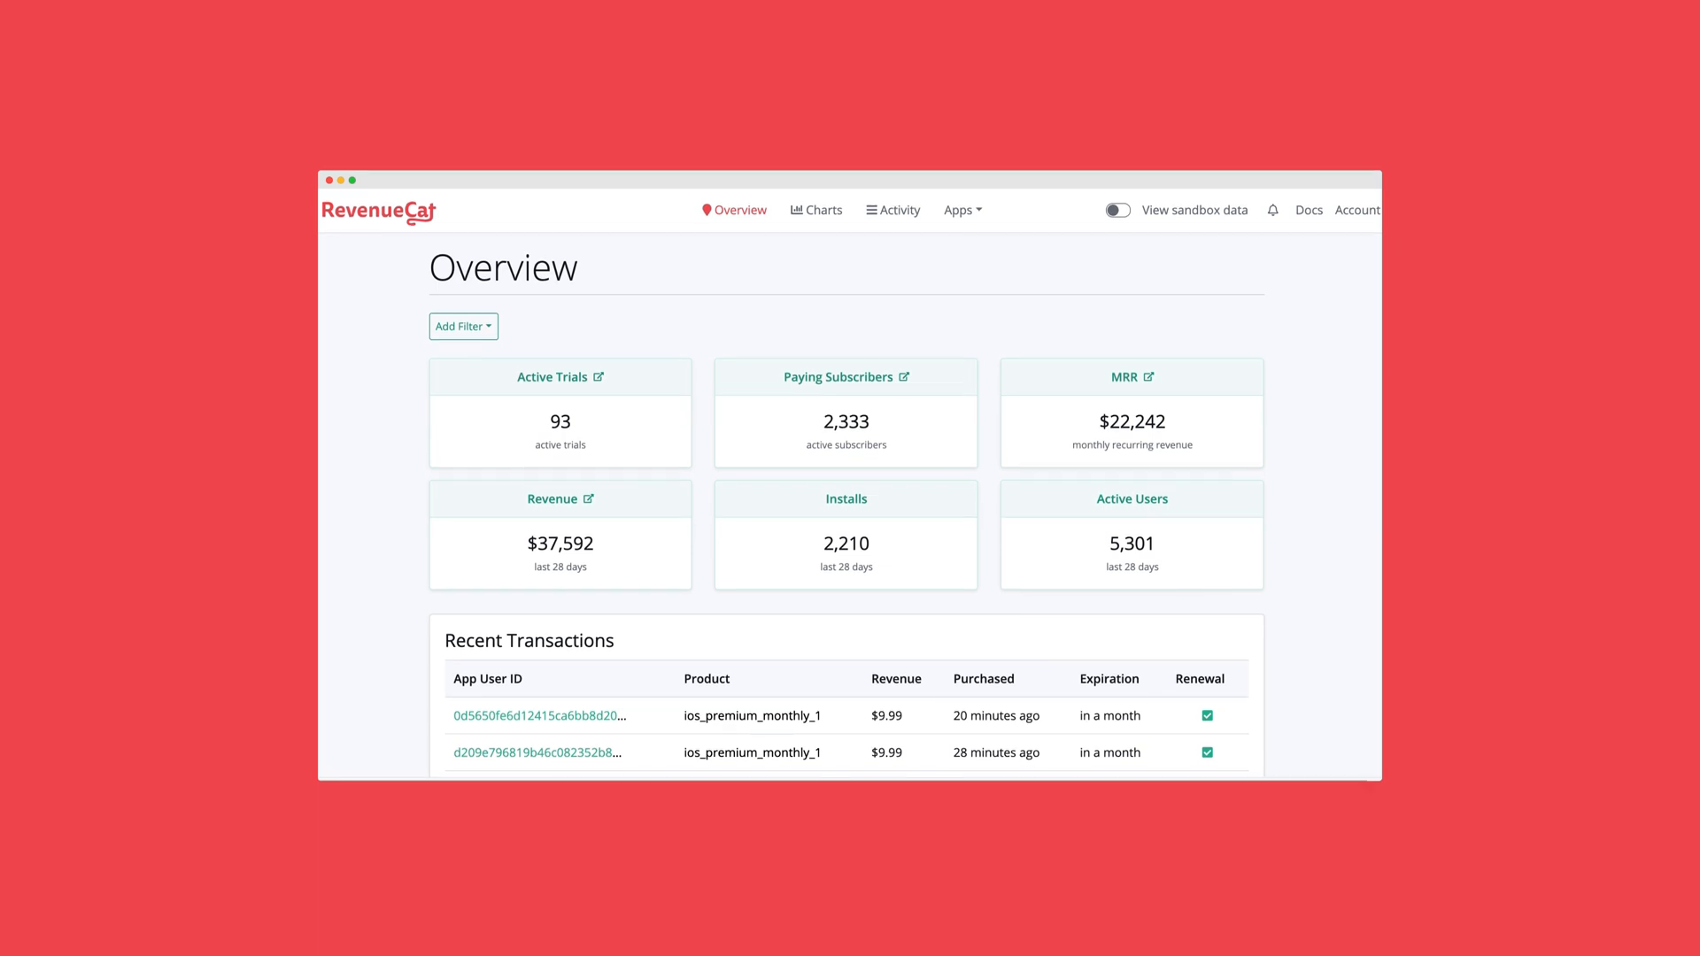
scroll("up", 3)
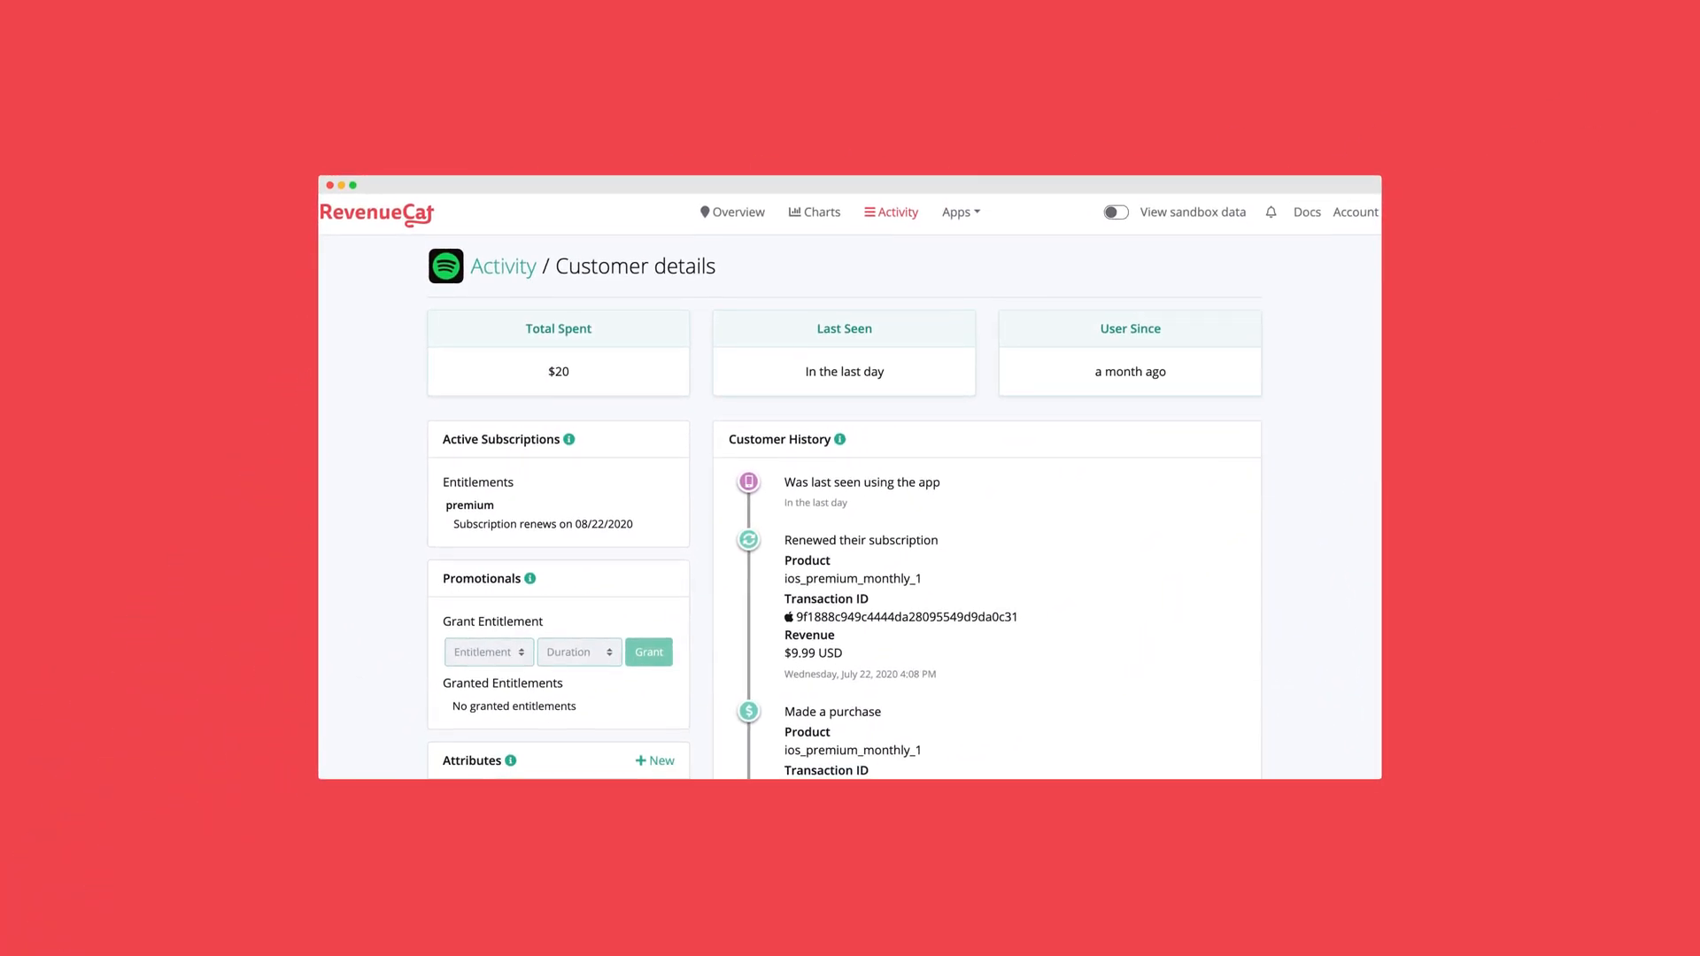
scroll("up", 3)
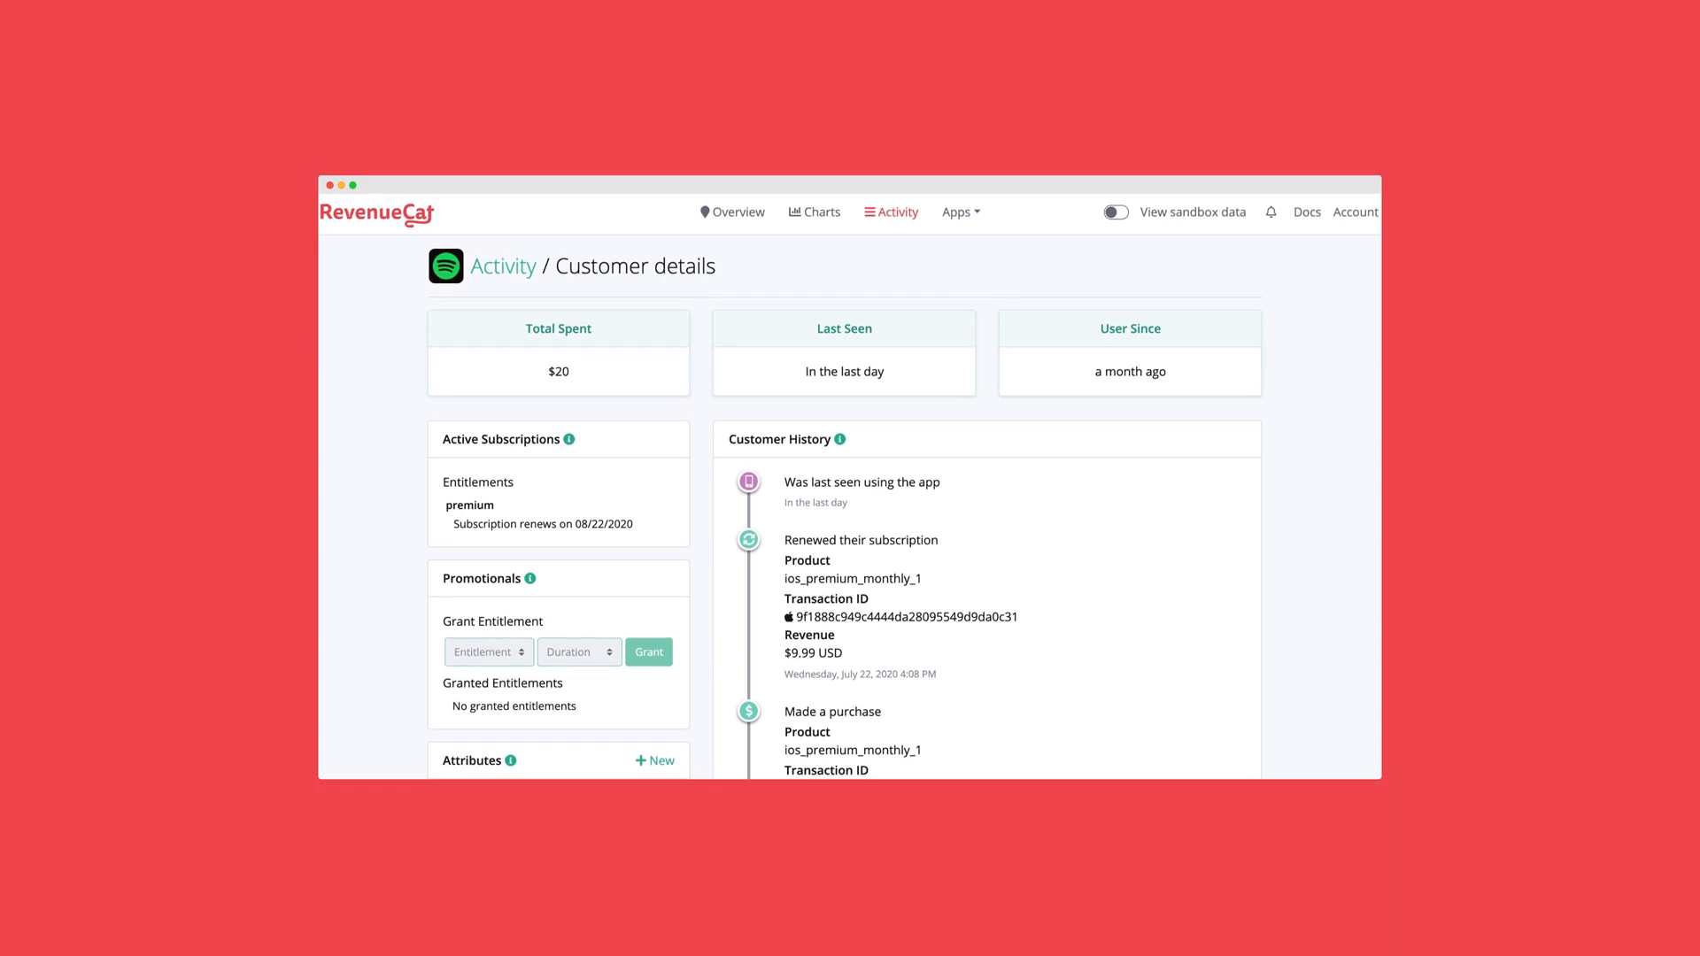
left_click(818, 211)
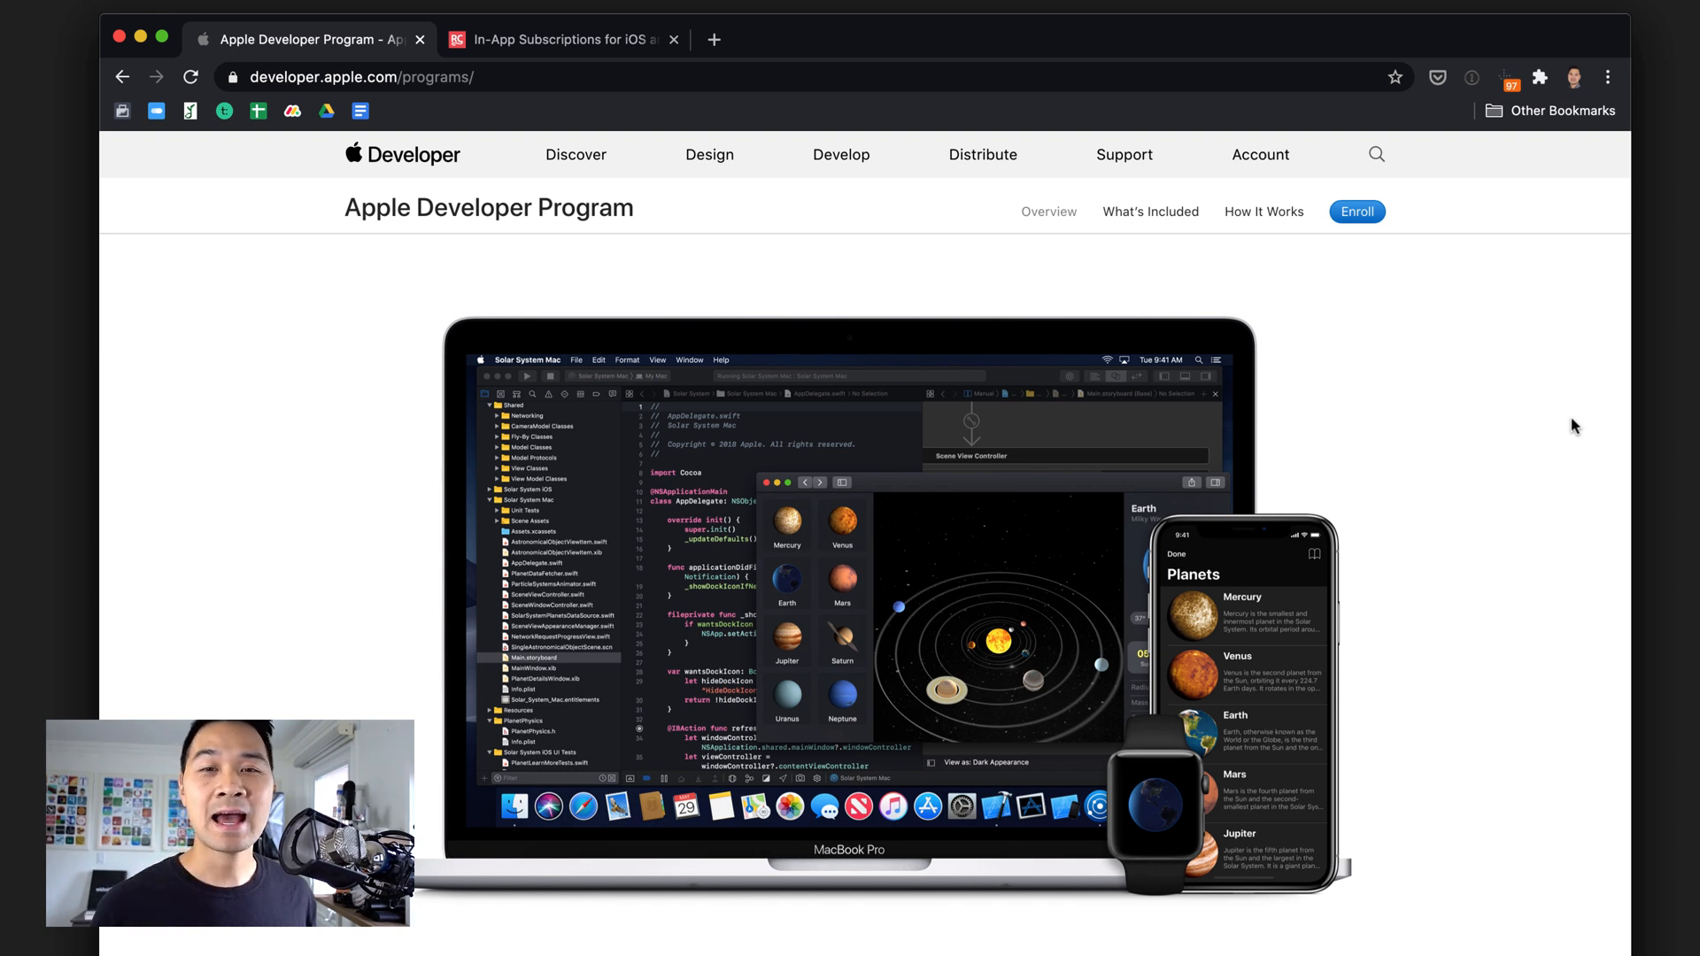
mouse_move(1482, 427)
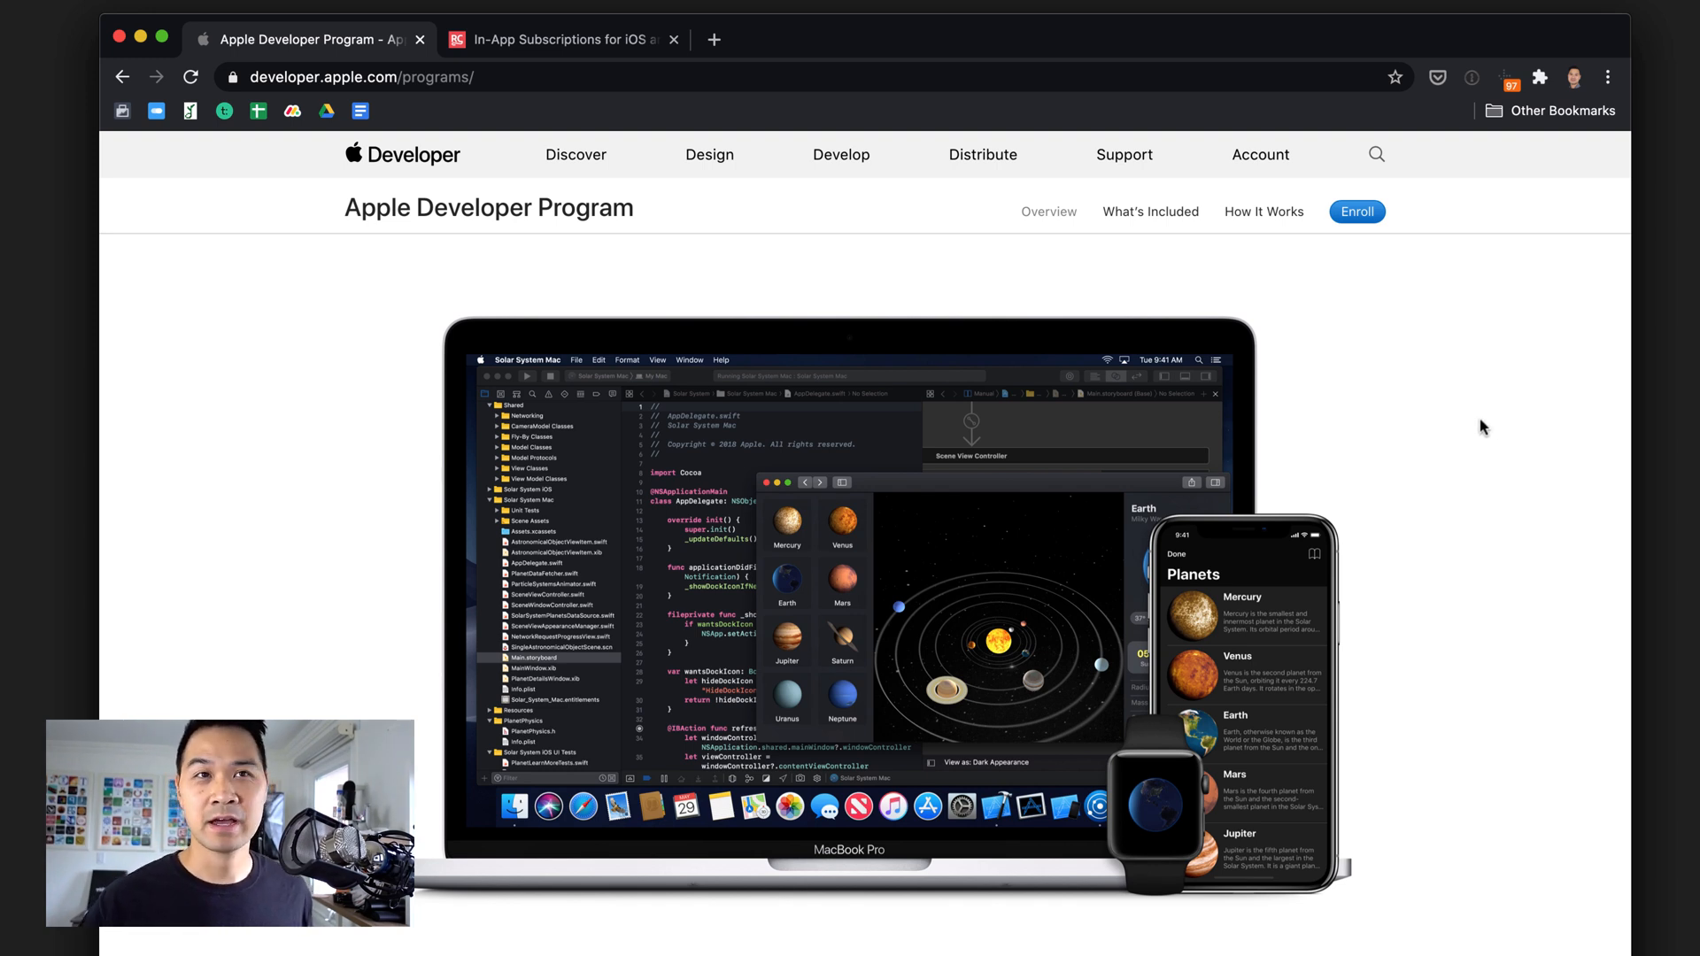
mouse_move(1248, 428)
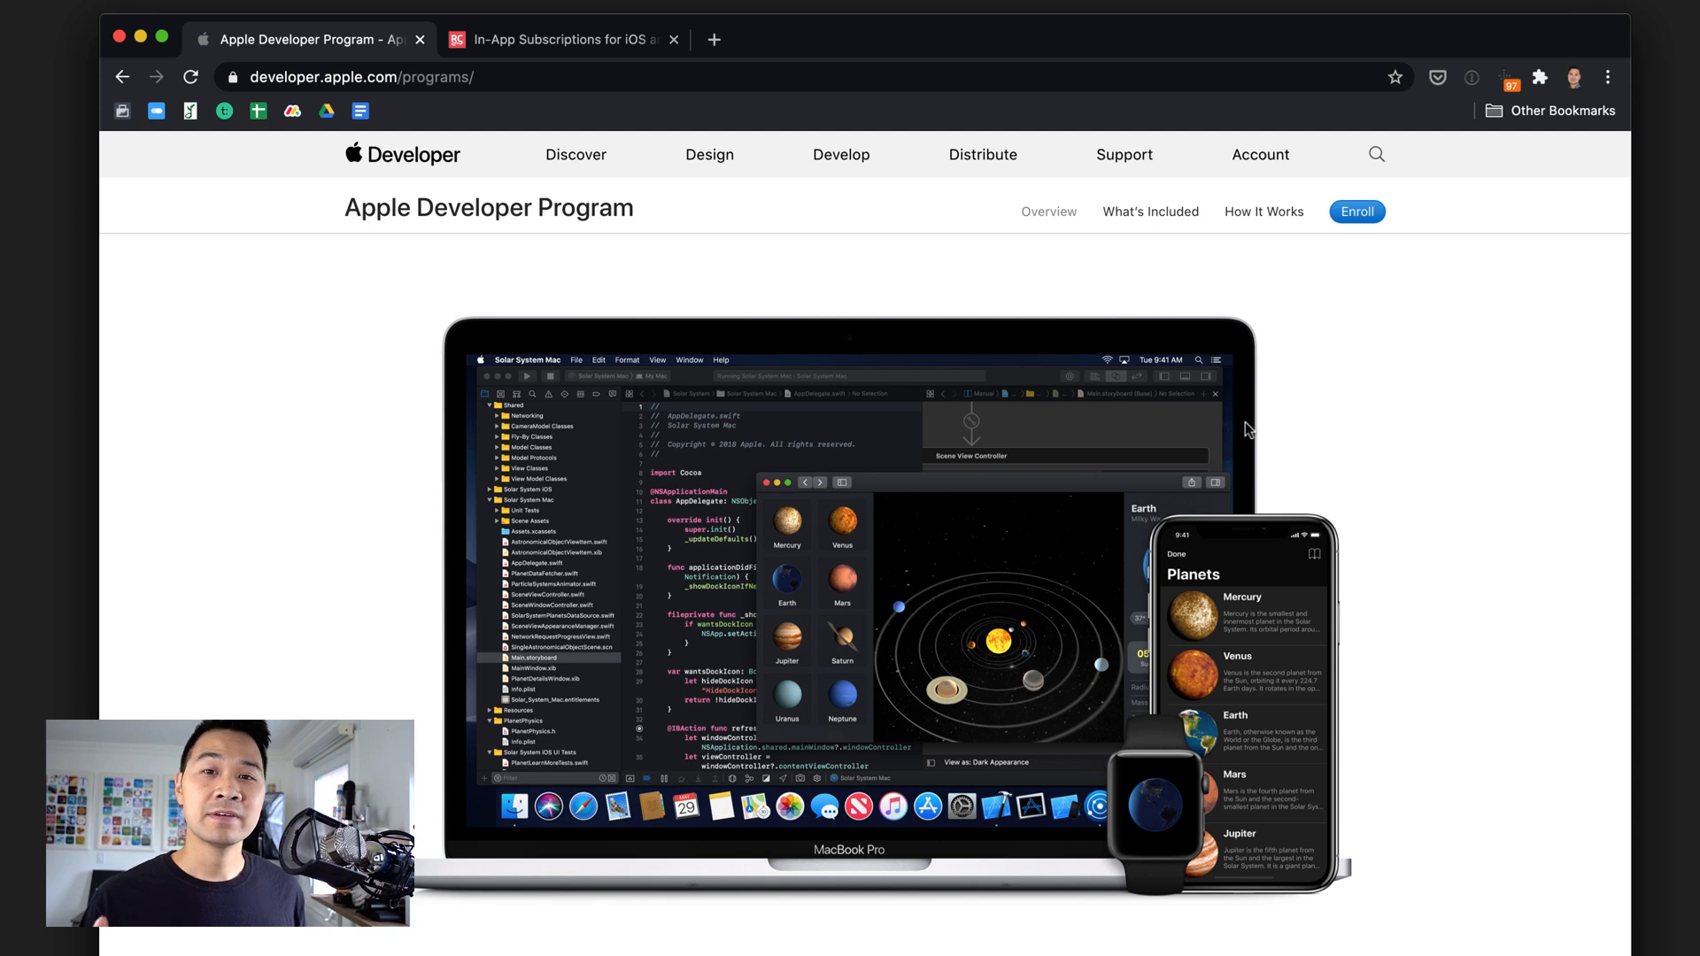
mouse_move(1239, 429)
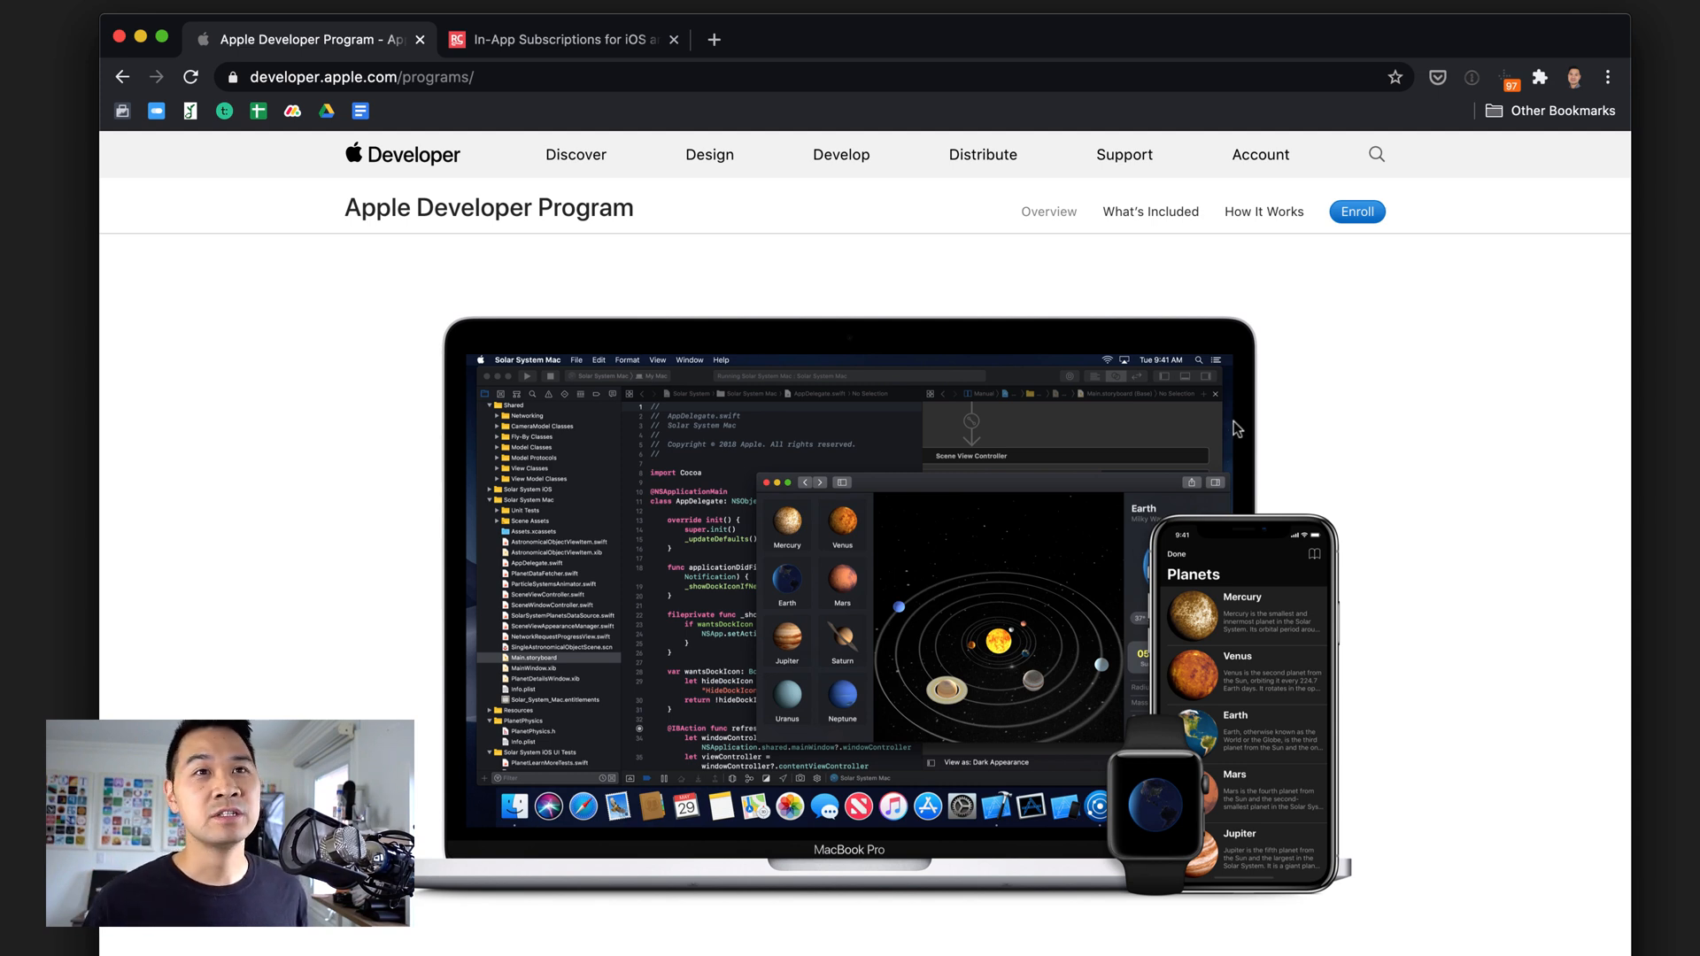
mouse_move(807, 311)
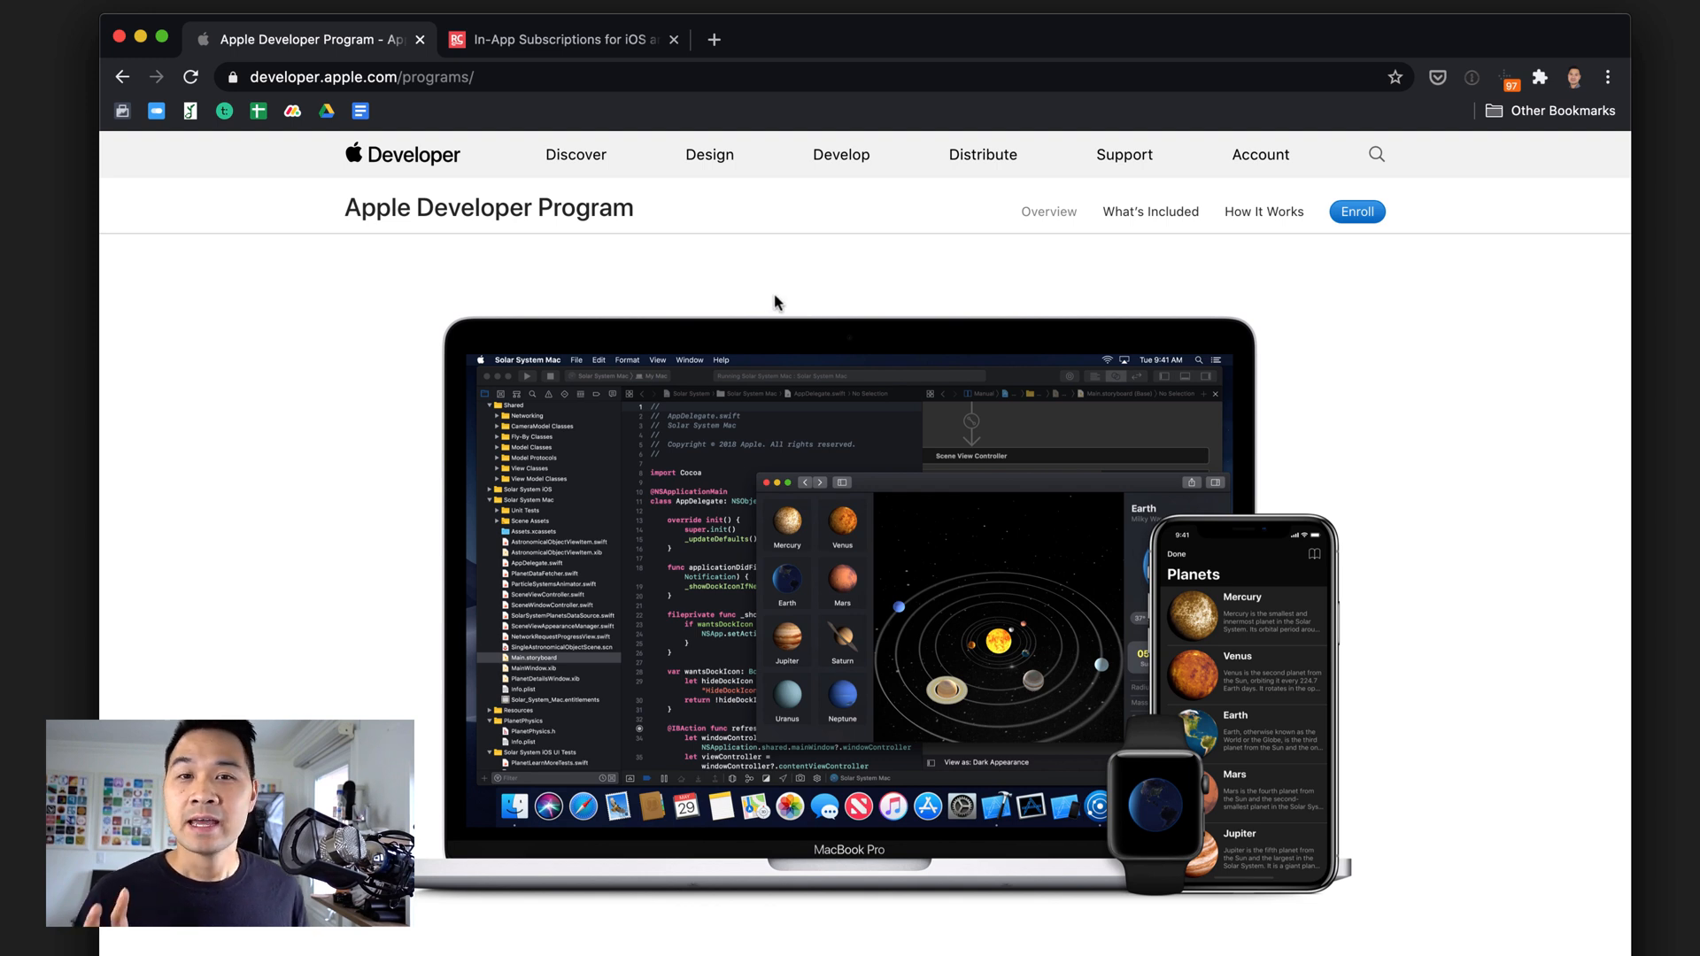
mouse_move(795, 311)
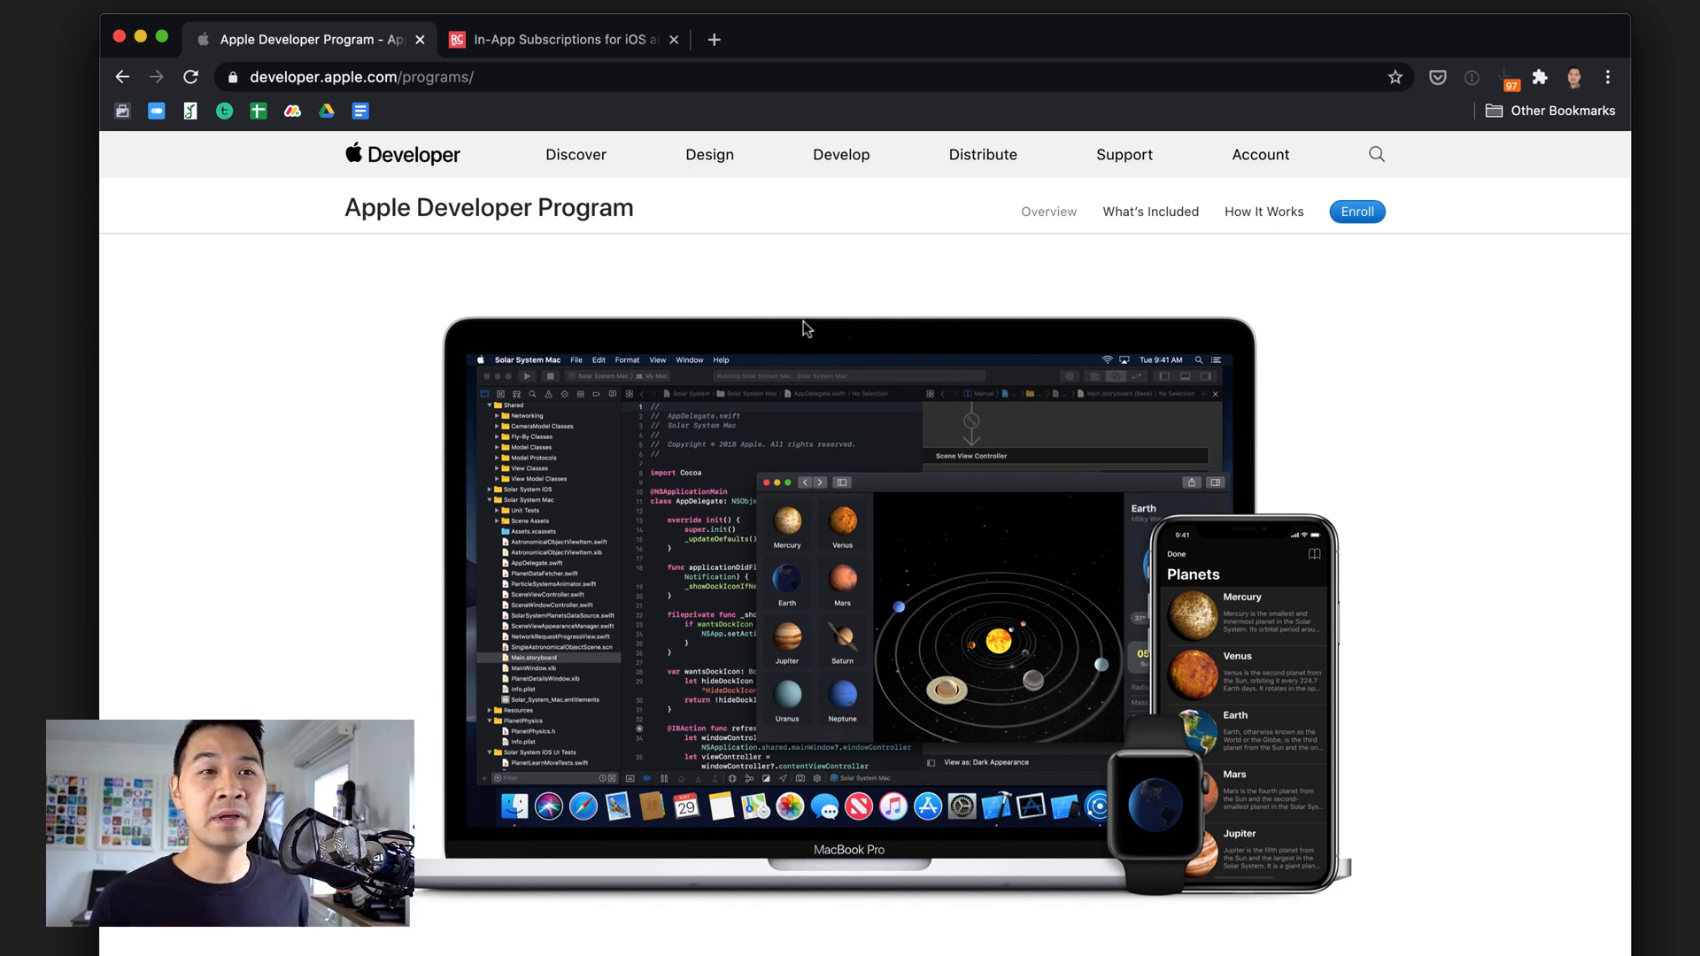
mouse_move(904, 315)
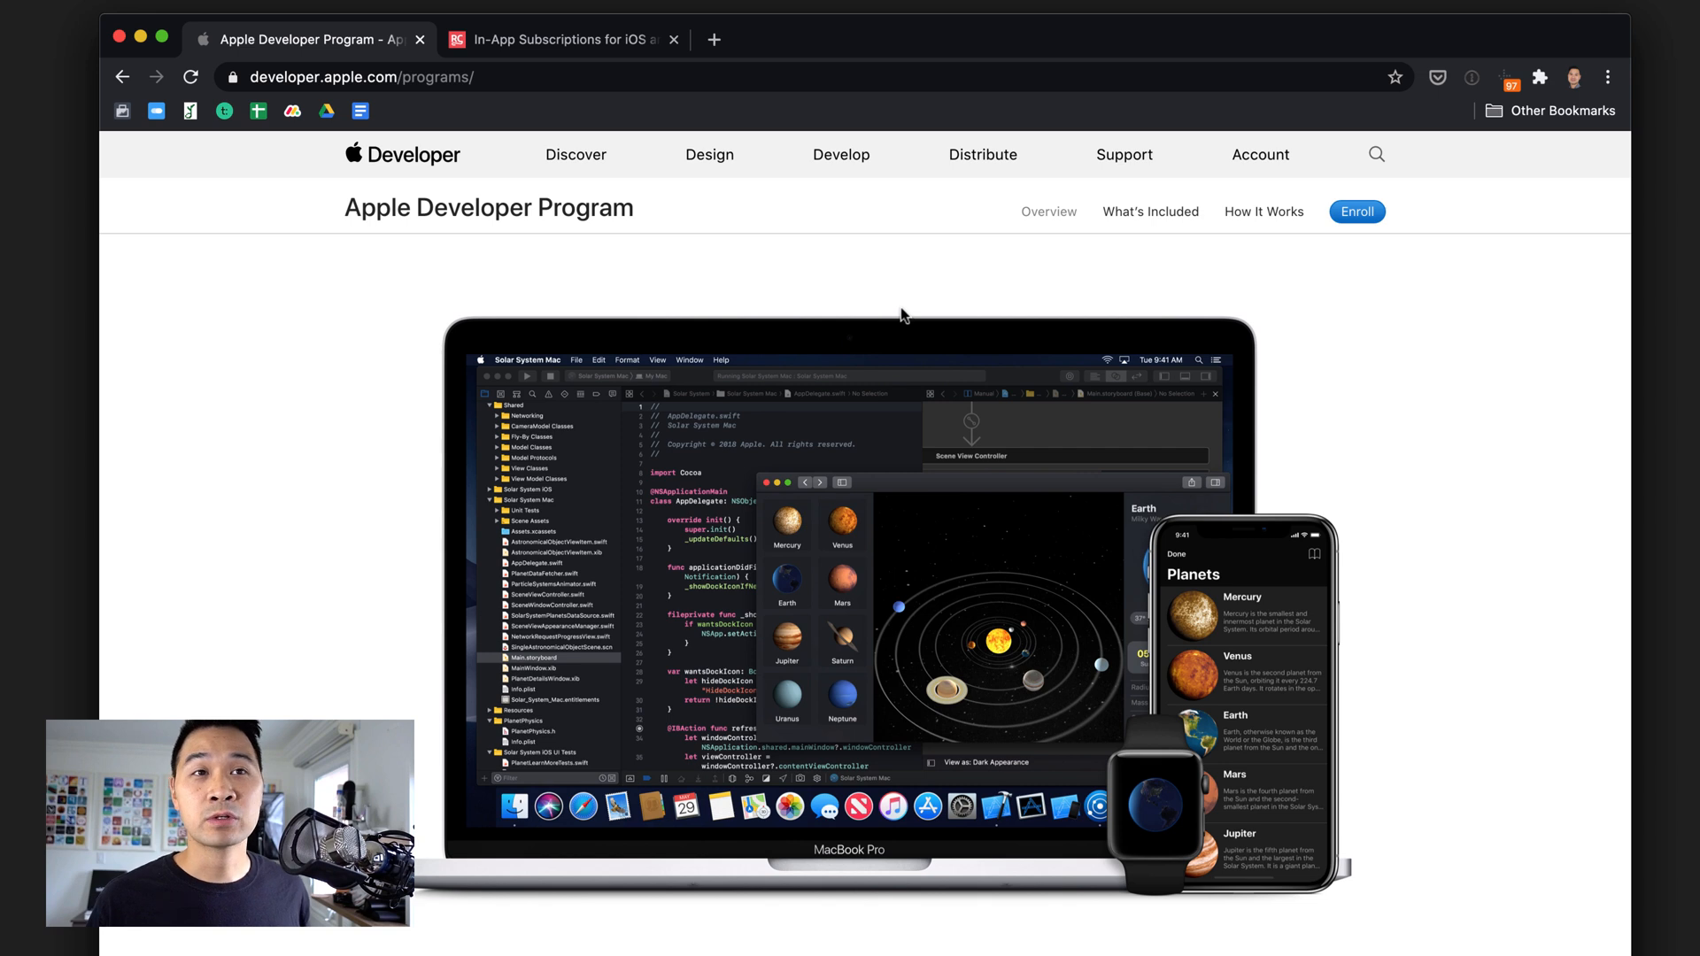
mouse_move(924, 326)
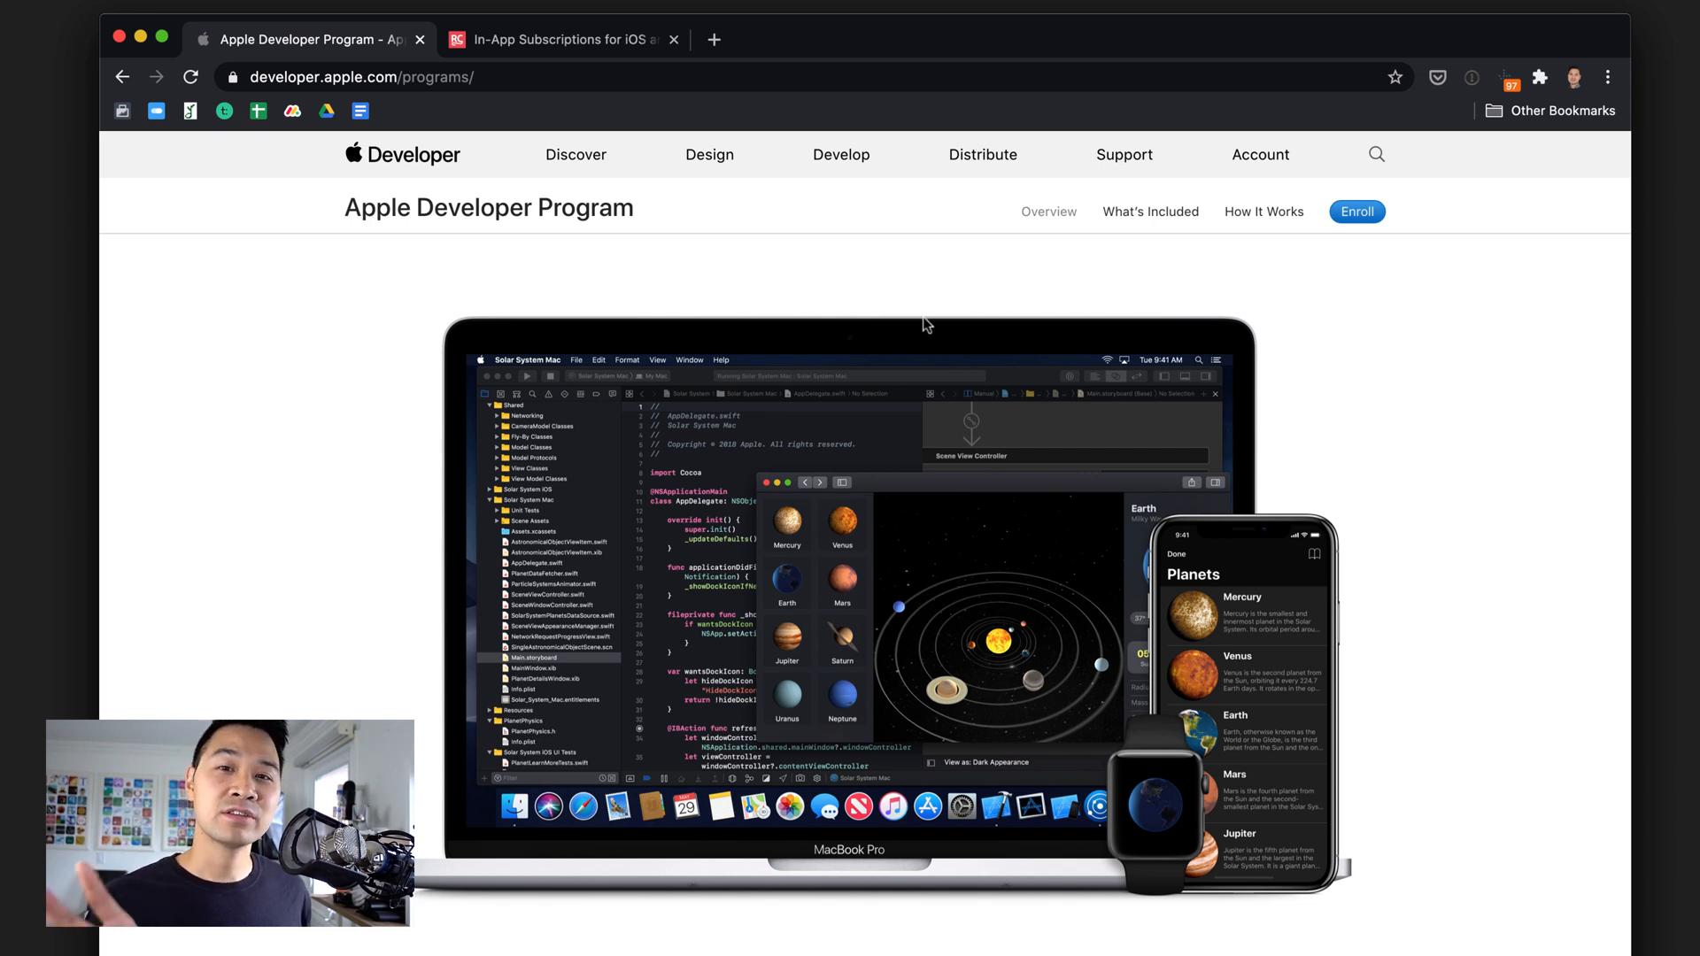
mouse_move(929, 350)
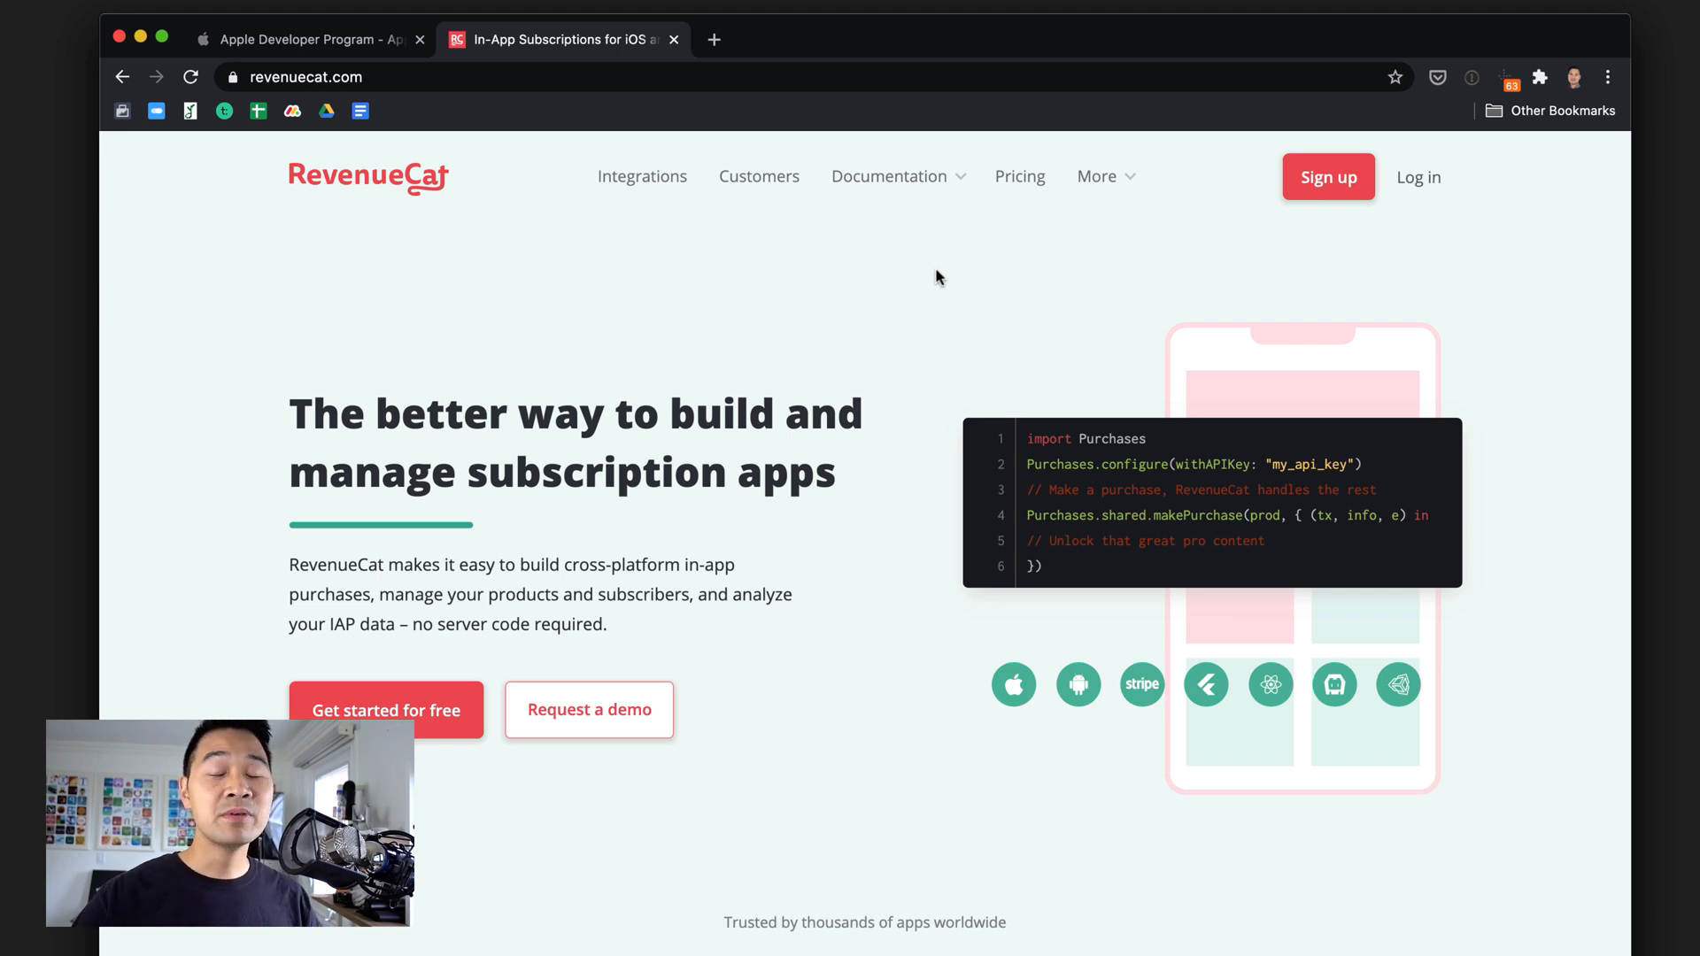
Scroll down and back up the revenuecat.com homepage before switching to Xcode.
scroll("down", 3)
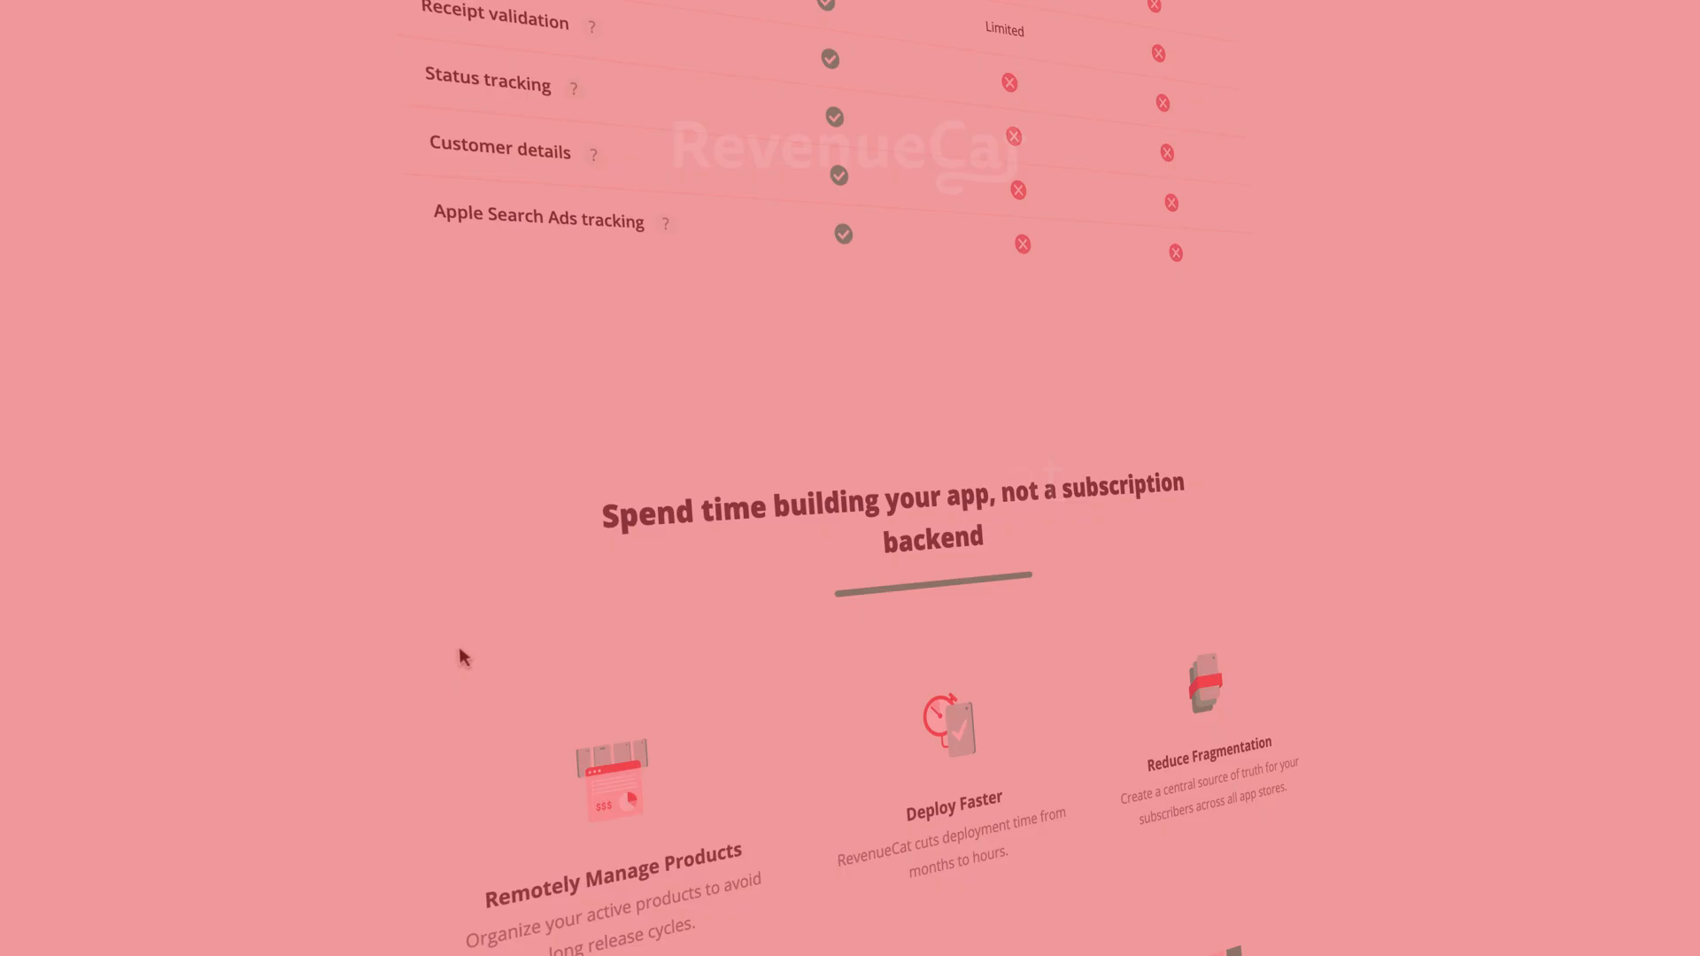
scroll("down", 3)
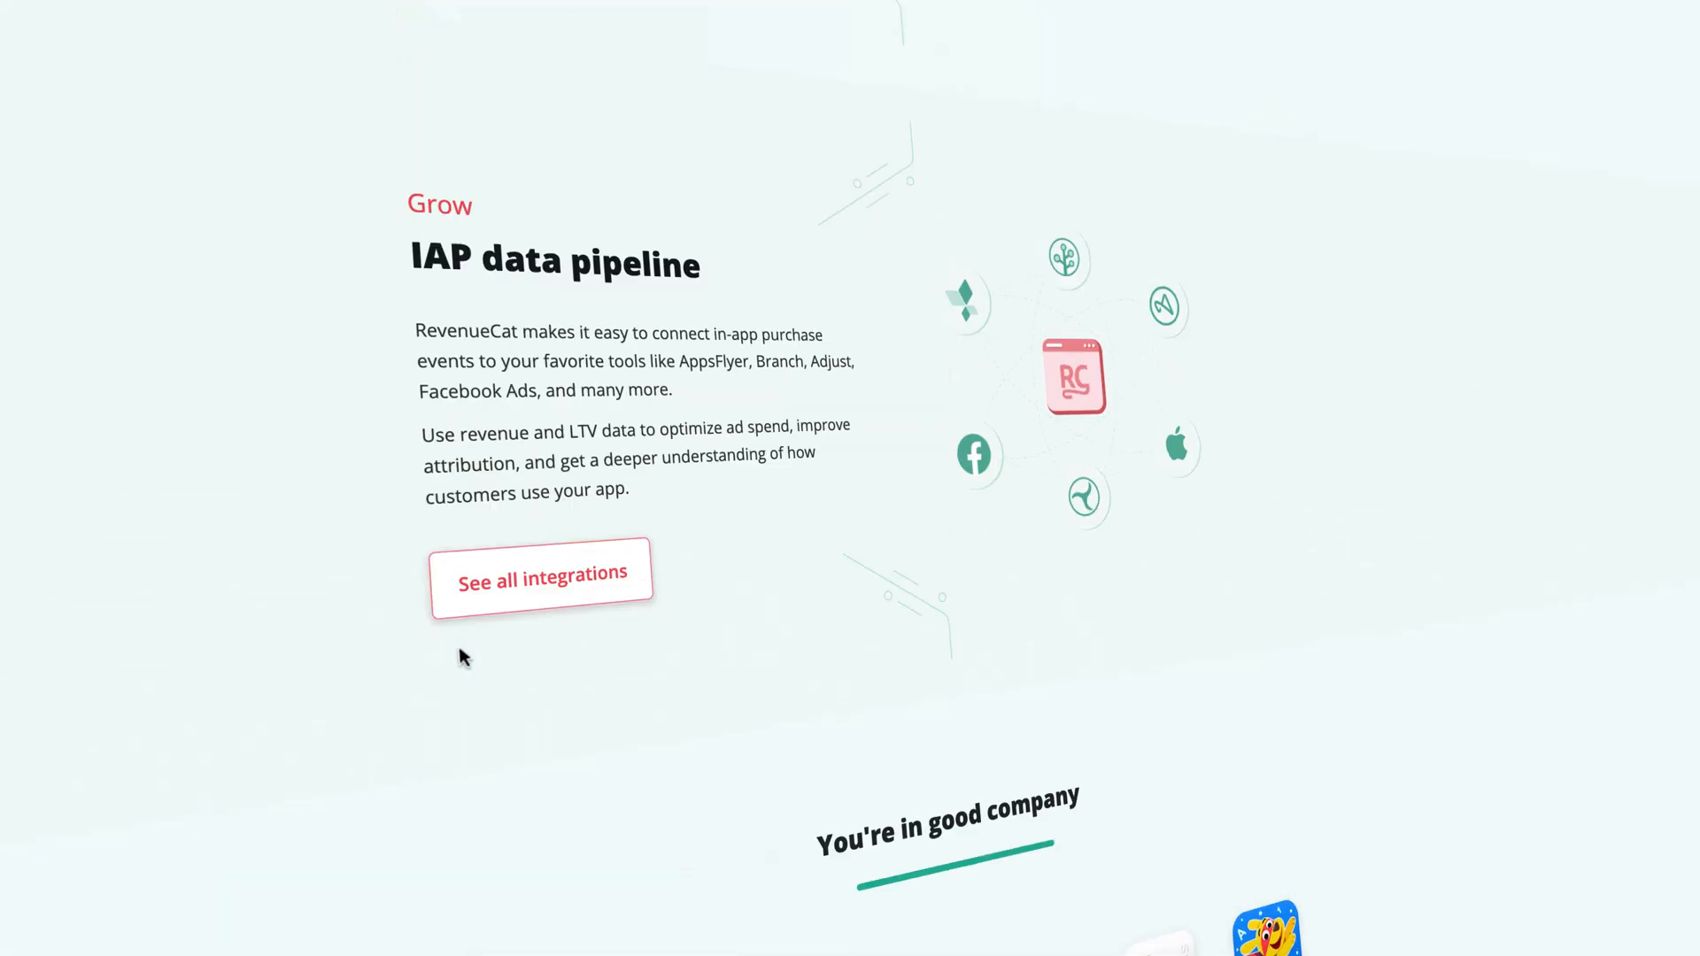
scroll("up", 3)
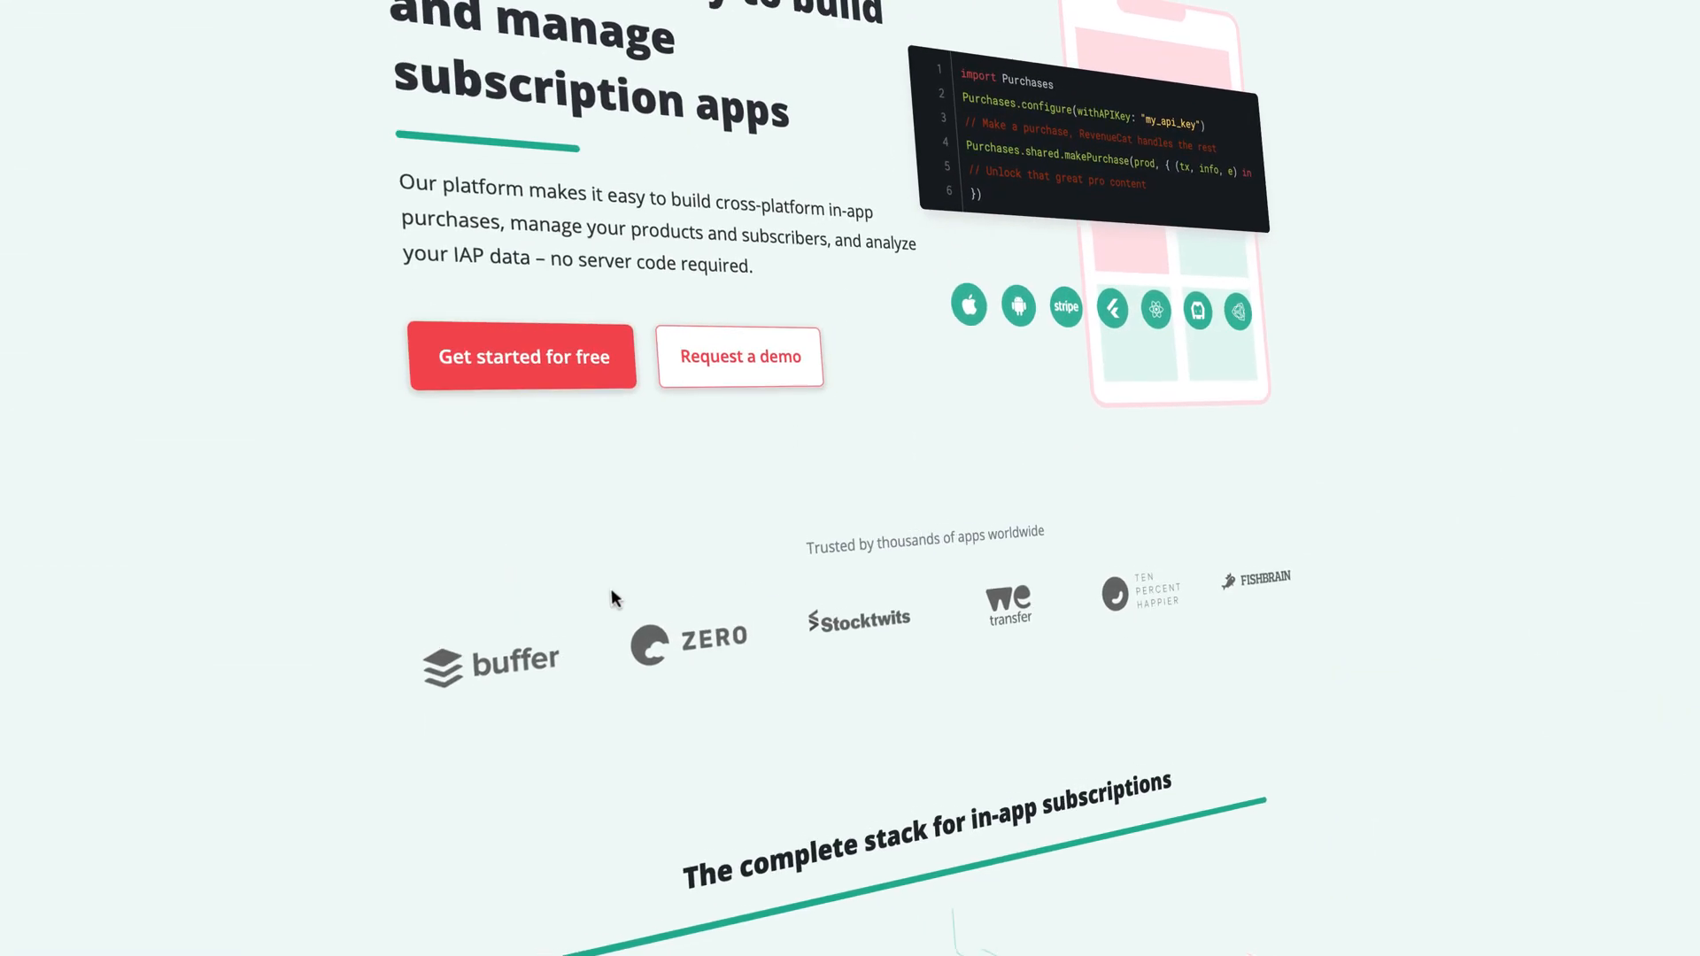
scroll("up", 3)
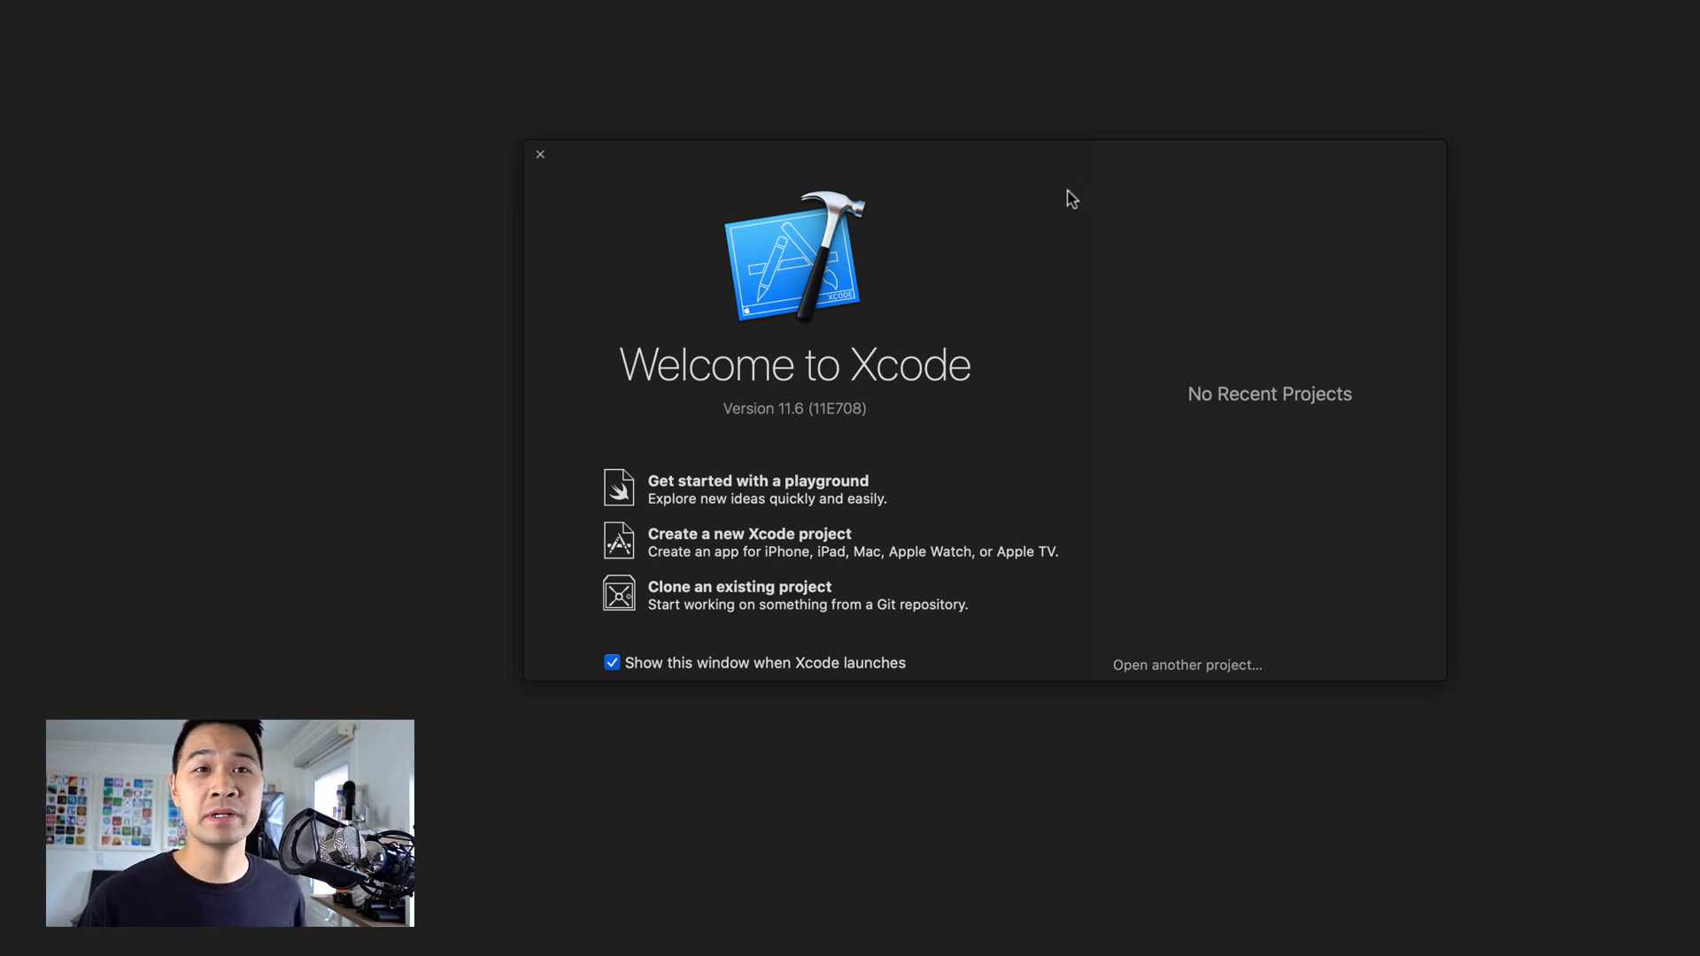
mouse_move(790, 547)
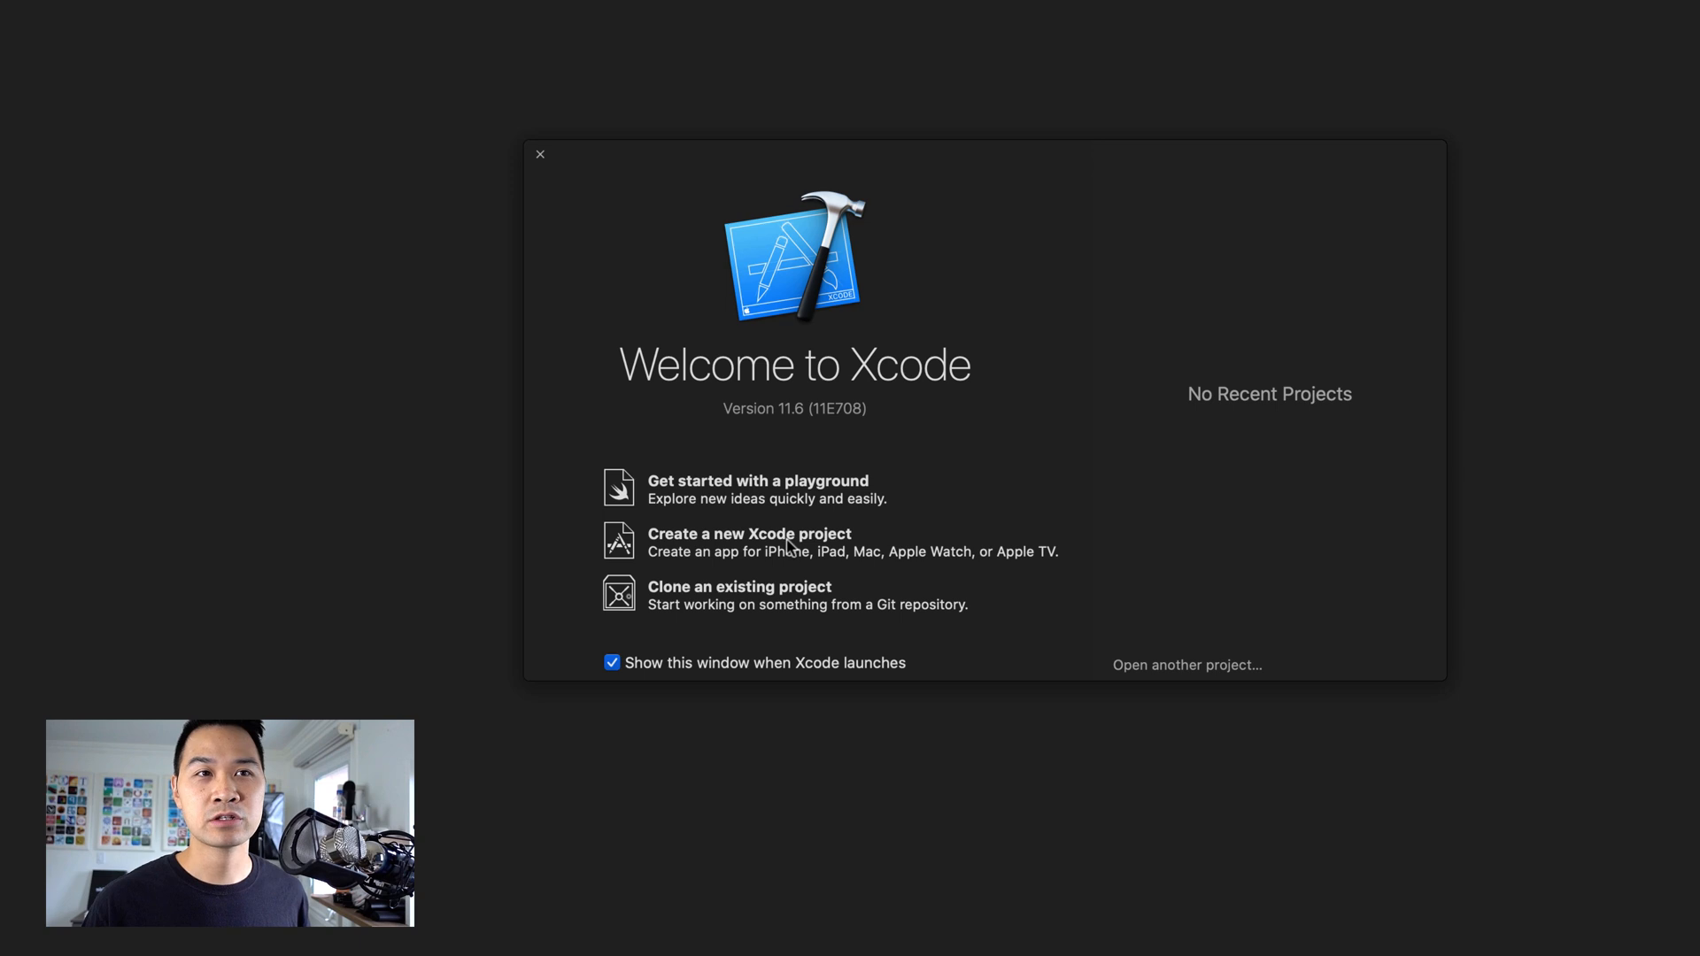
Start a Single View App project named 'revcat demo' with Swift and Storyboard interface.
left_click(748, 542)
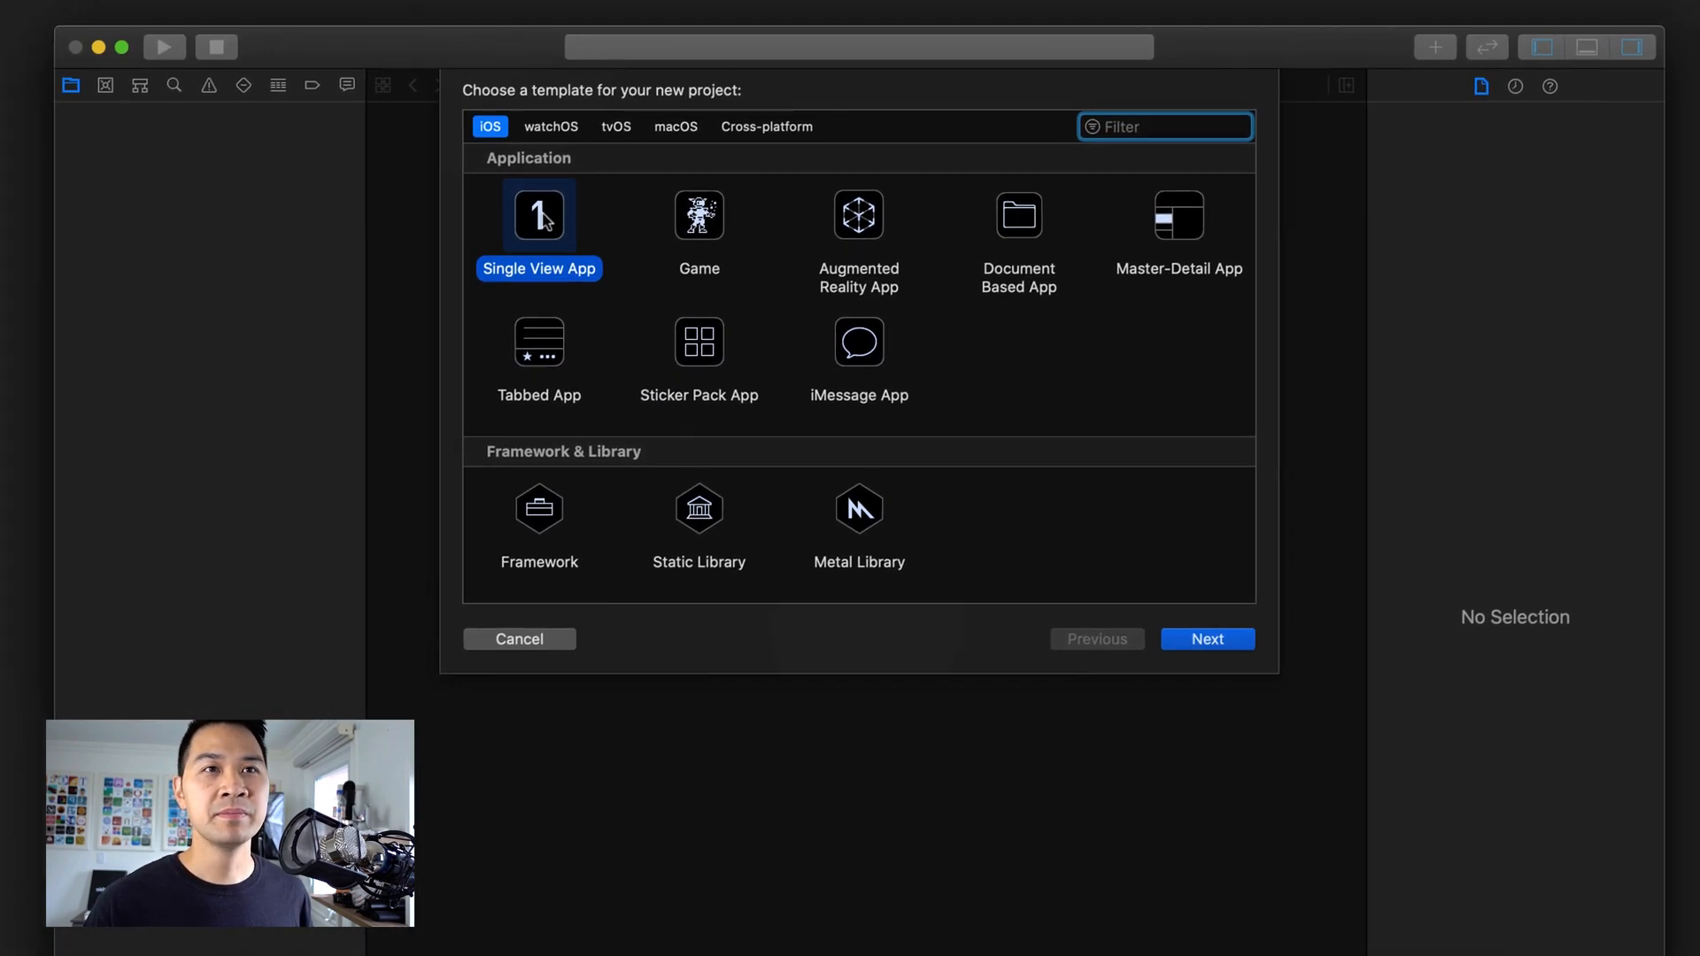
left_click(1206, 639)
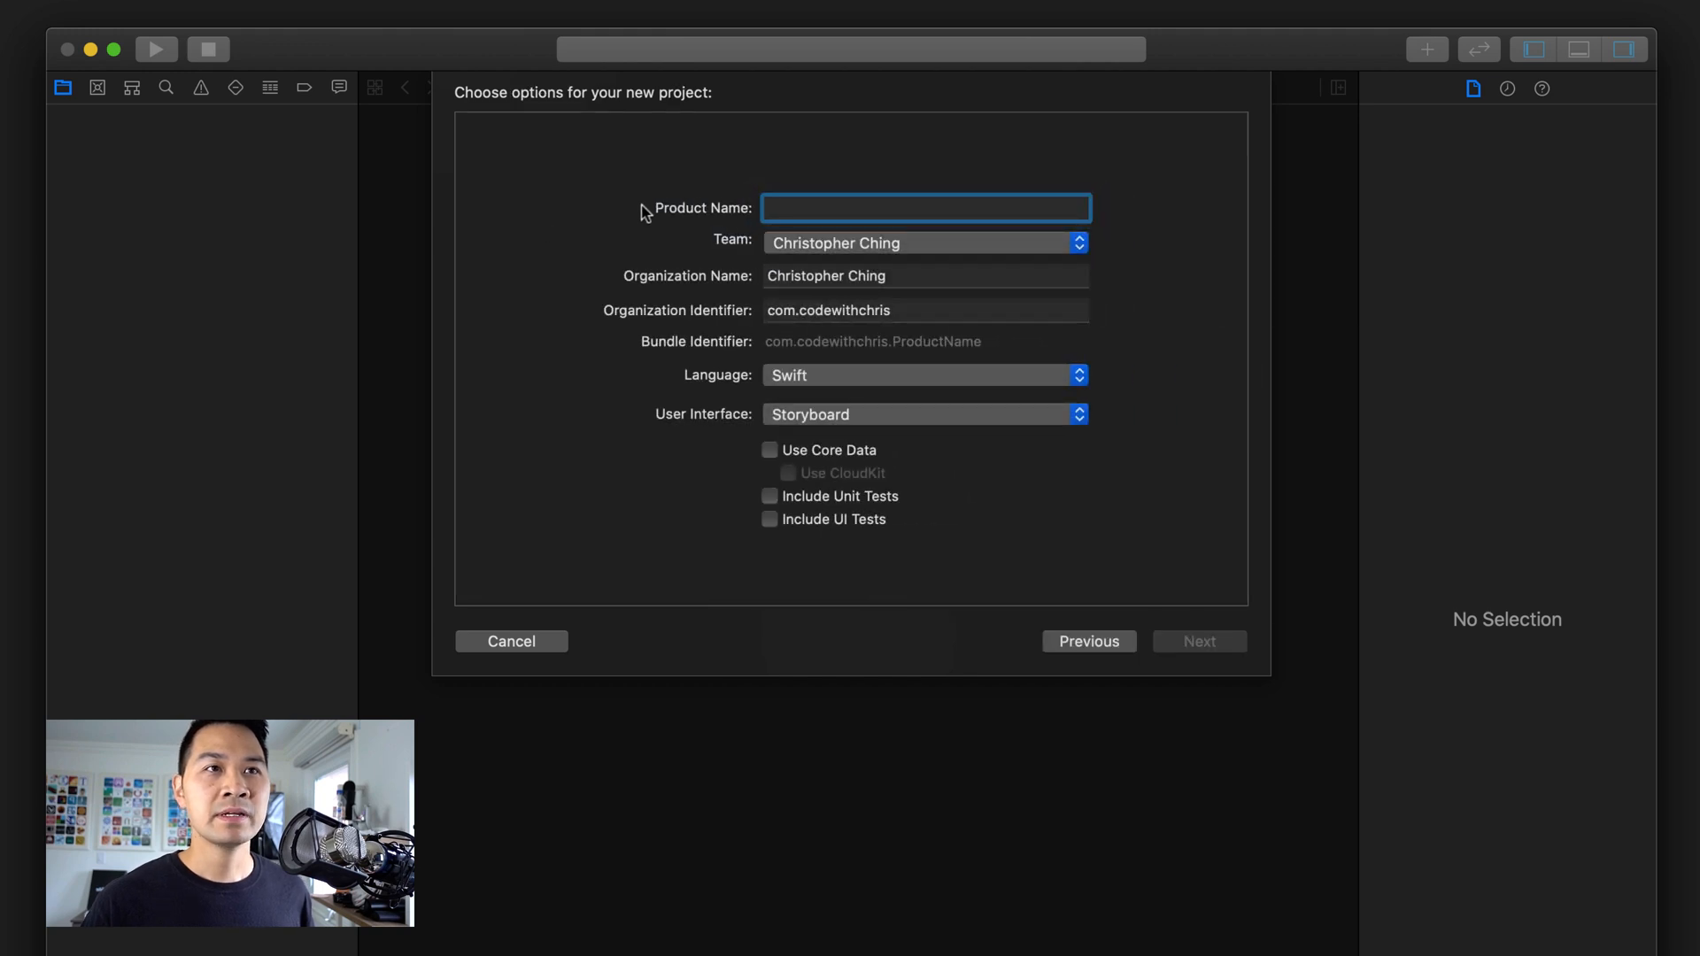
type("rev")
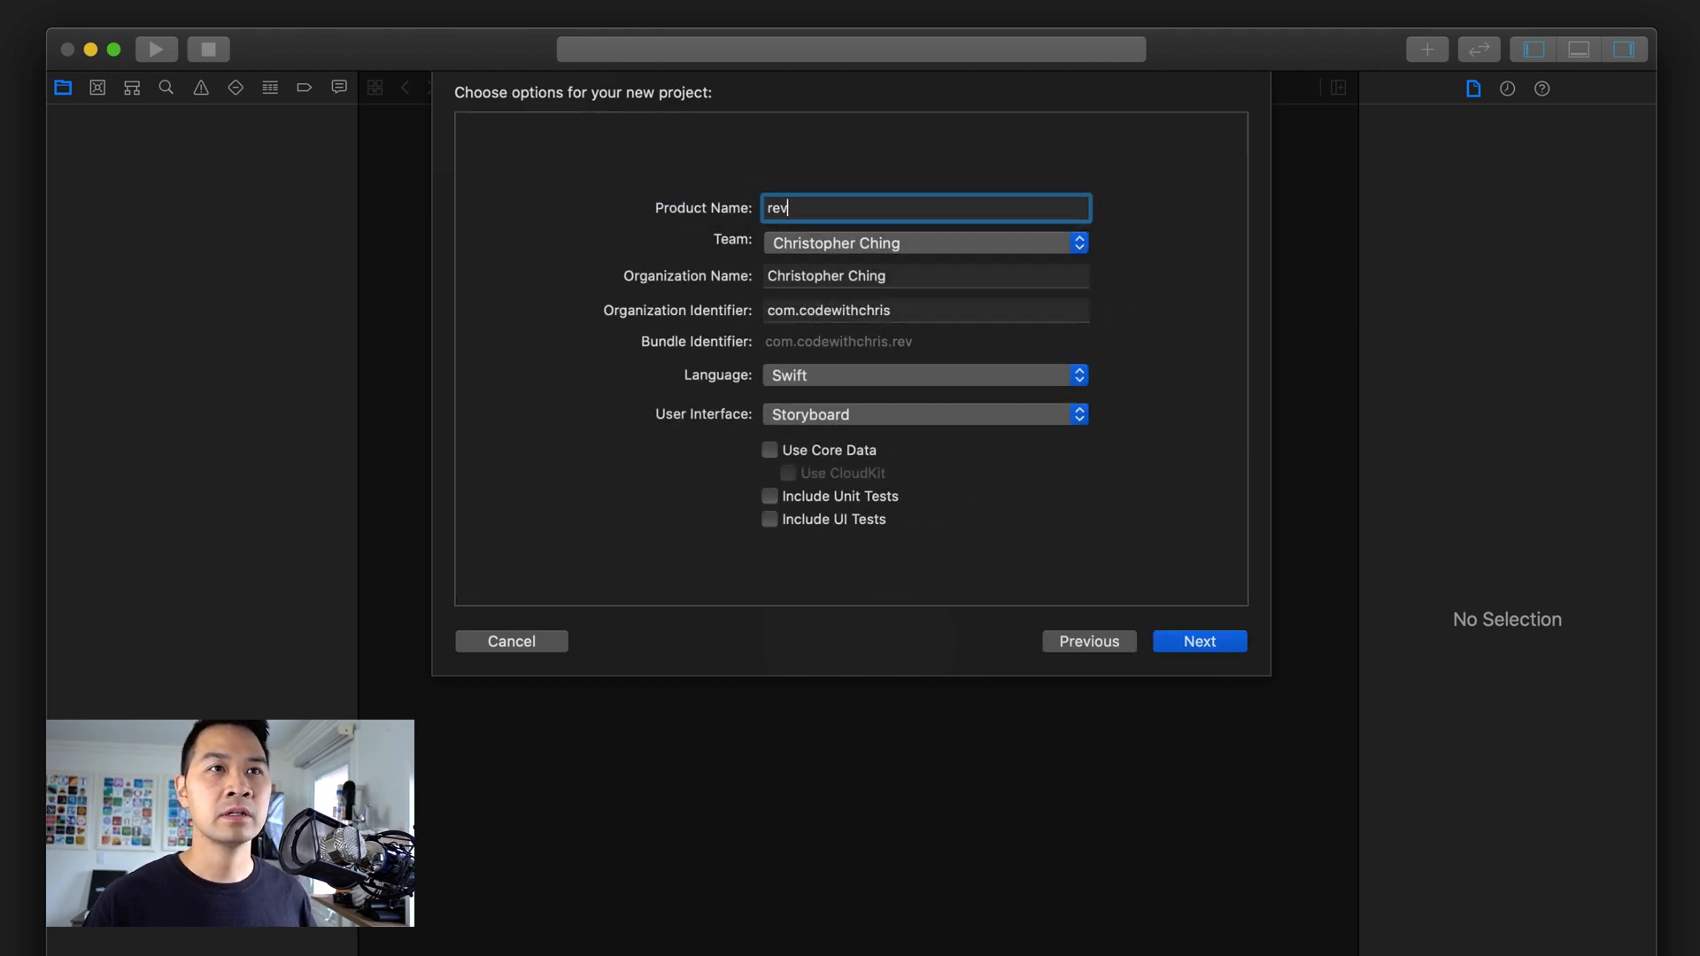
type("cat dem")
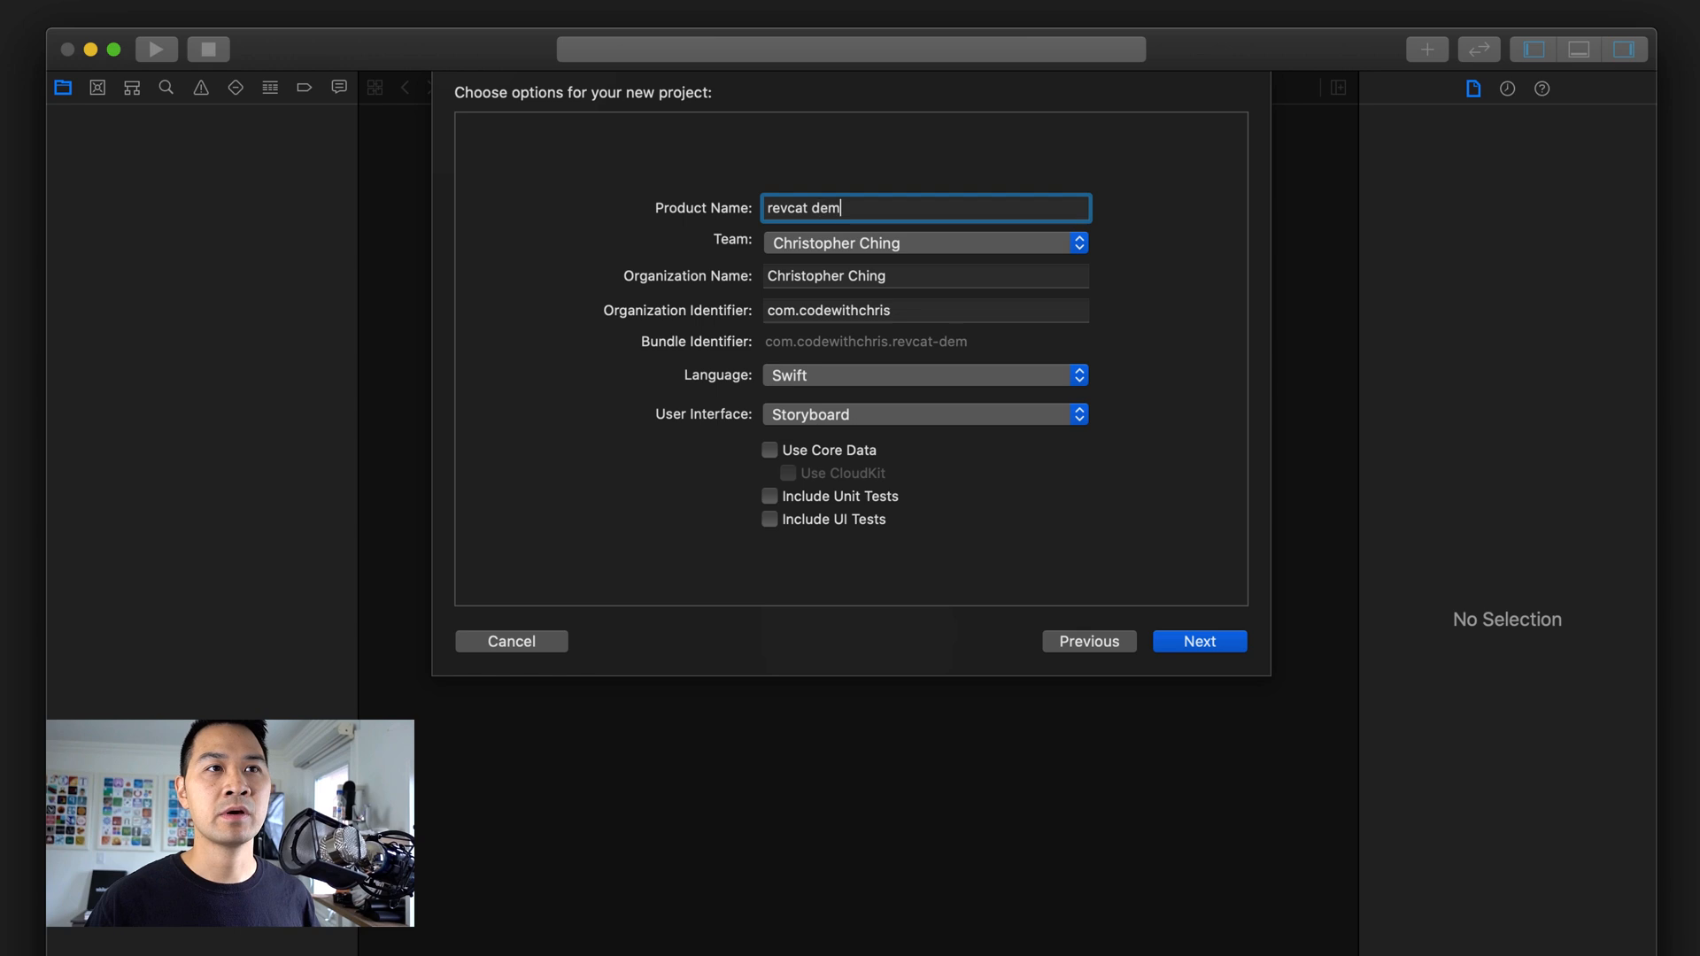
type("o")
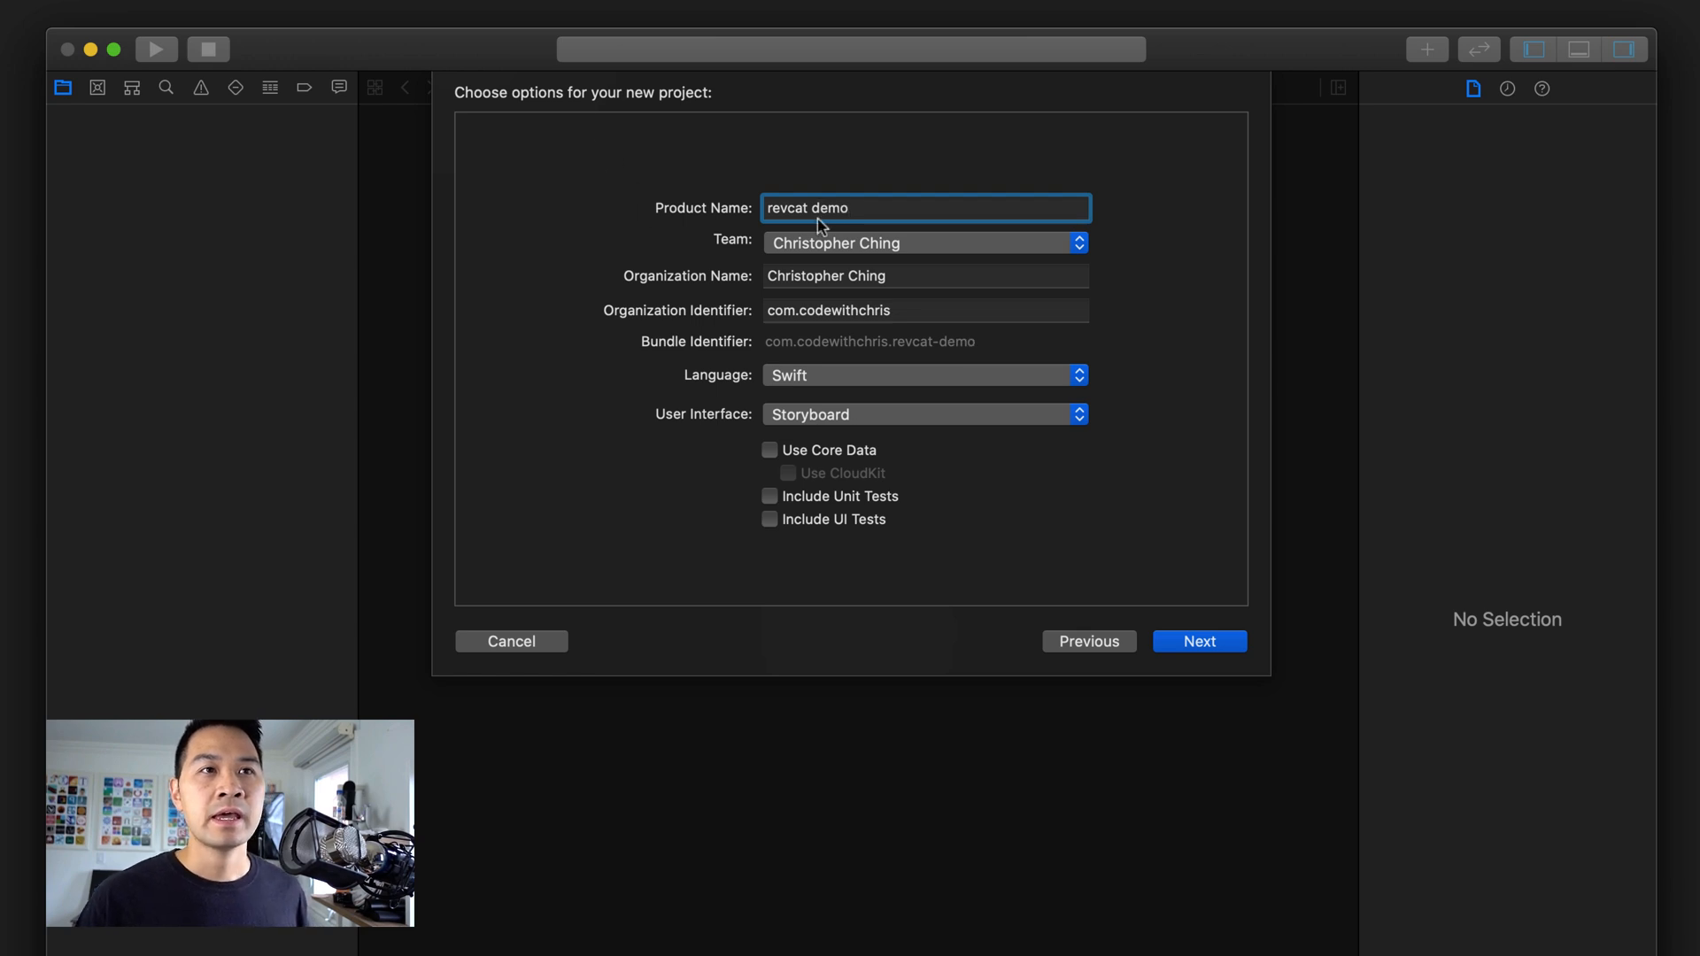
mouse_move(782, 385)
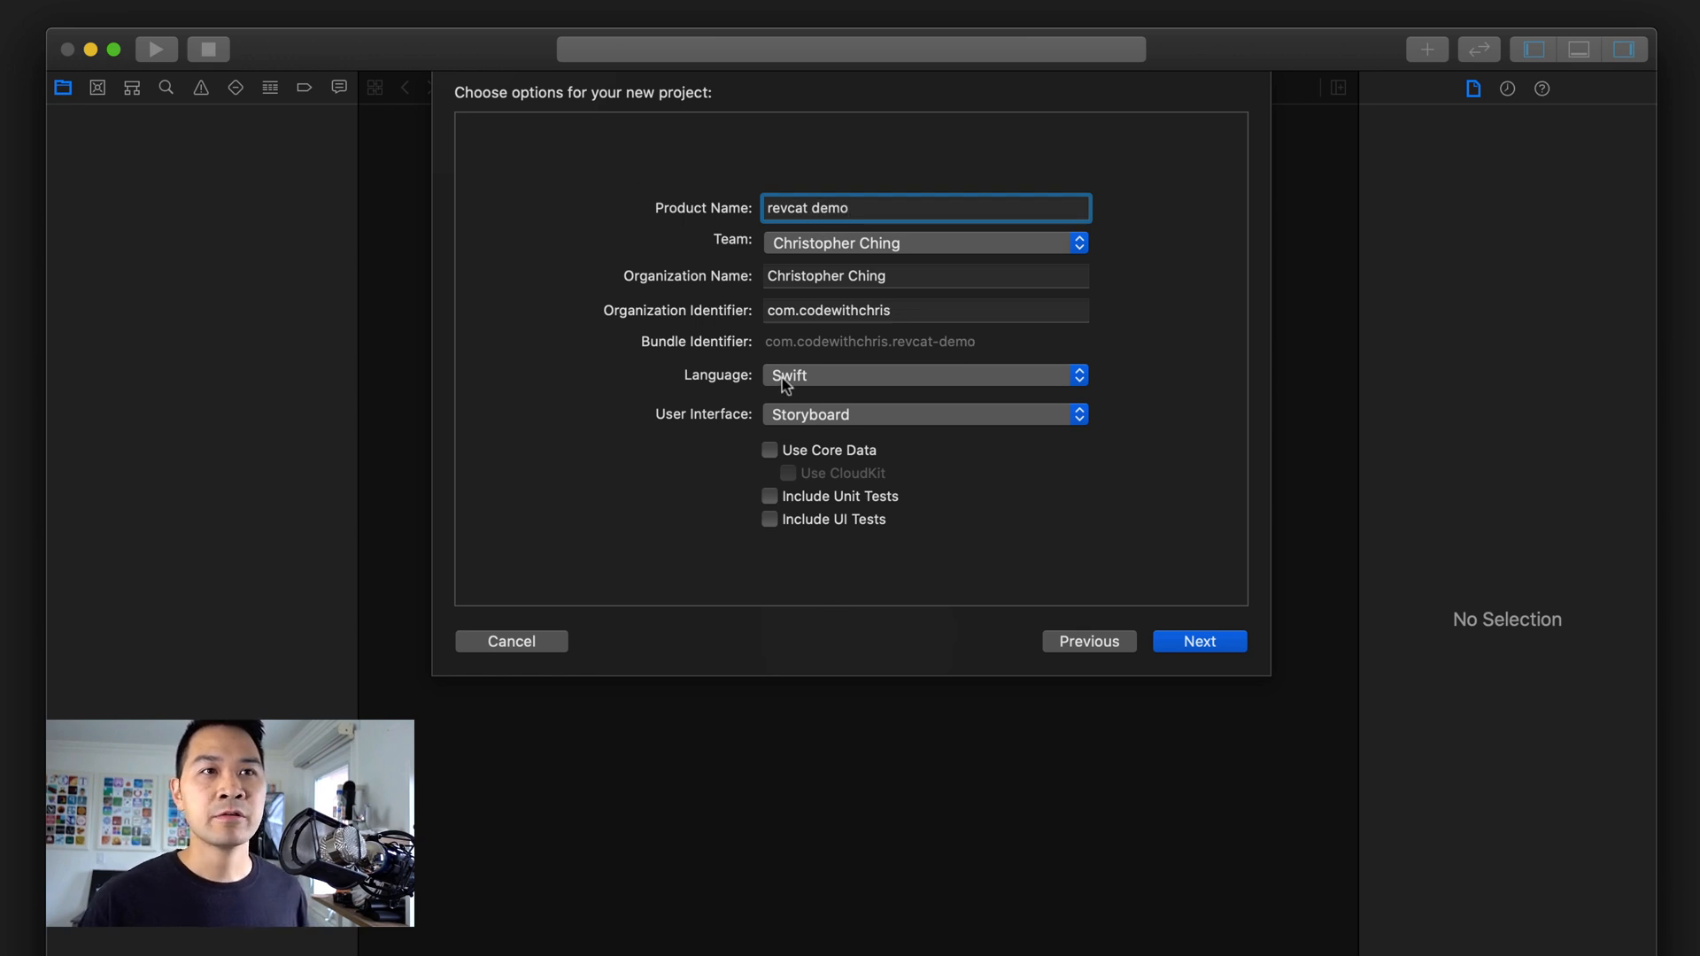
left_click(922, 415)
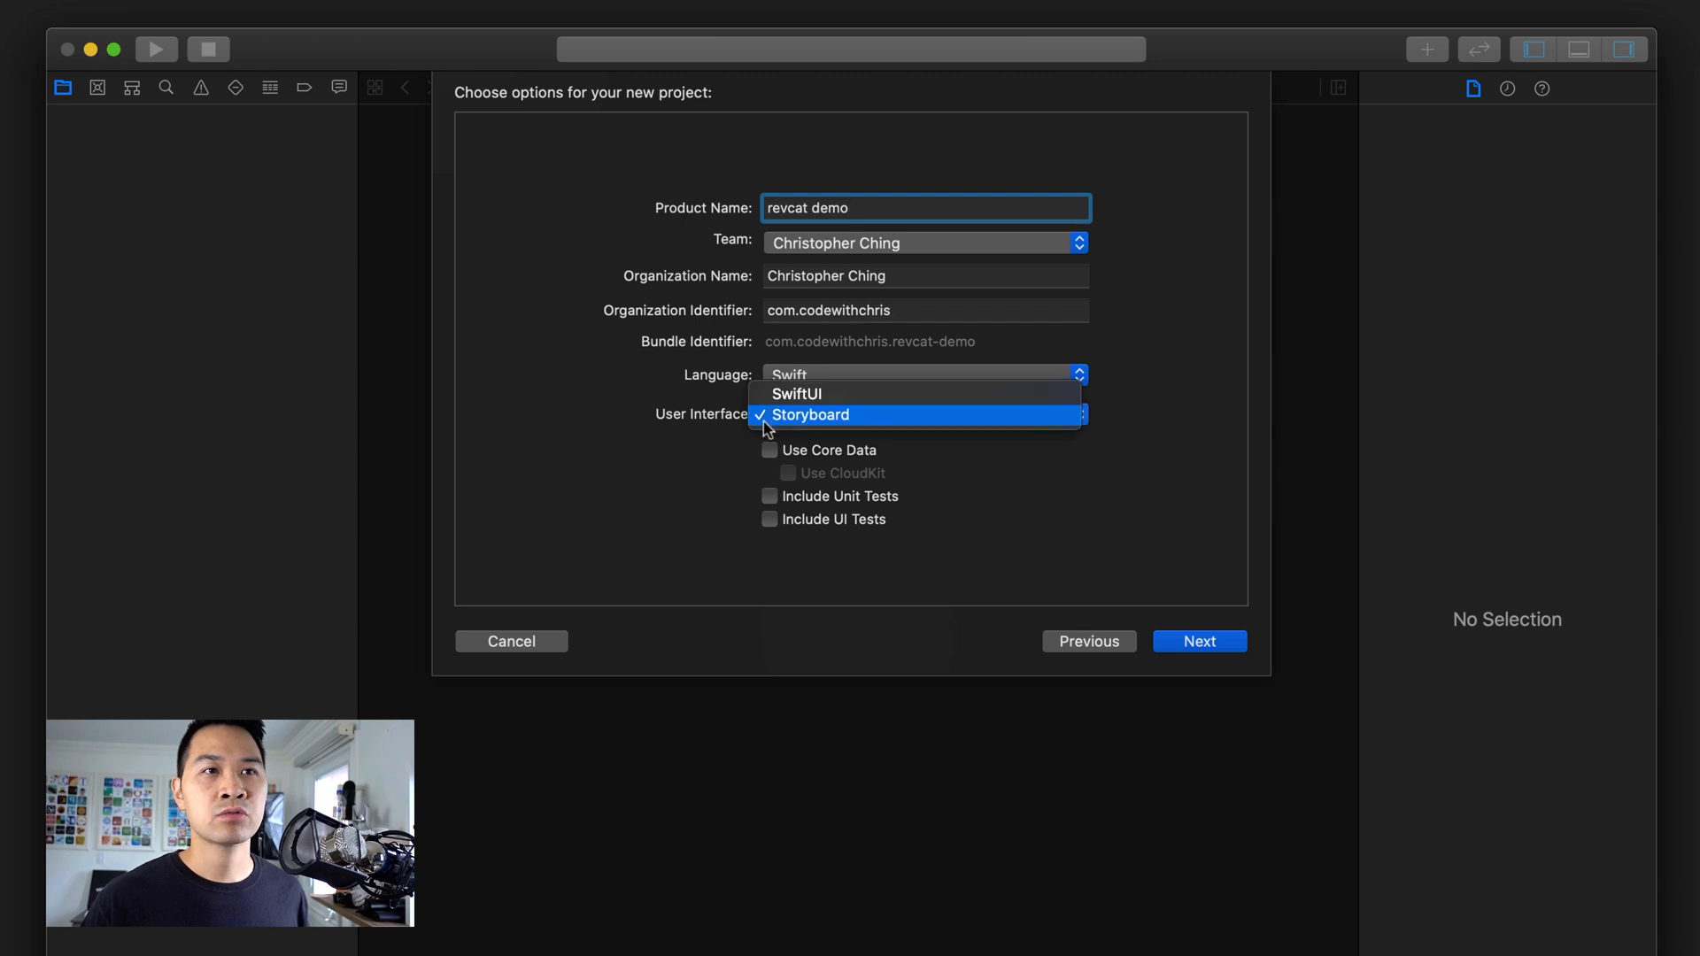
left_click(810, 415)
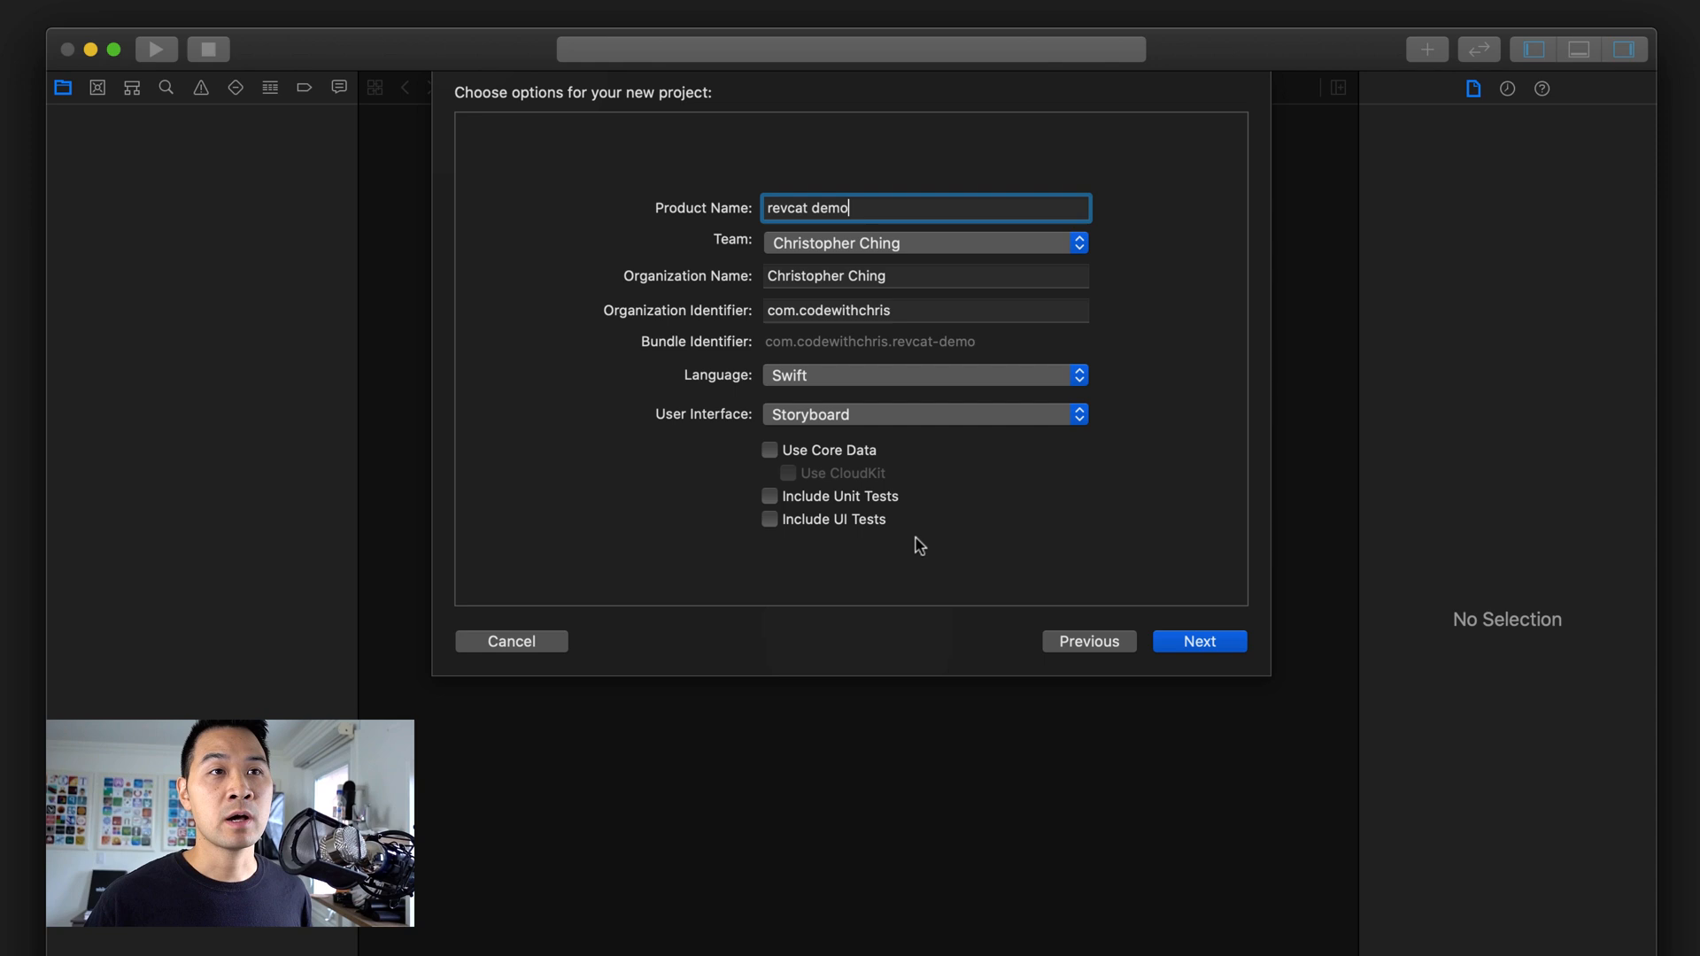
mouse_move(808, 572)
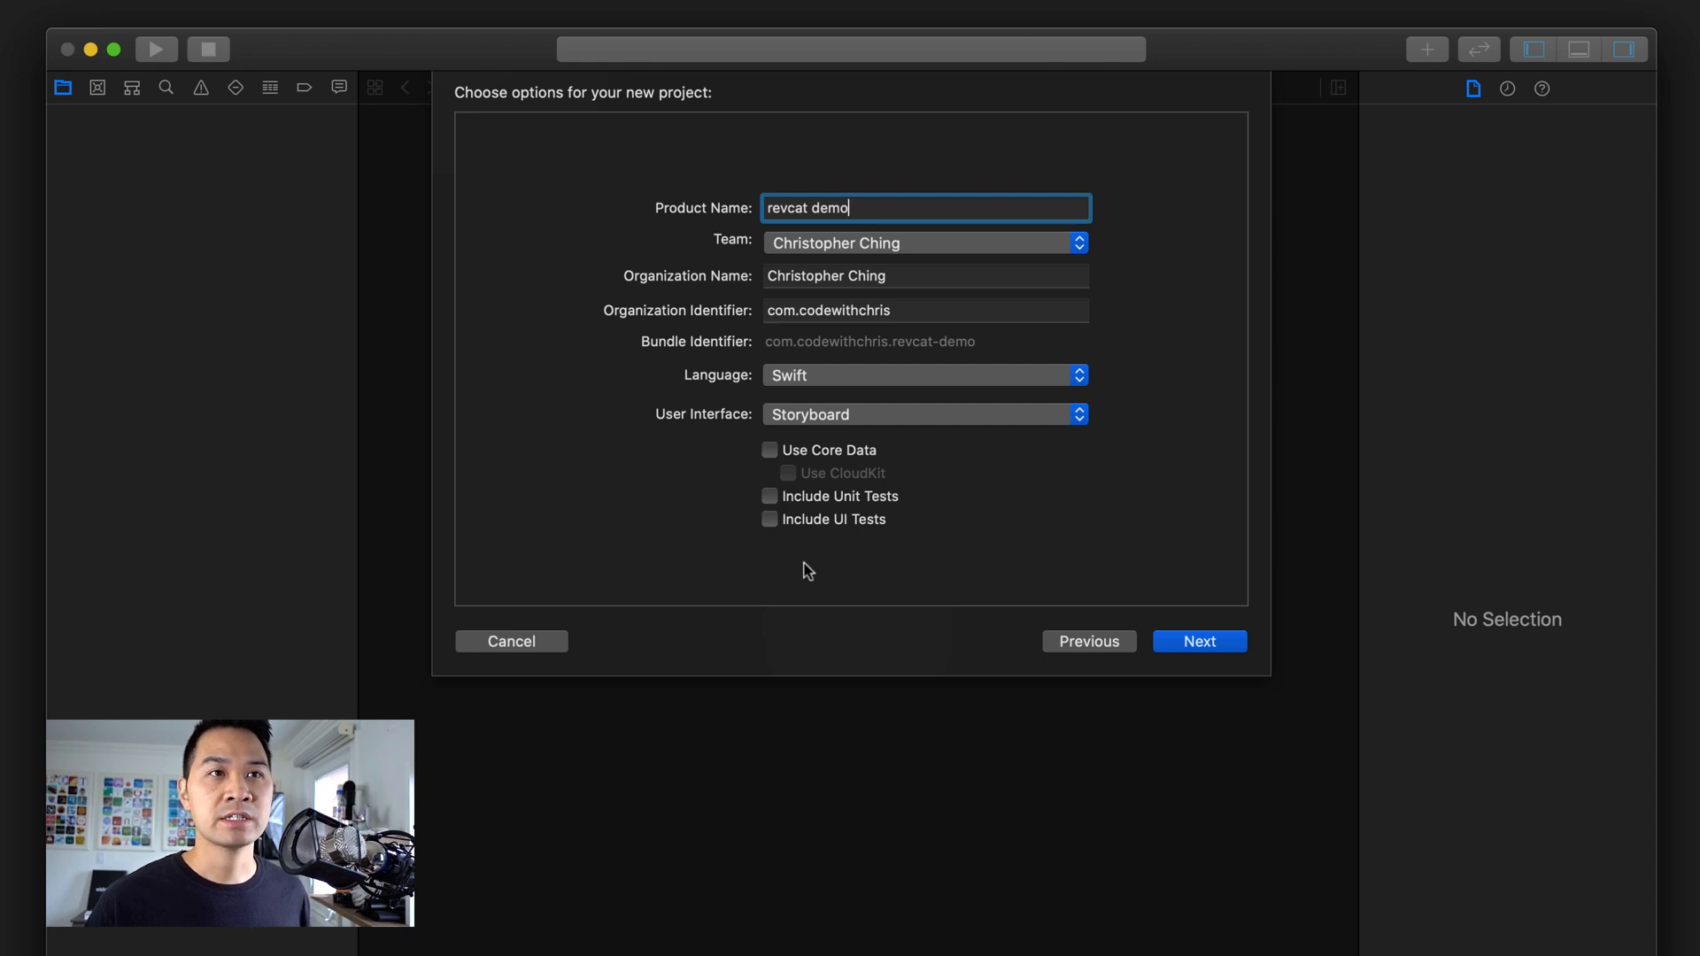
mouse_move(740, 382)
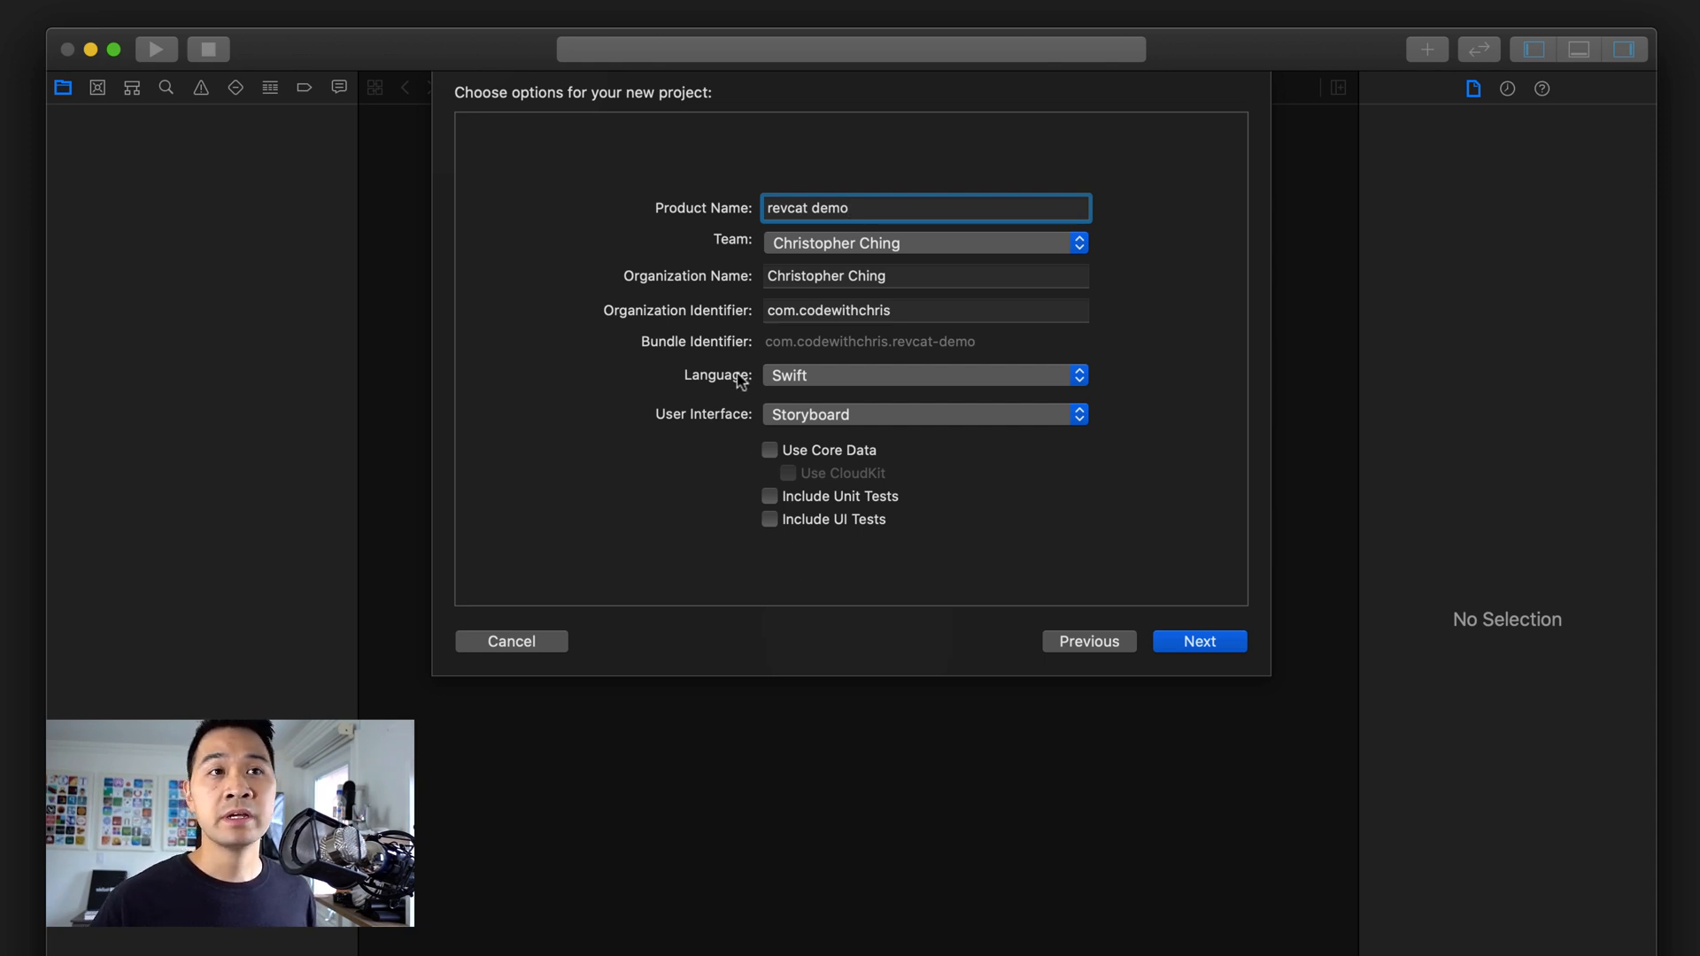
mouse_move(763, 358)
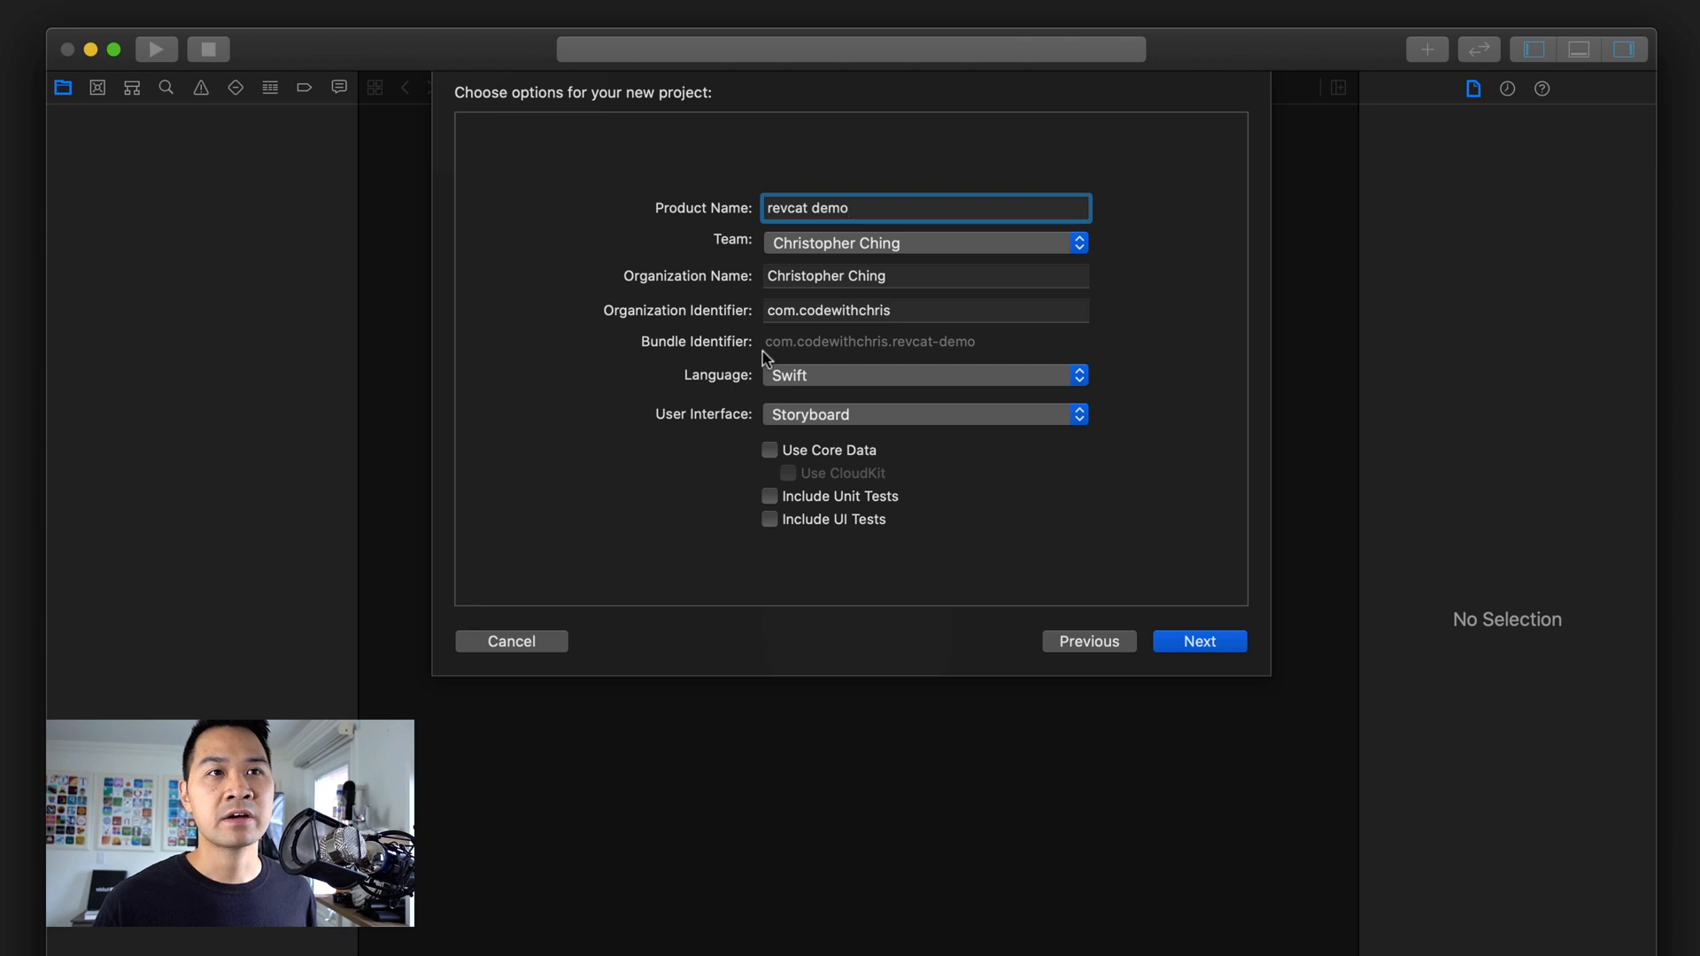
mouse_move(924, 360)
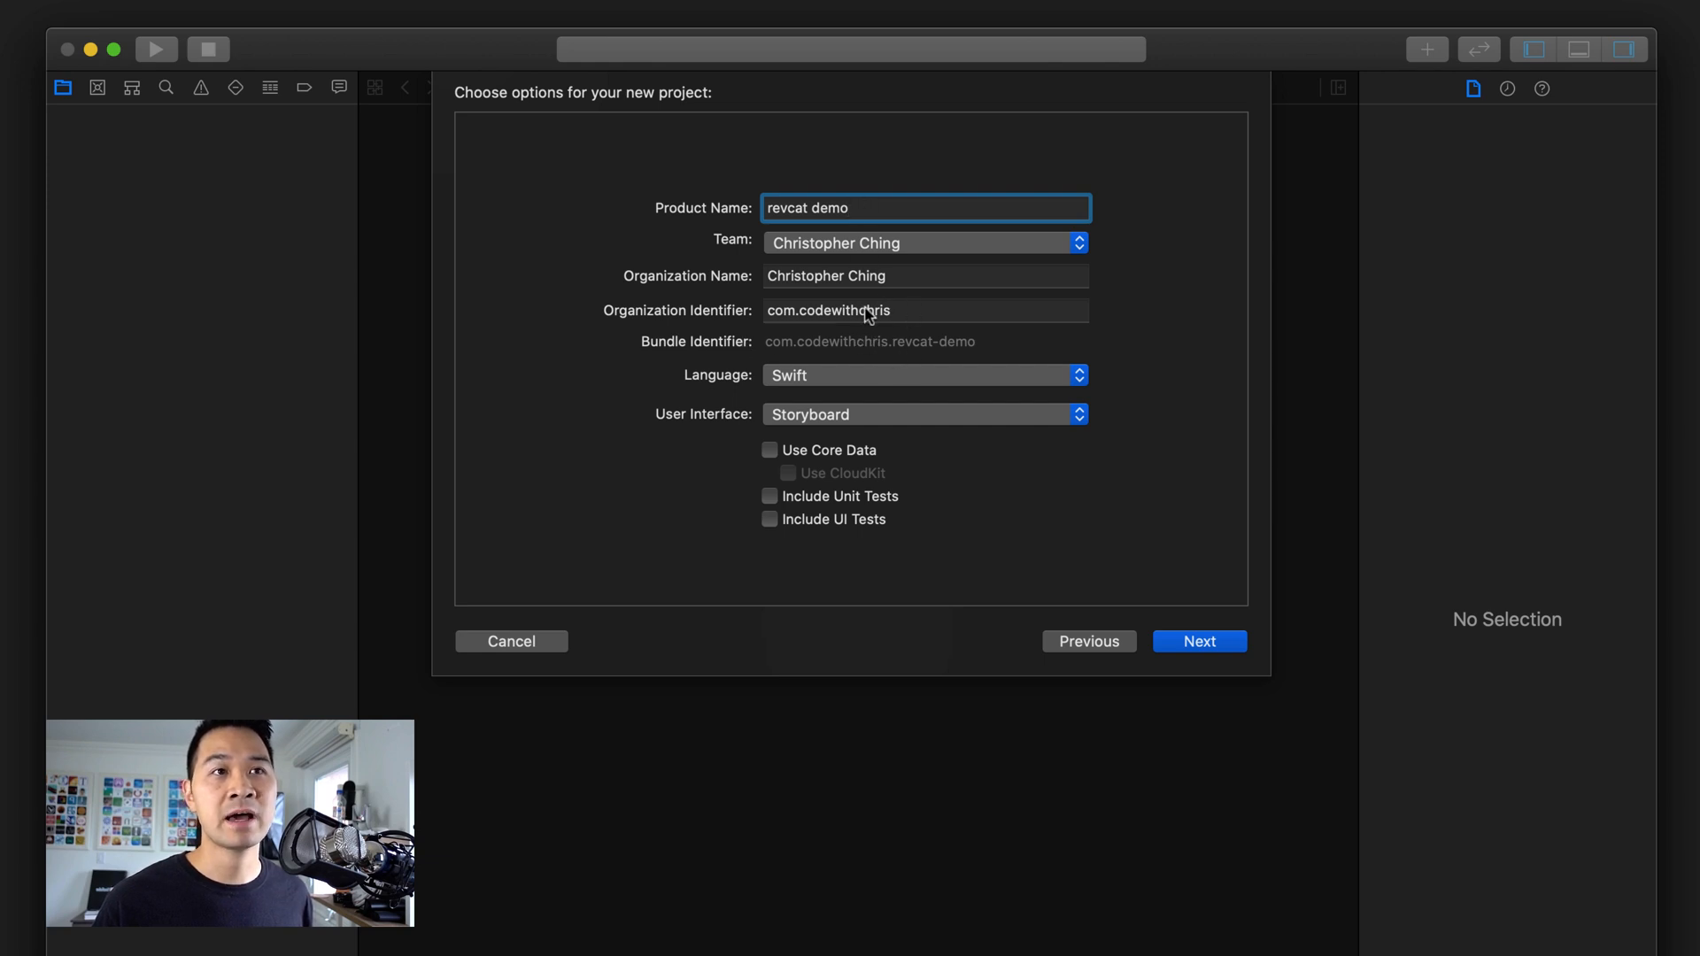
mouse_move(974, 350)
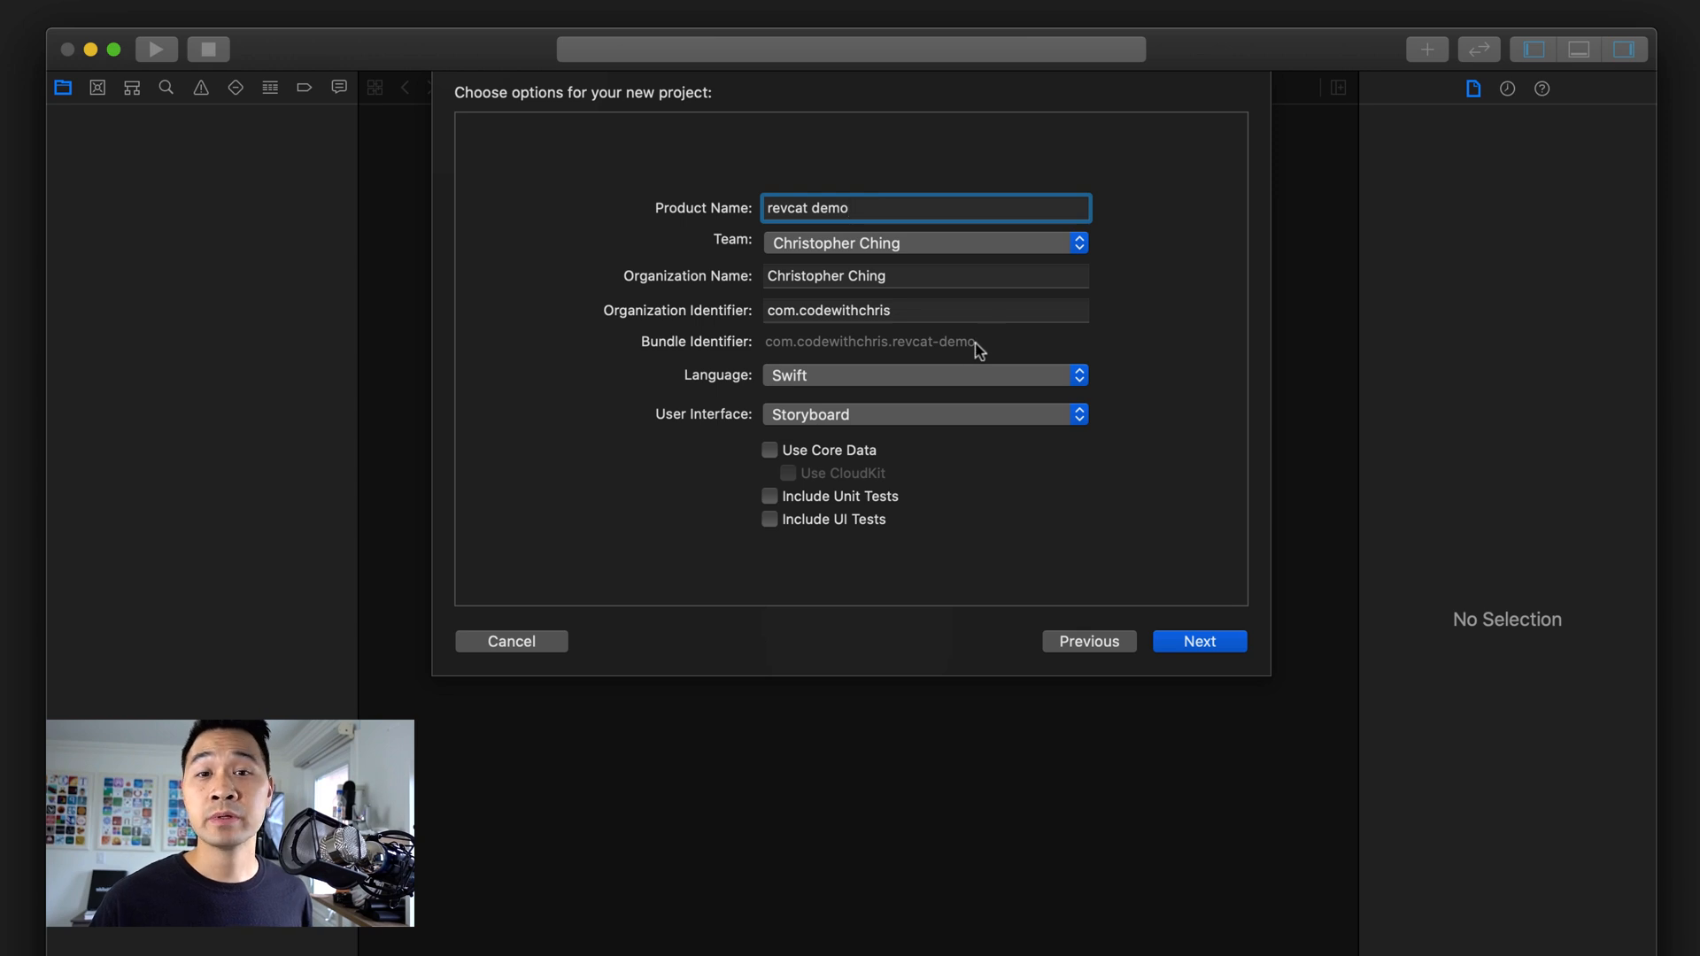
mouse_move(995, 354)
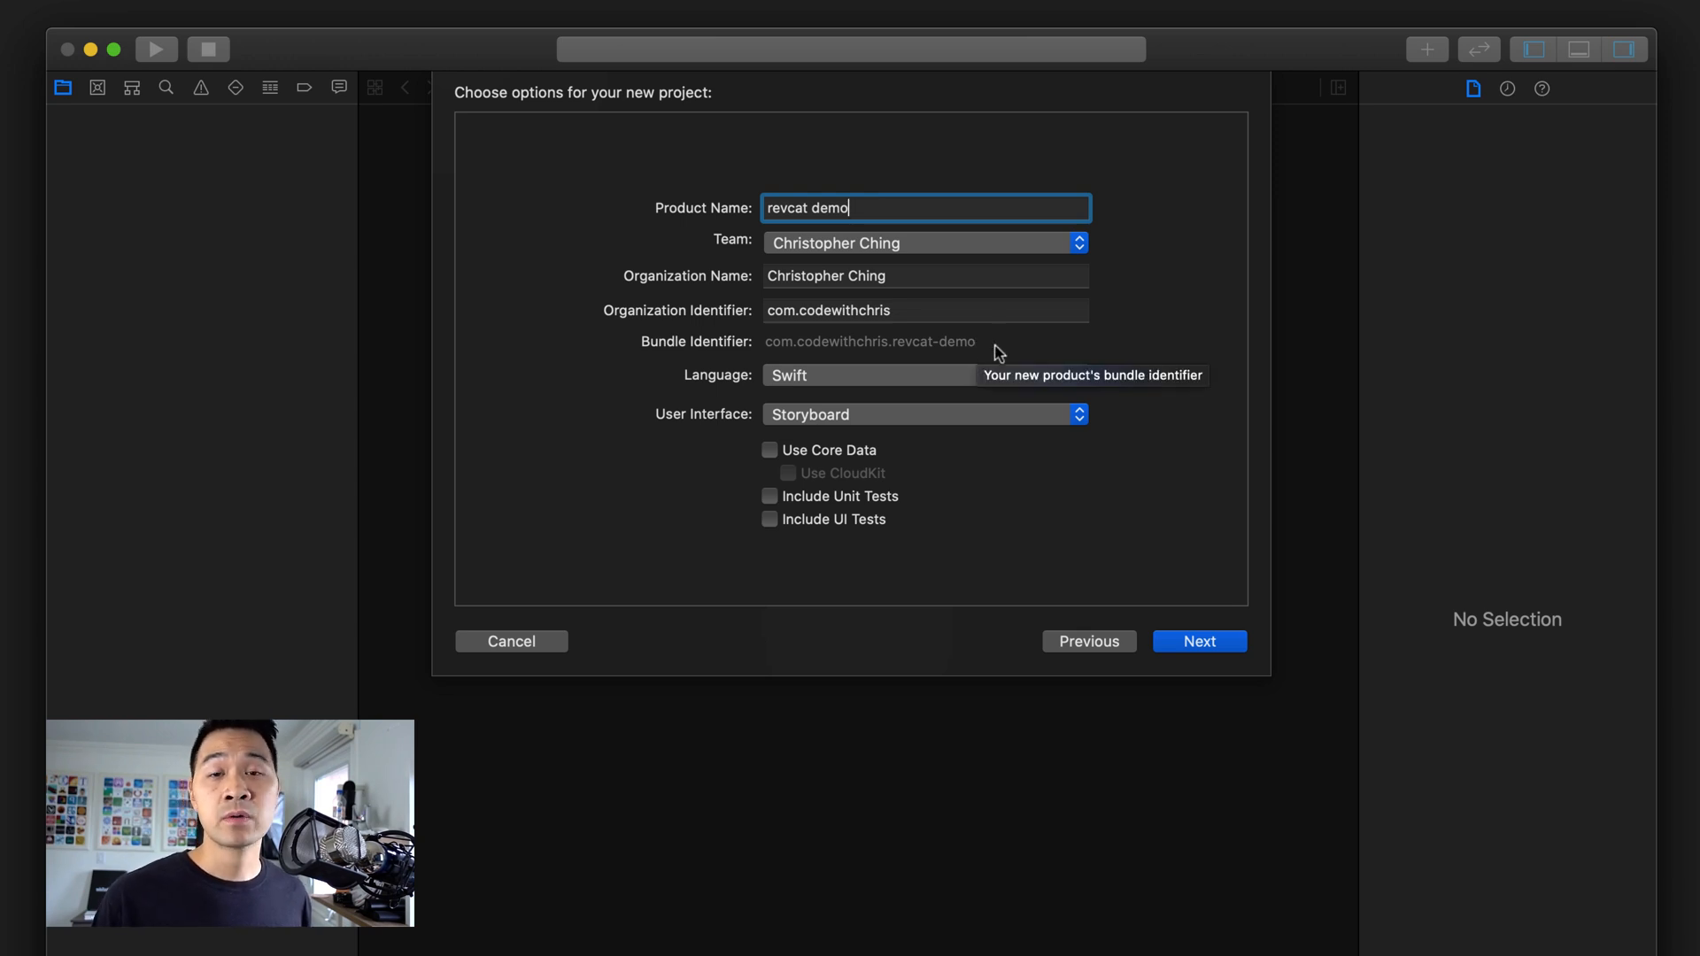
mouse_move(591, 390)
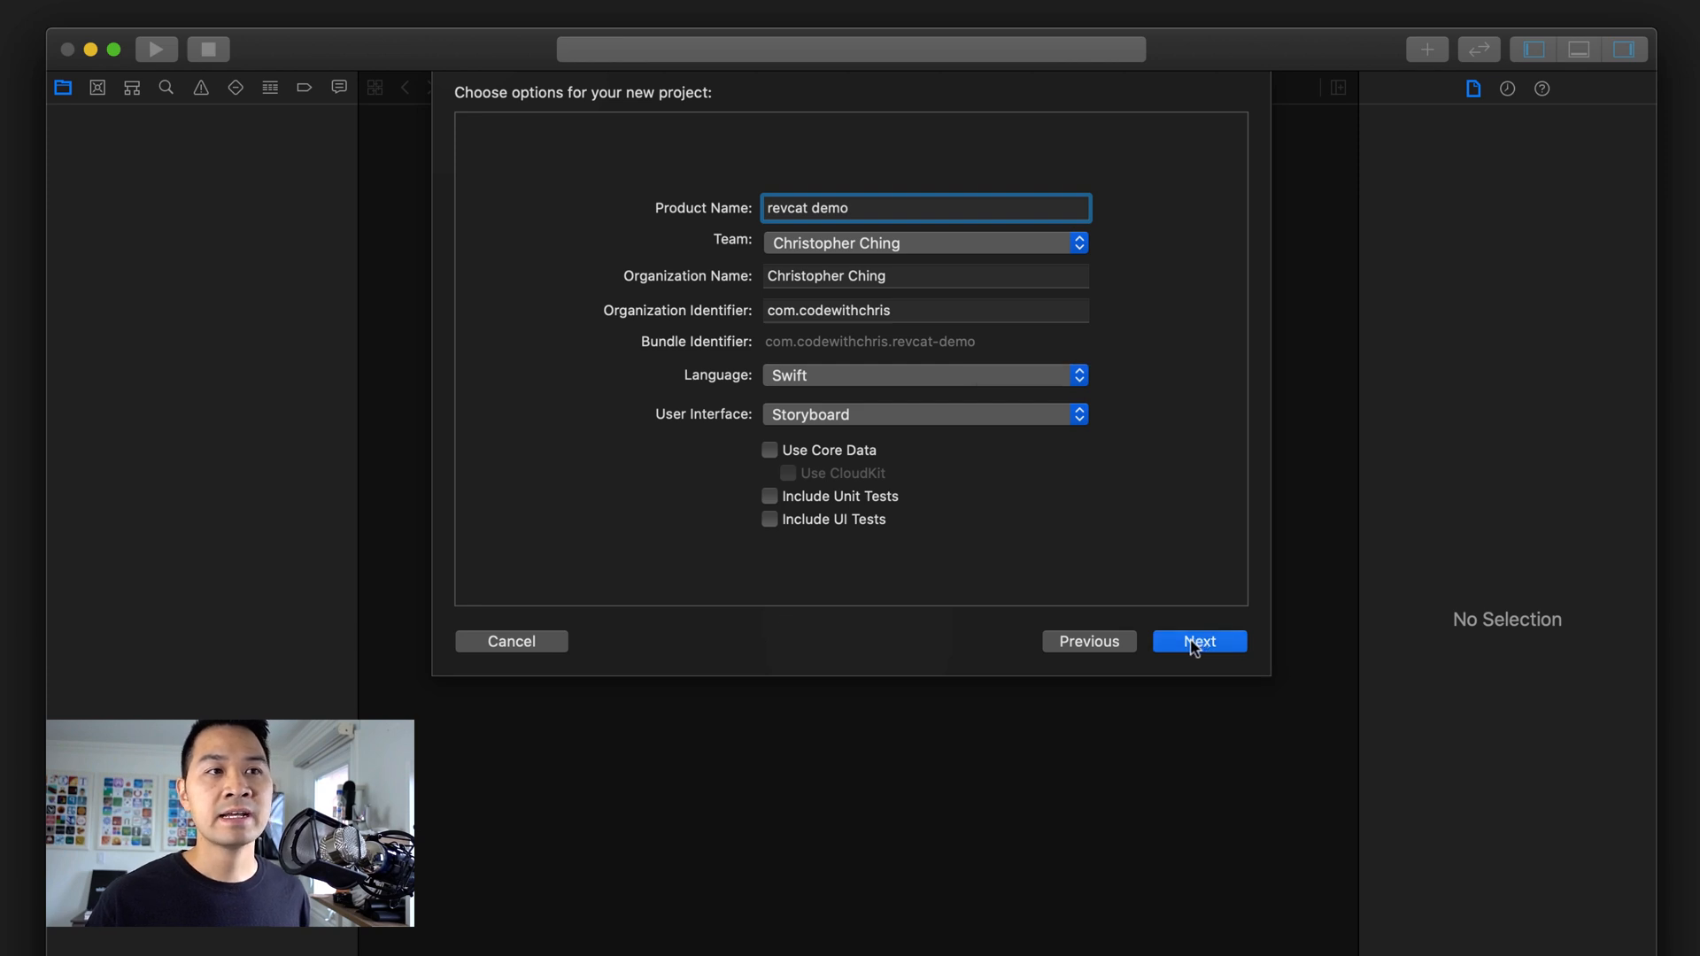
Create the project on the Desktop and show the target's Signing & Capabilities settings.
left_click(1199, 641)
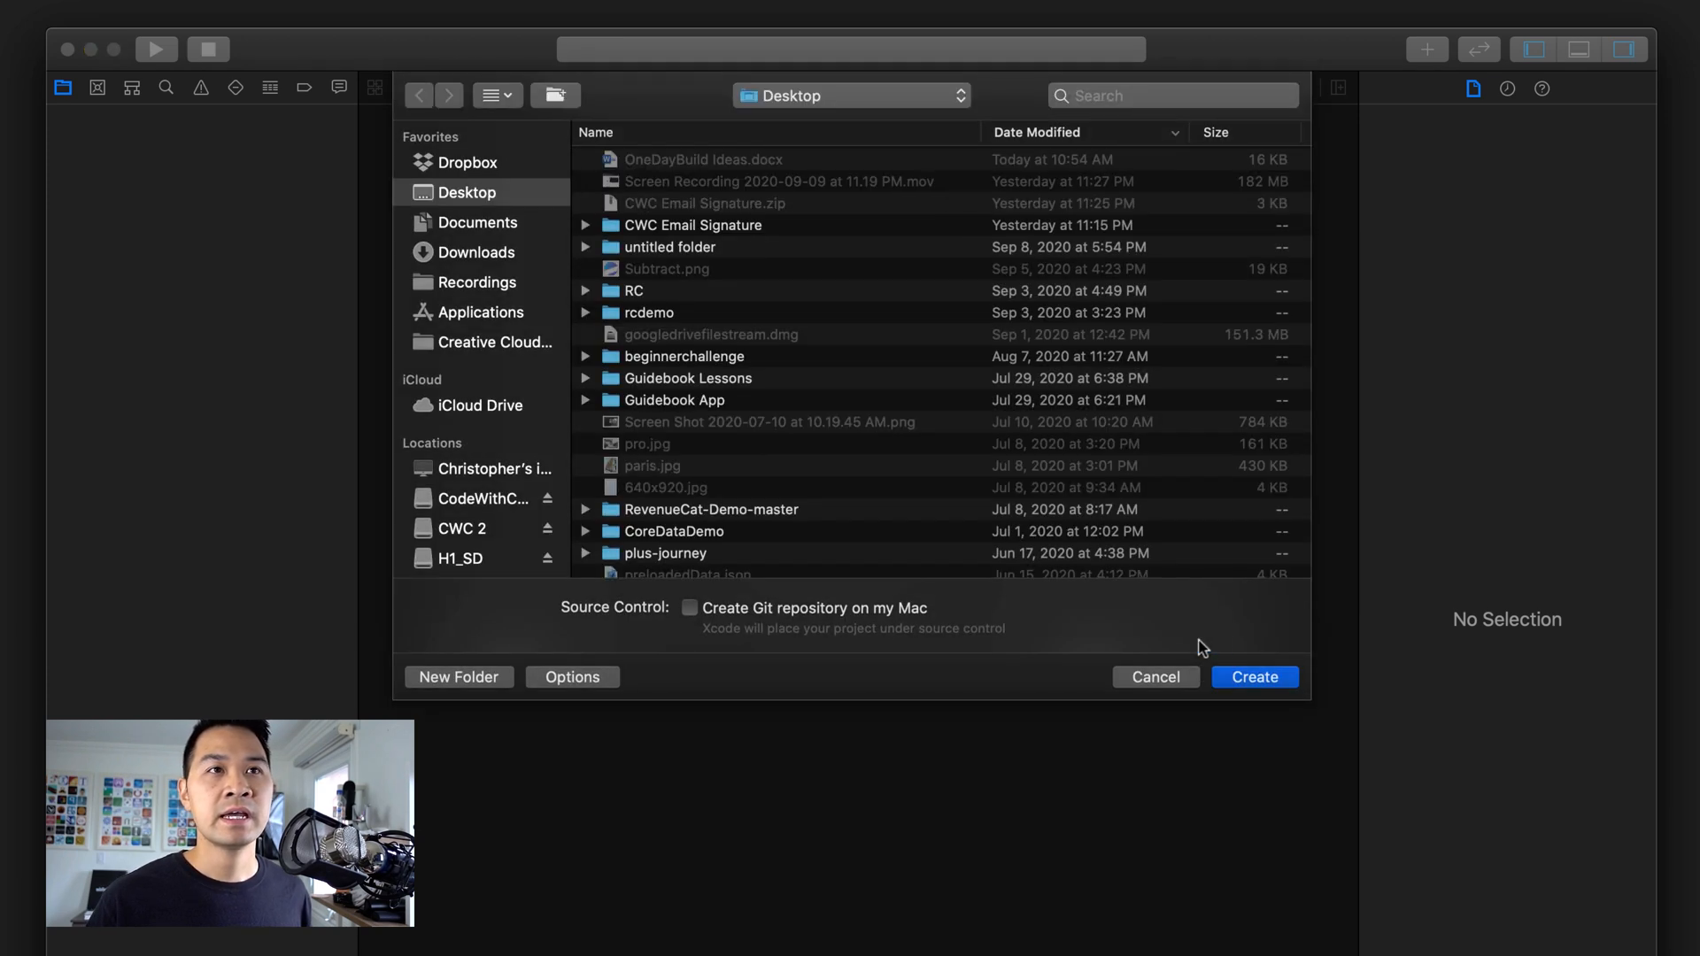
left_click(1254, 677)
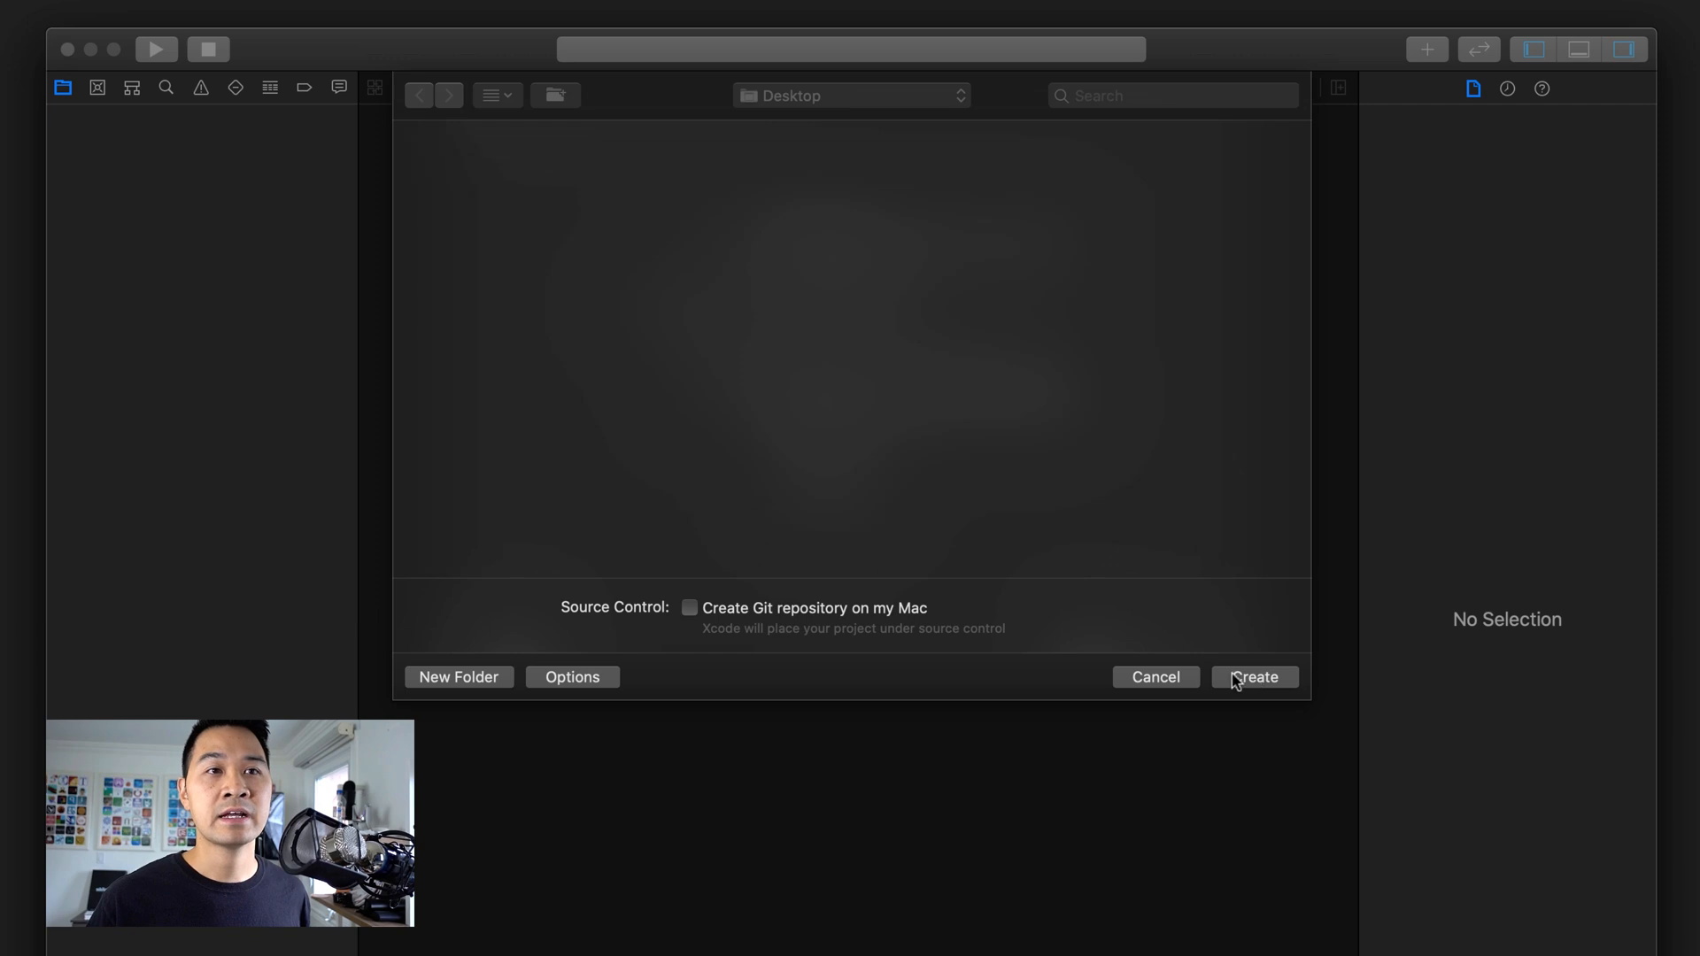
left_click(1254, 676)
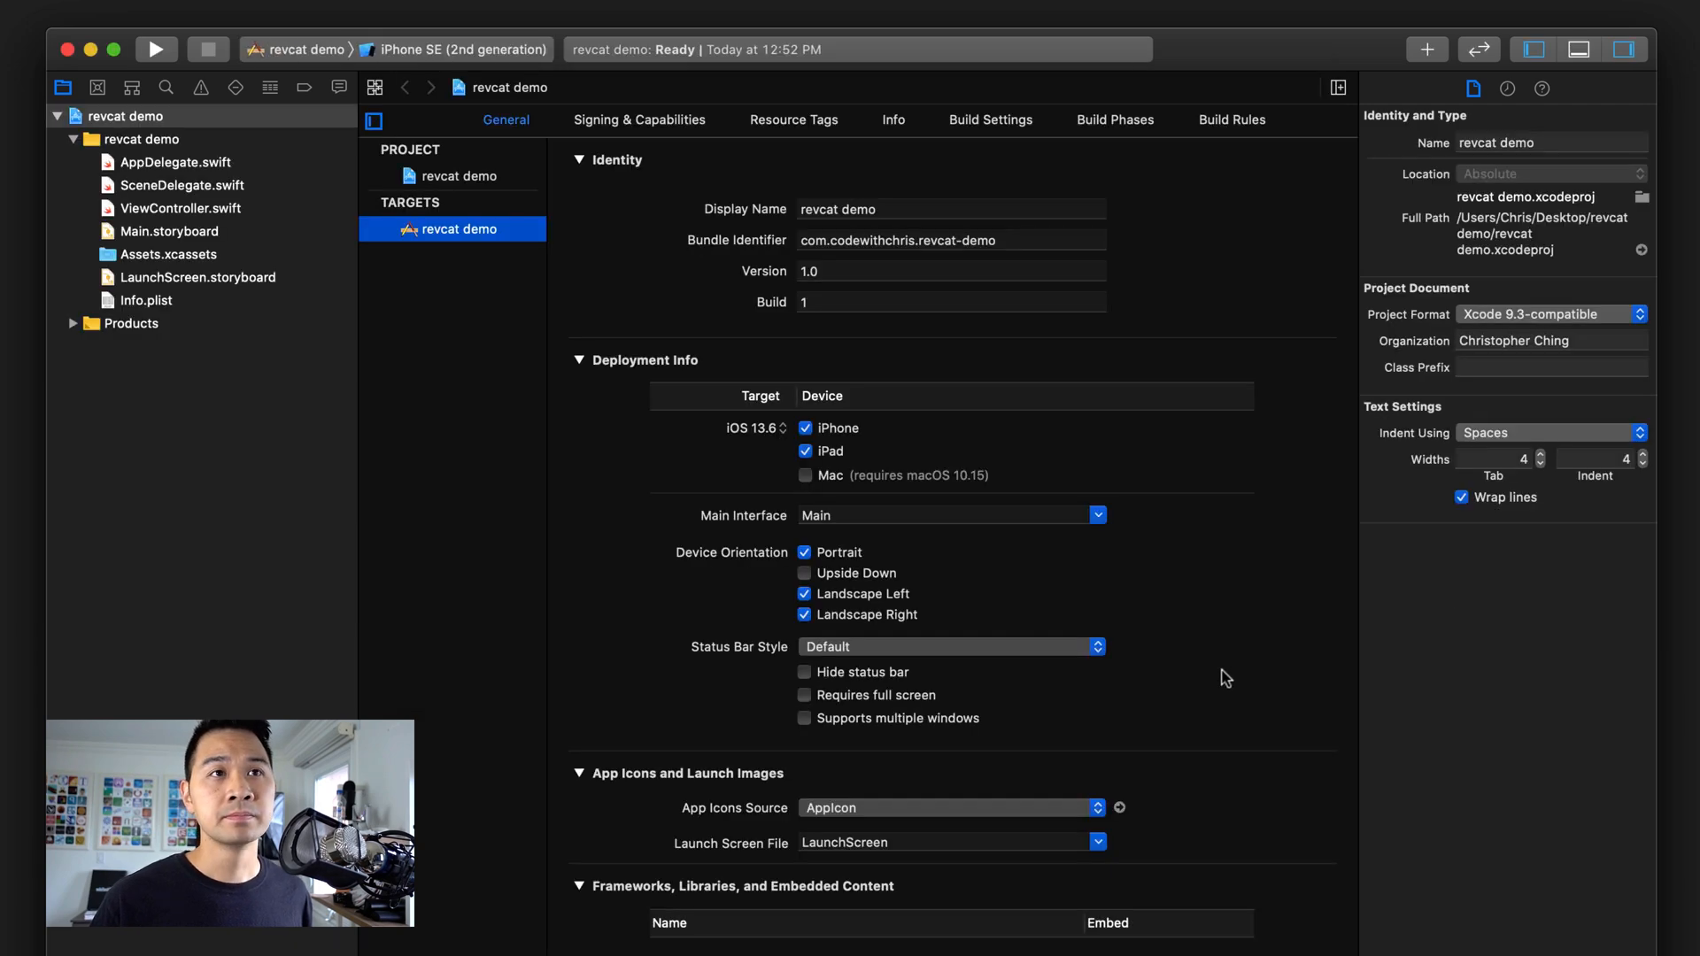
mouse_move(692, 257)
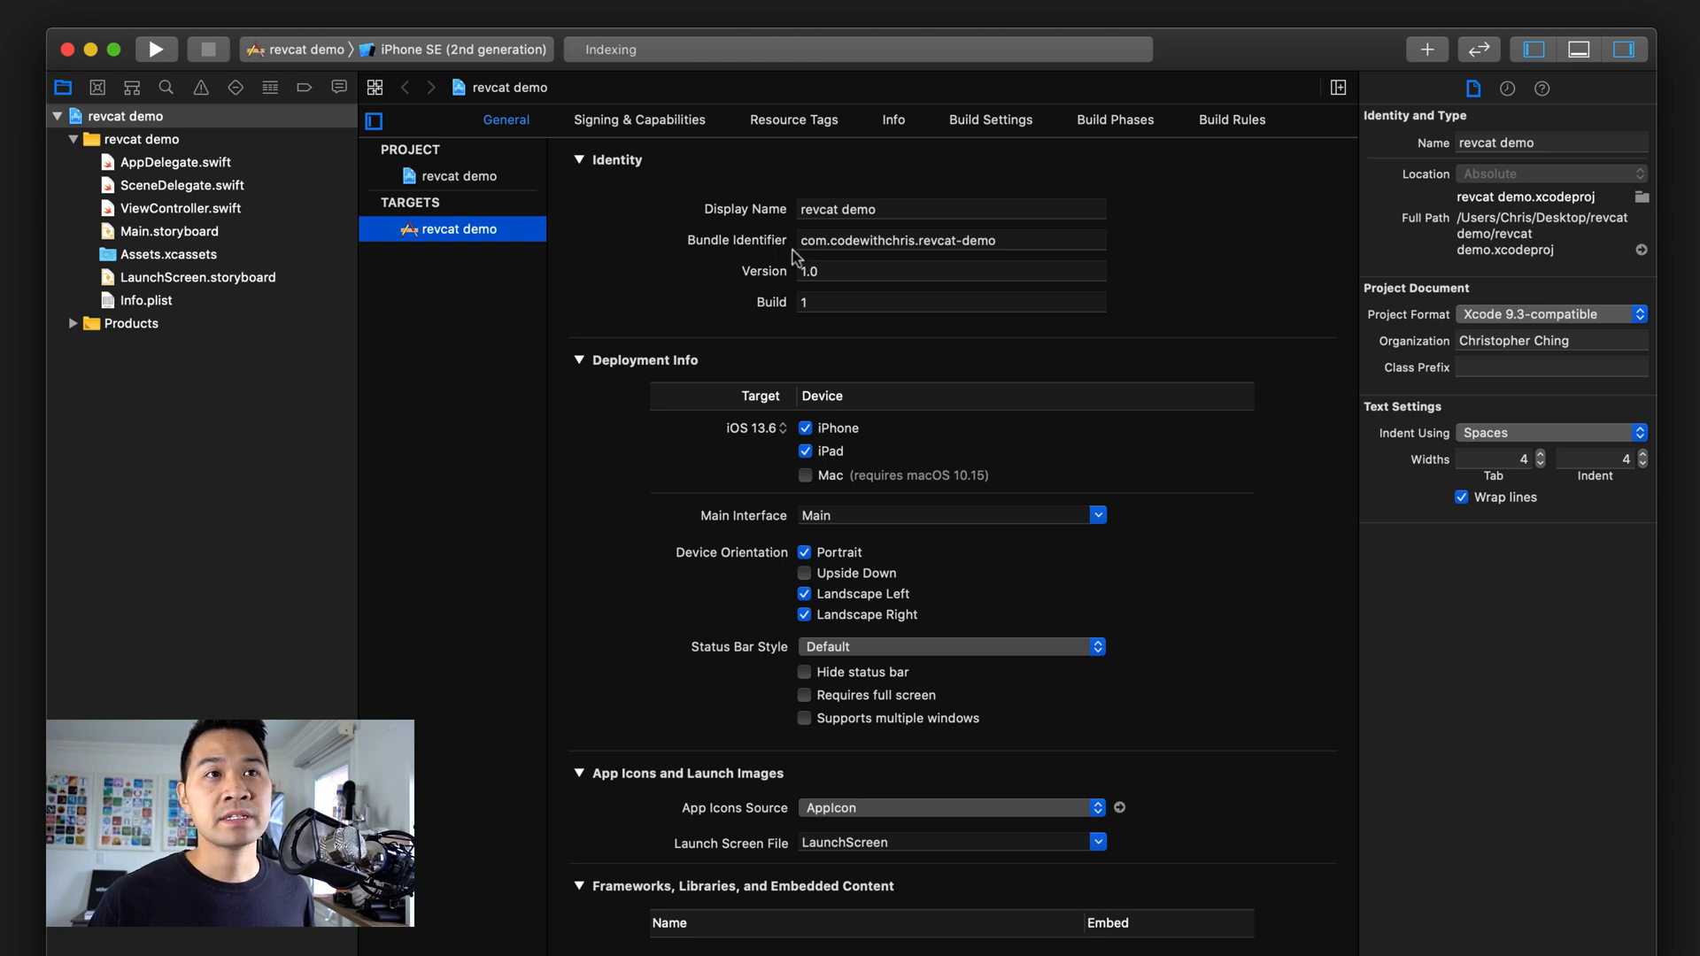
left_click(949, 239)
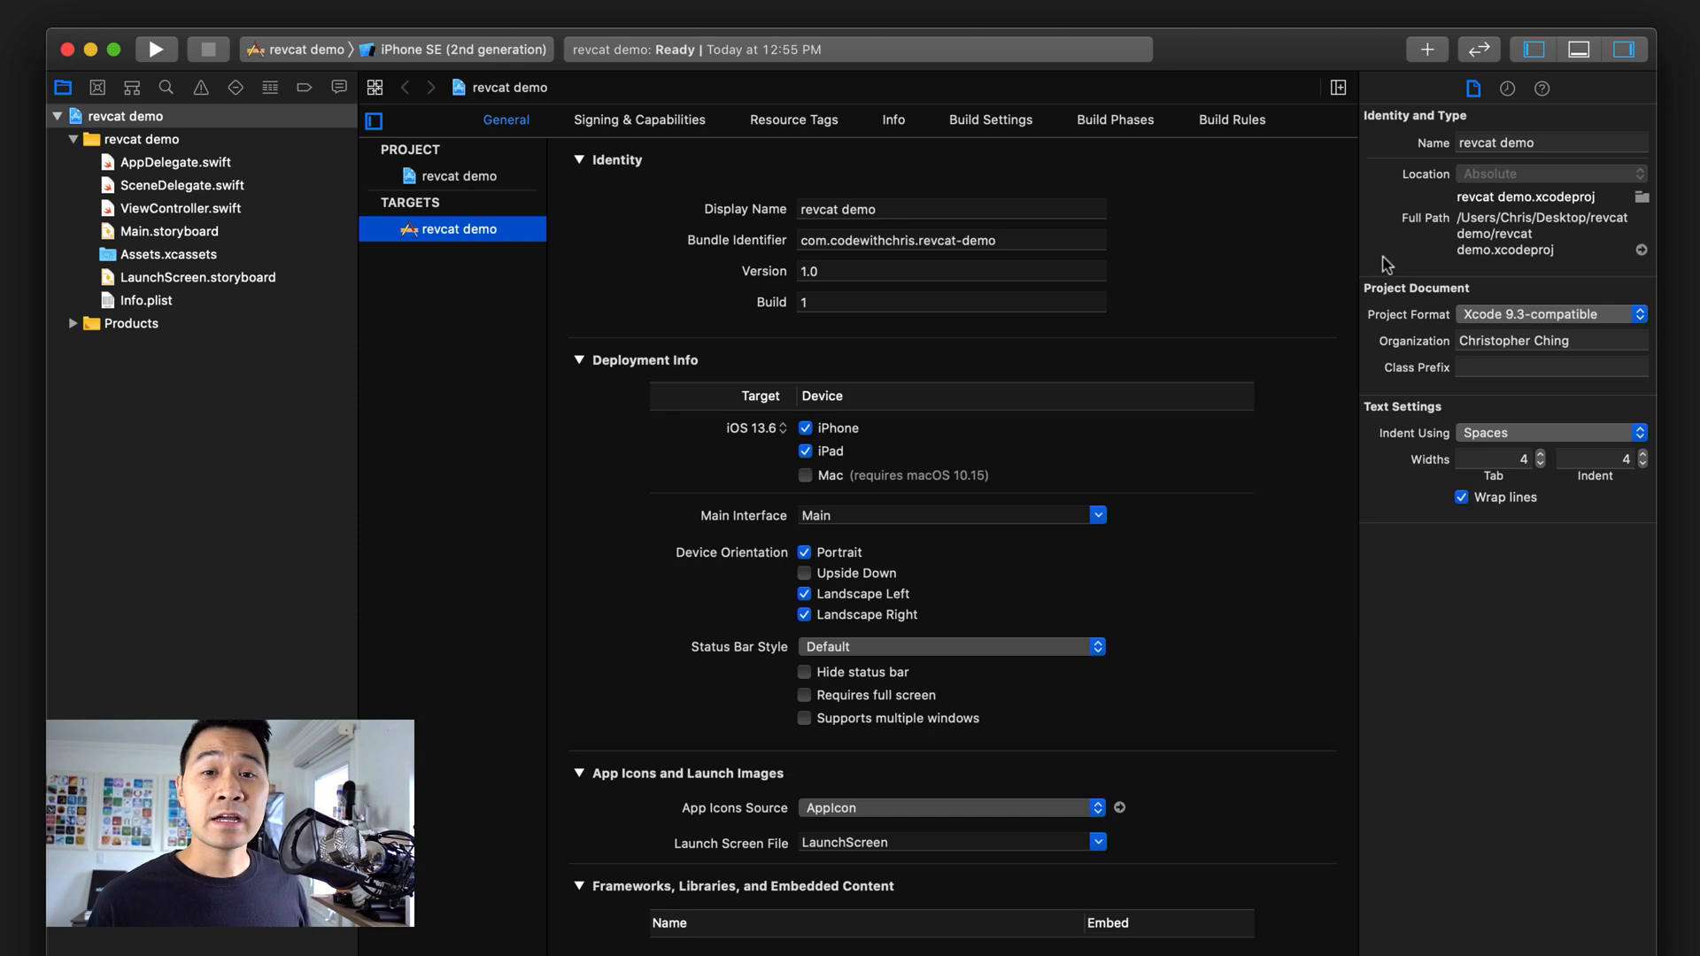
mouse_move(676, 128)
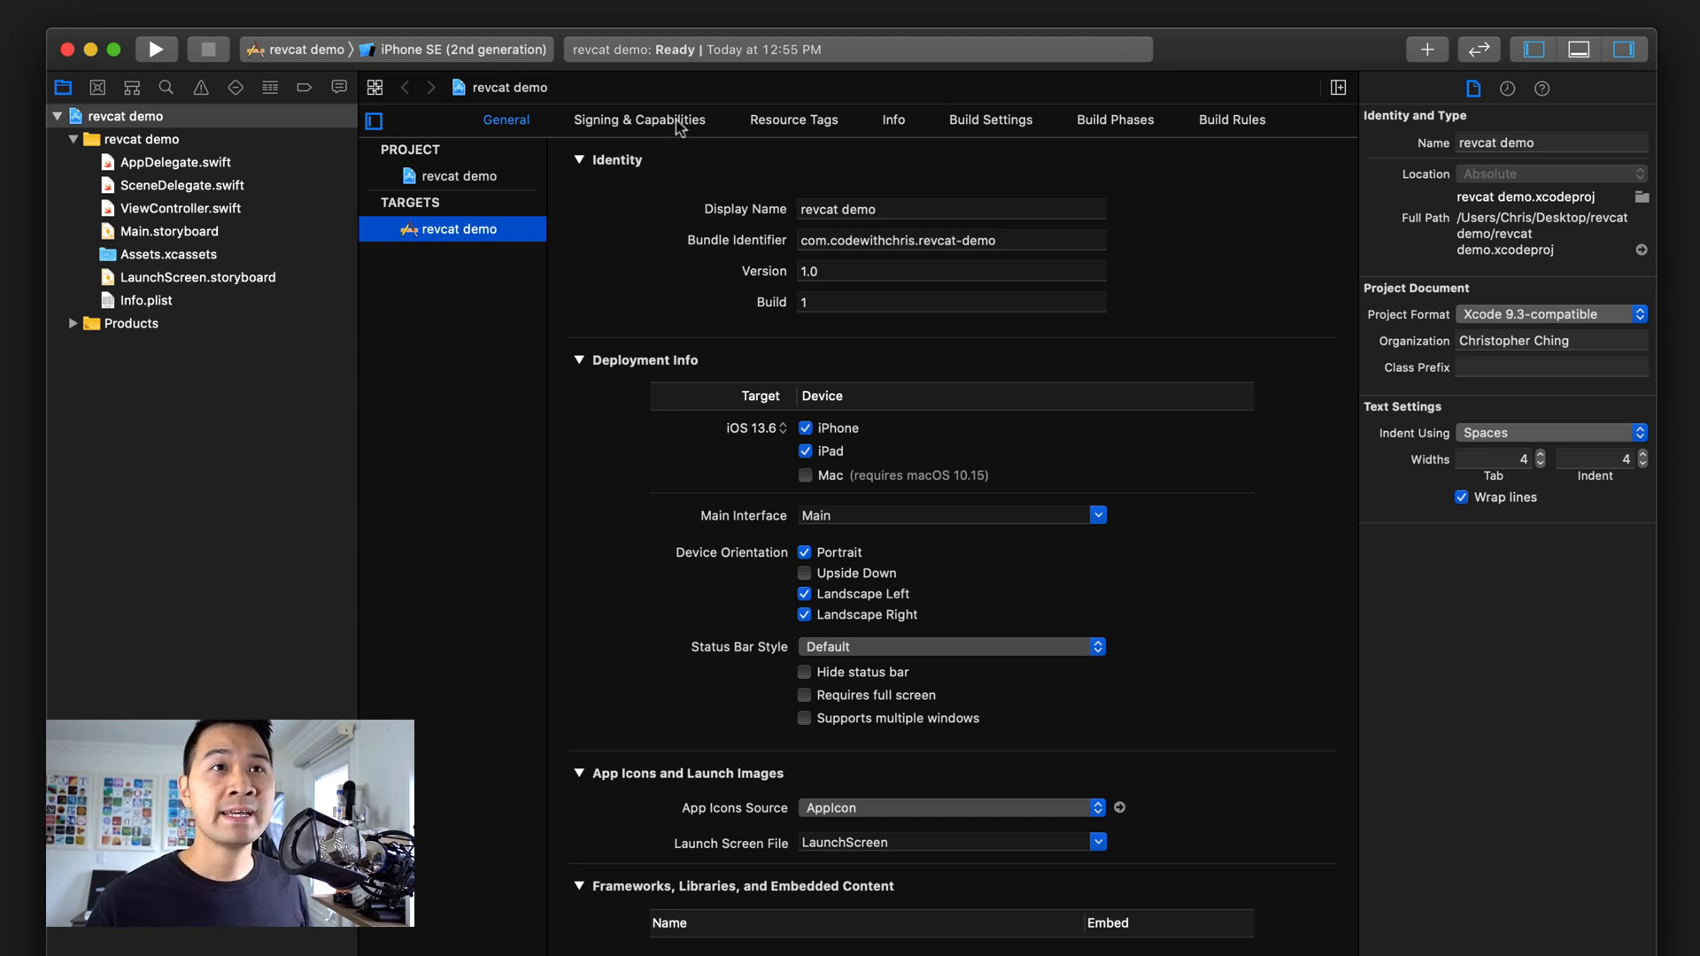
left_click(639, 119)
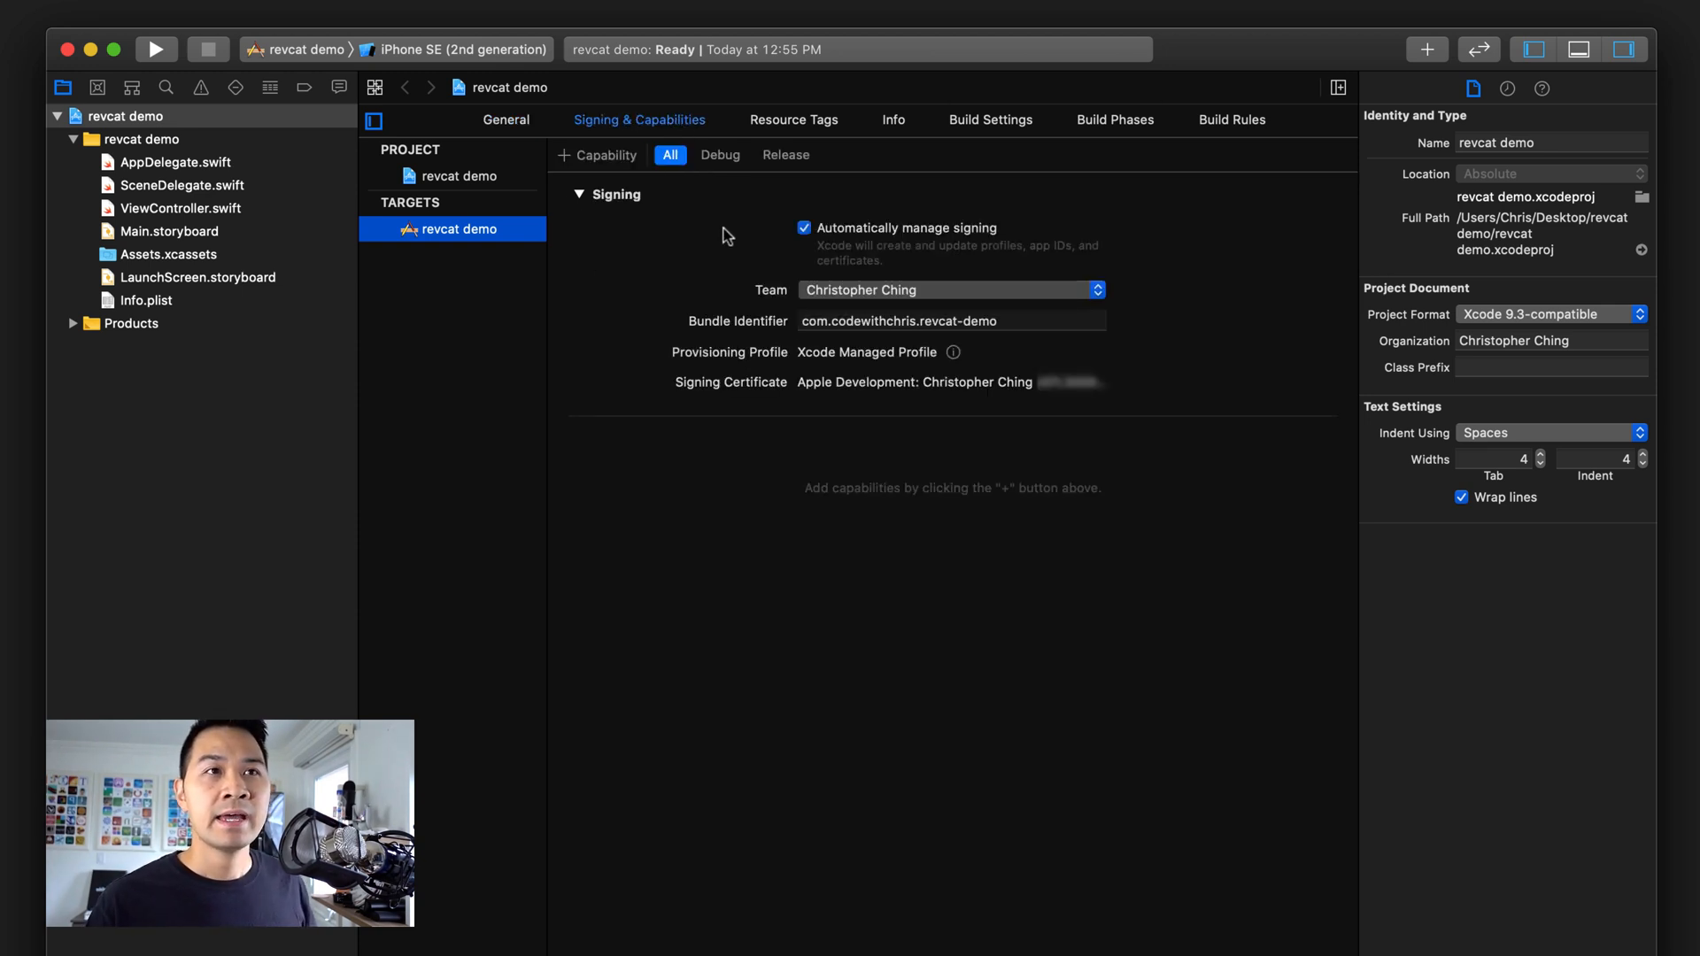
mouse_move(840, 438)
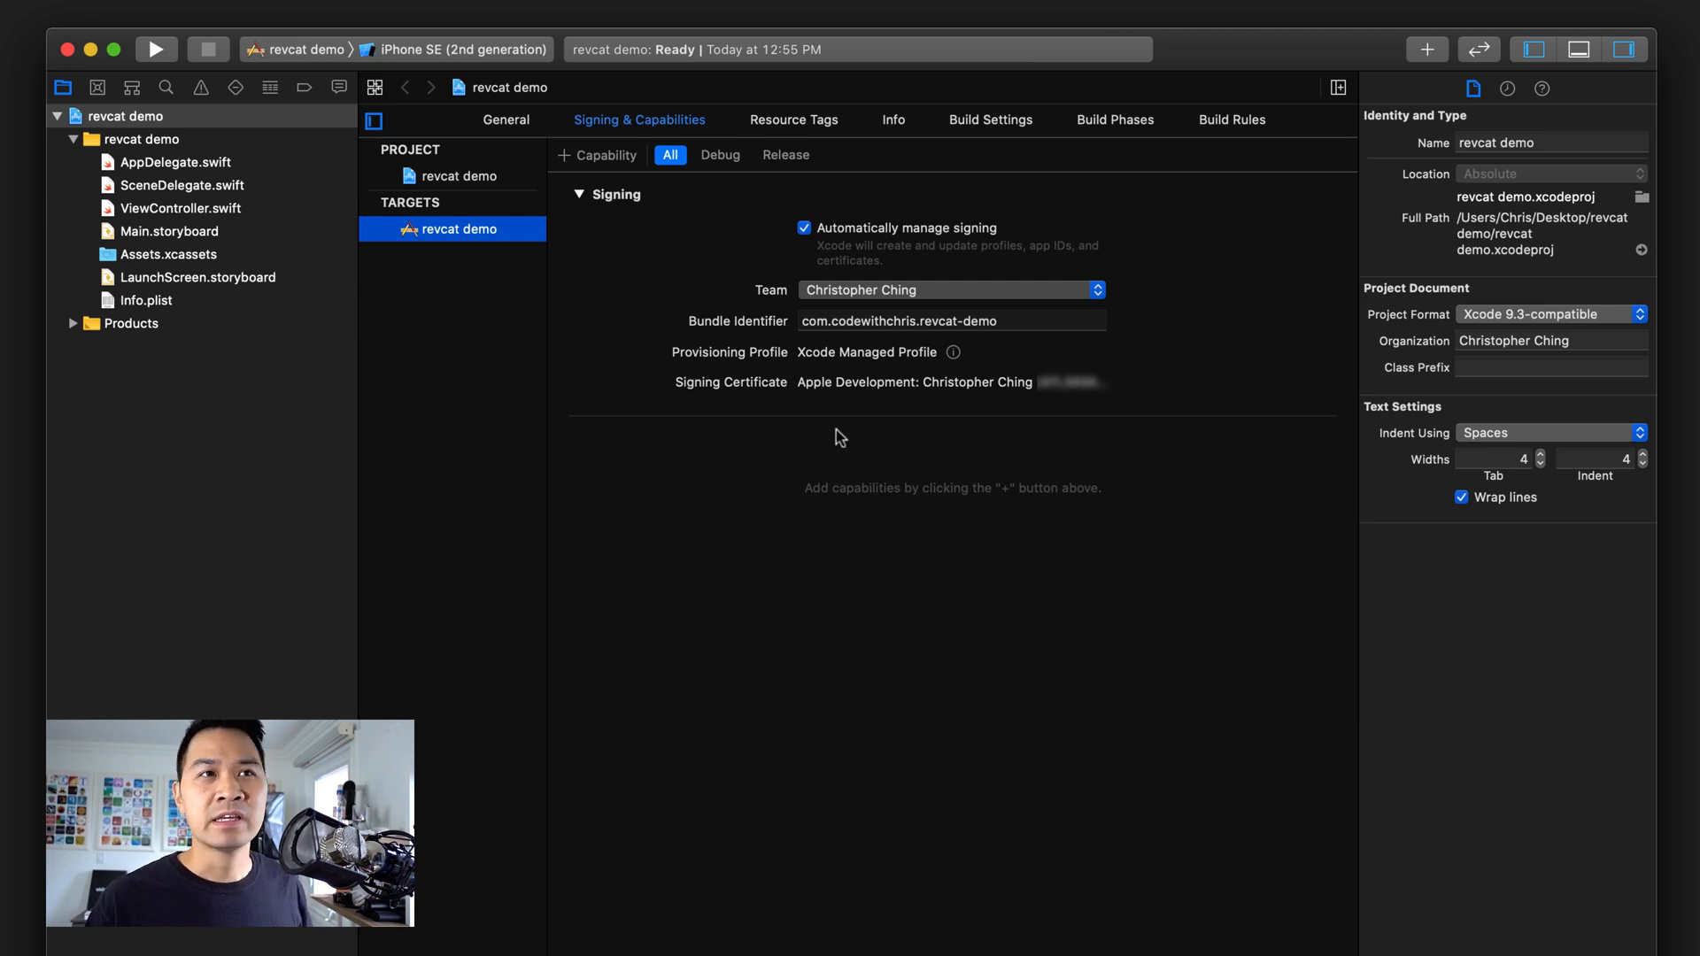
mouse_move(851, 249)
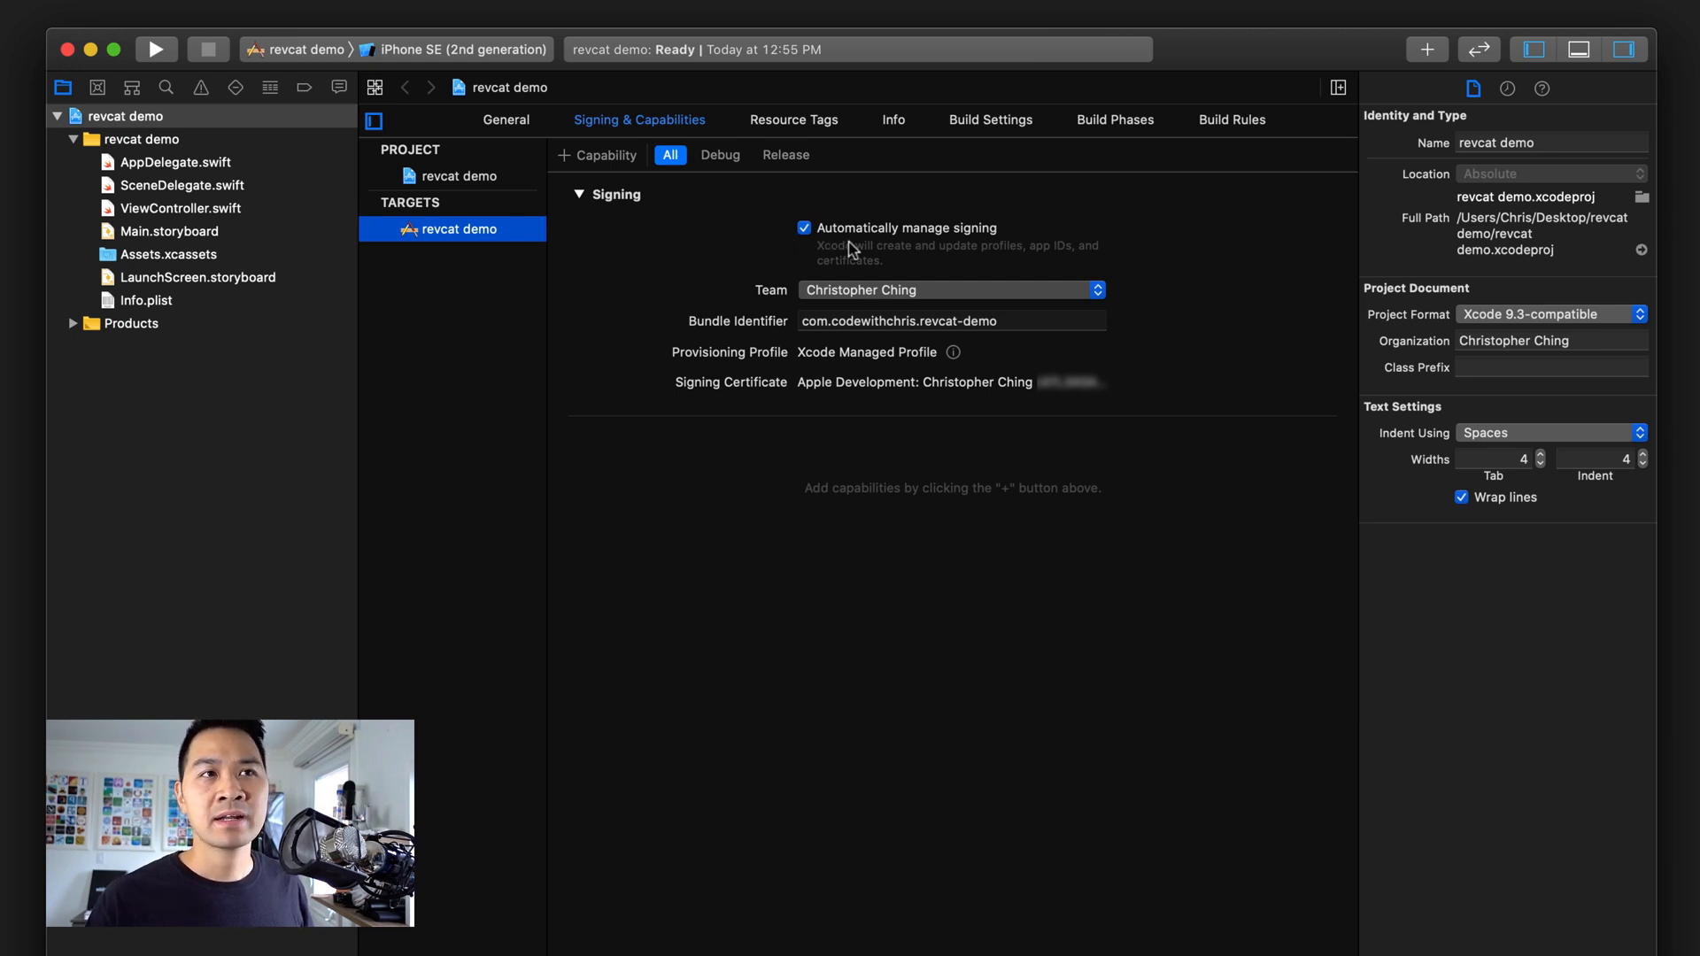
mouse_move(955, 250)
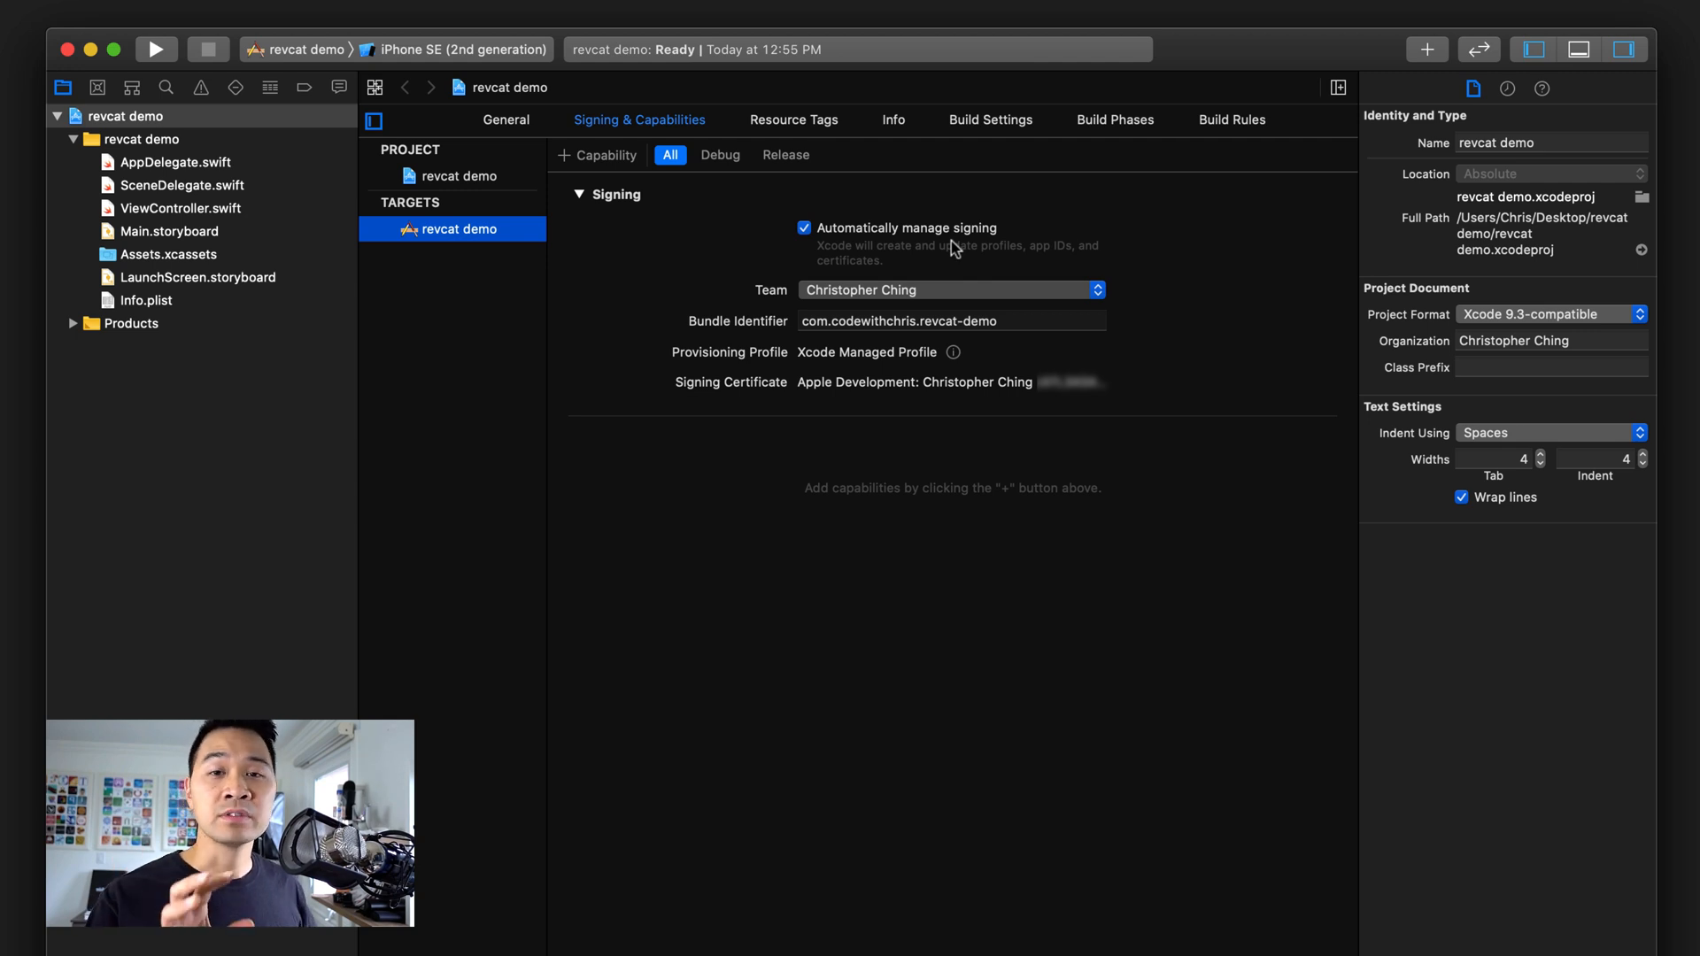
mouse_move(926, 271)
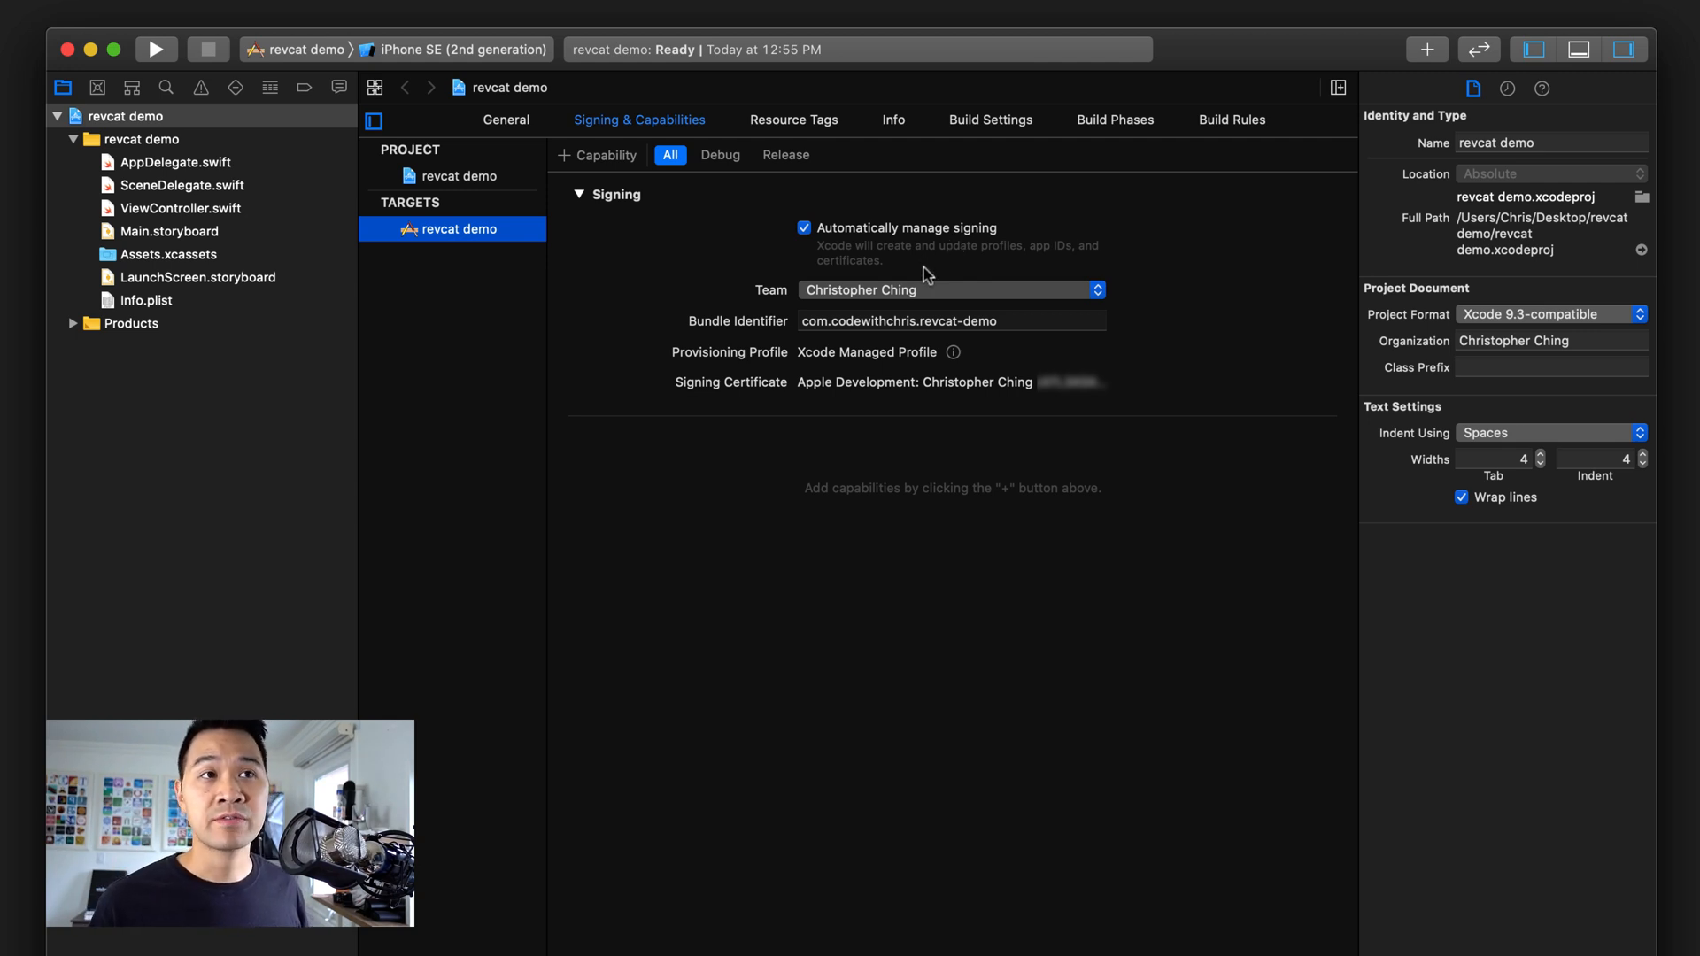
mouse_move(1009, 266)
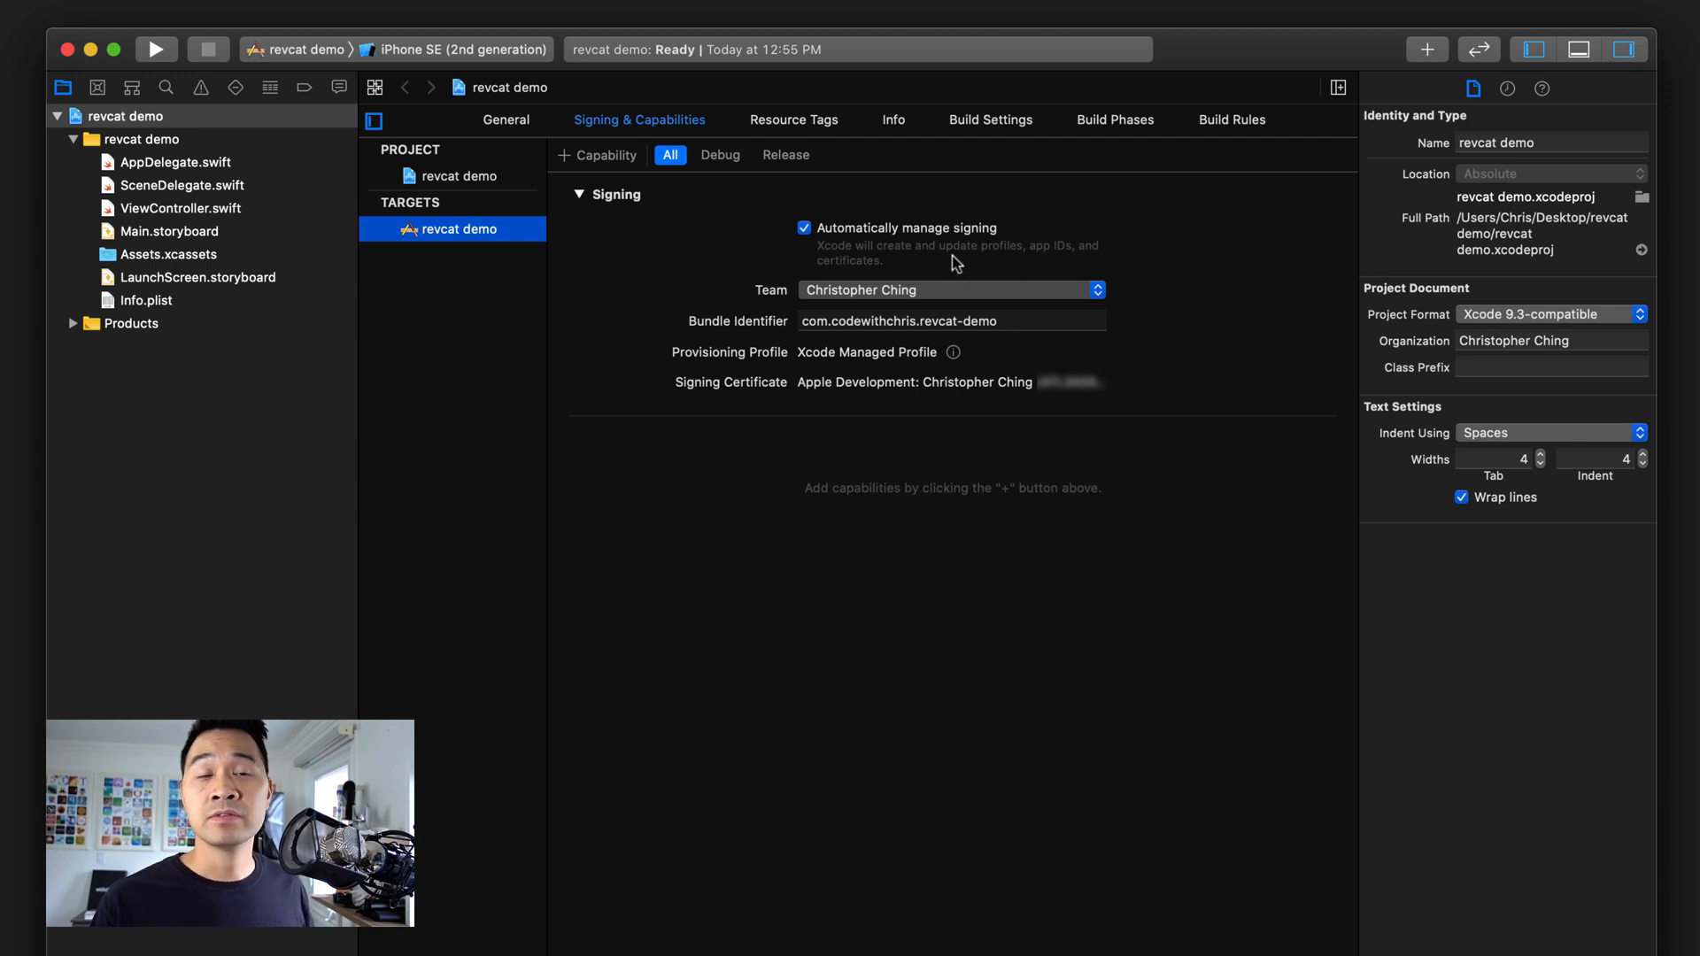
mouse_move(1030, 262)
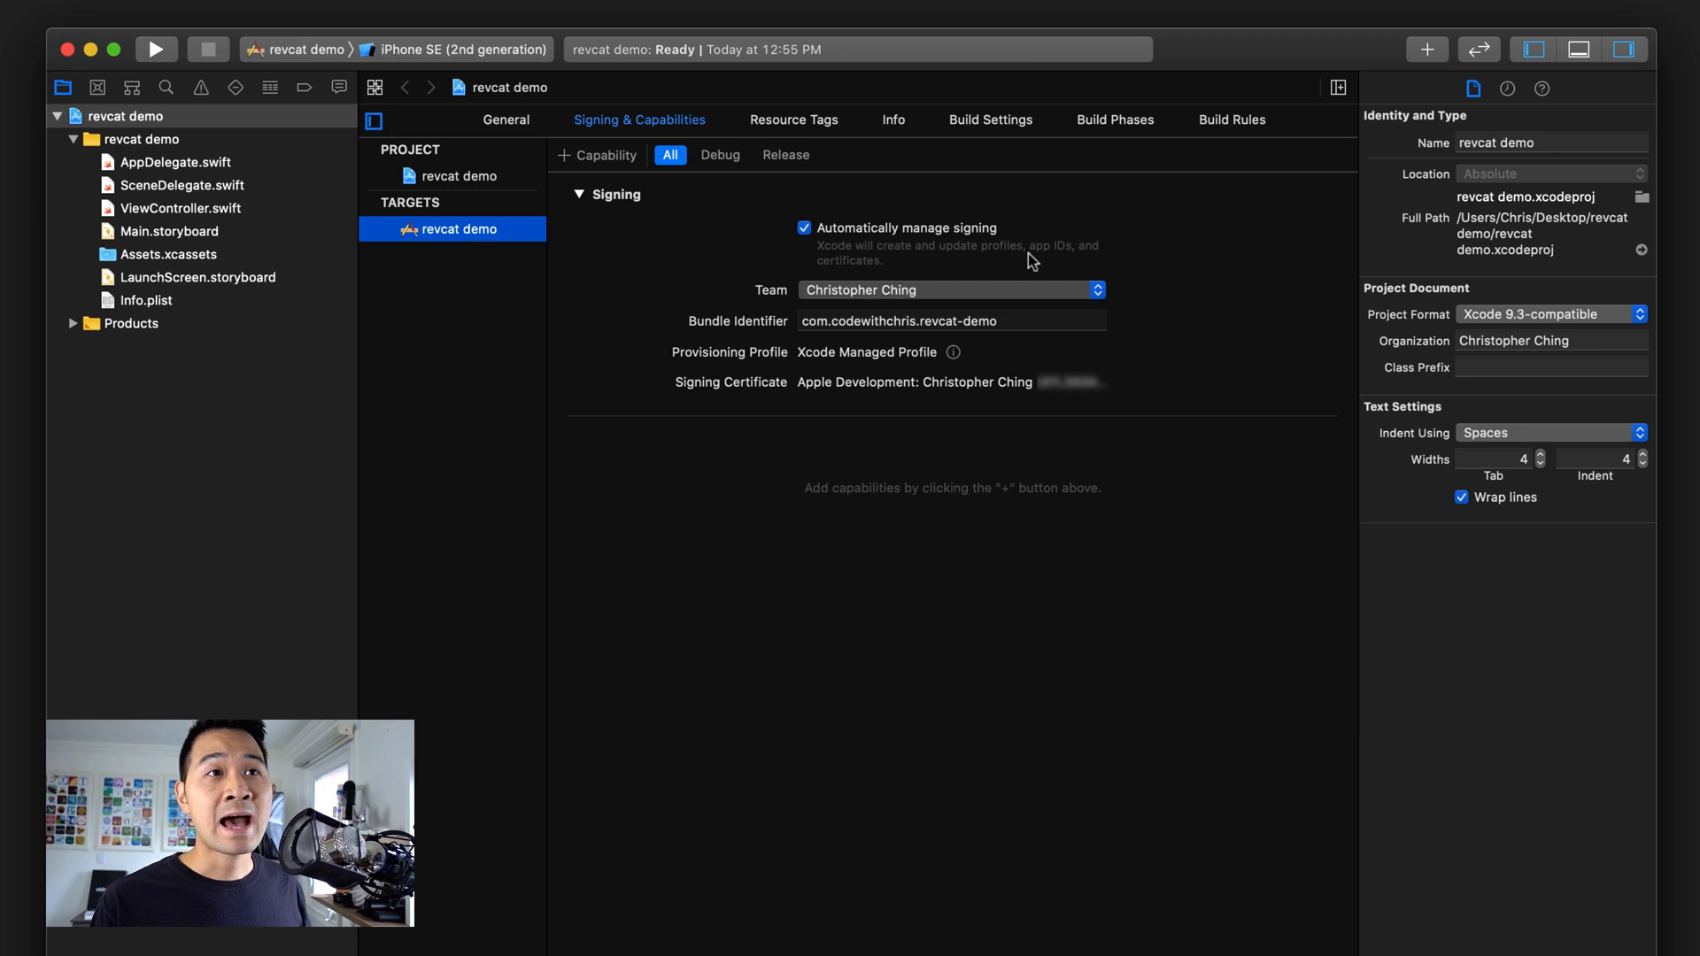
mouse_move(997, 276)
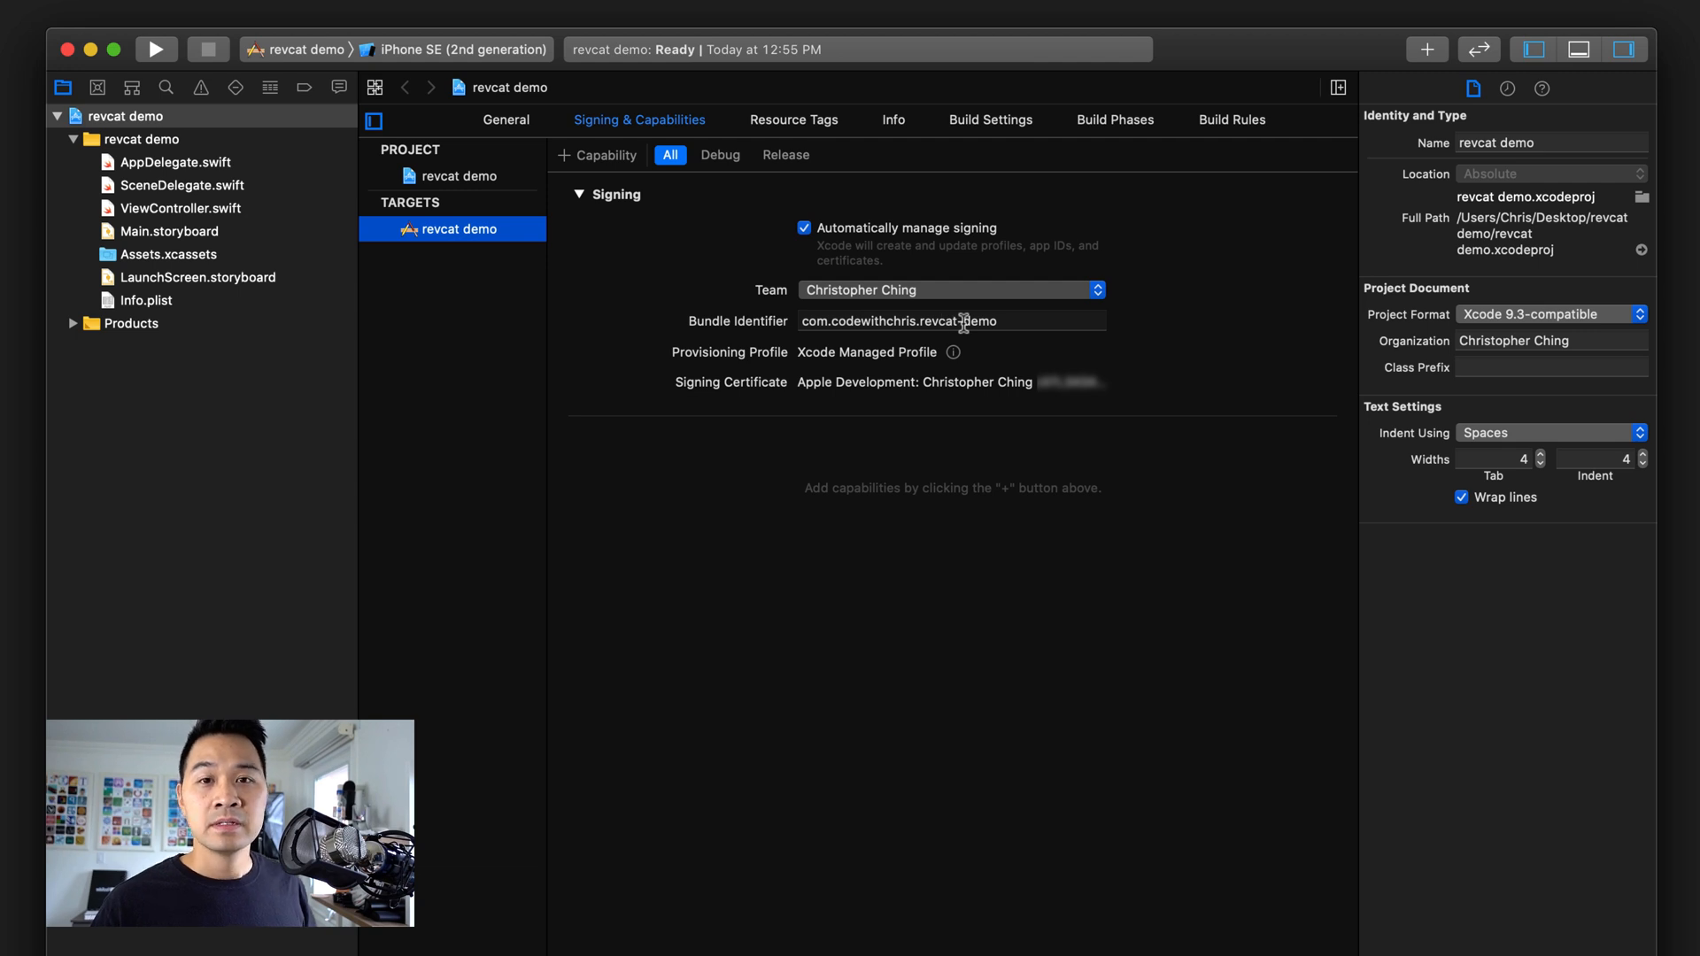
mouse_move(1059, 306)
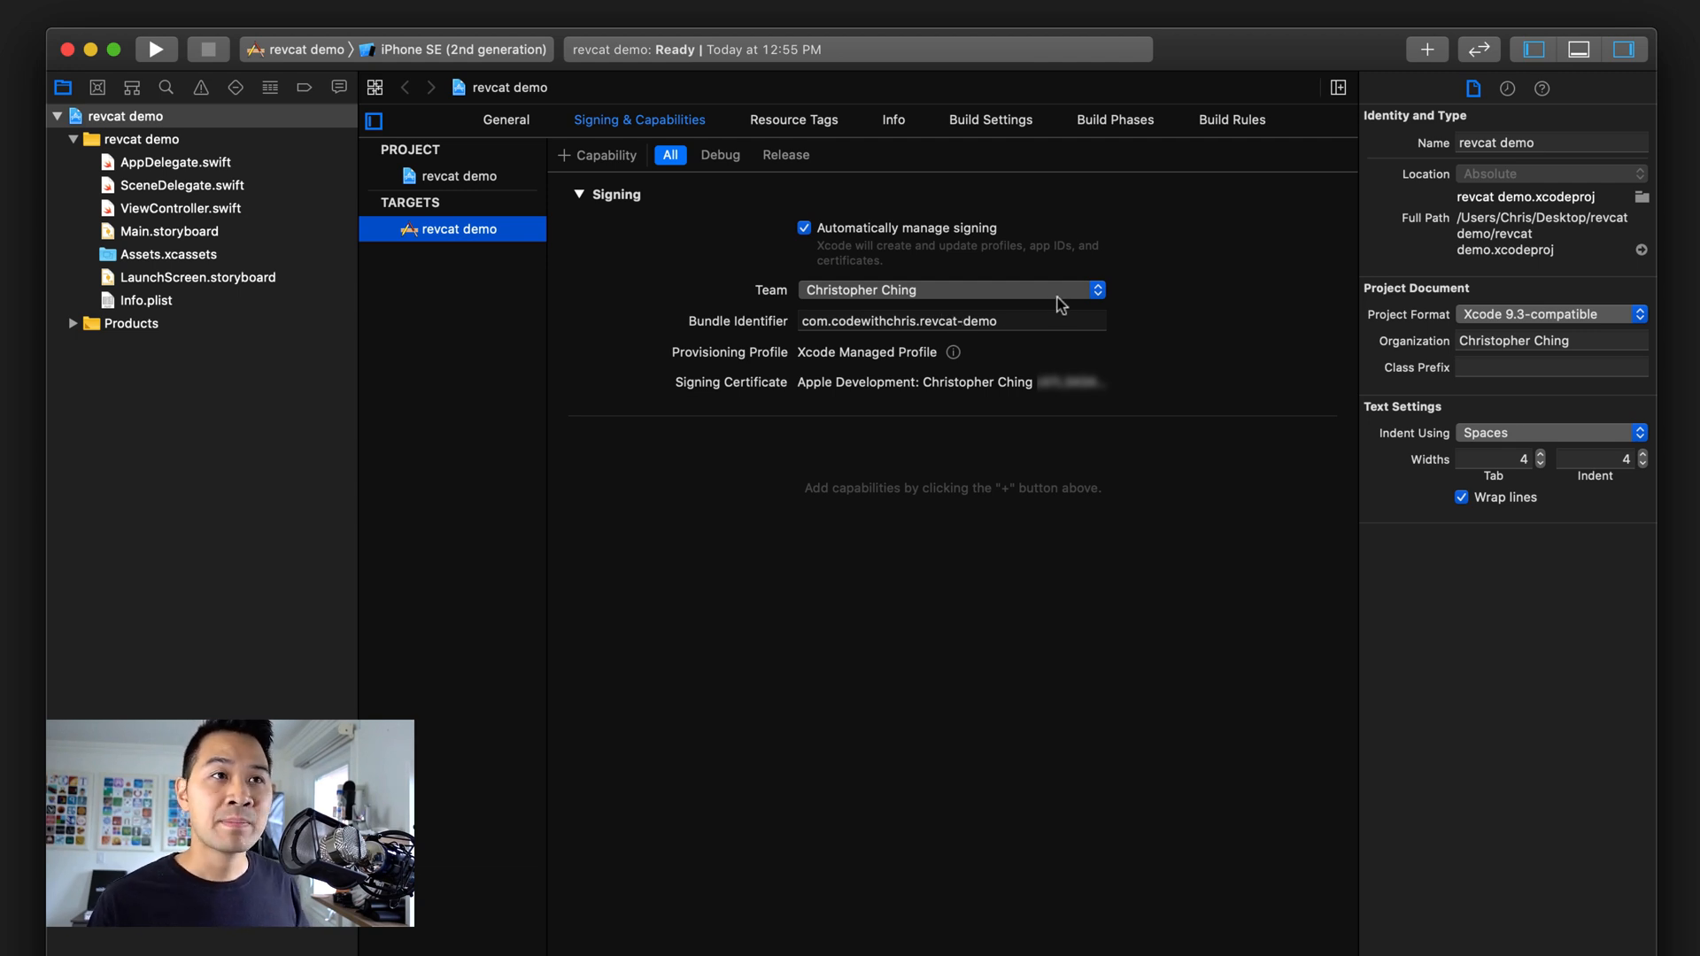
mouse_move(1067, 267)
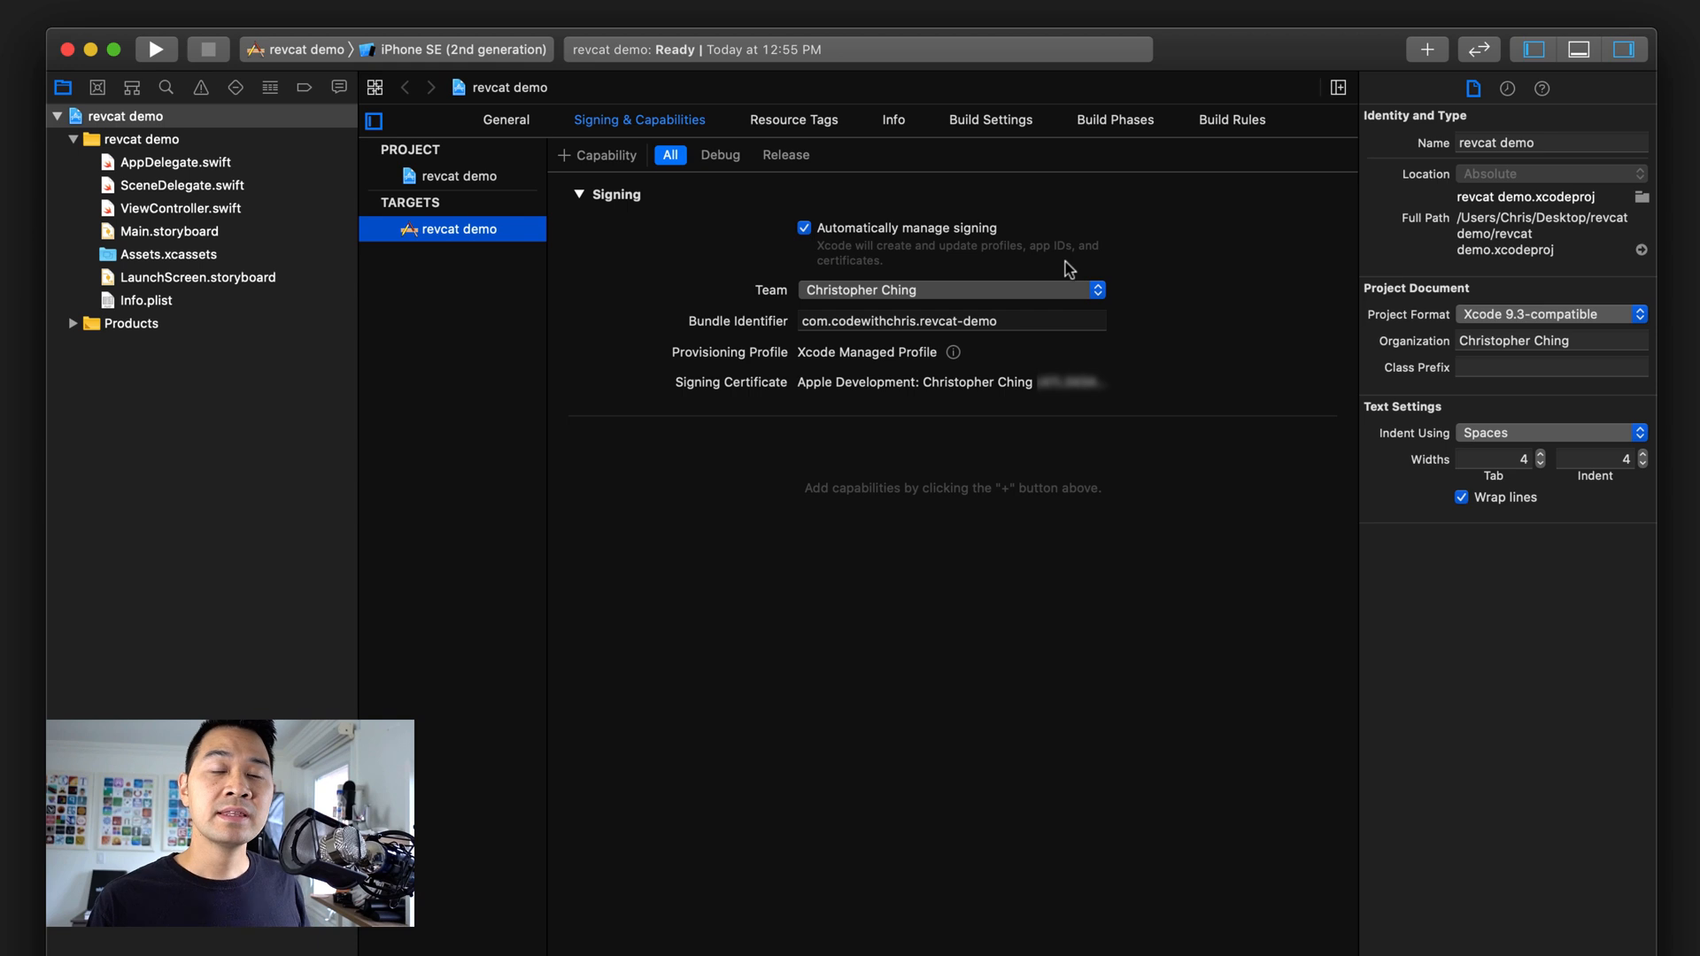
mouse_move(963, 554)
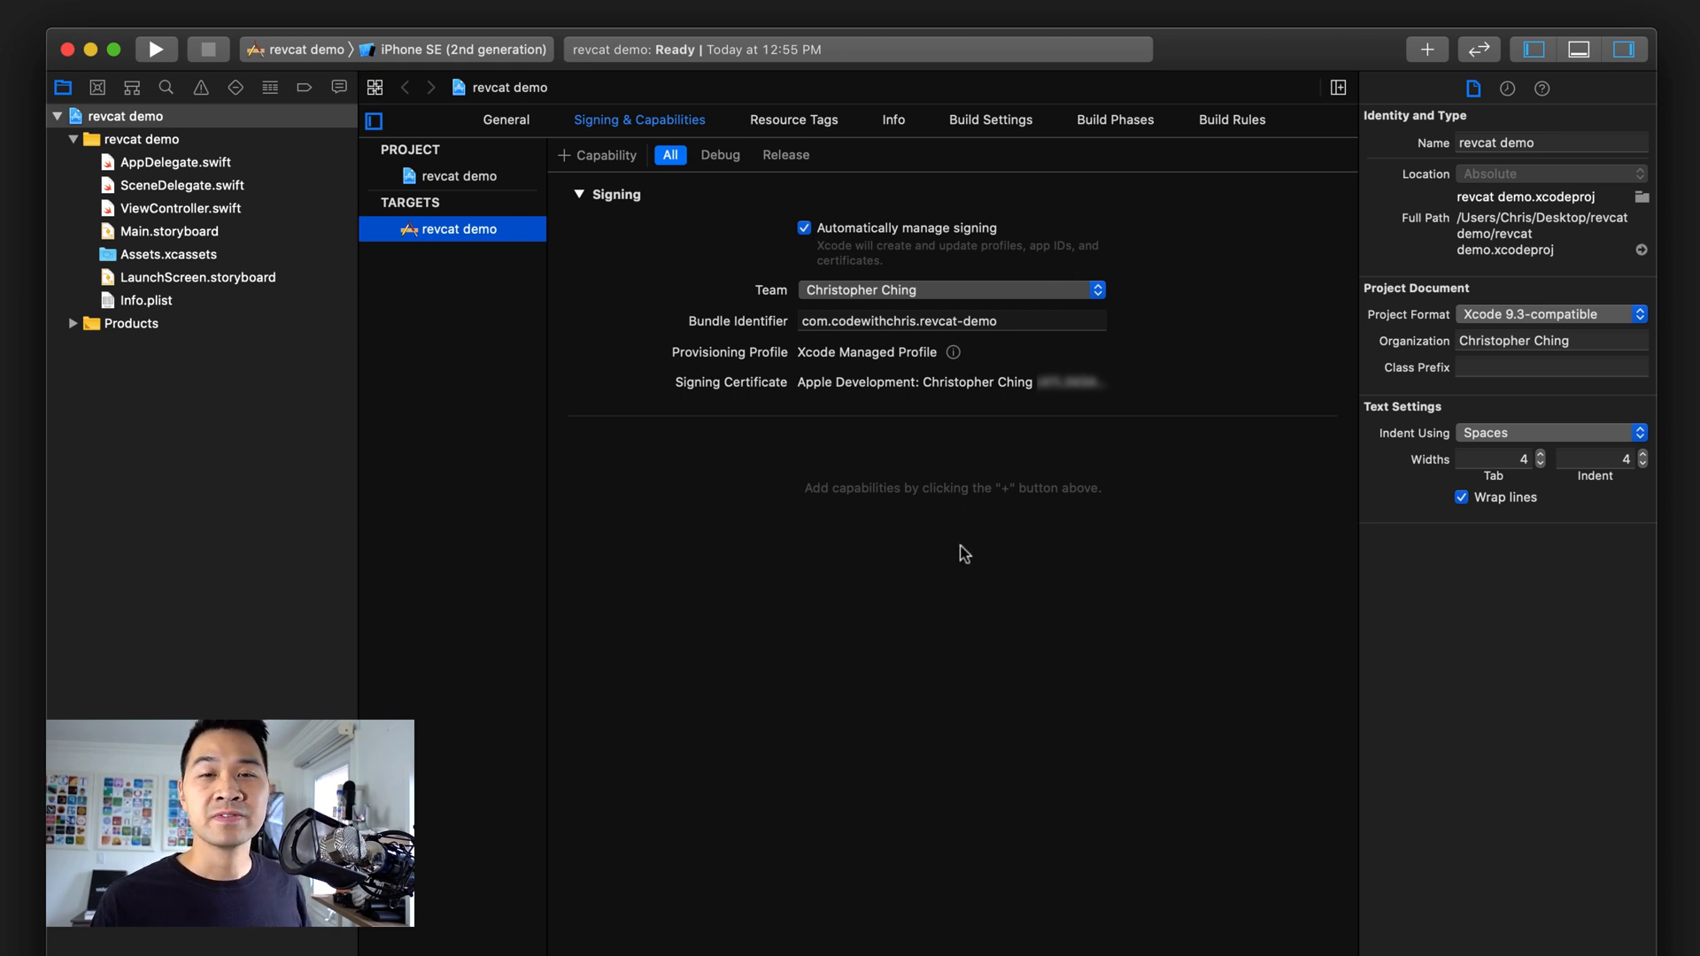
mouse_move(868, 219)
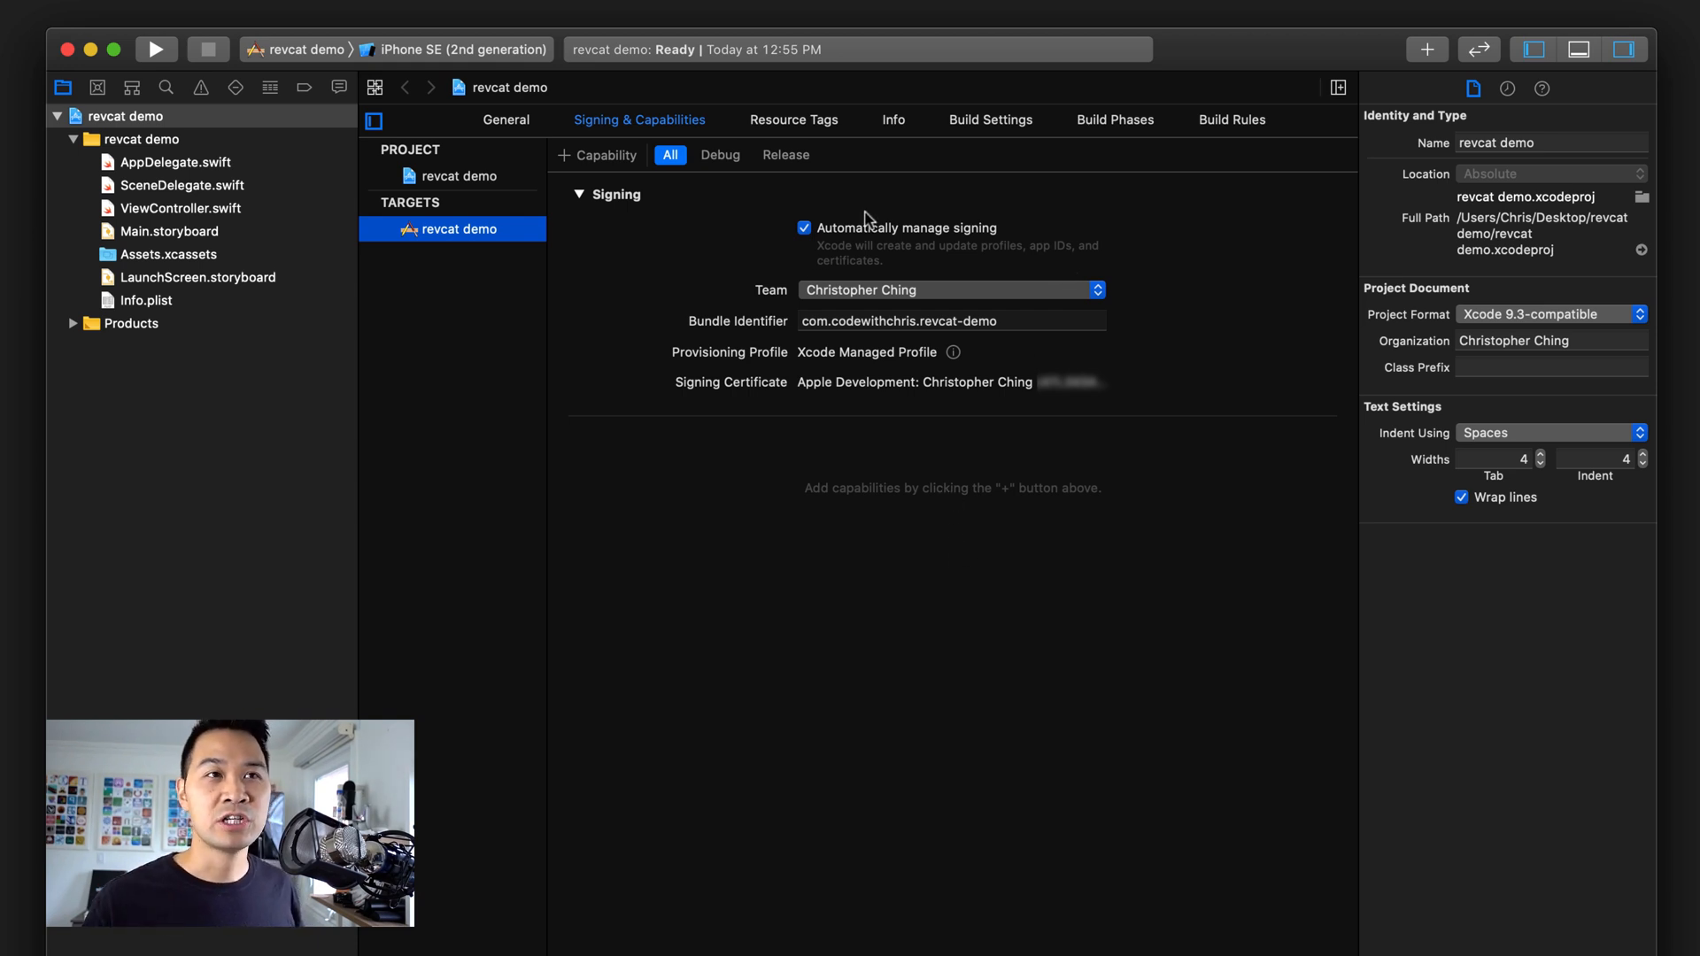
mouse_move(569, 165)
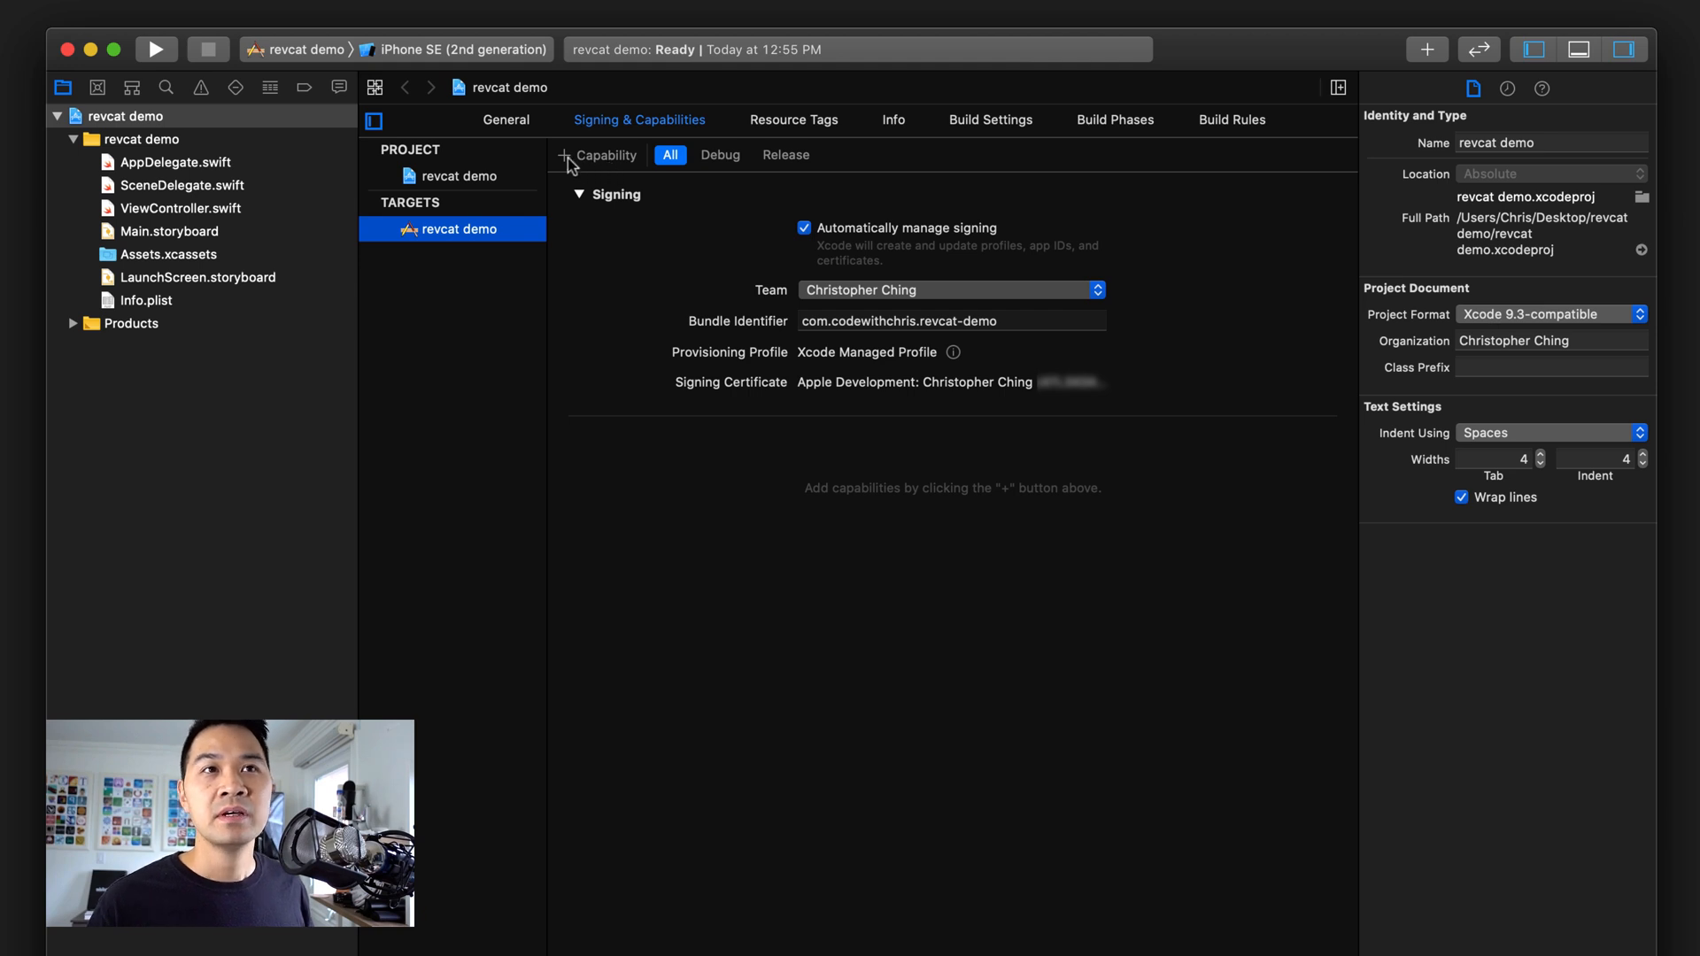
left_click(598, 156)
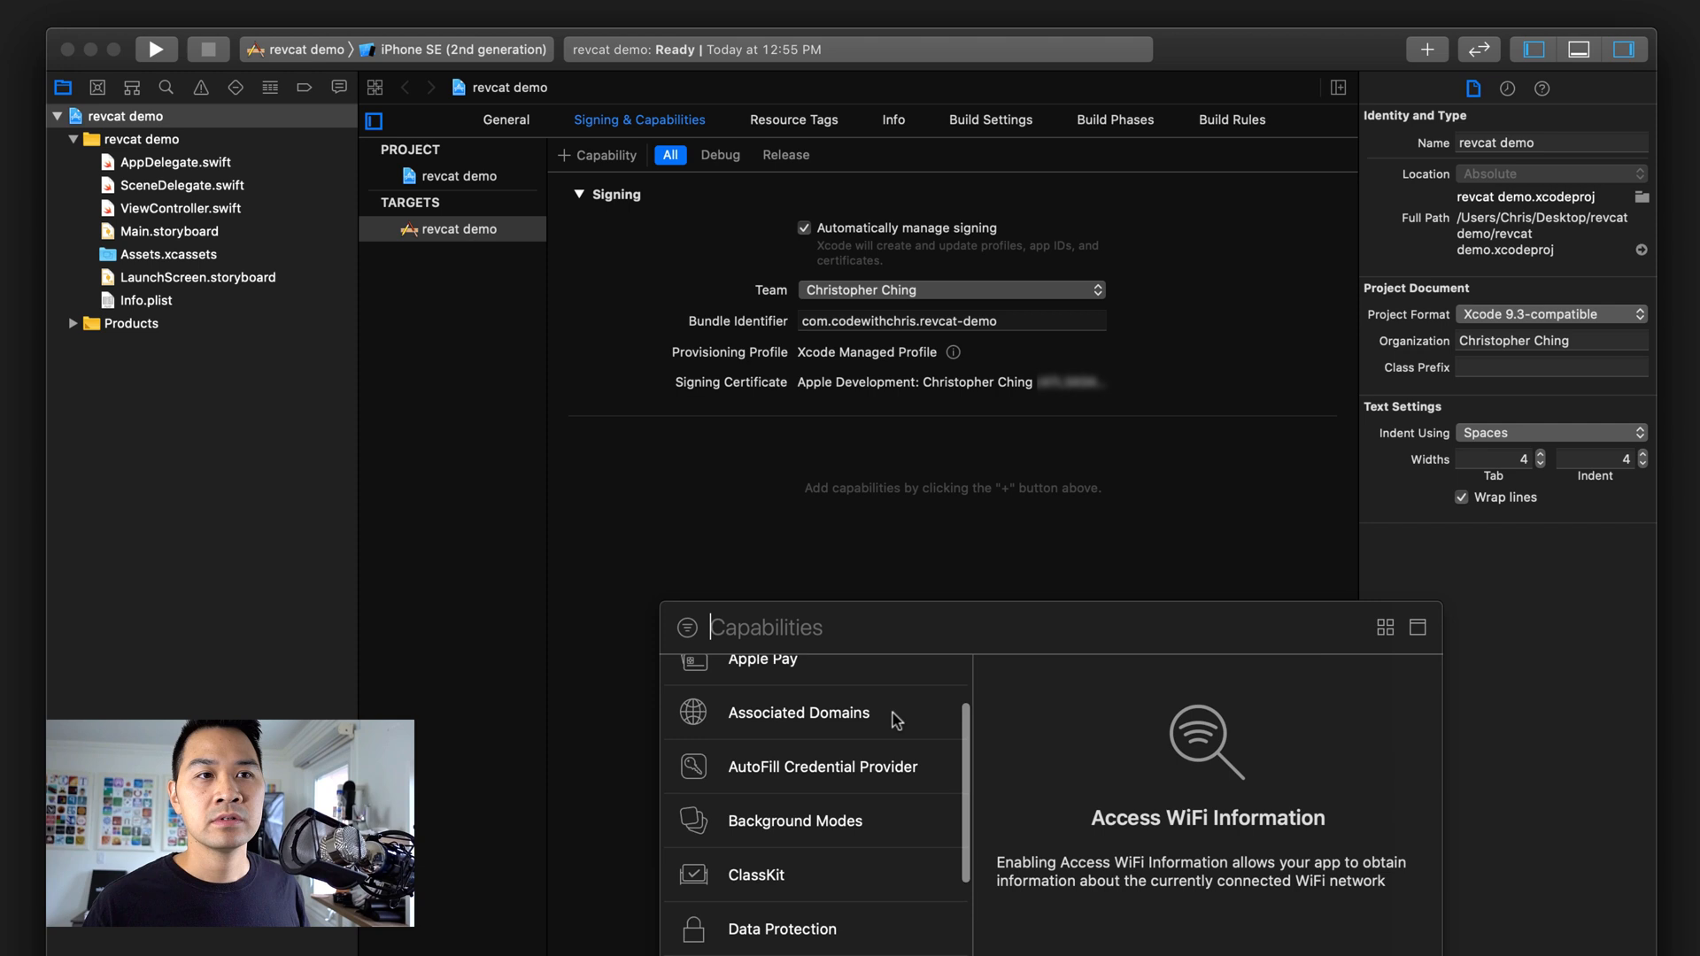
scroll("down", 3)
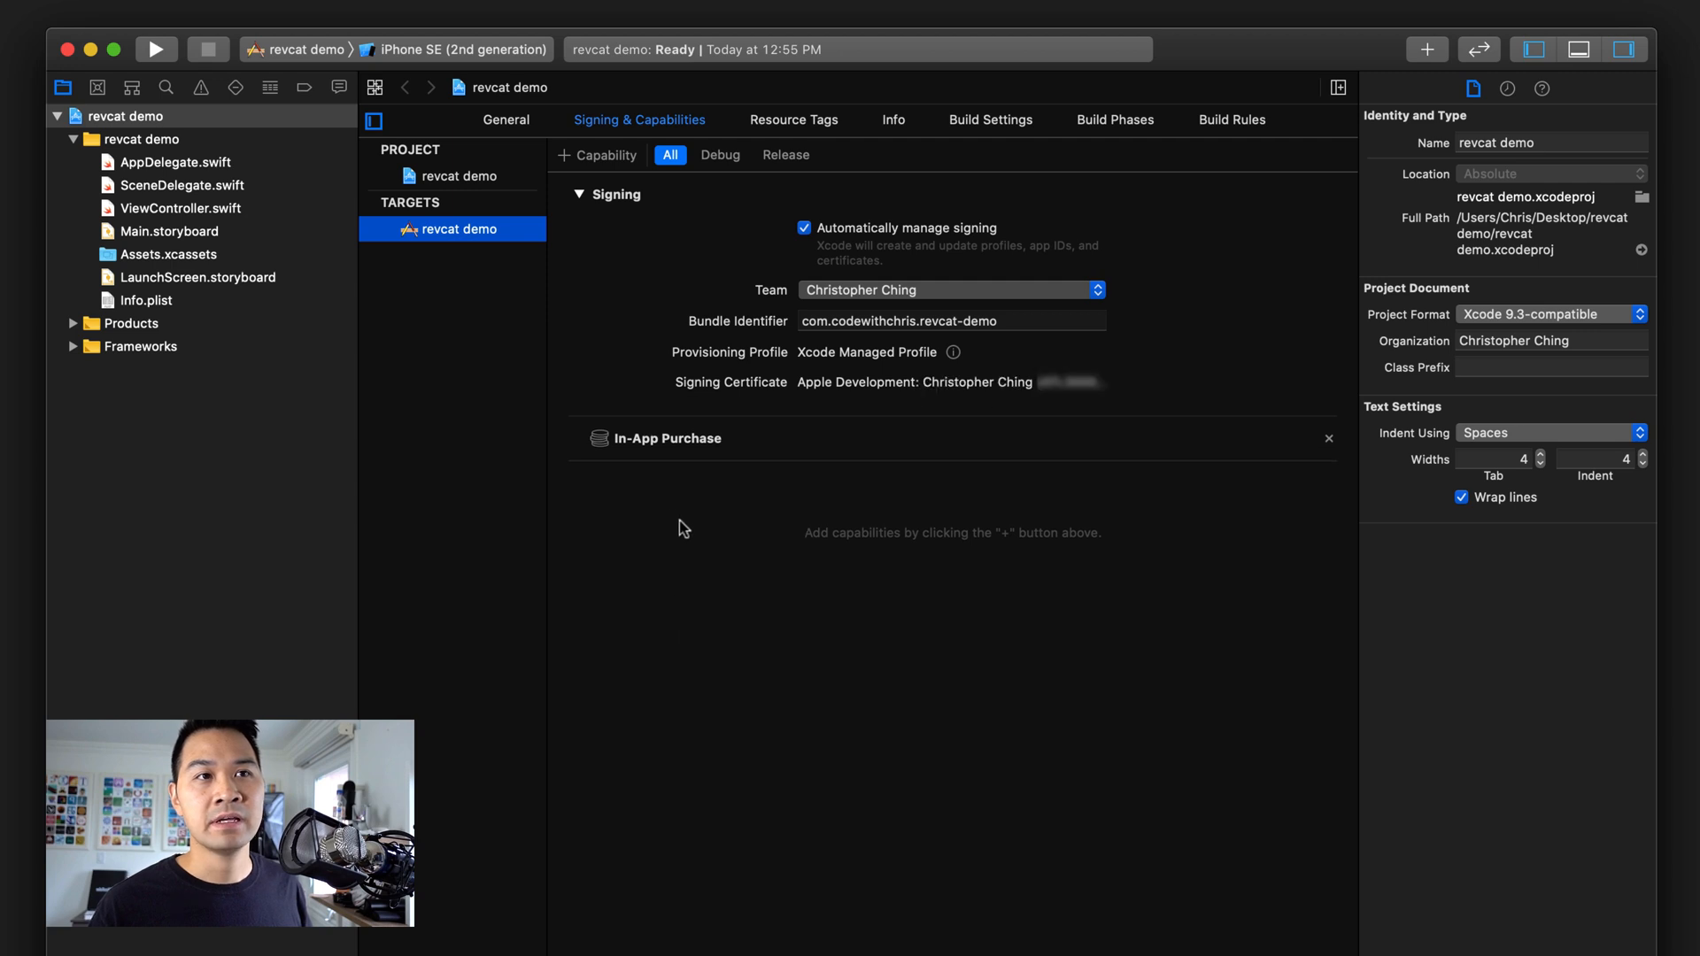
mouse_move(848, 407)
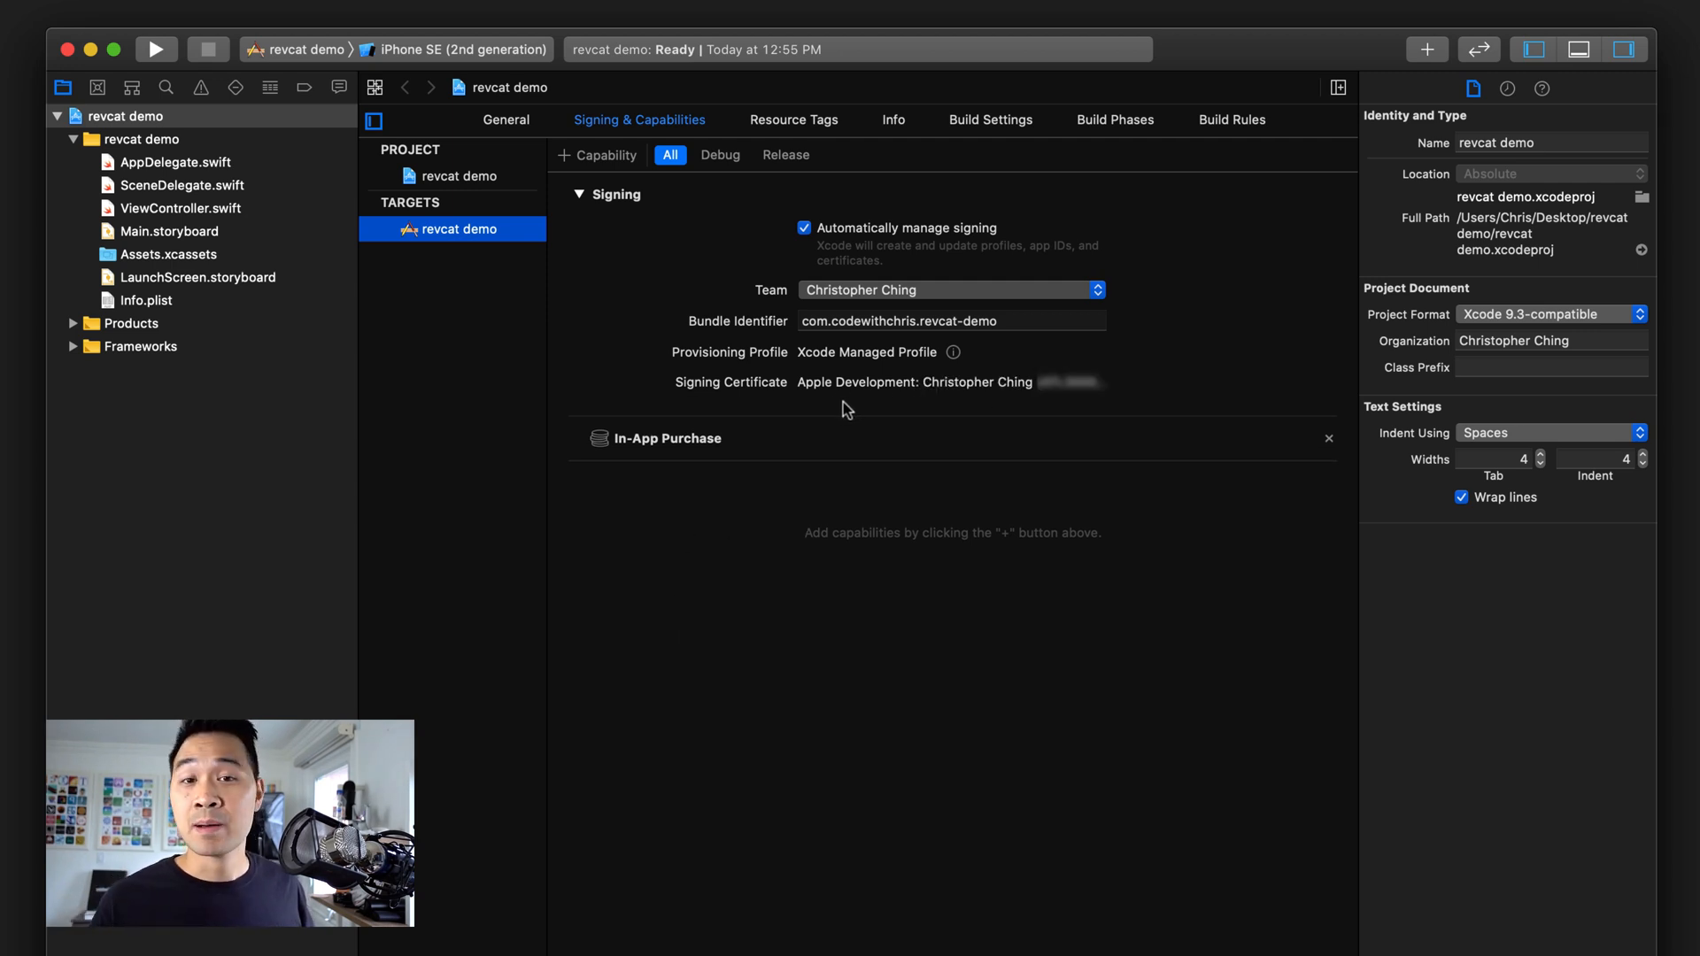
mouse_move(881, 399)
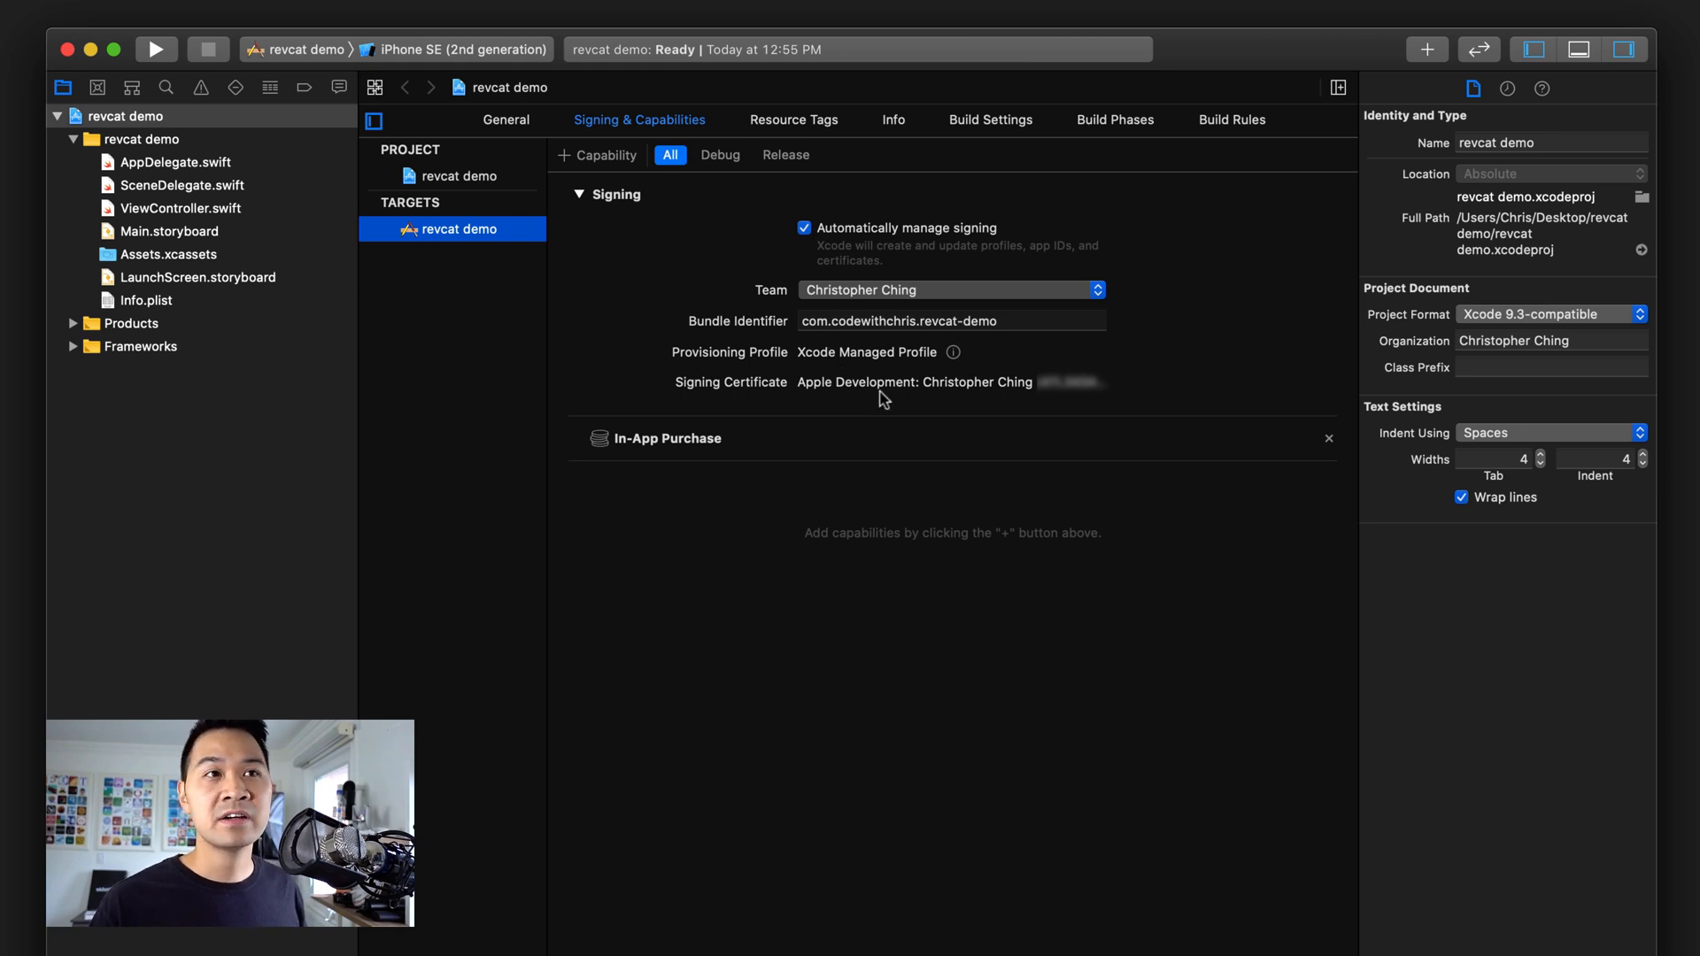
mouse_move(866, 409)
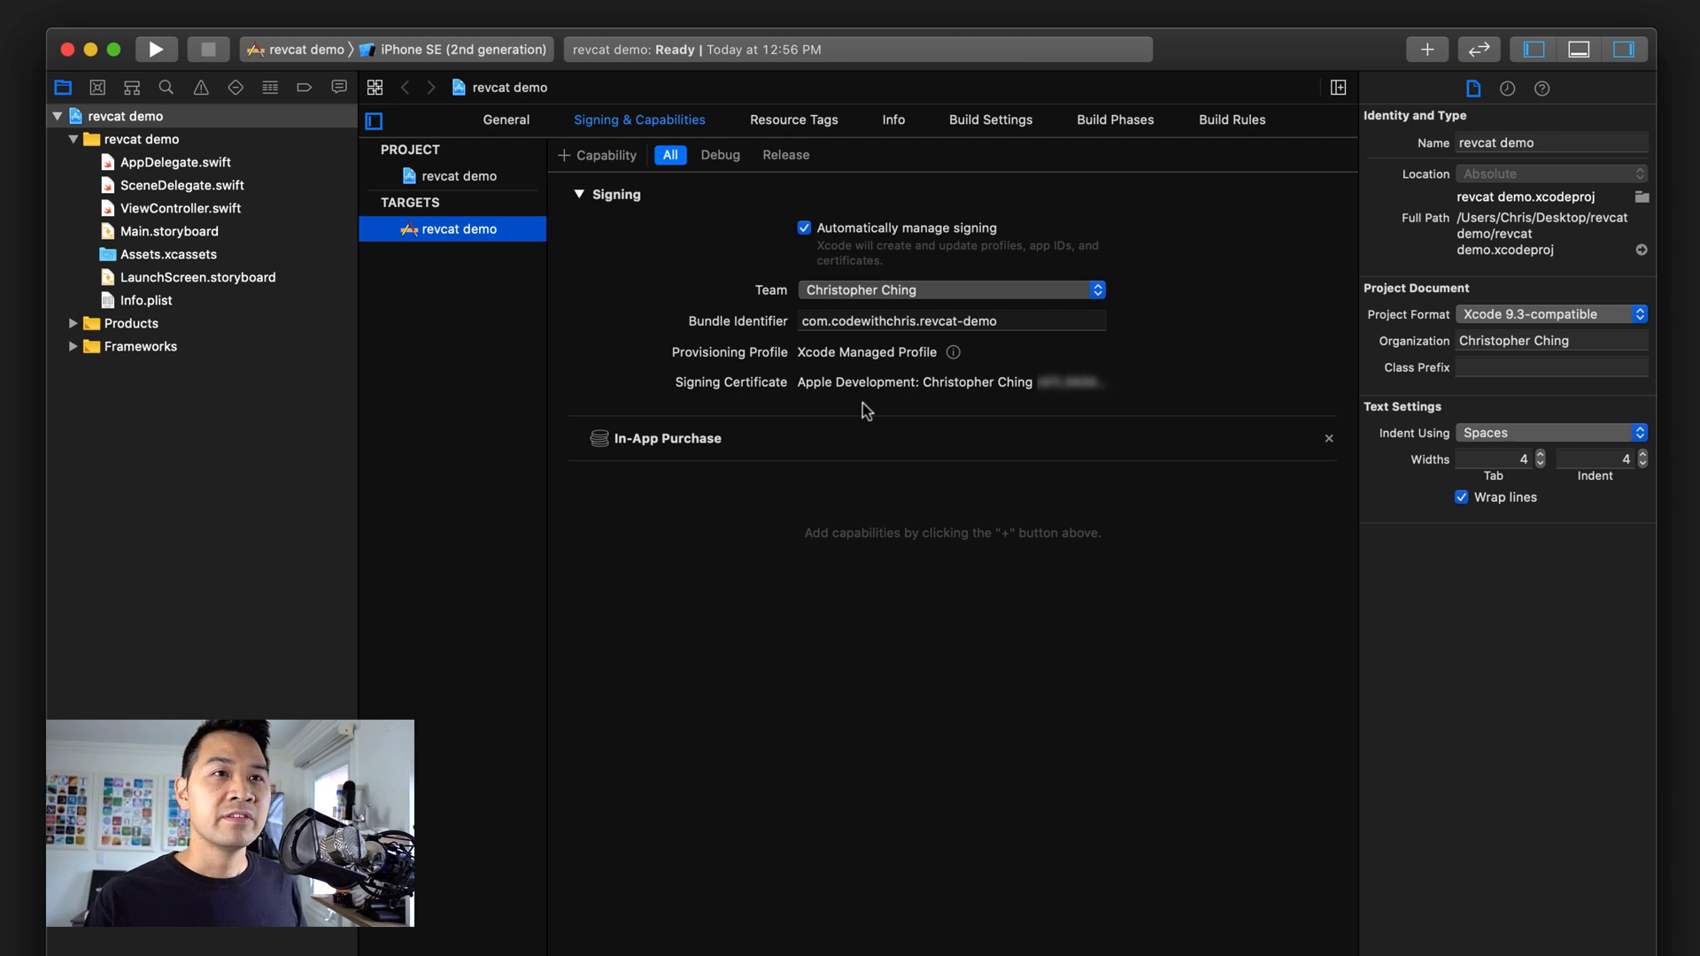
mouse_move(713, 453)
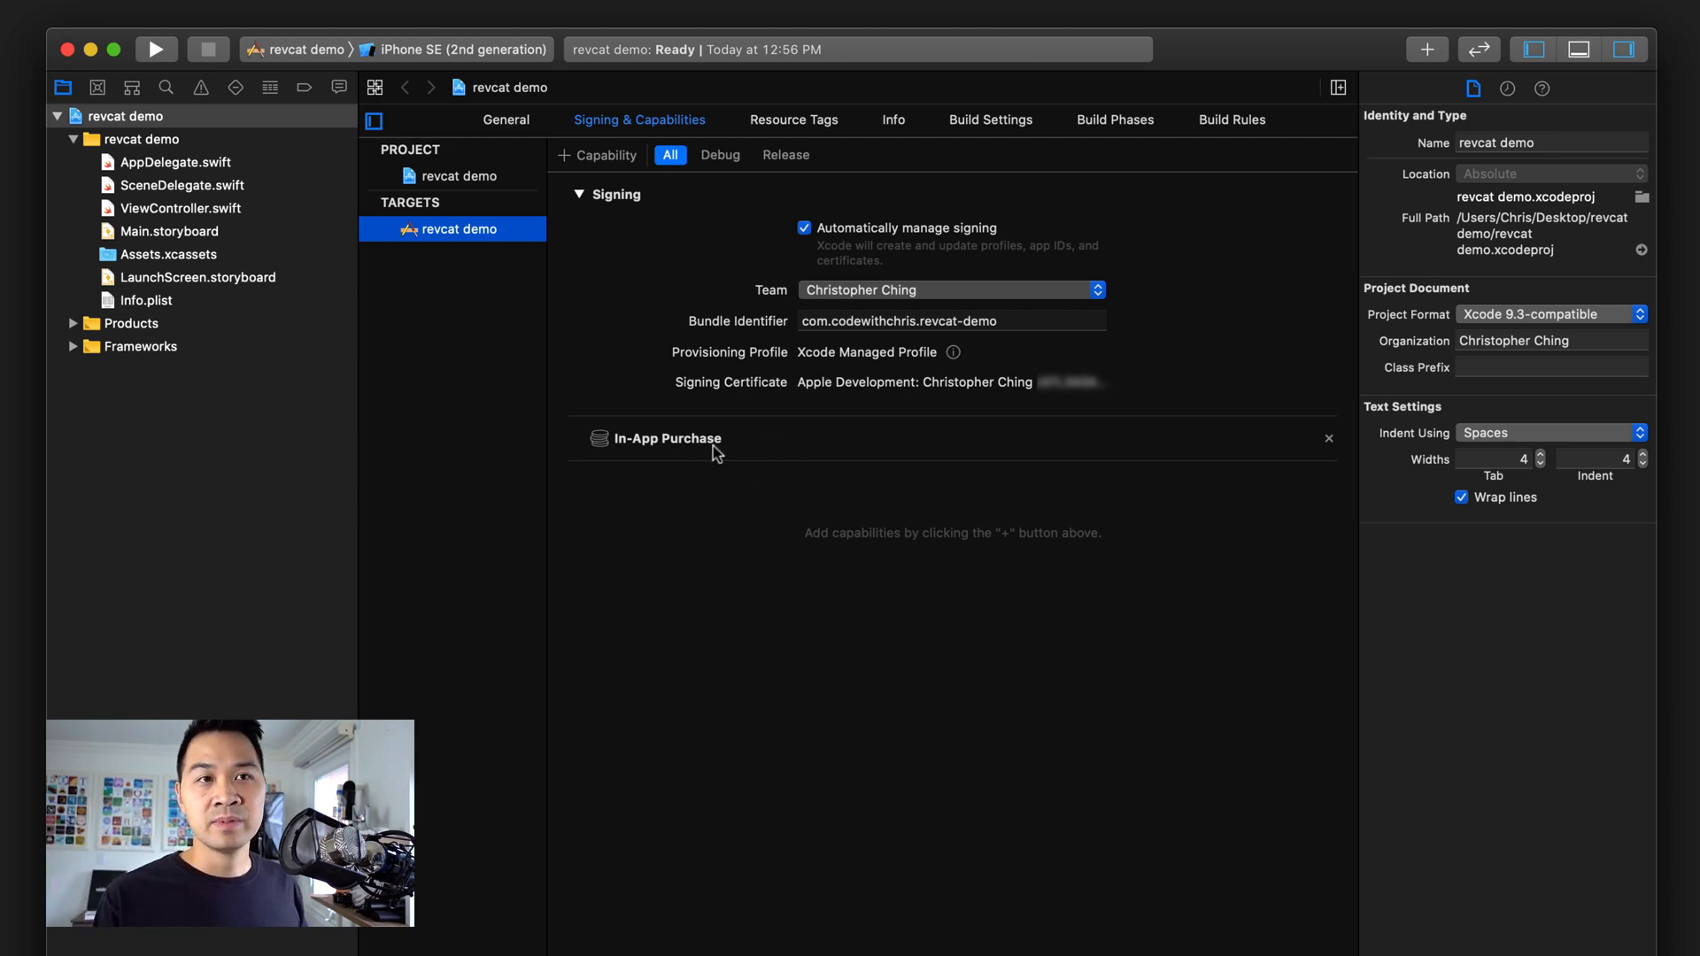
mouse_move(873, 396)
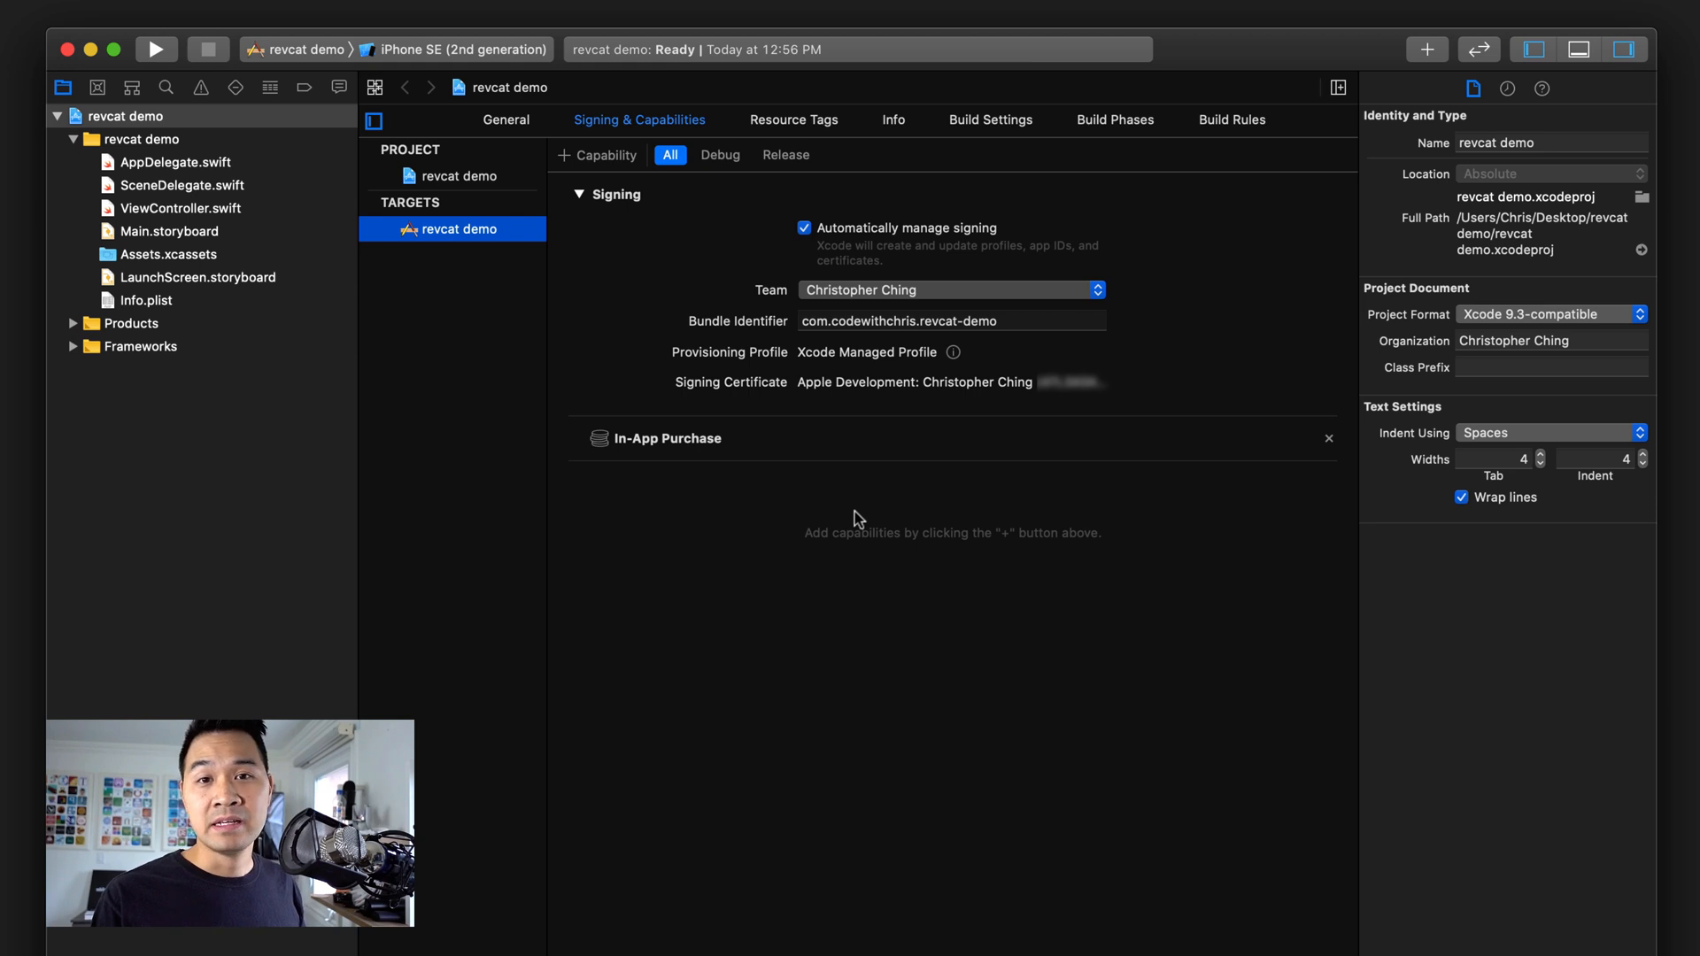
mouse_move(1156, 753)
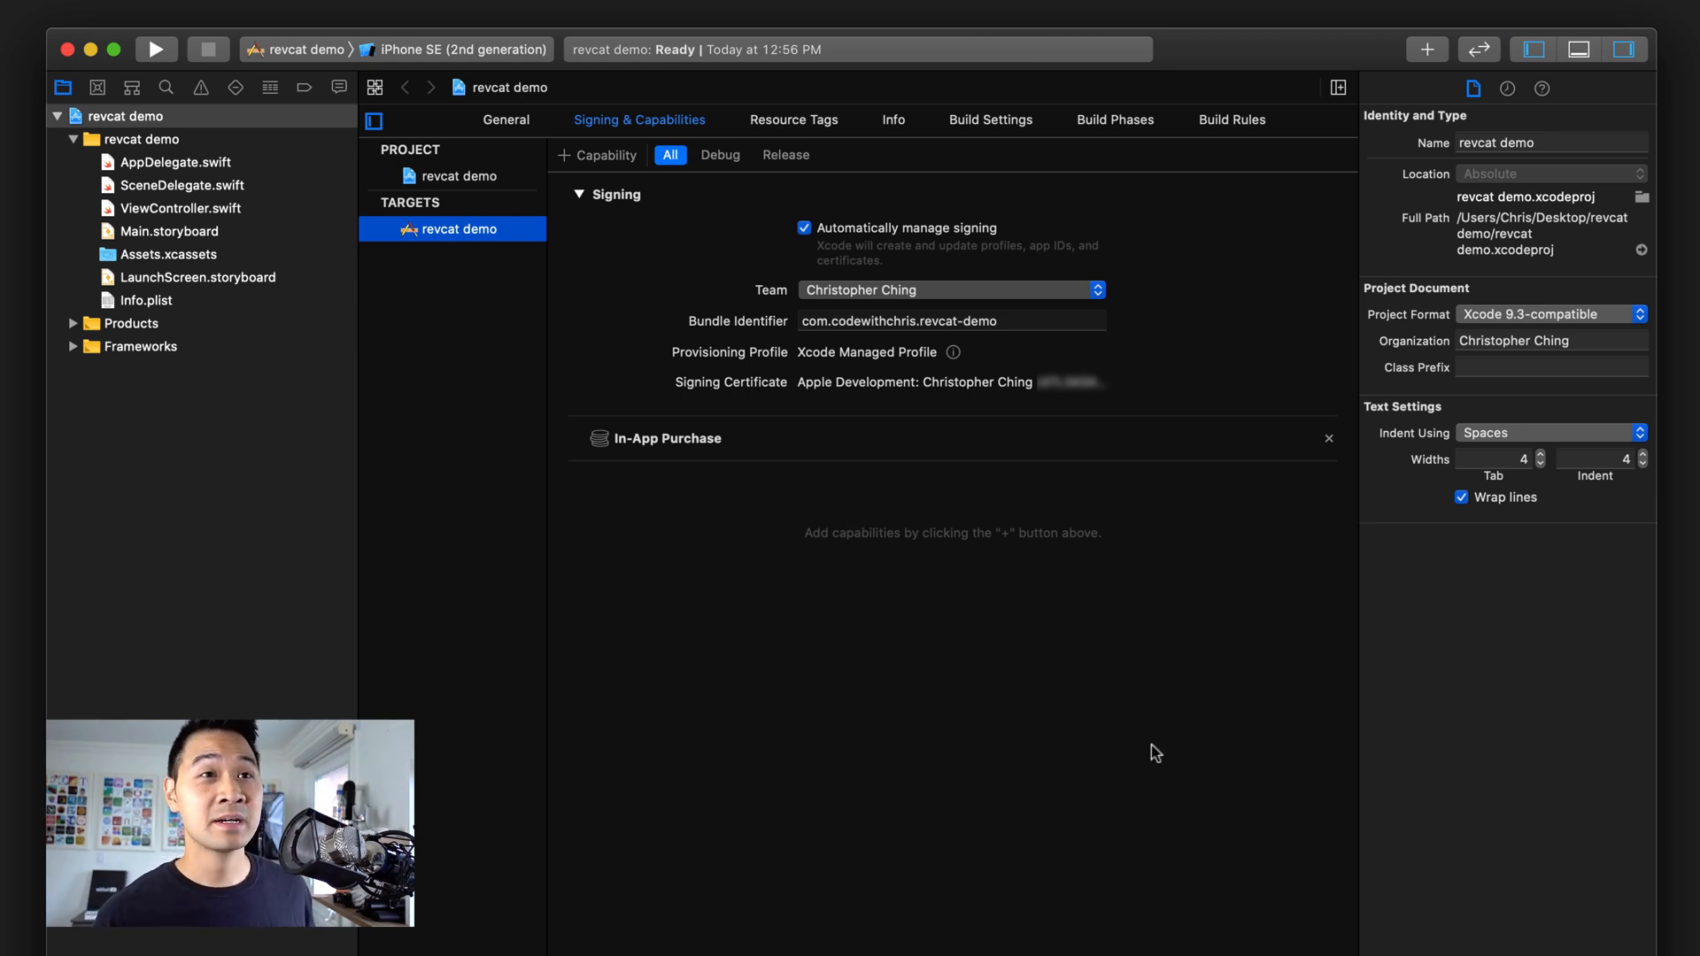
mouse_move(1061, 170)
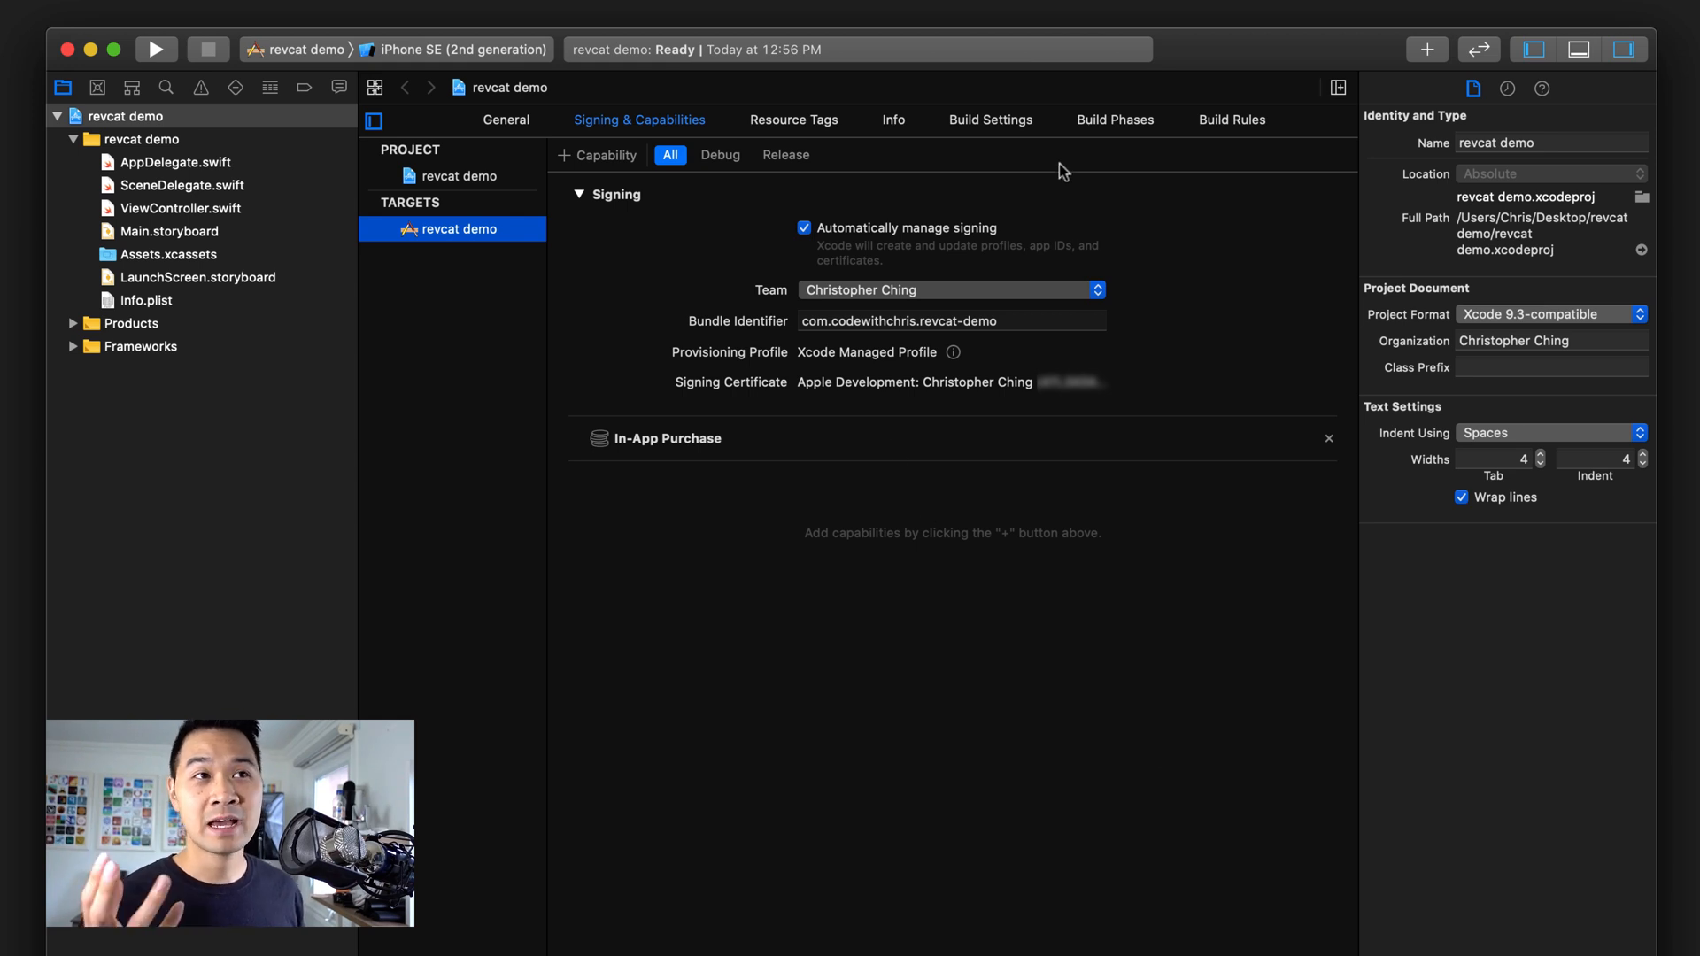
mouse_move(1093, 524)
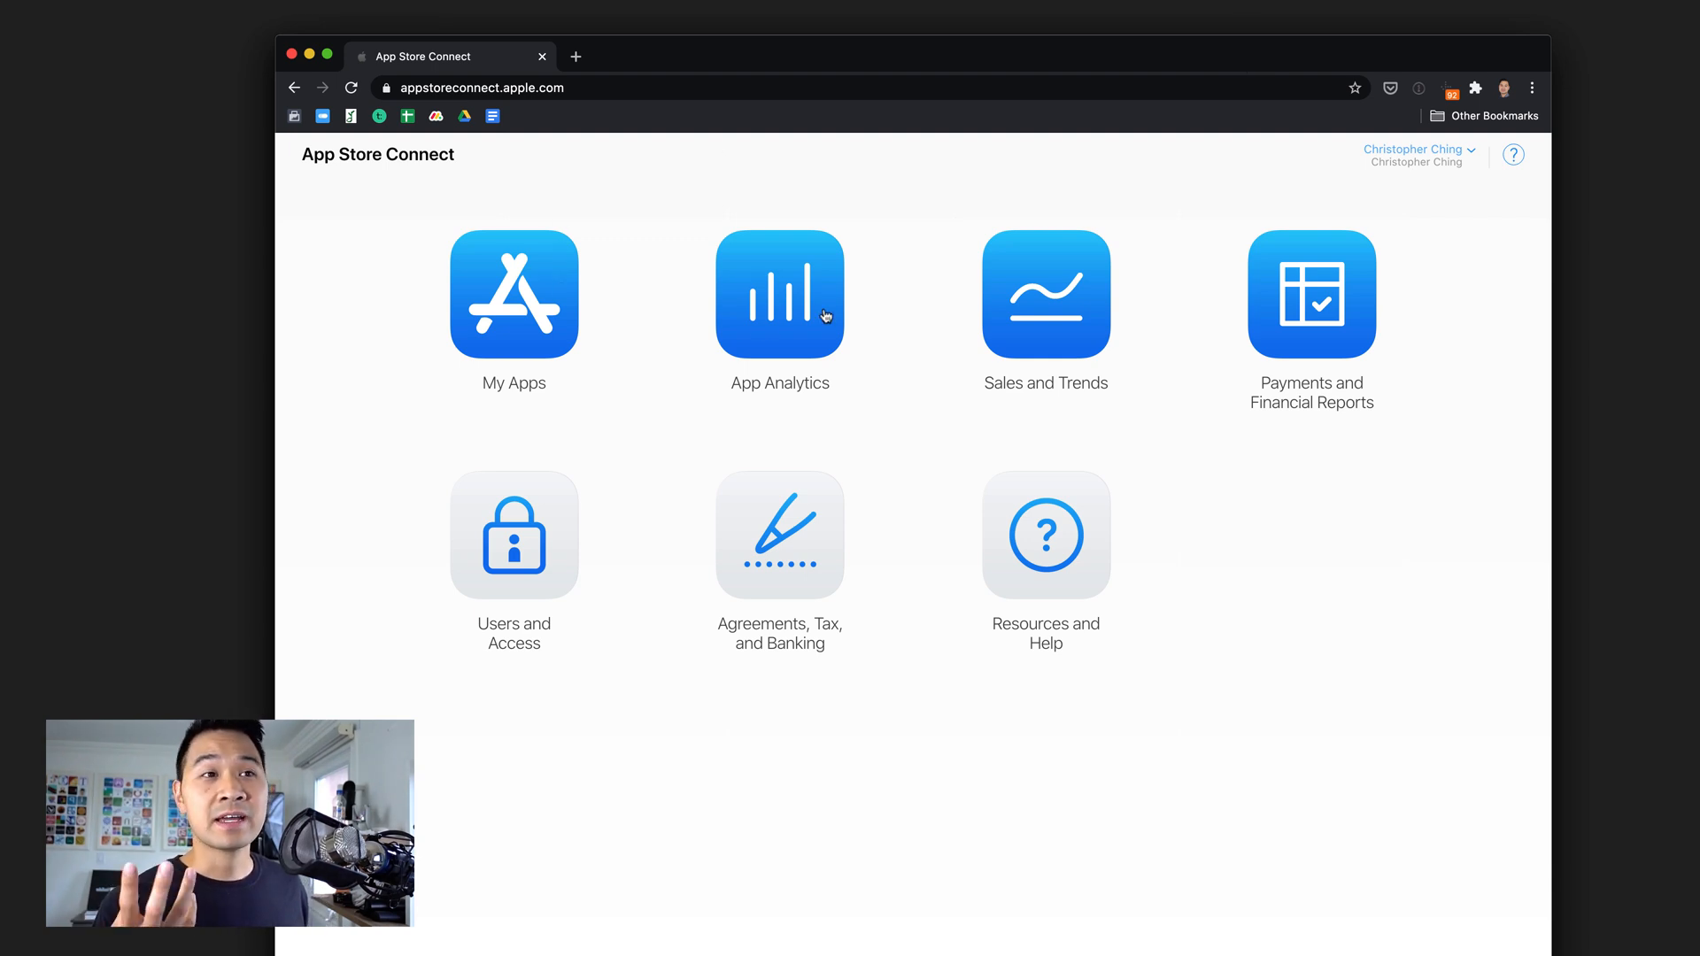
mouse_move(1066, 340)
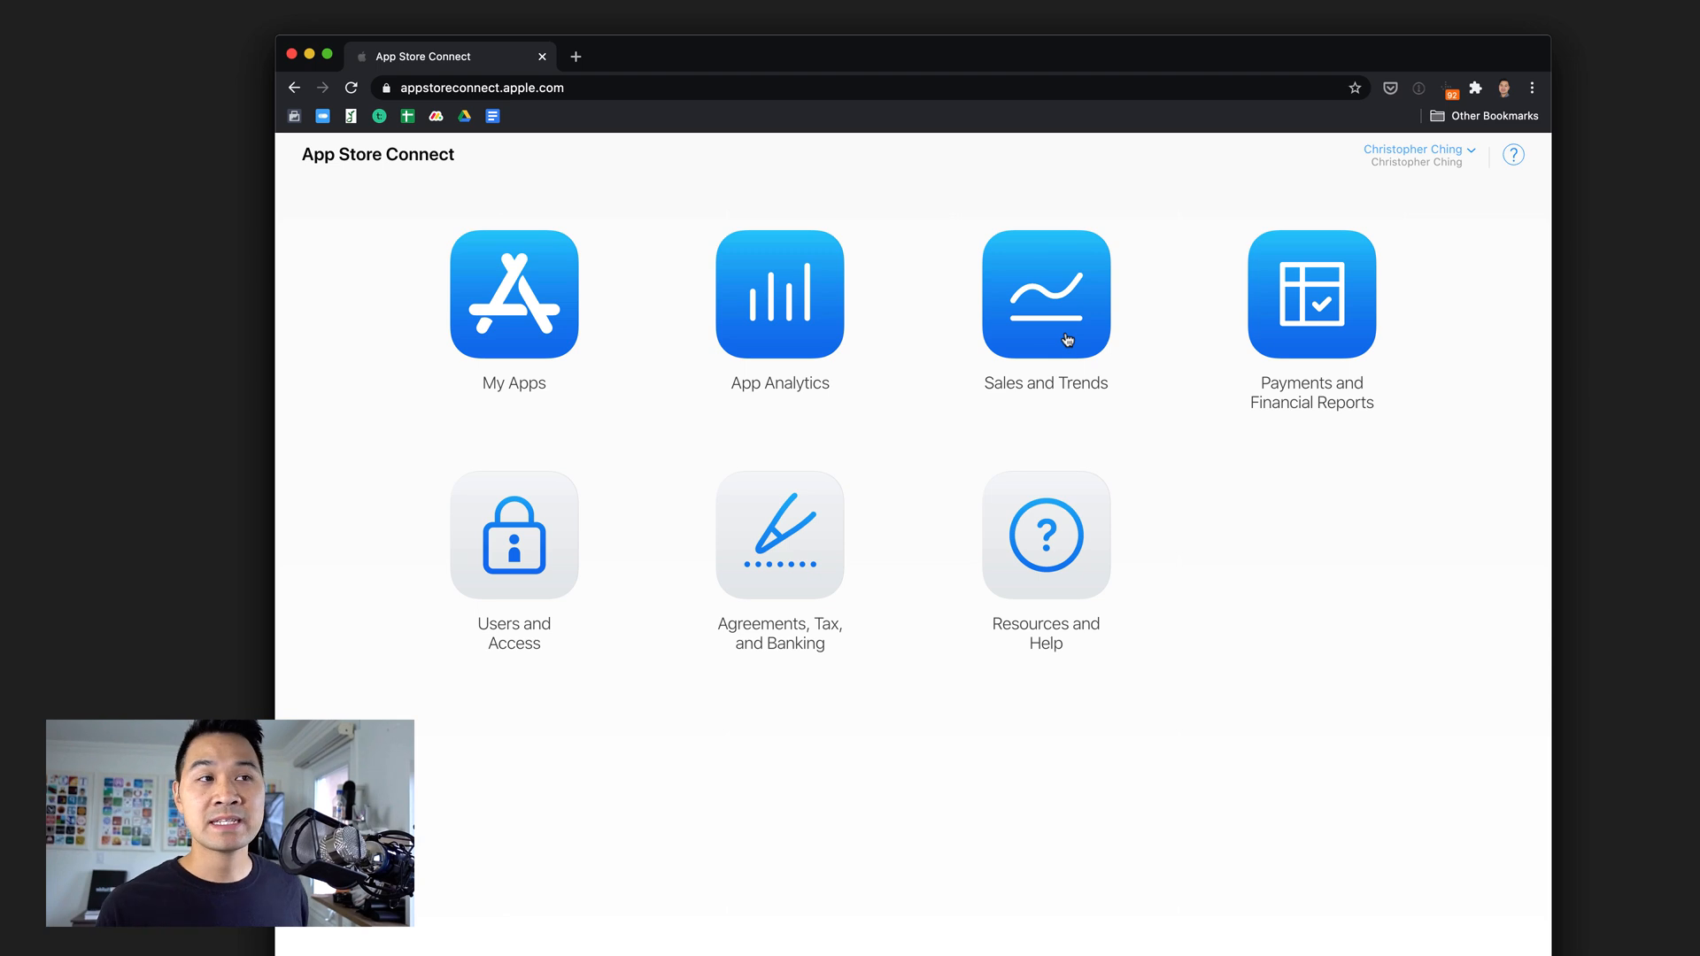
mouse_move(813, 563)
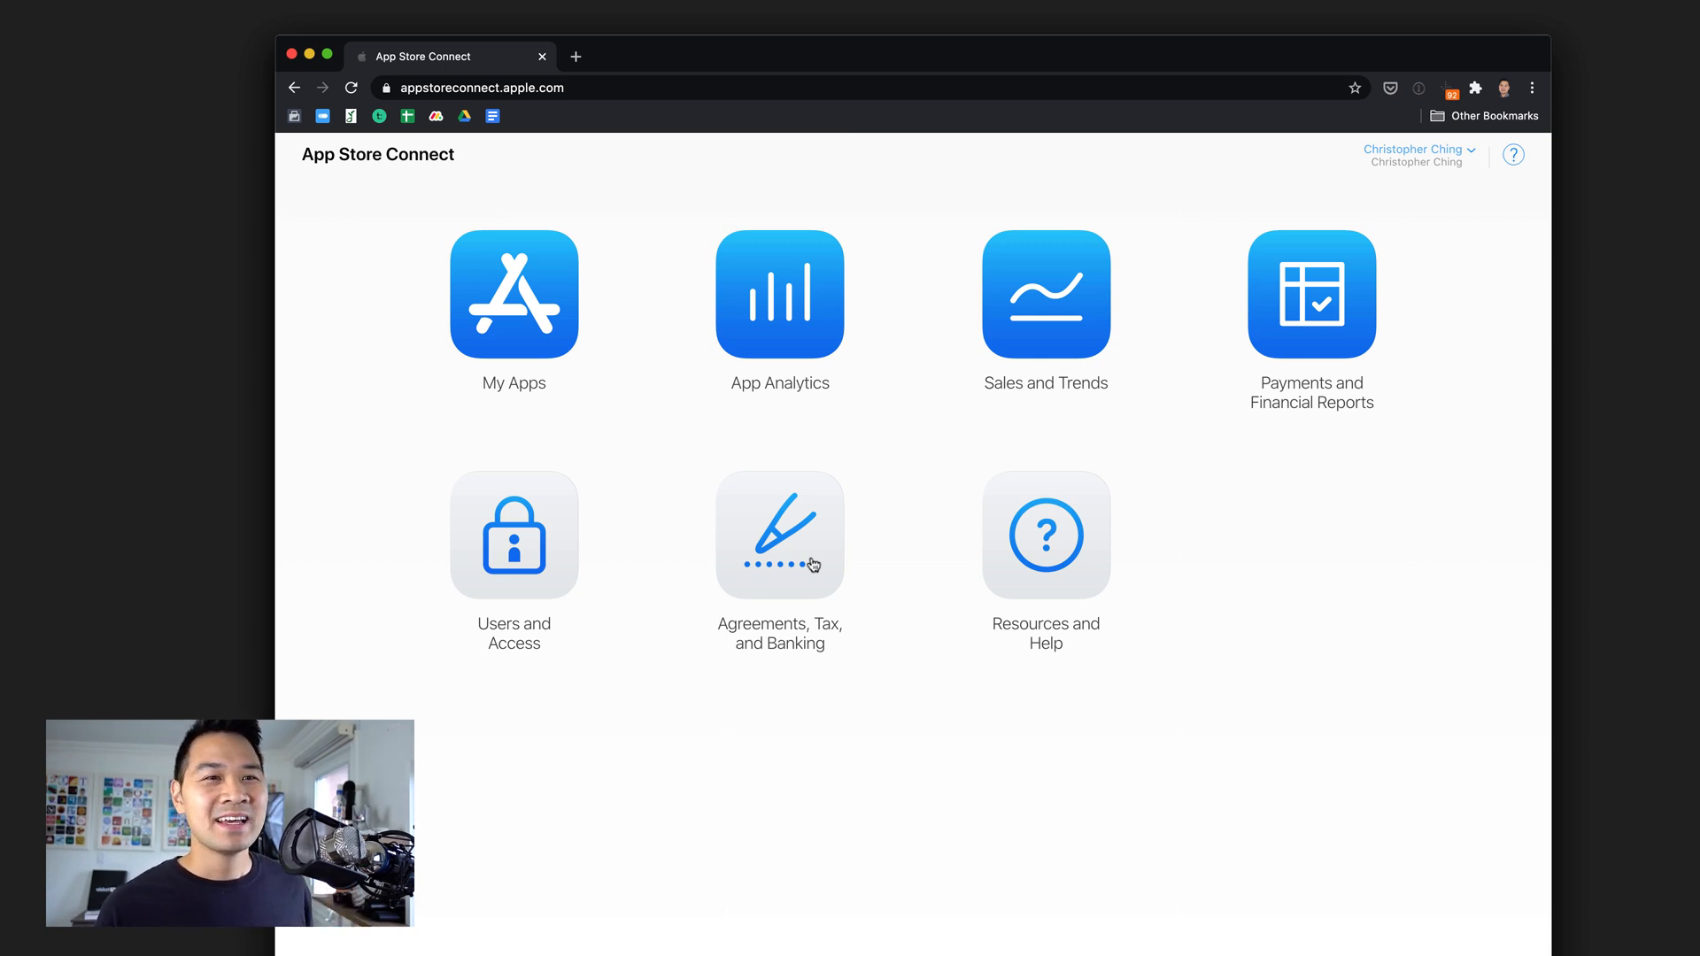
mouse_move(436, 627)
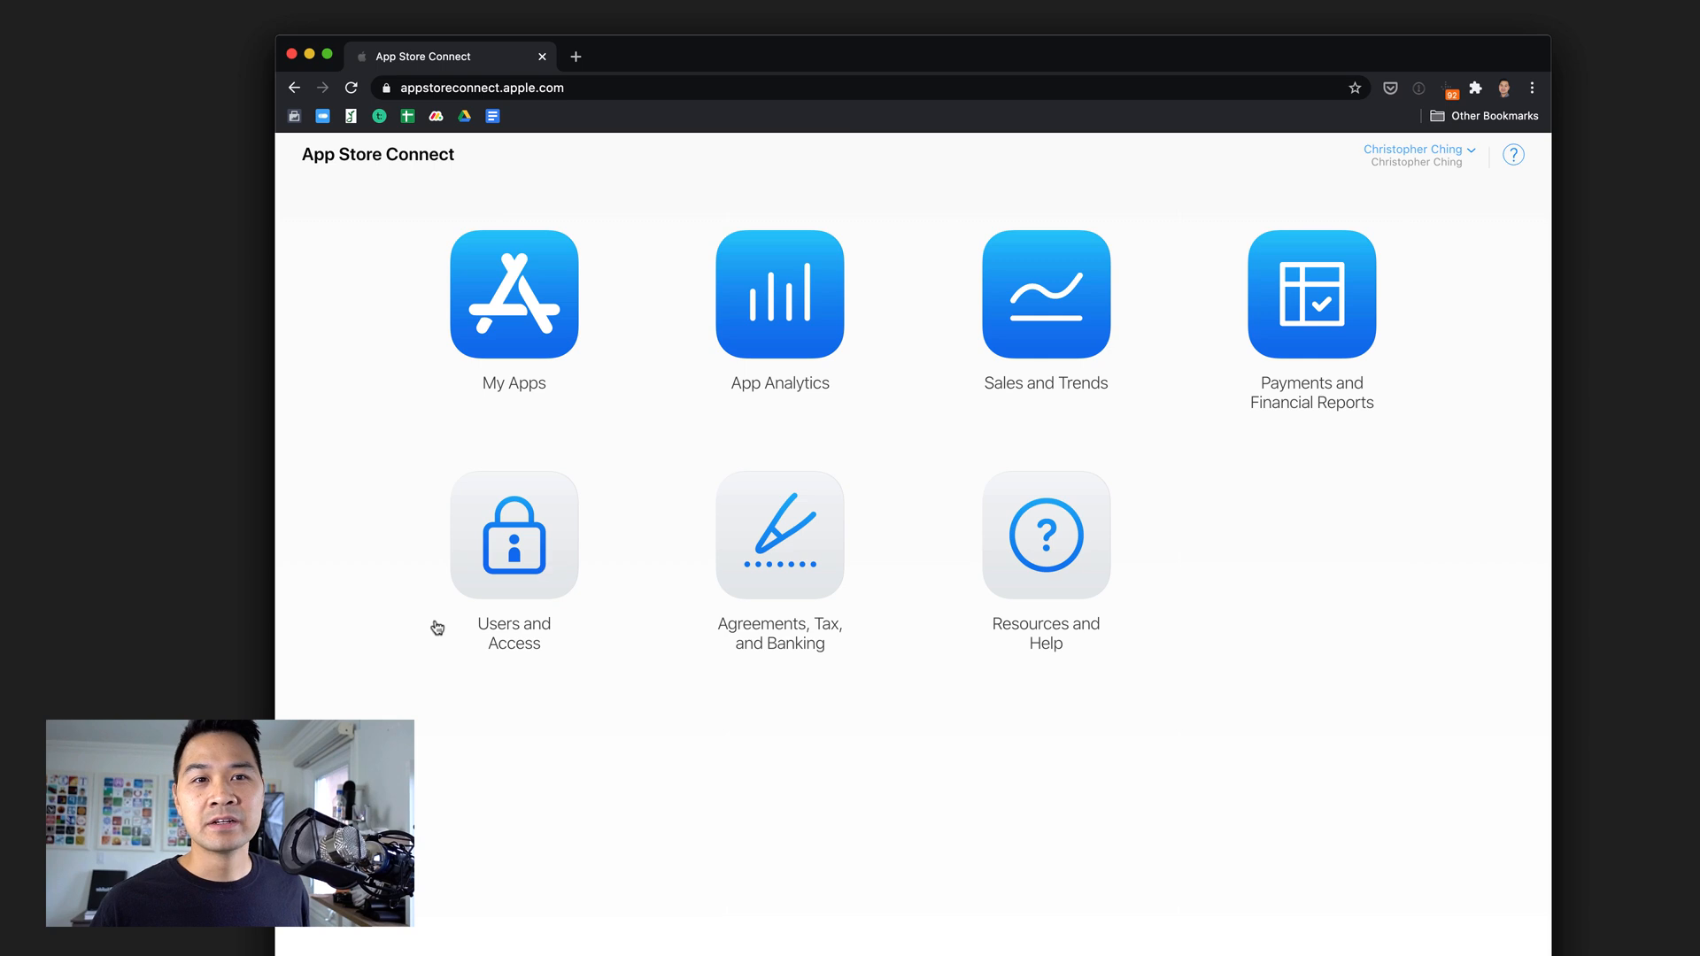
mouse_move(518, 558)
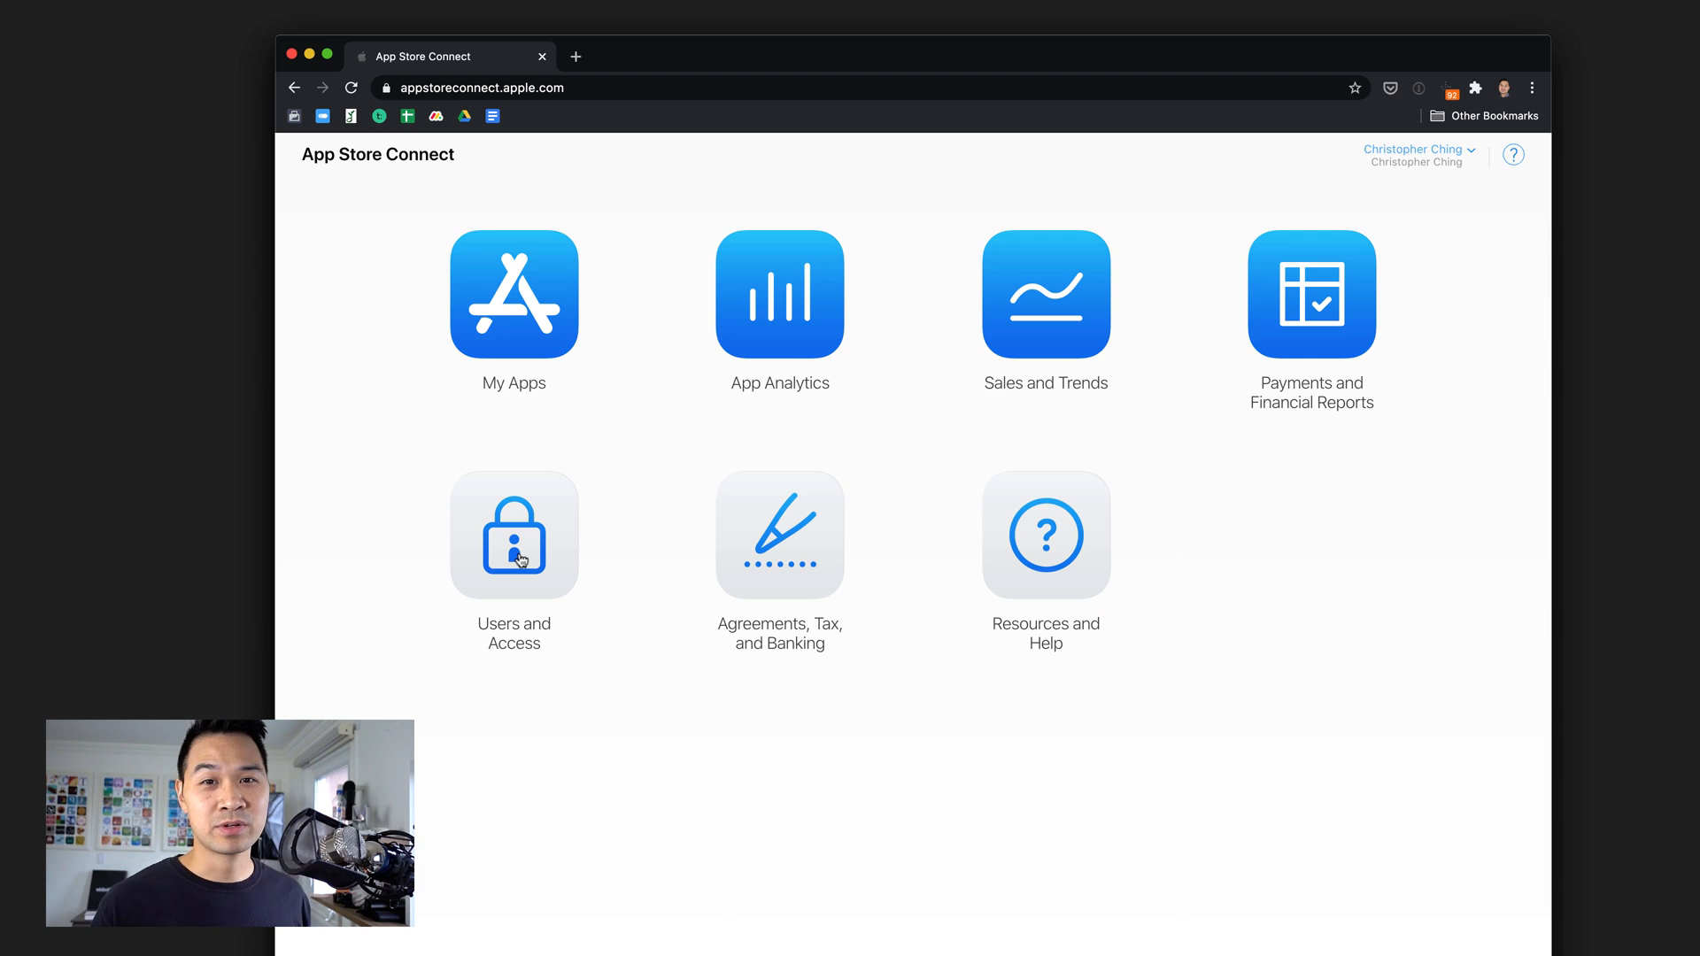
mouse_move(510, 552)
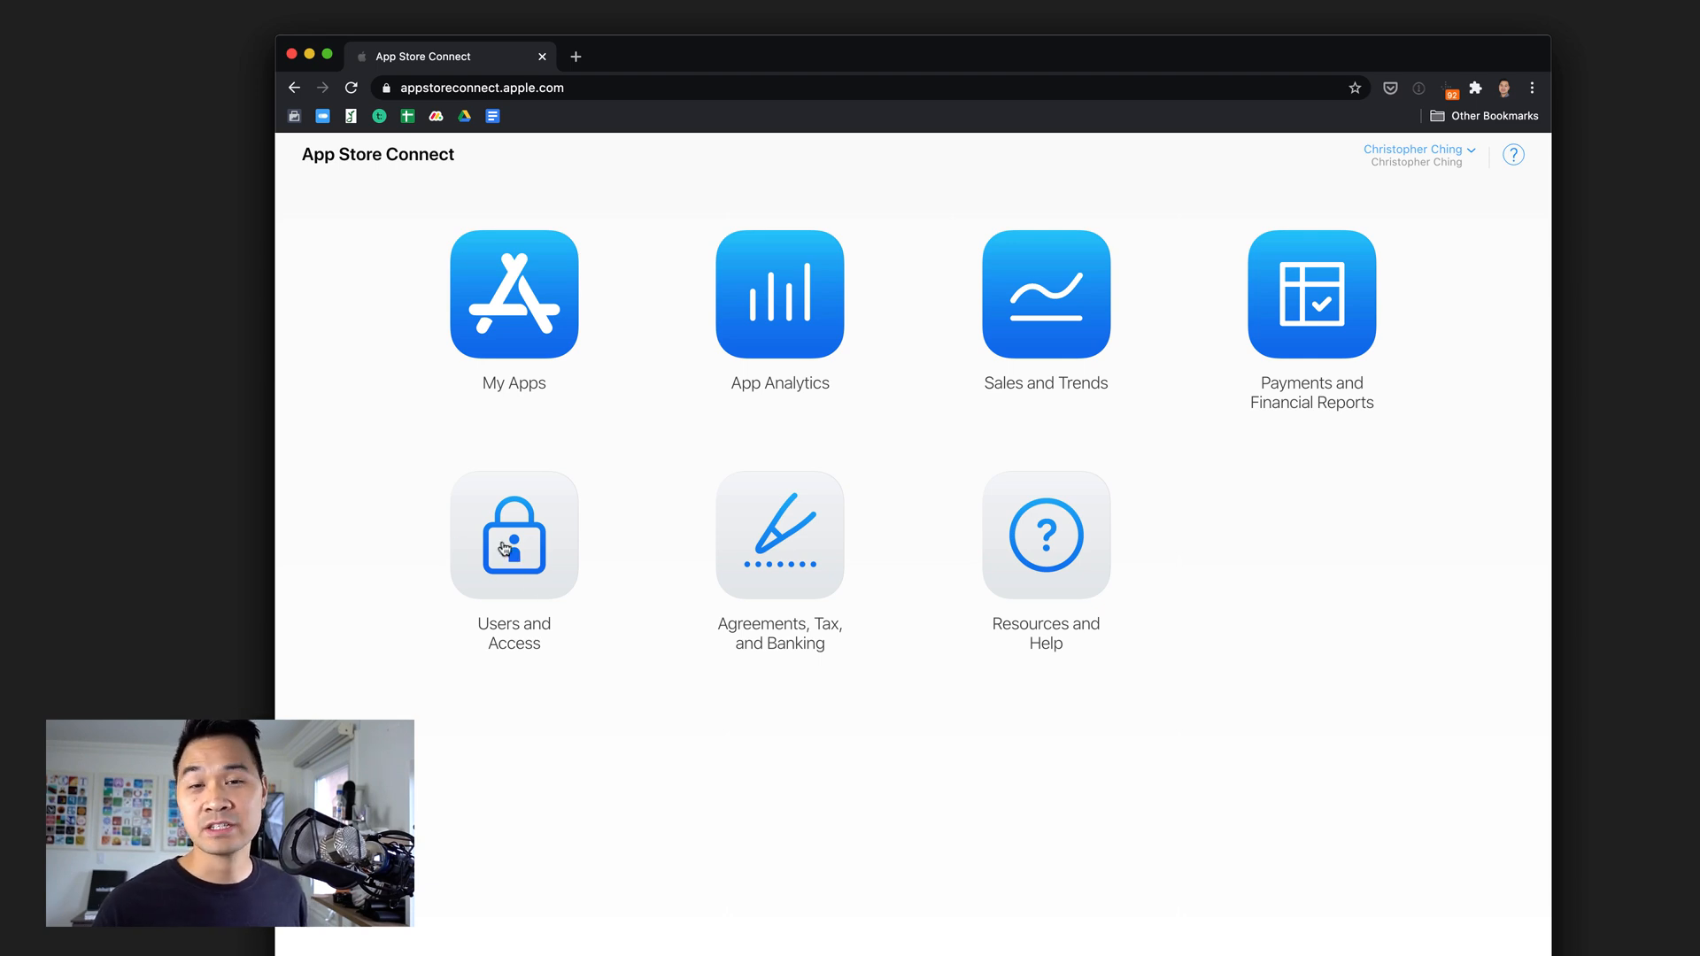
mouse_move(538, 369)
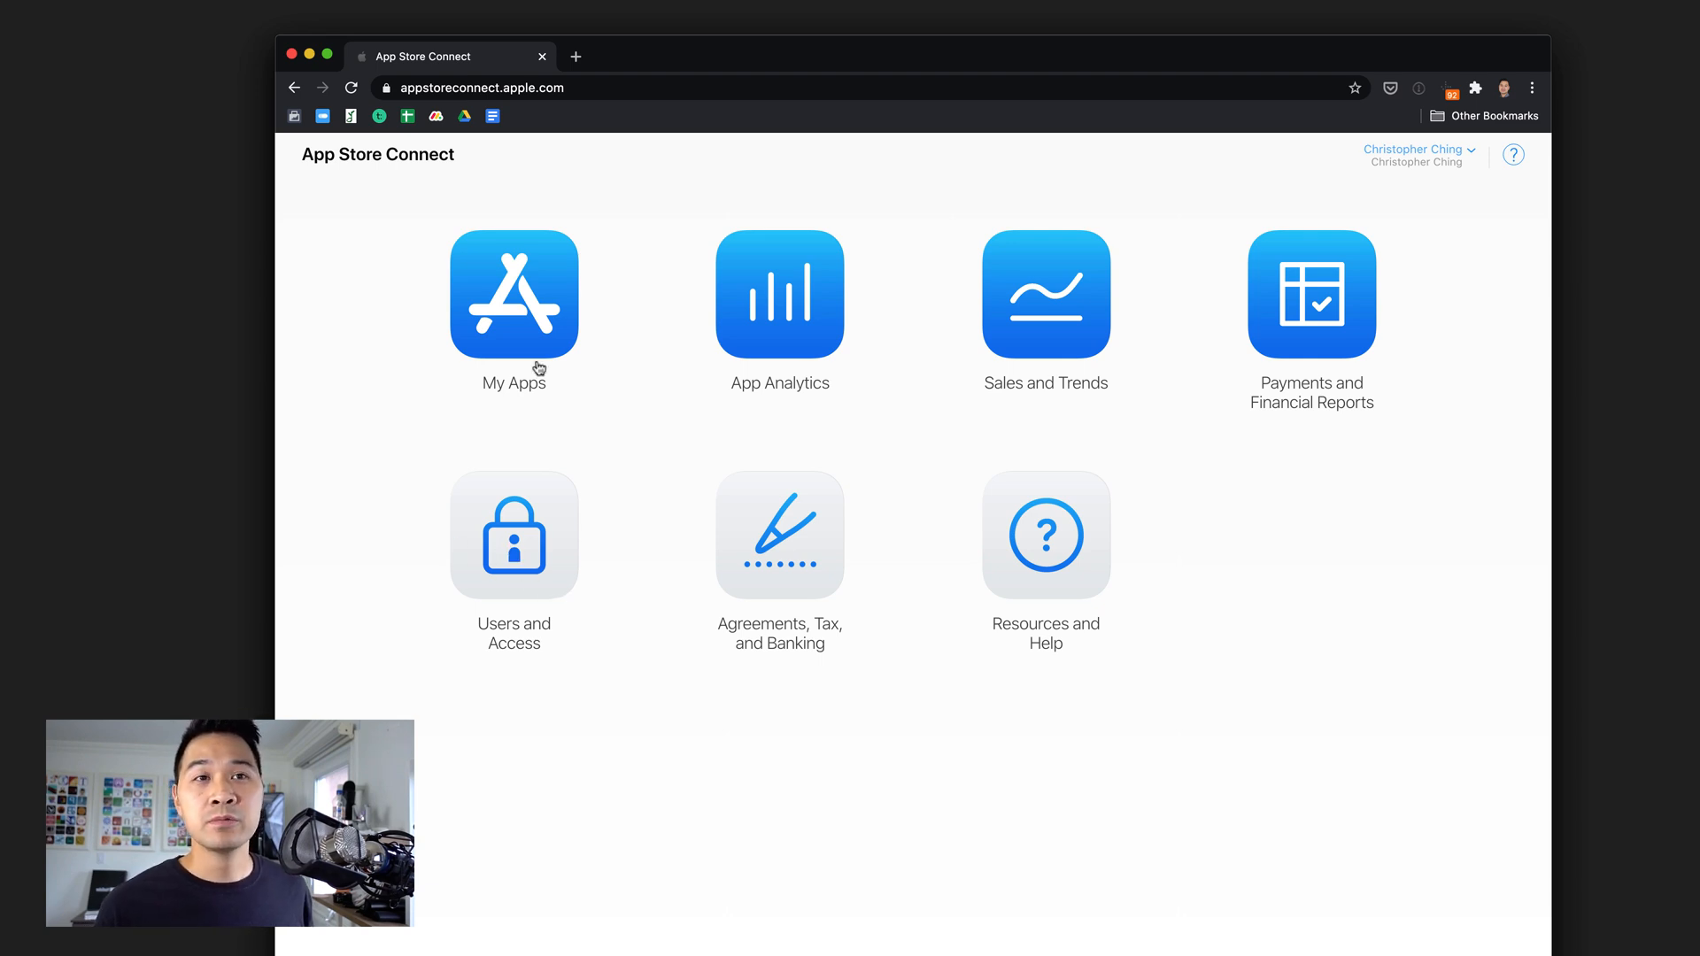
Show the My Apps list in App Store Connect.
left_click(513, 294)
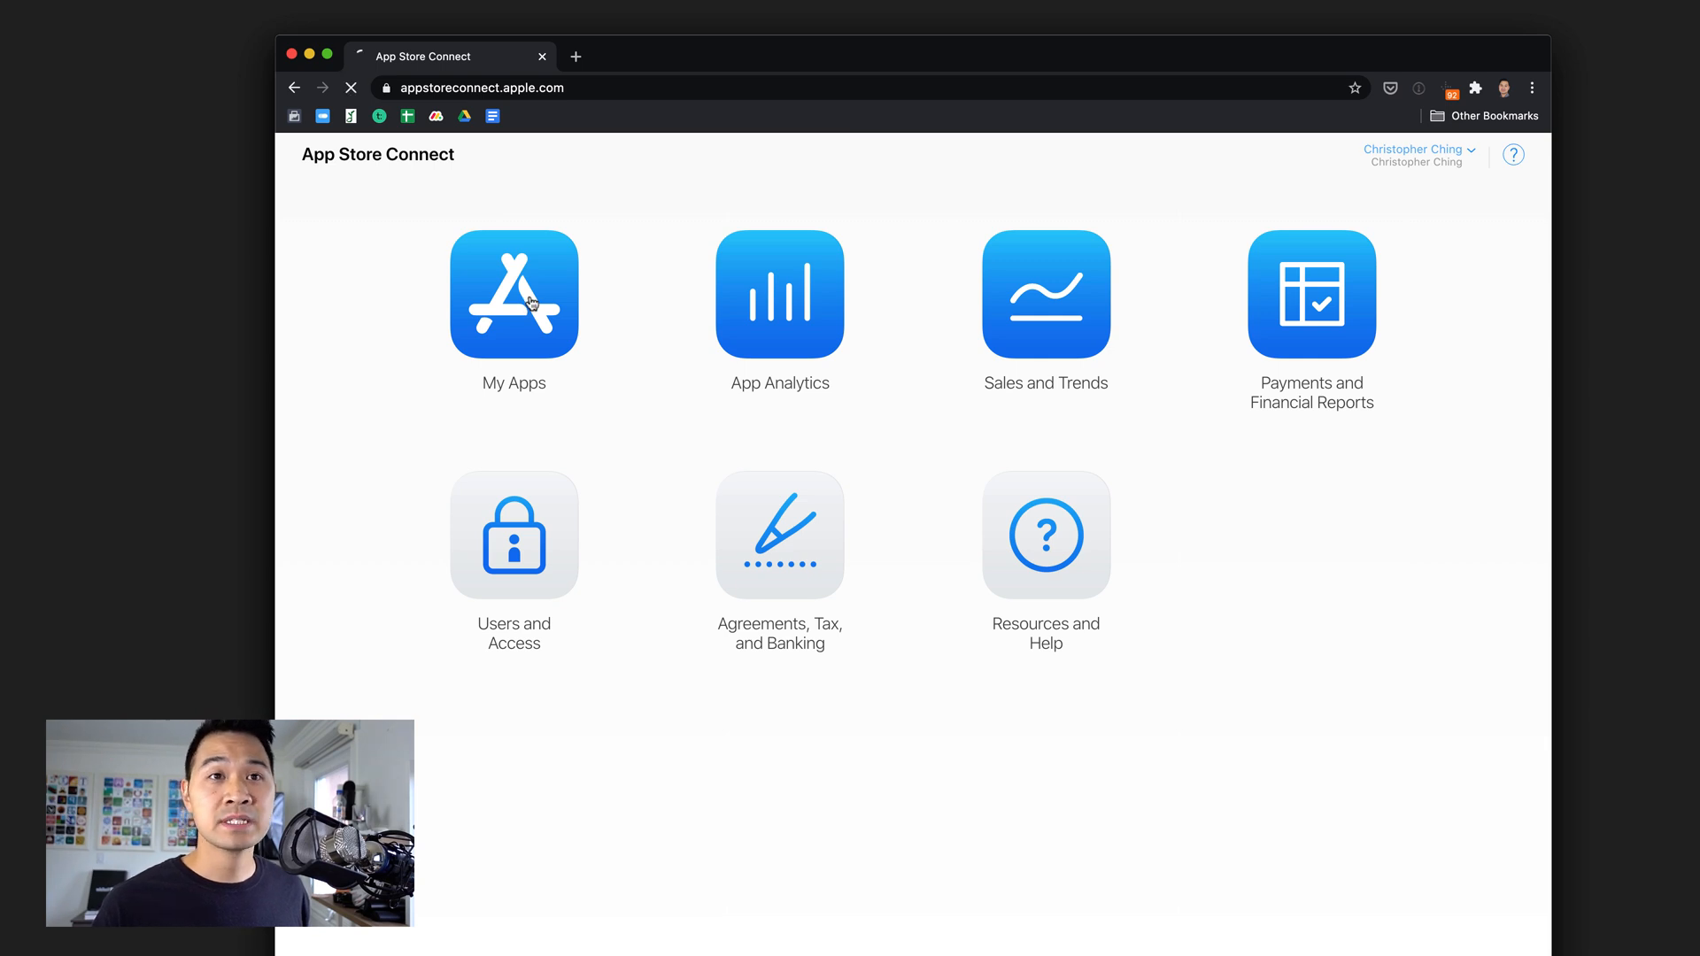
left_click(513, 293)
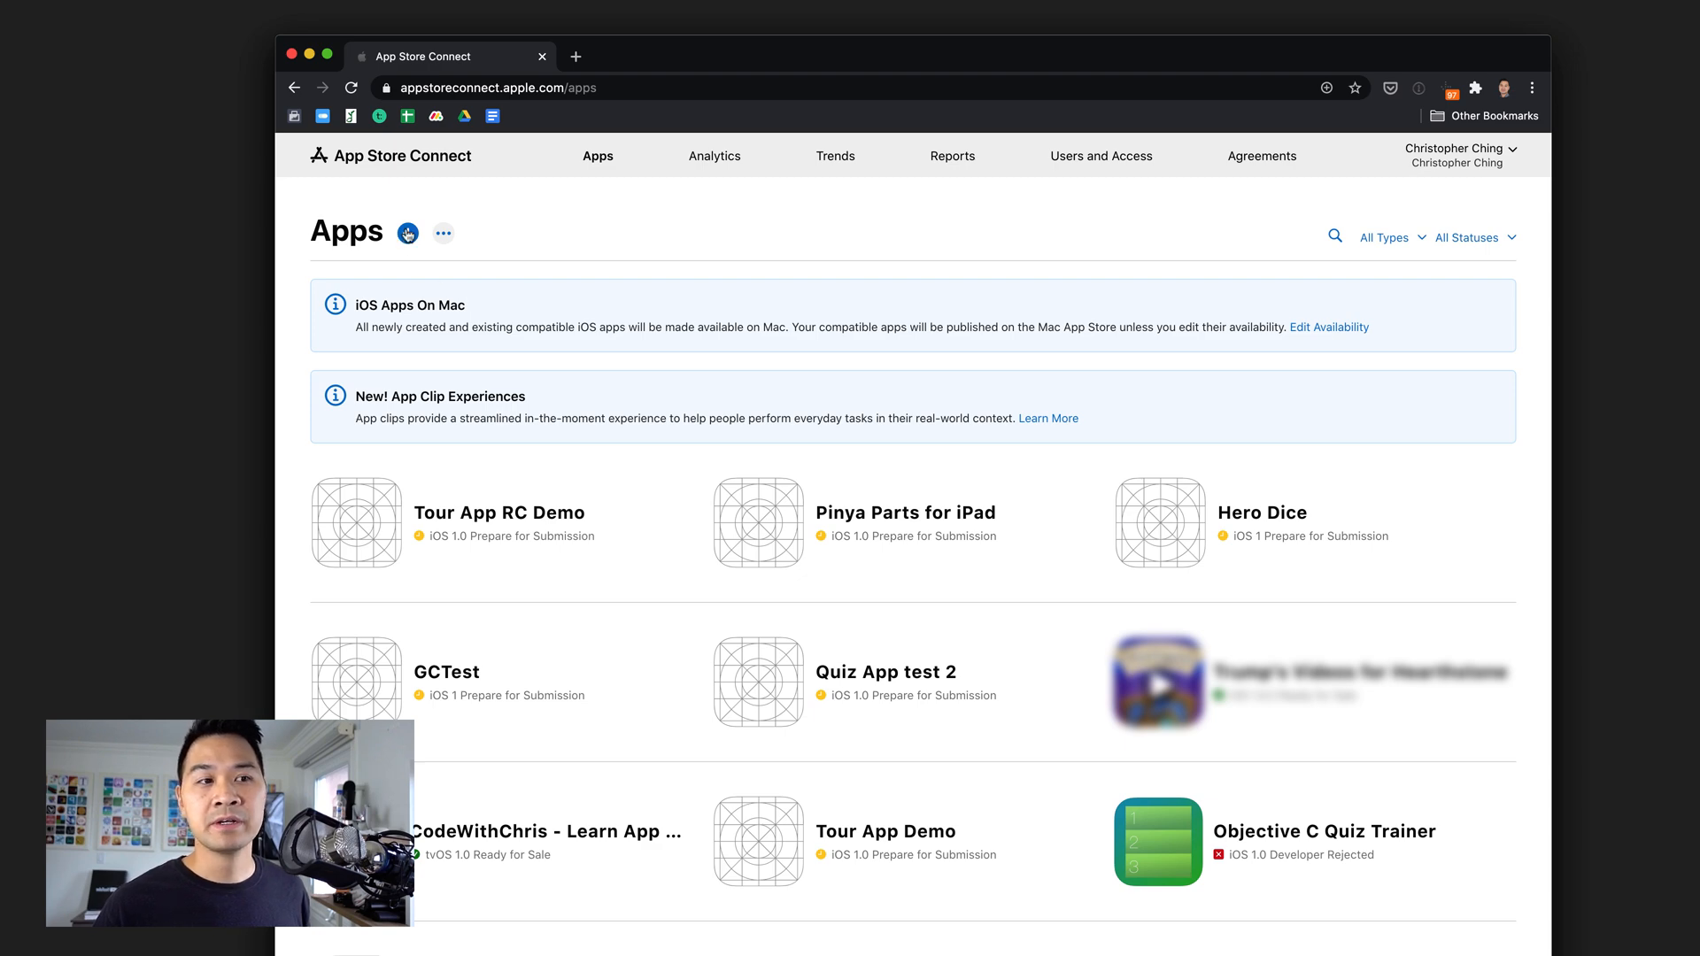
Begin a new iOS app record and start its name 'Rev Cat Demo'.
left_click(407, 232)
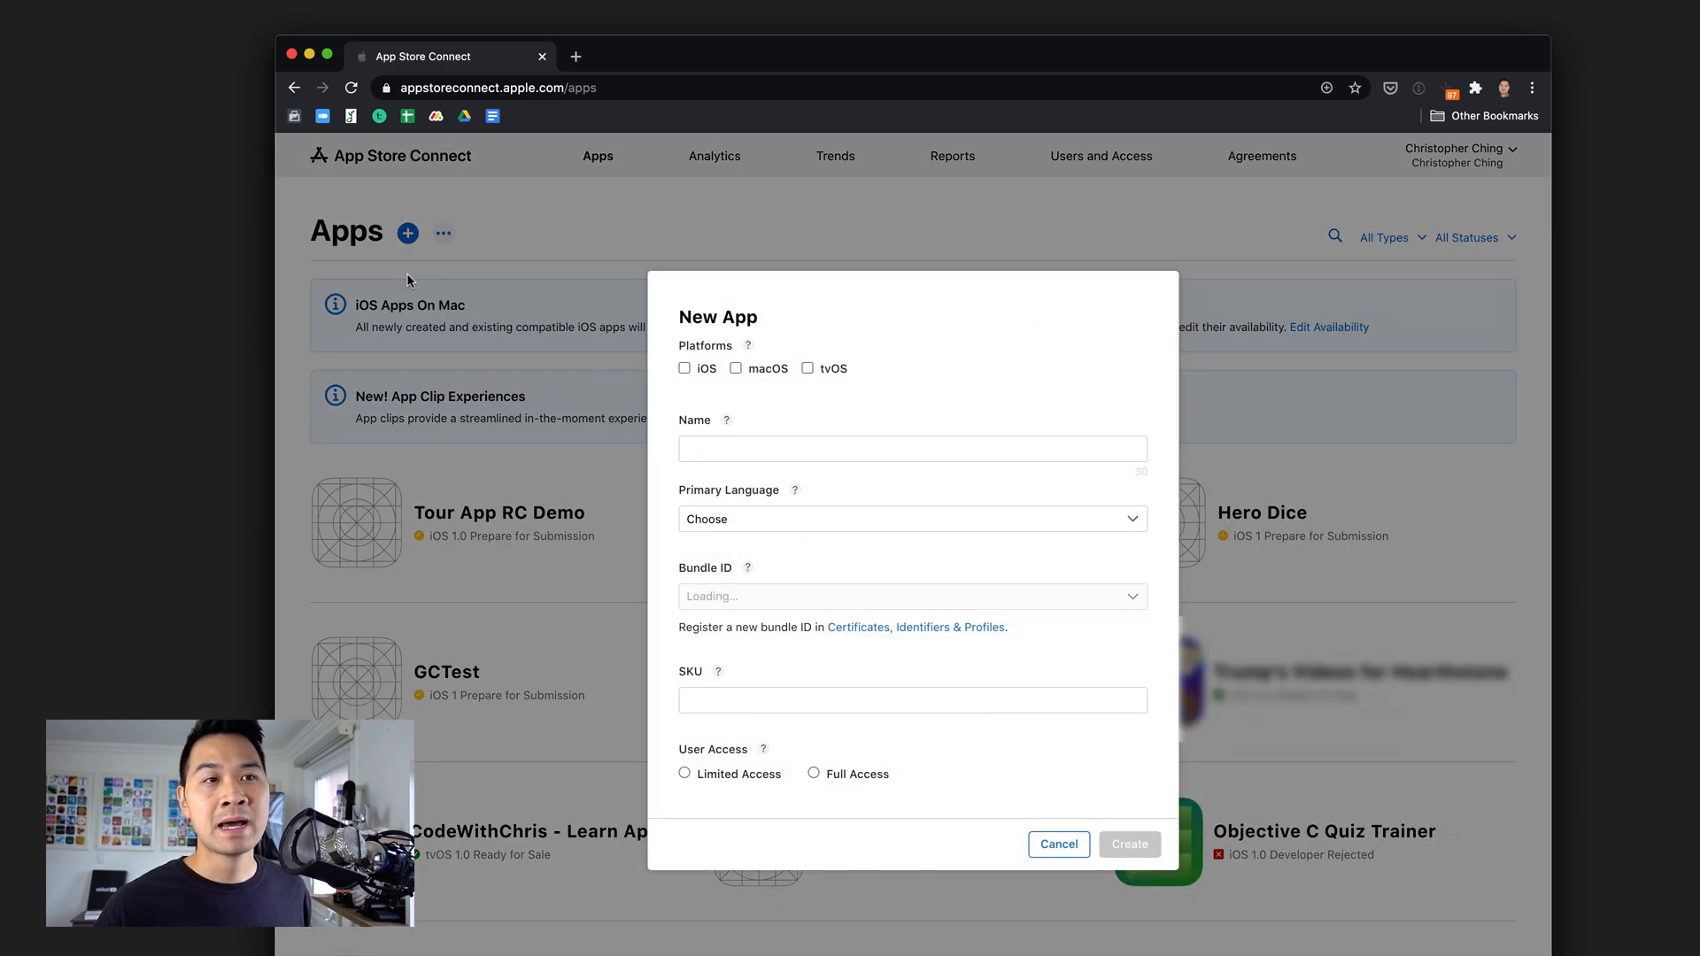
left_click(684, 368)
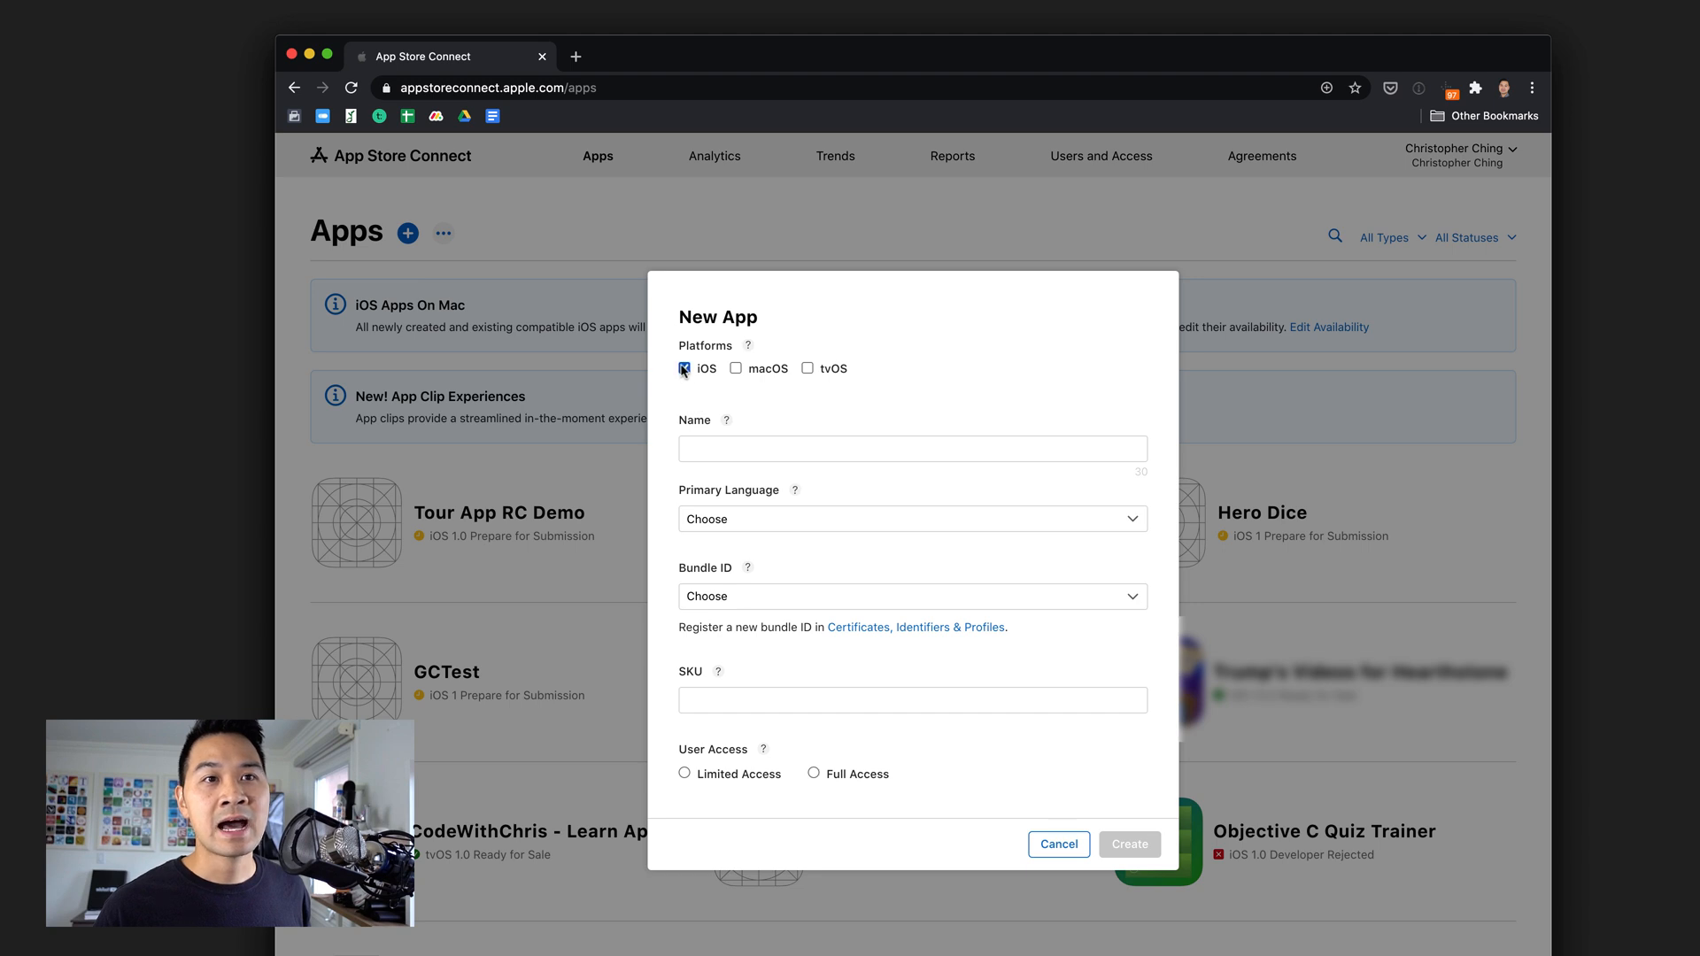
left_click(912, 448)
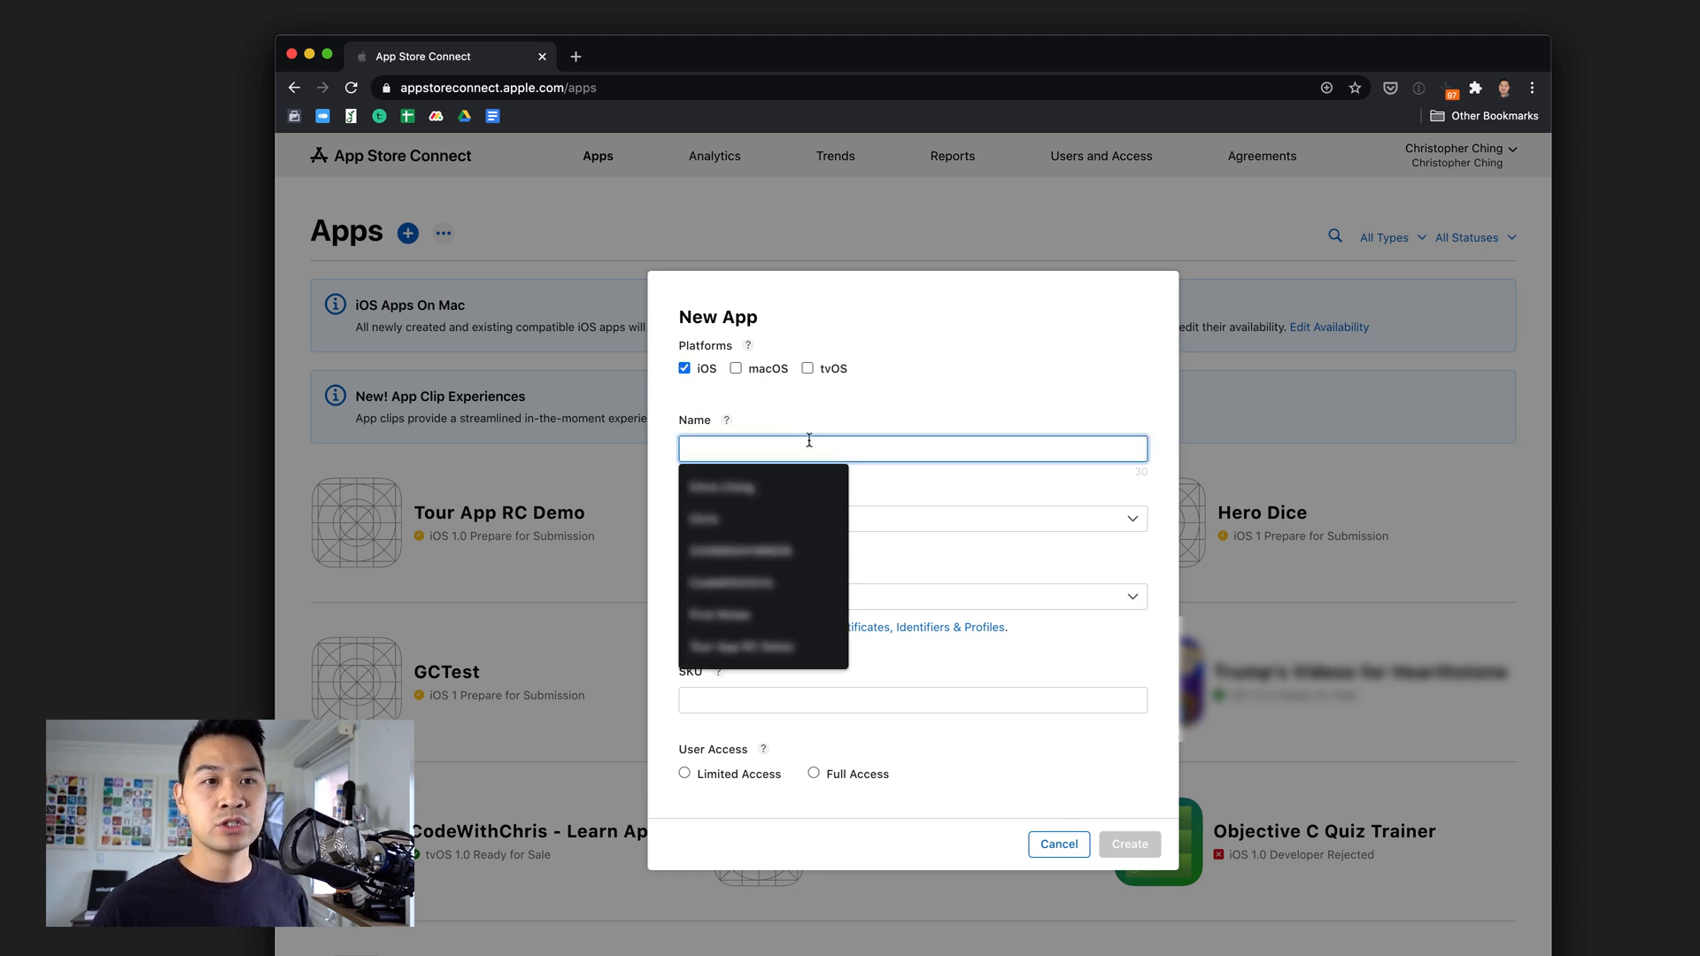
type("Rev Cat Demo")
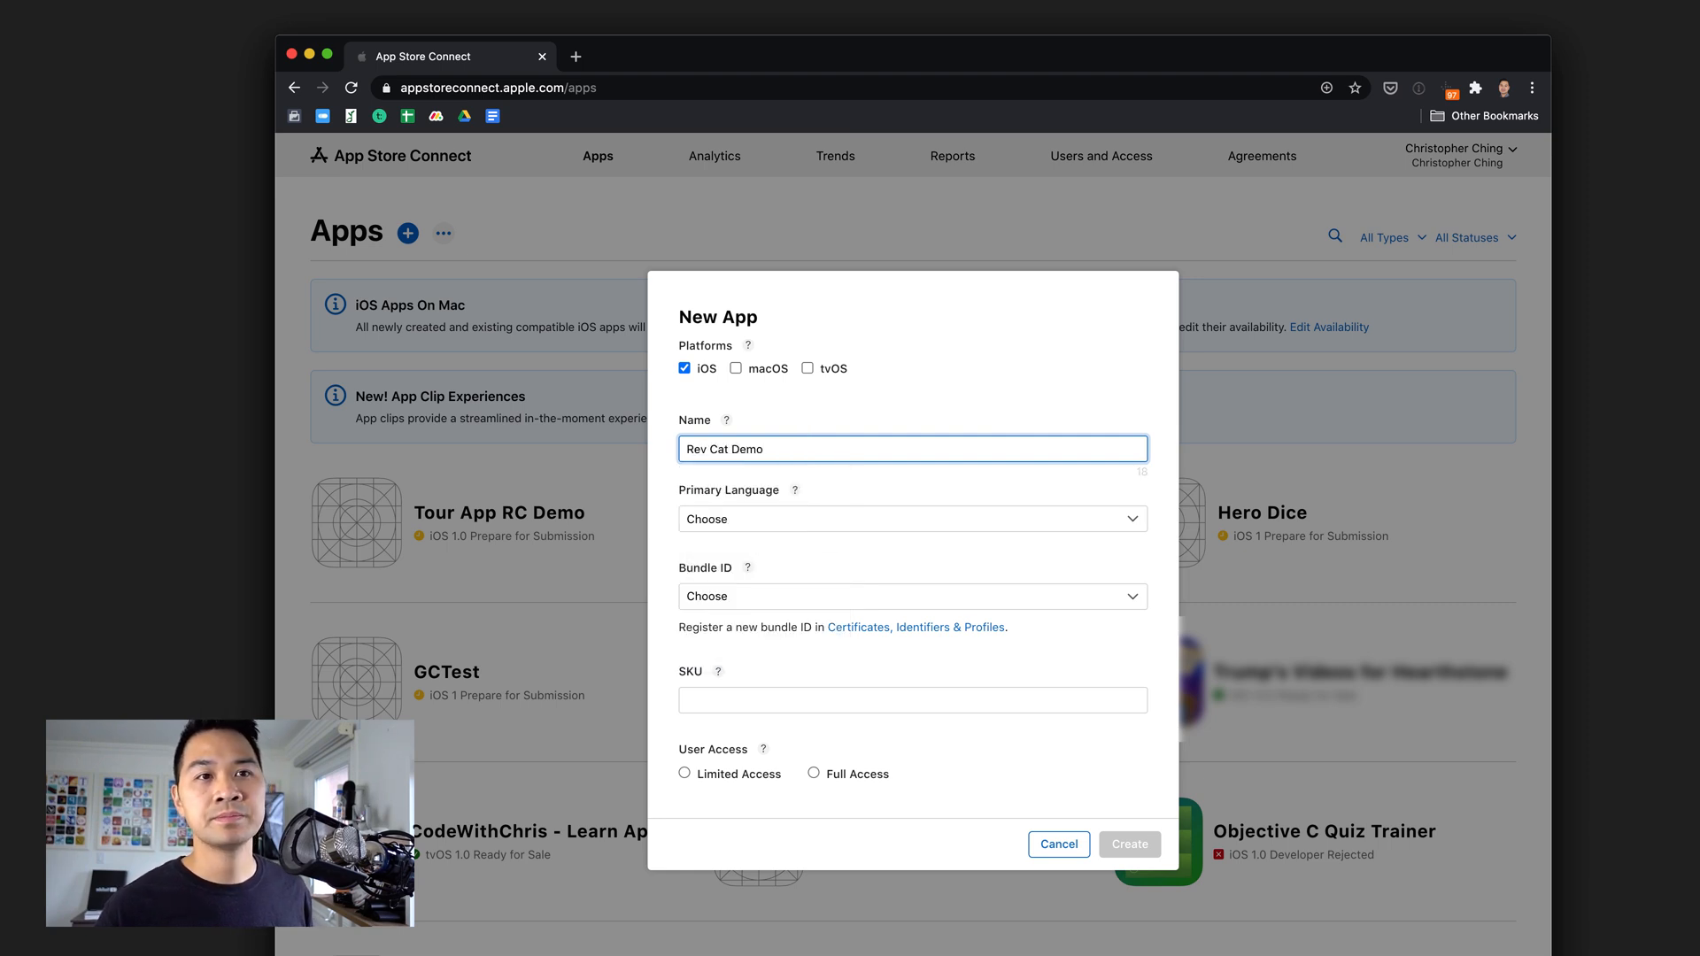
Set primary language English (Canada), check the bundle ID list, then go to the Apple Developer page.
left_click(911, 518)
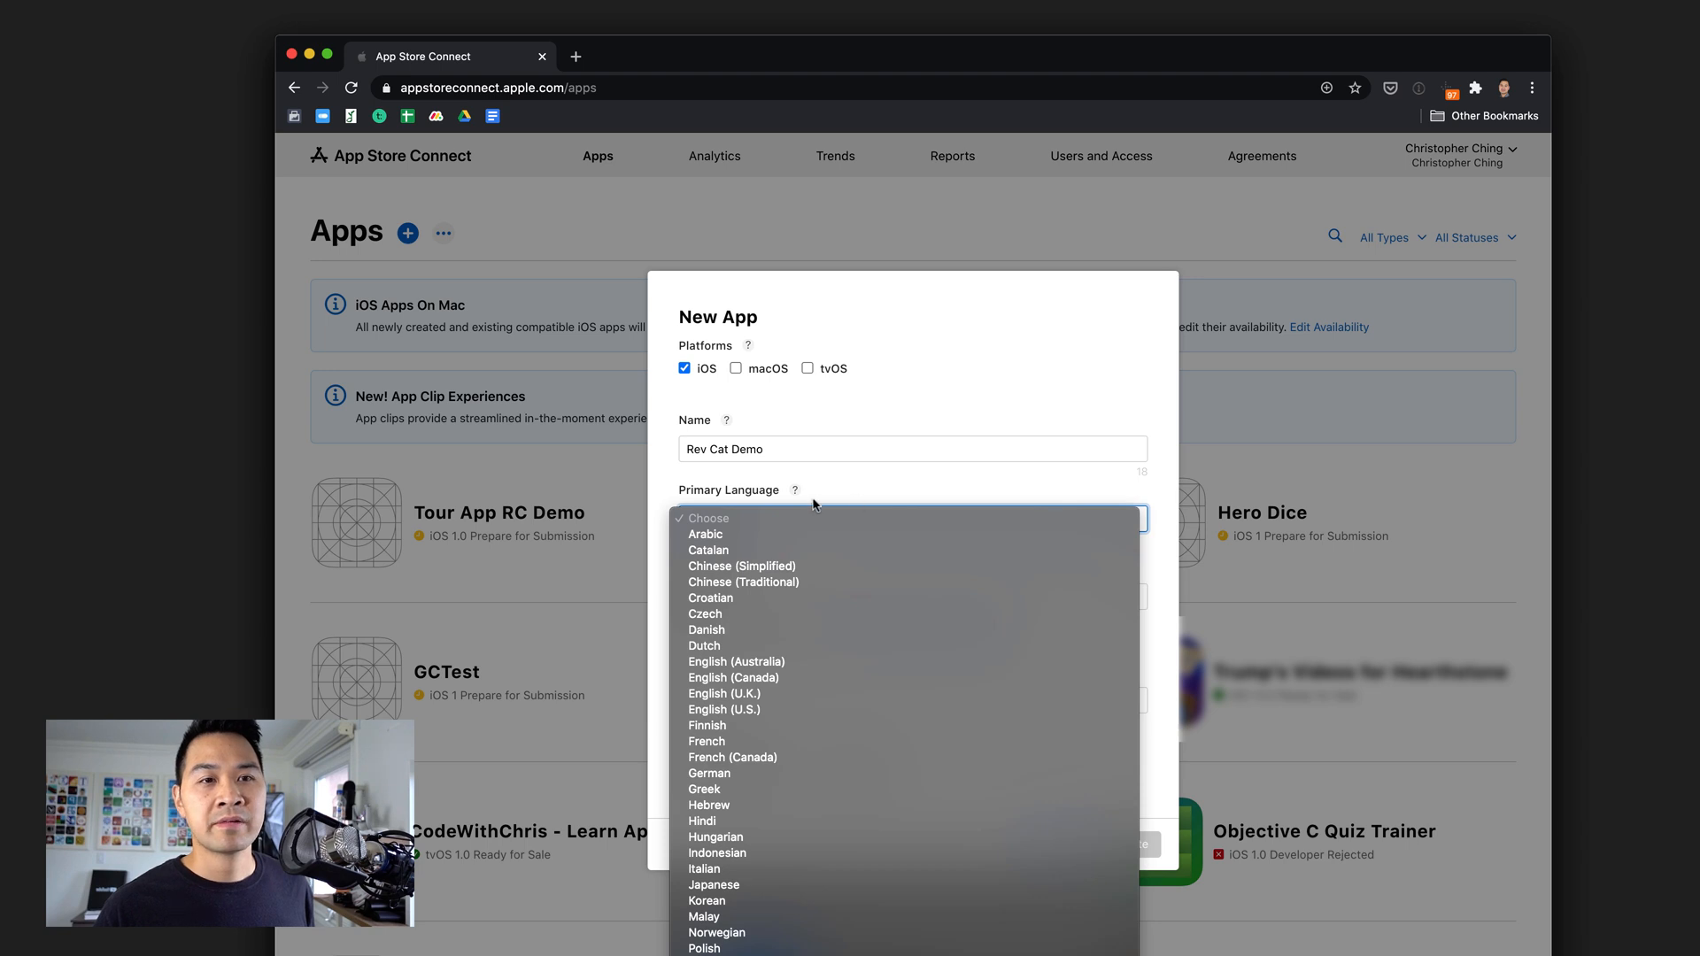
left_click(722, 708)
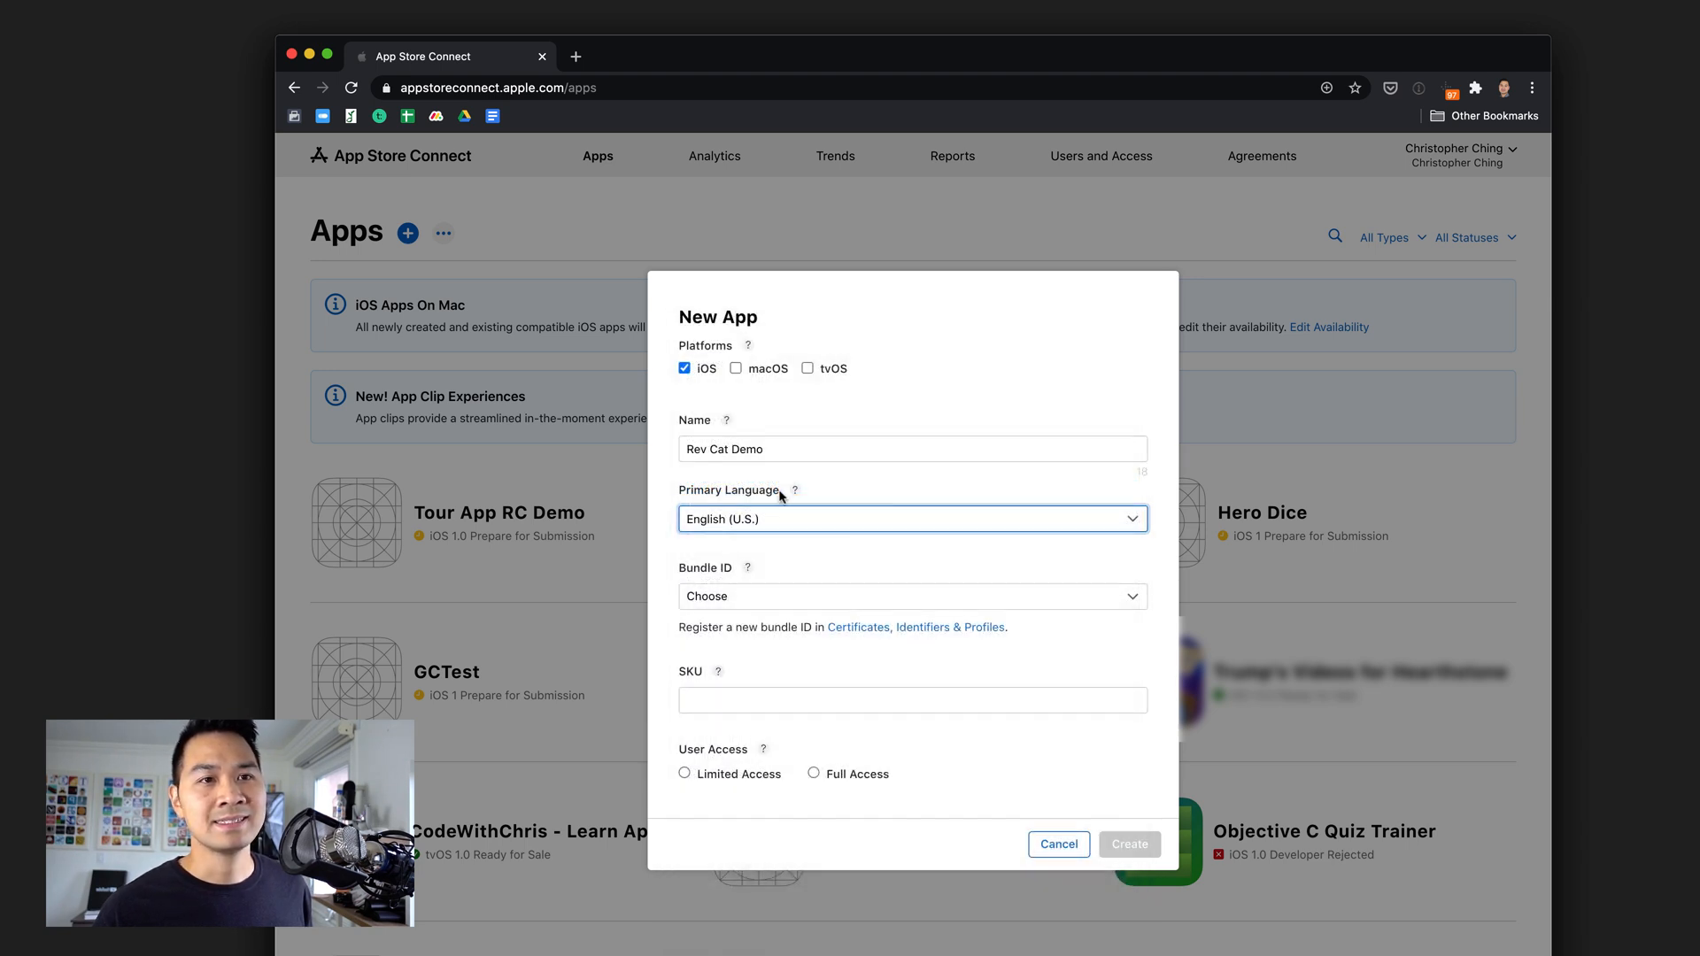
left_click(910, 519)
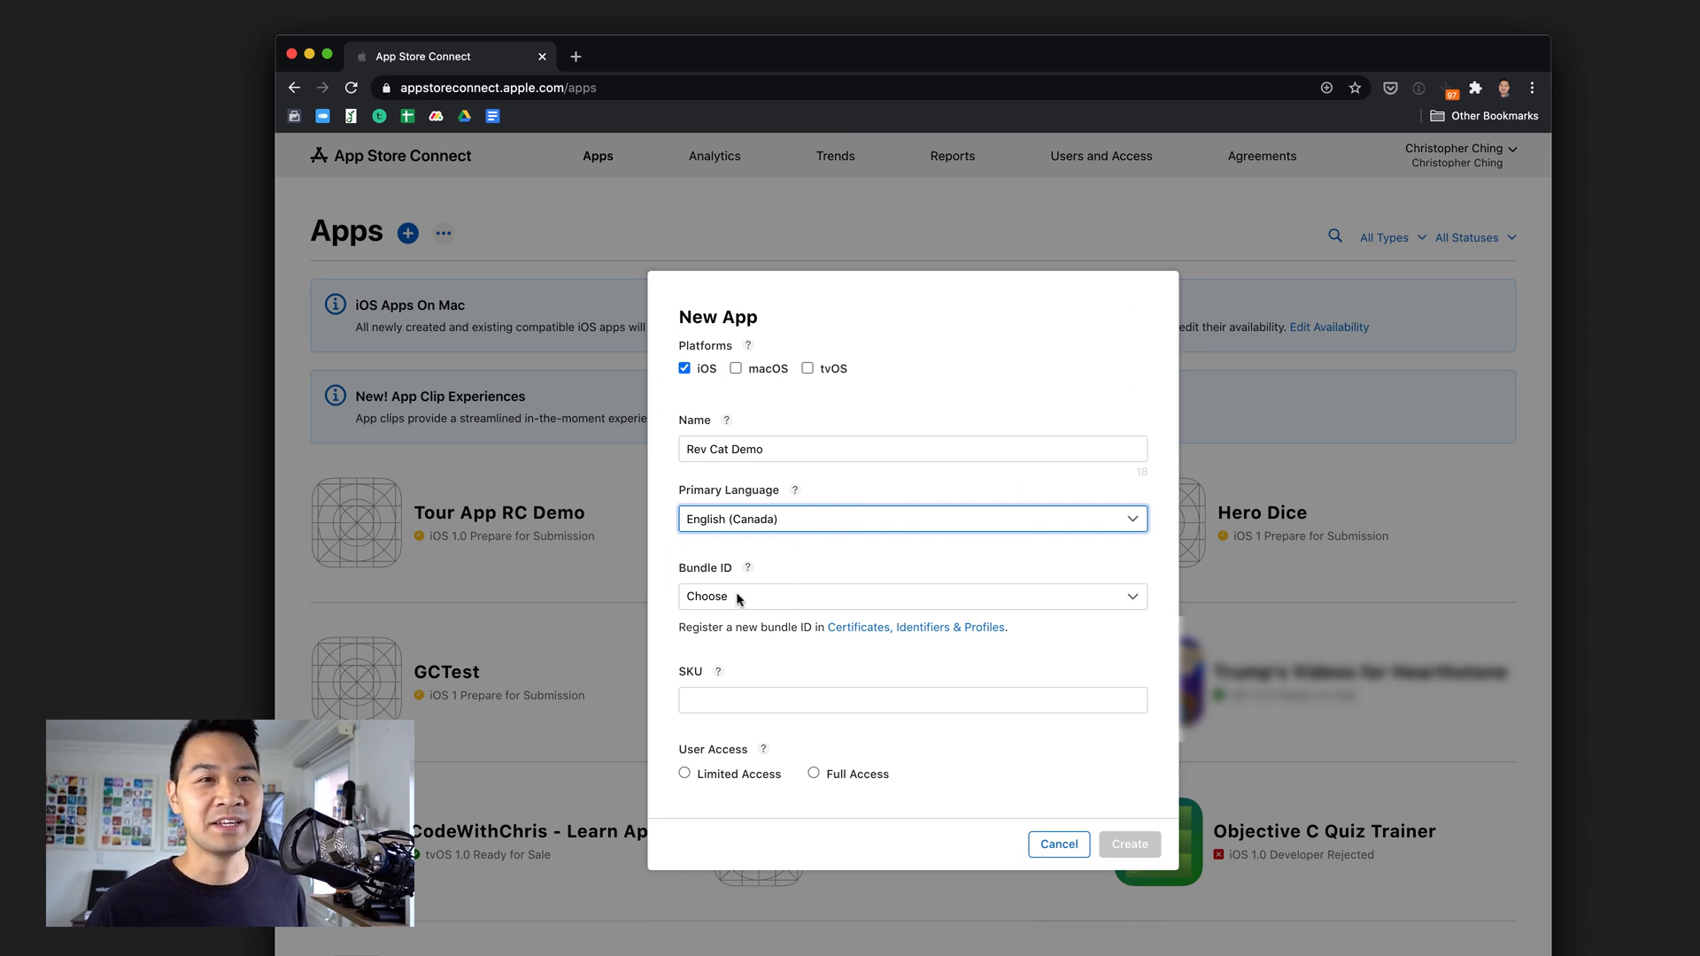
mouse_move(1137, 610)
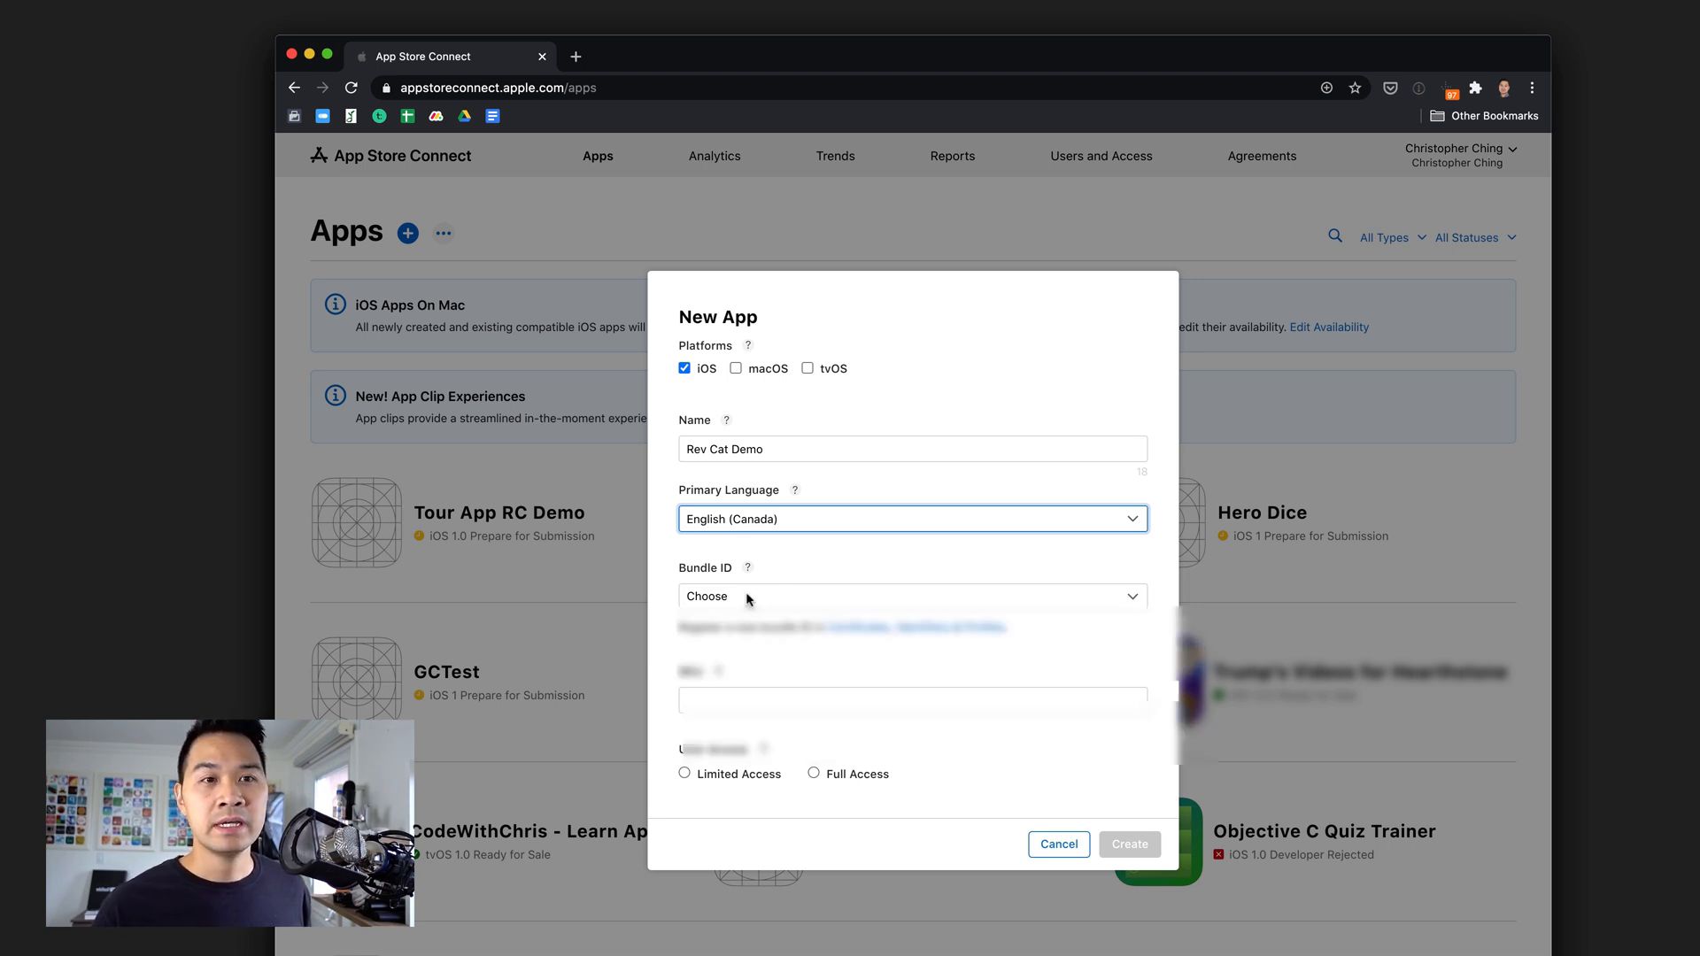
left_click(910, 597)
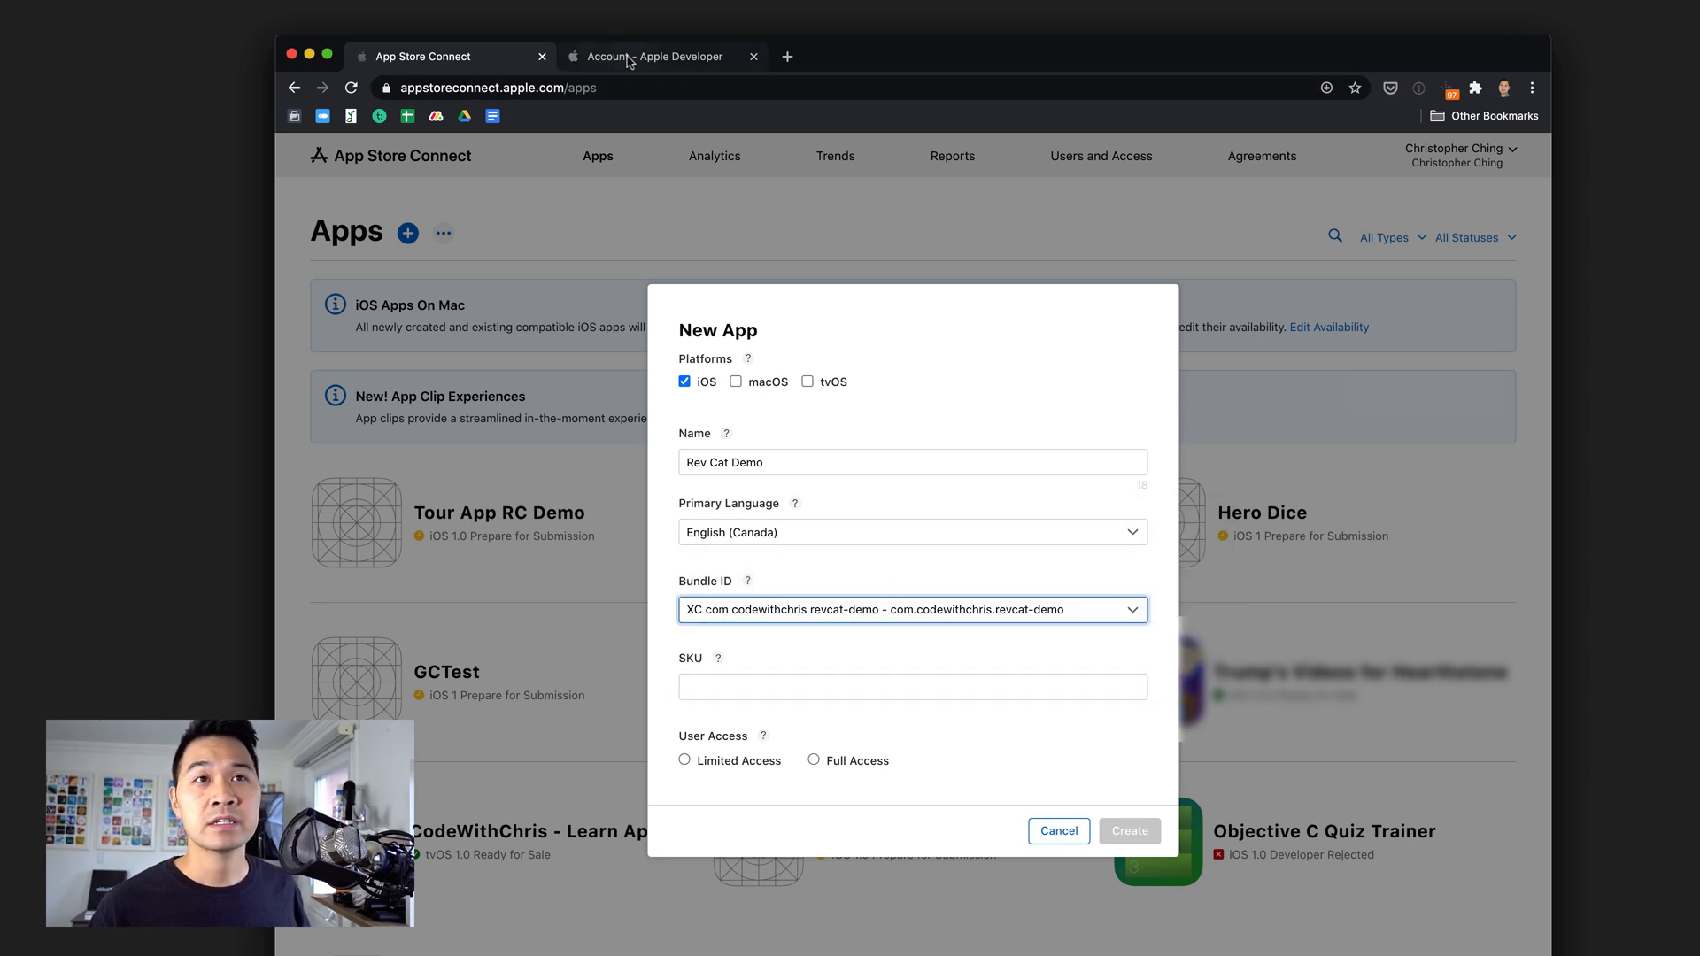
left_click(650, 57)
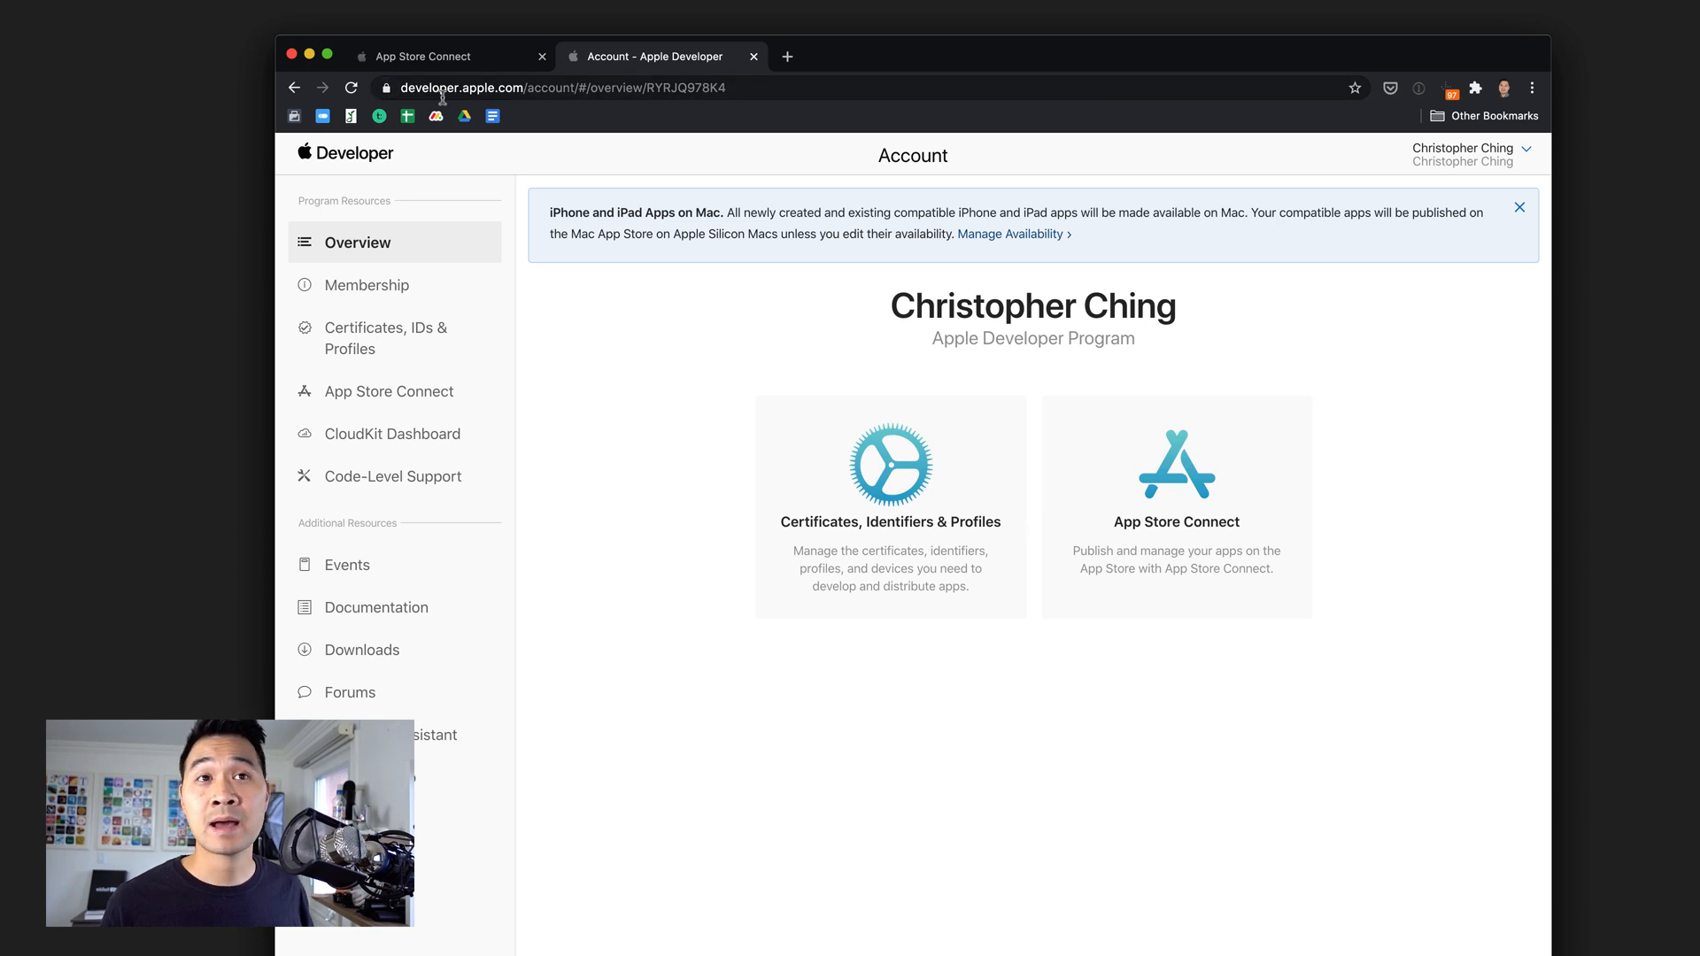
mouse_move(553, 137)
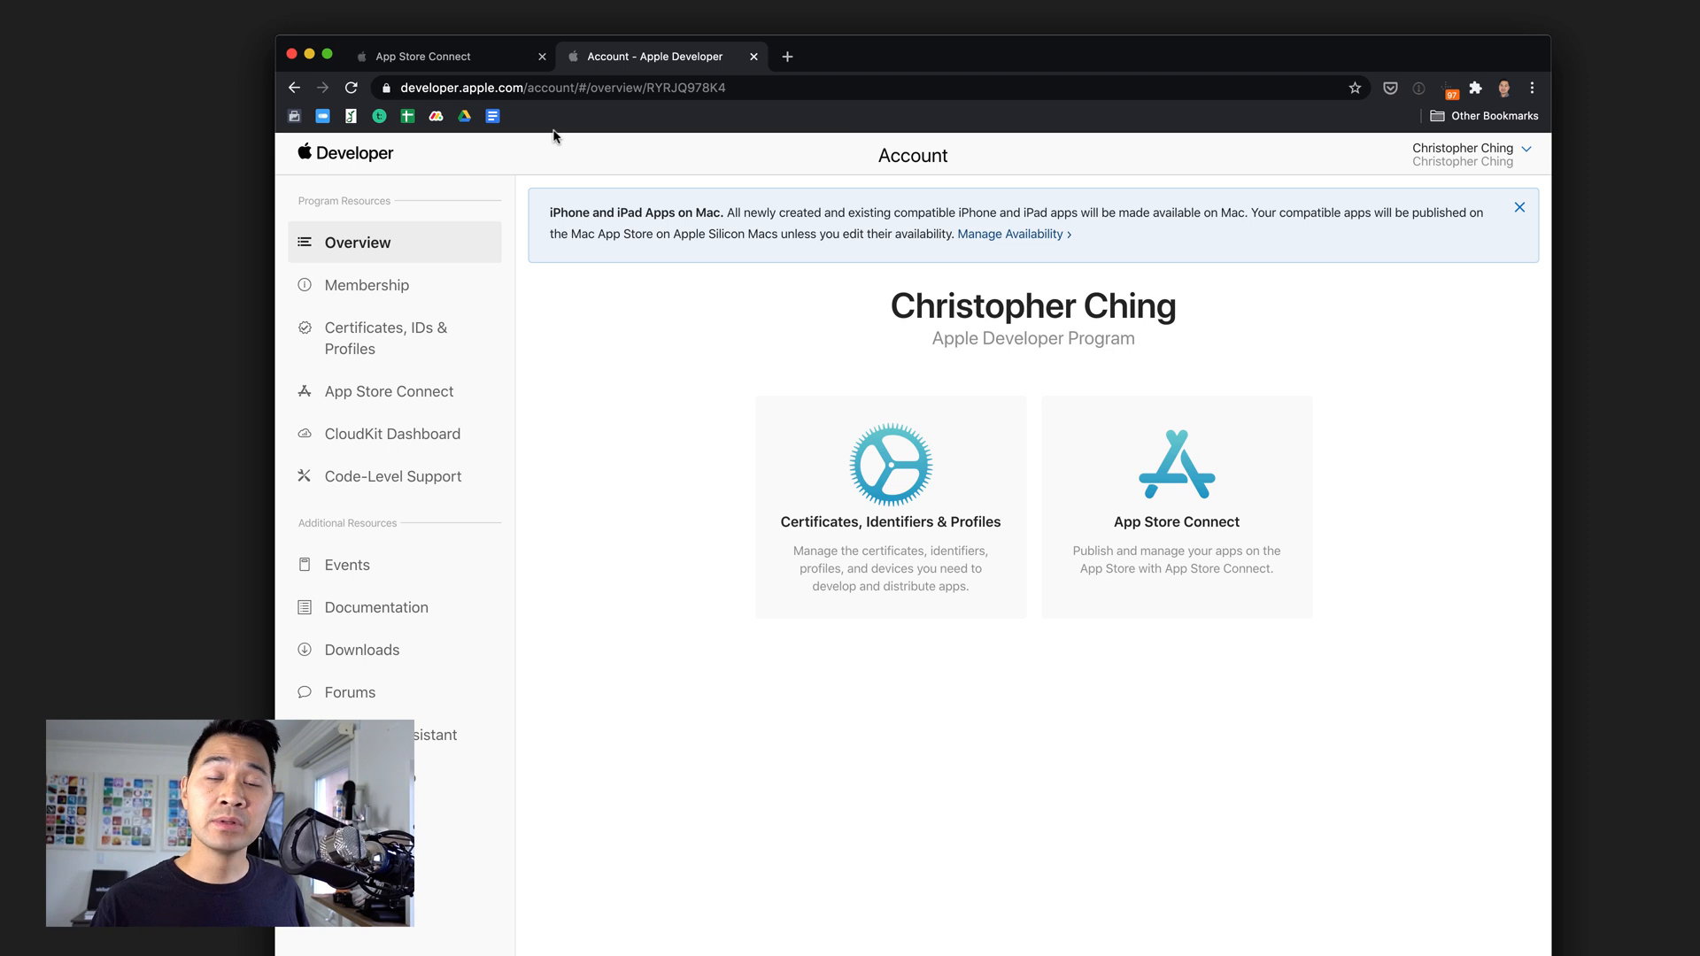
mouse_move(894, 322)
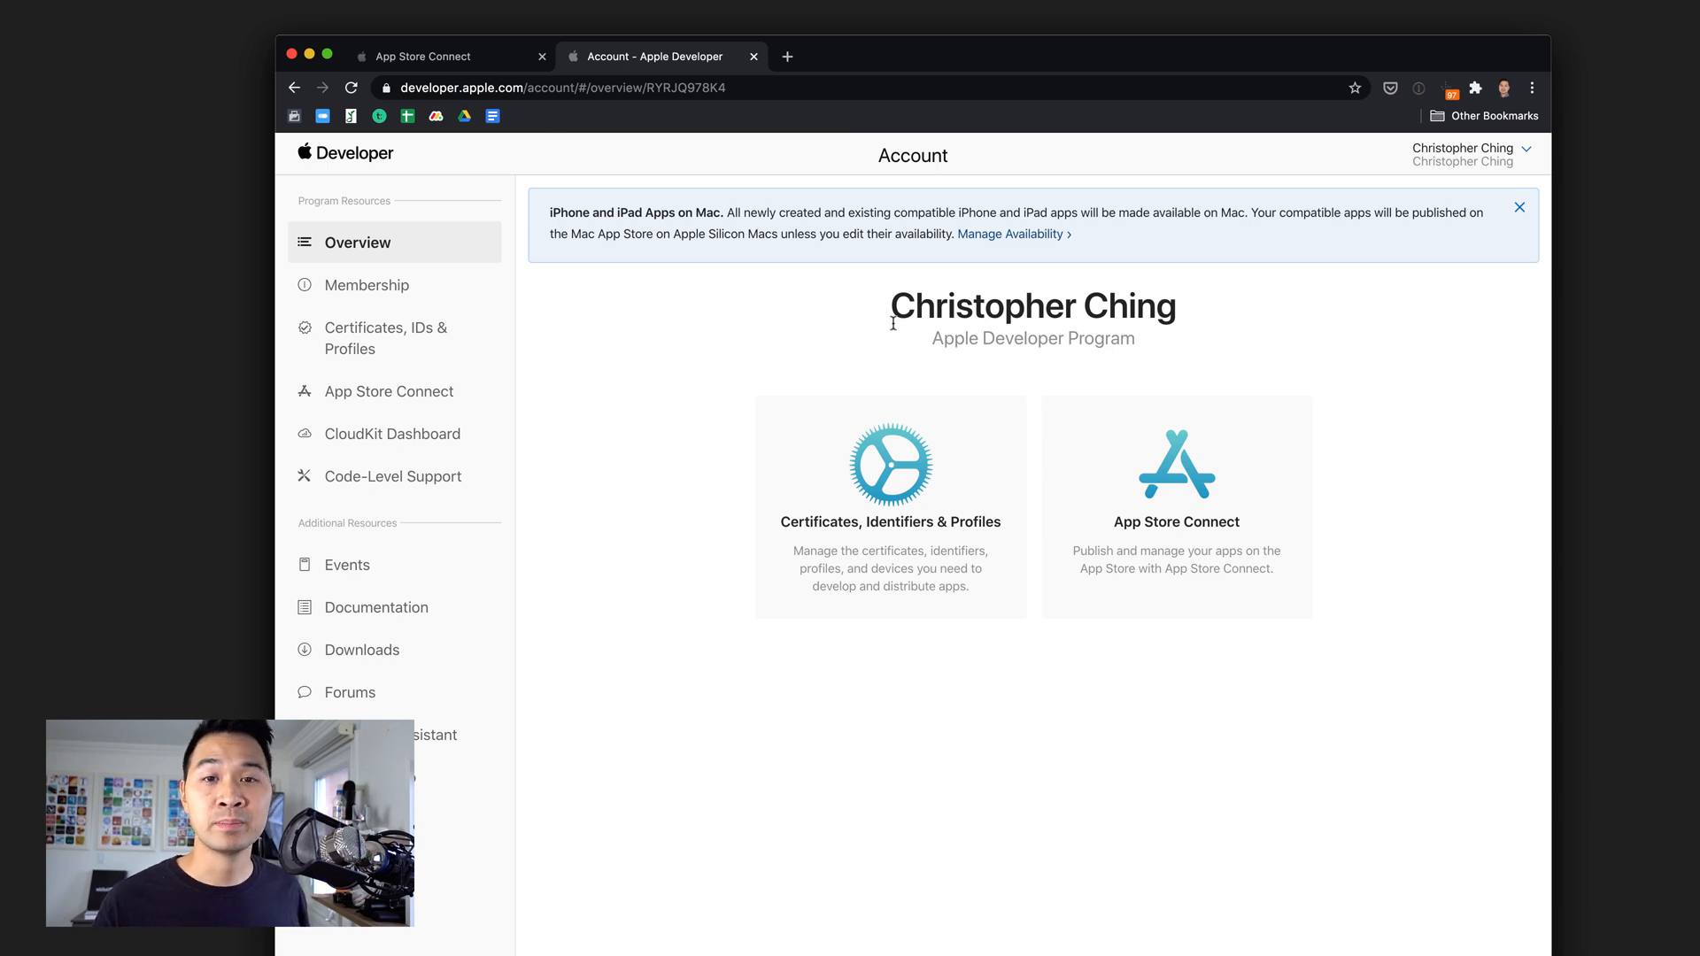
mouse_move(510, 362)
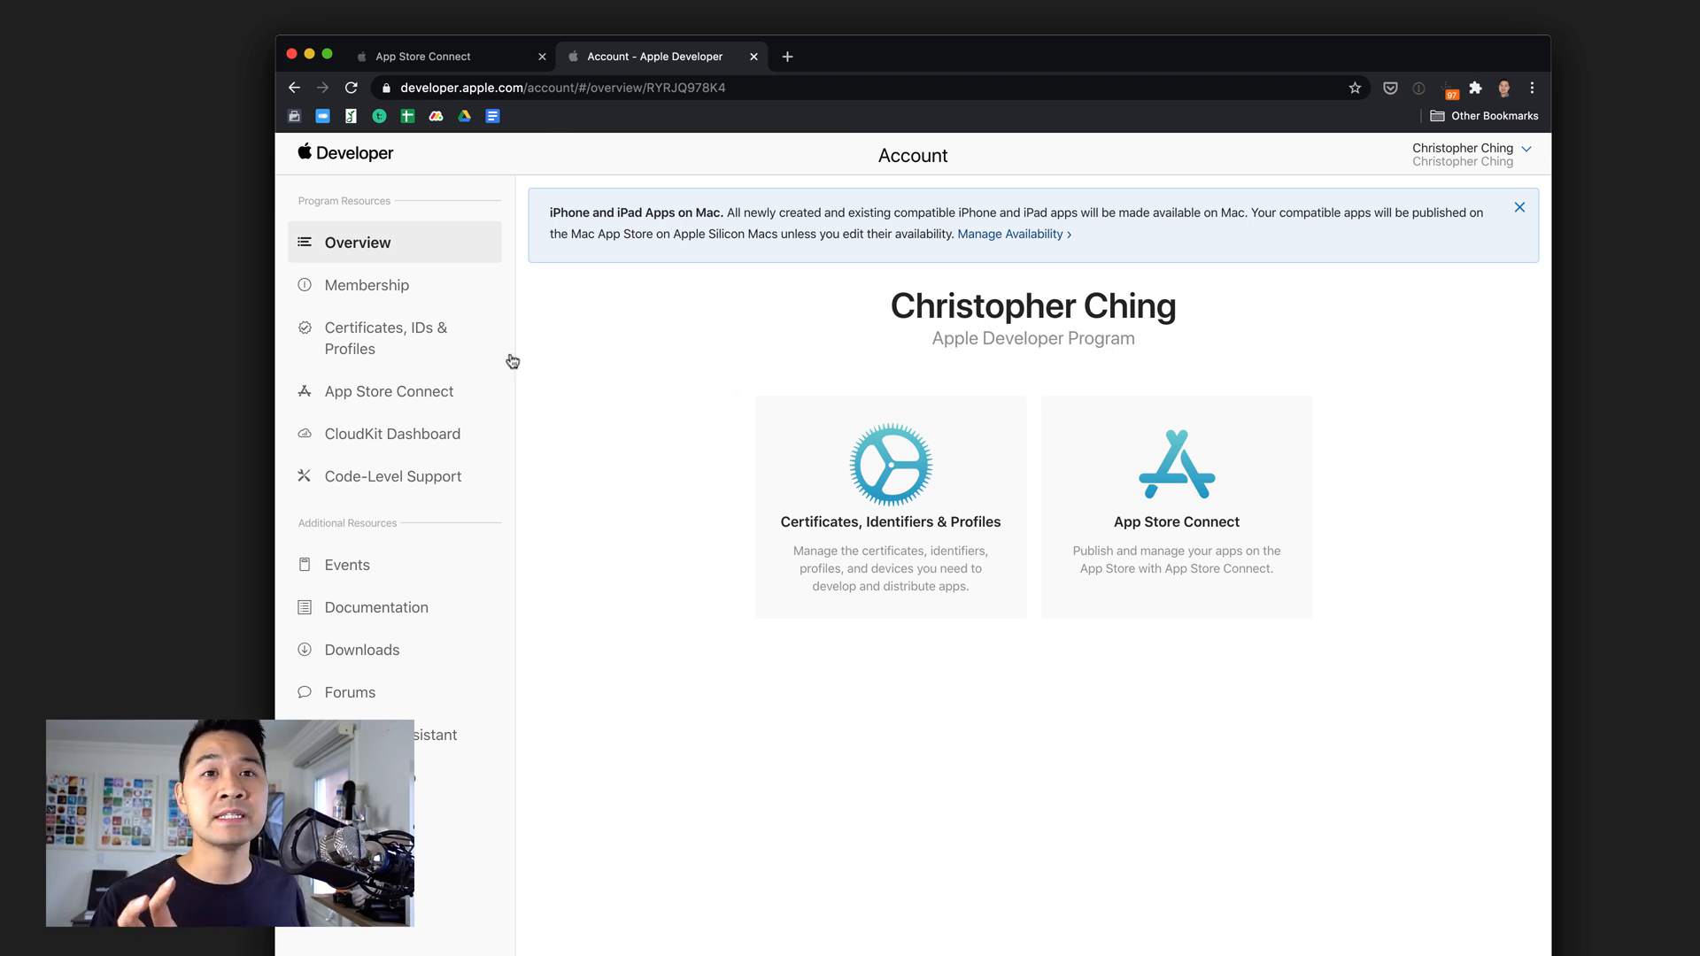
mouse_move(391, 352)
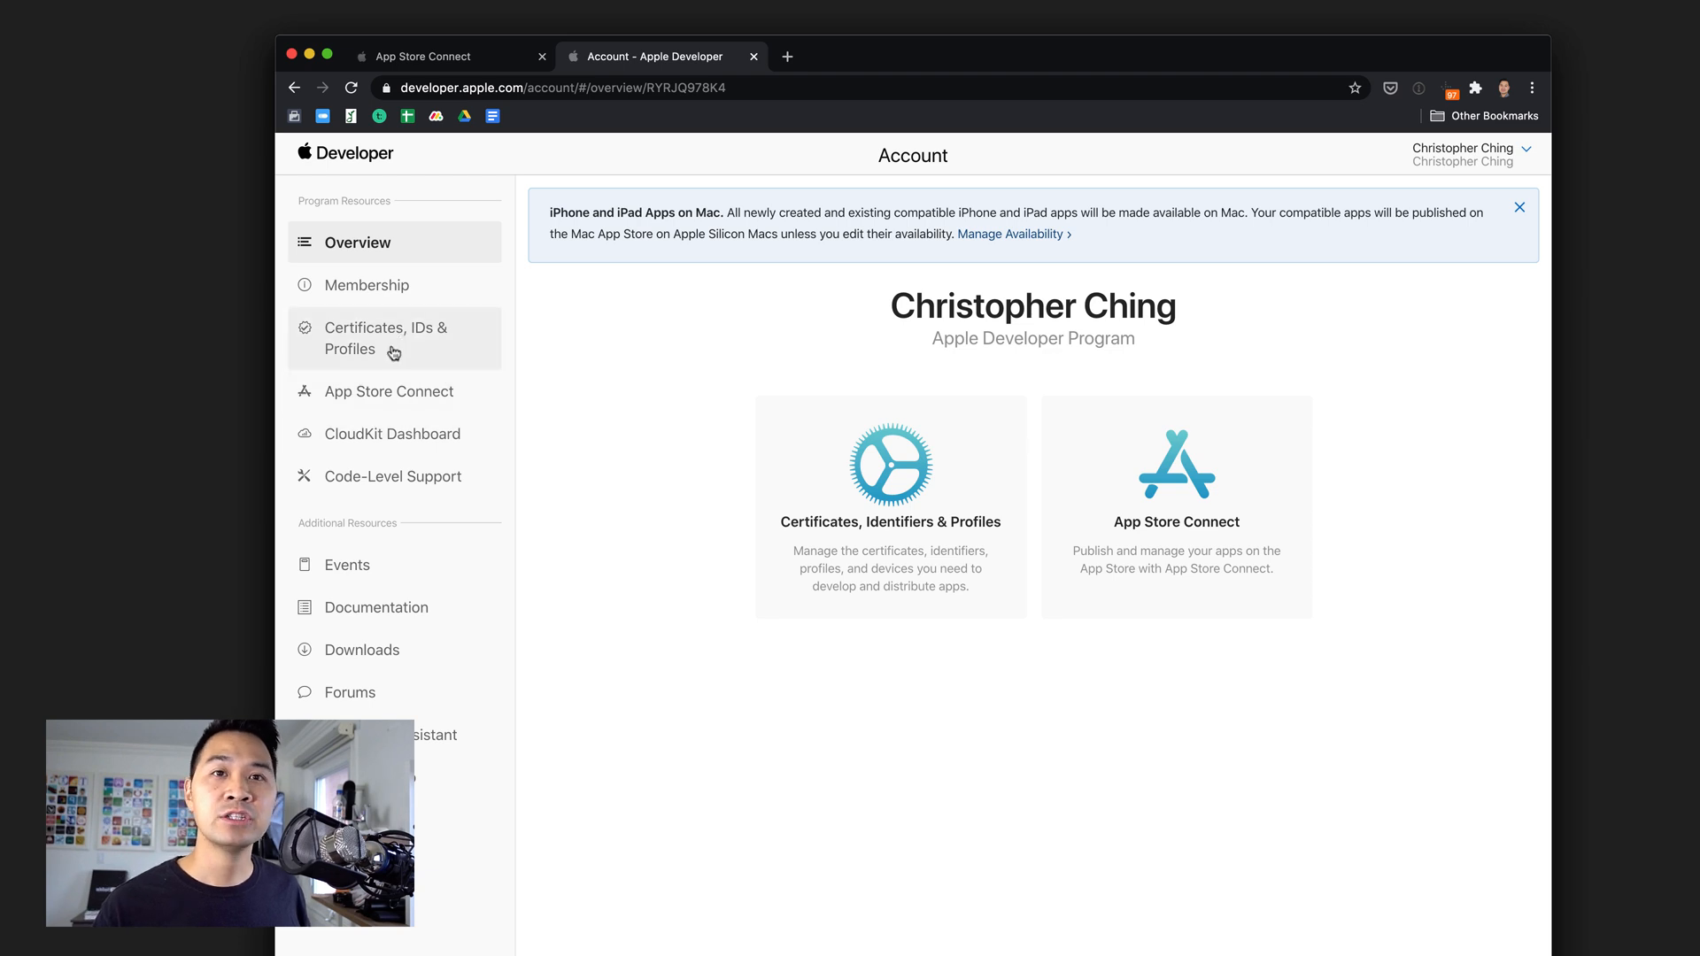
mouse_move(441, 342)
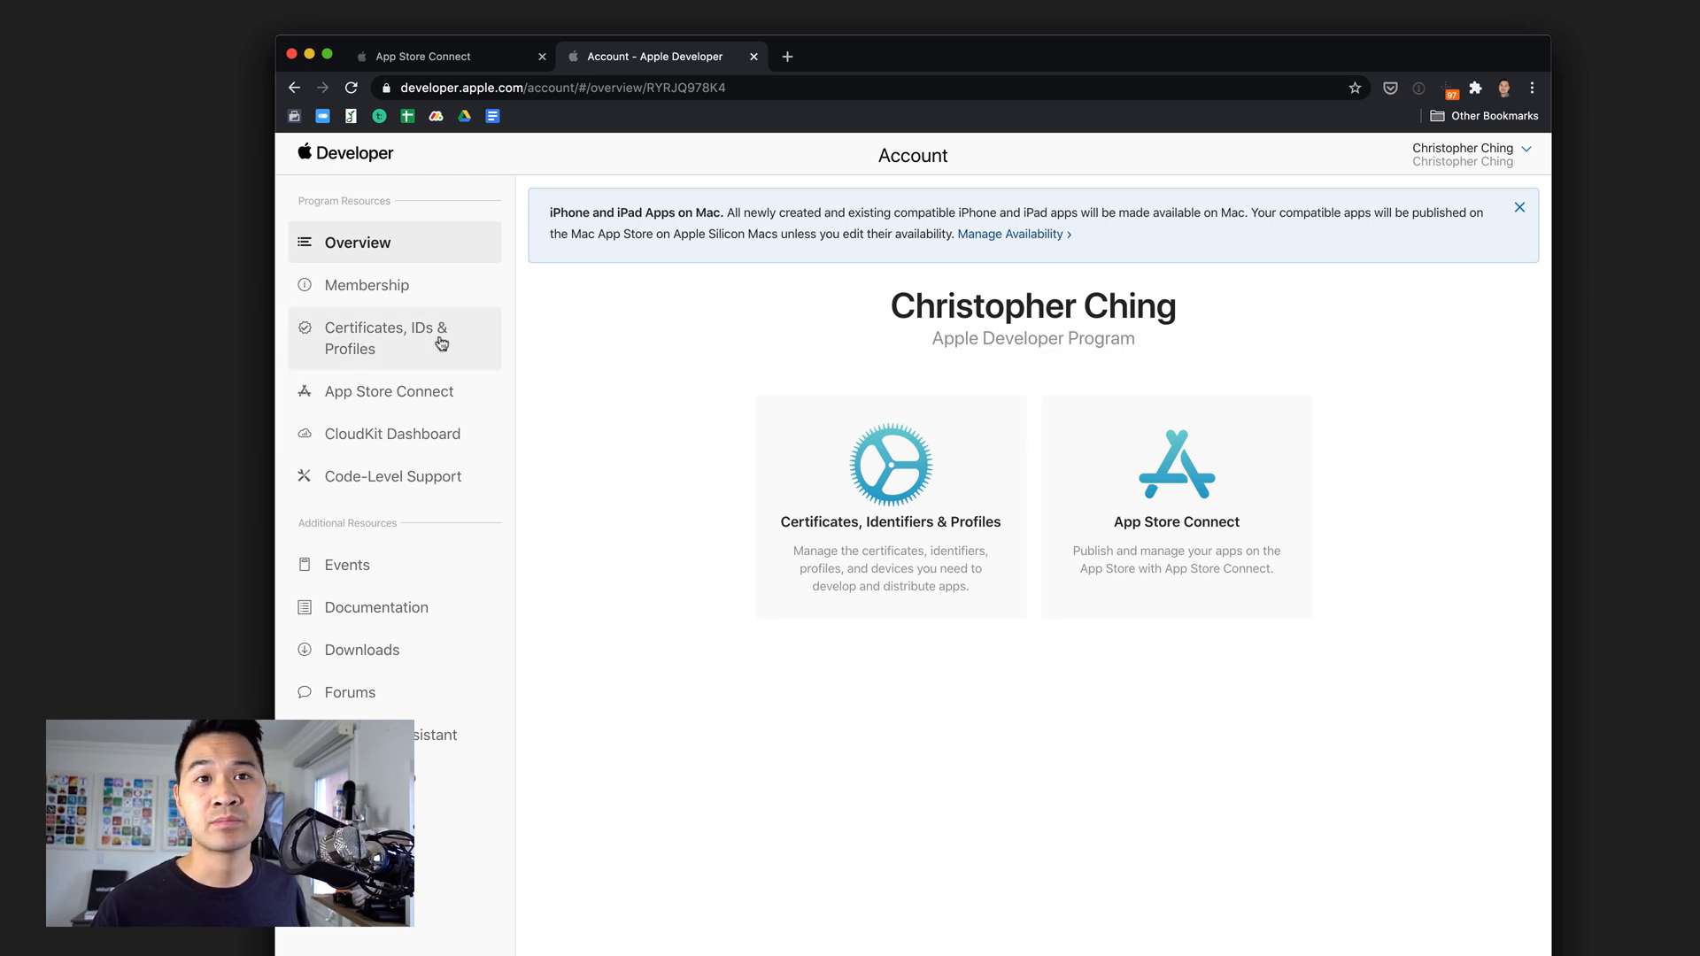
Go to Certificates, IDs & Profiles in the Apple Developer account.
left_click(388, 336)
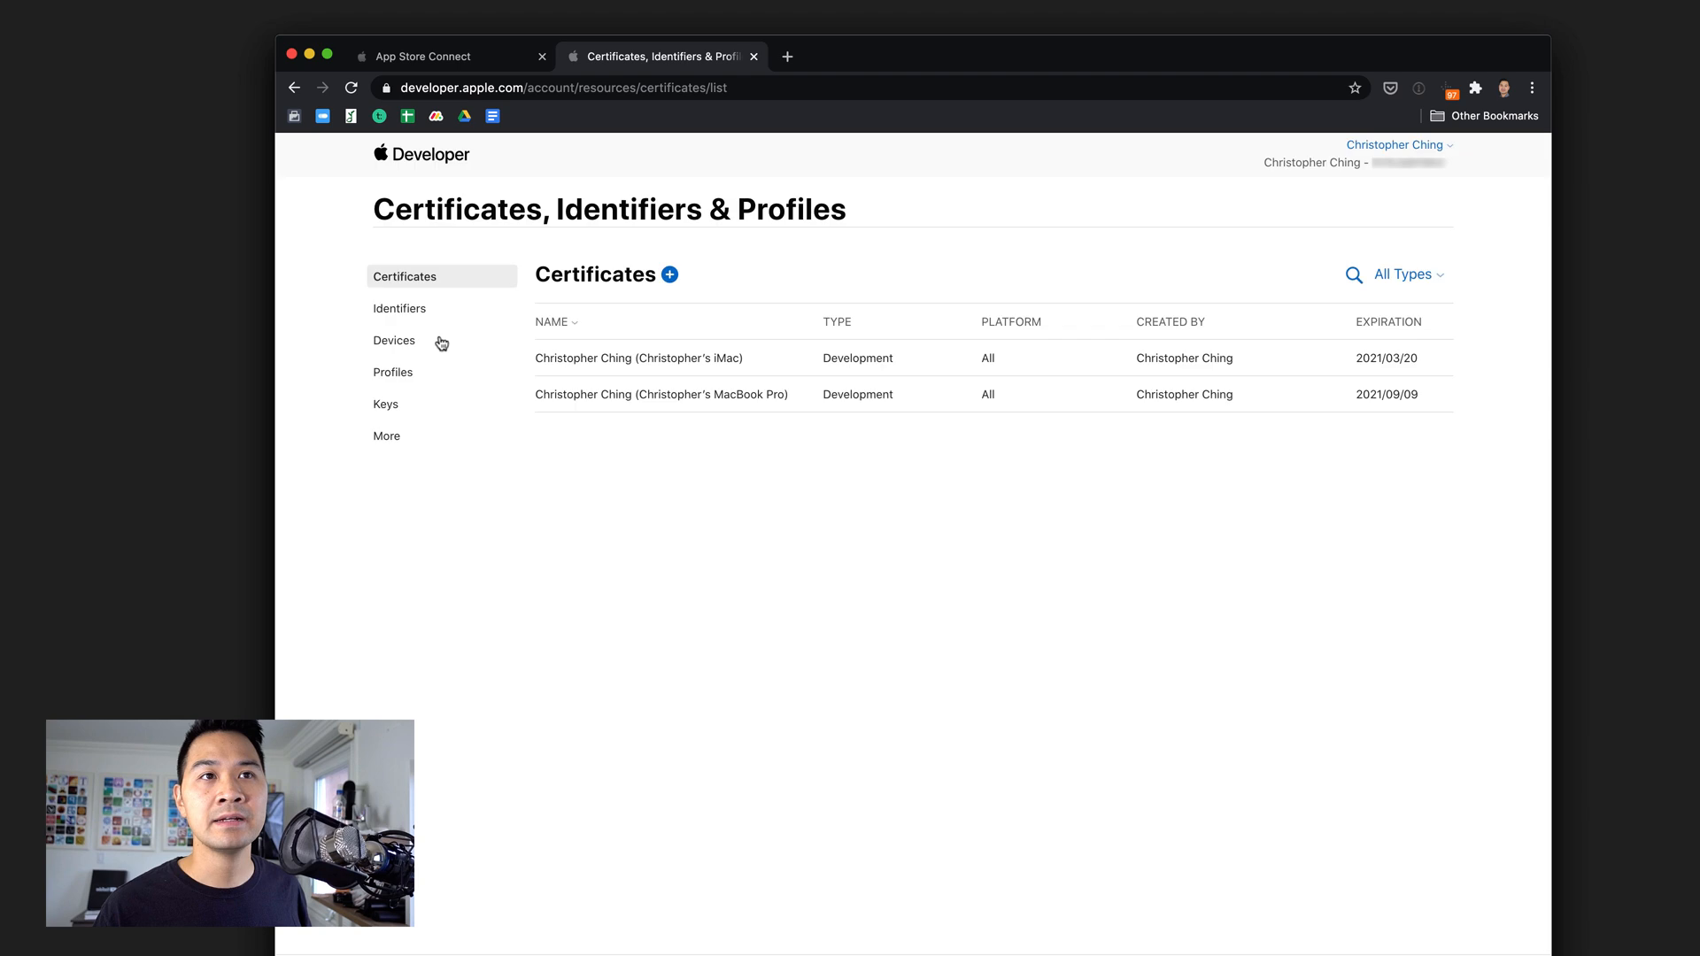
mouse_move(393, 340)
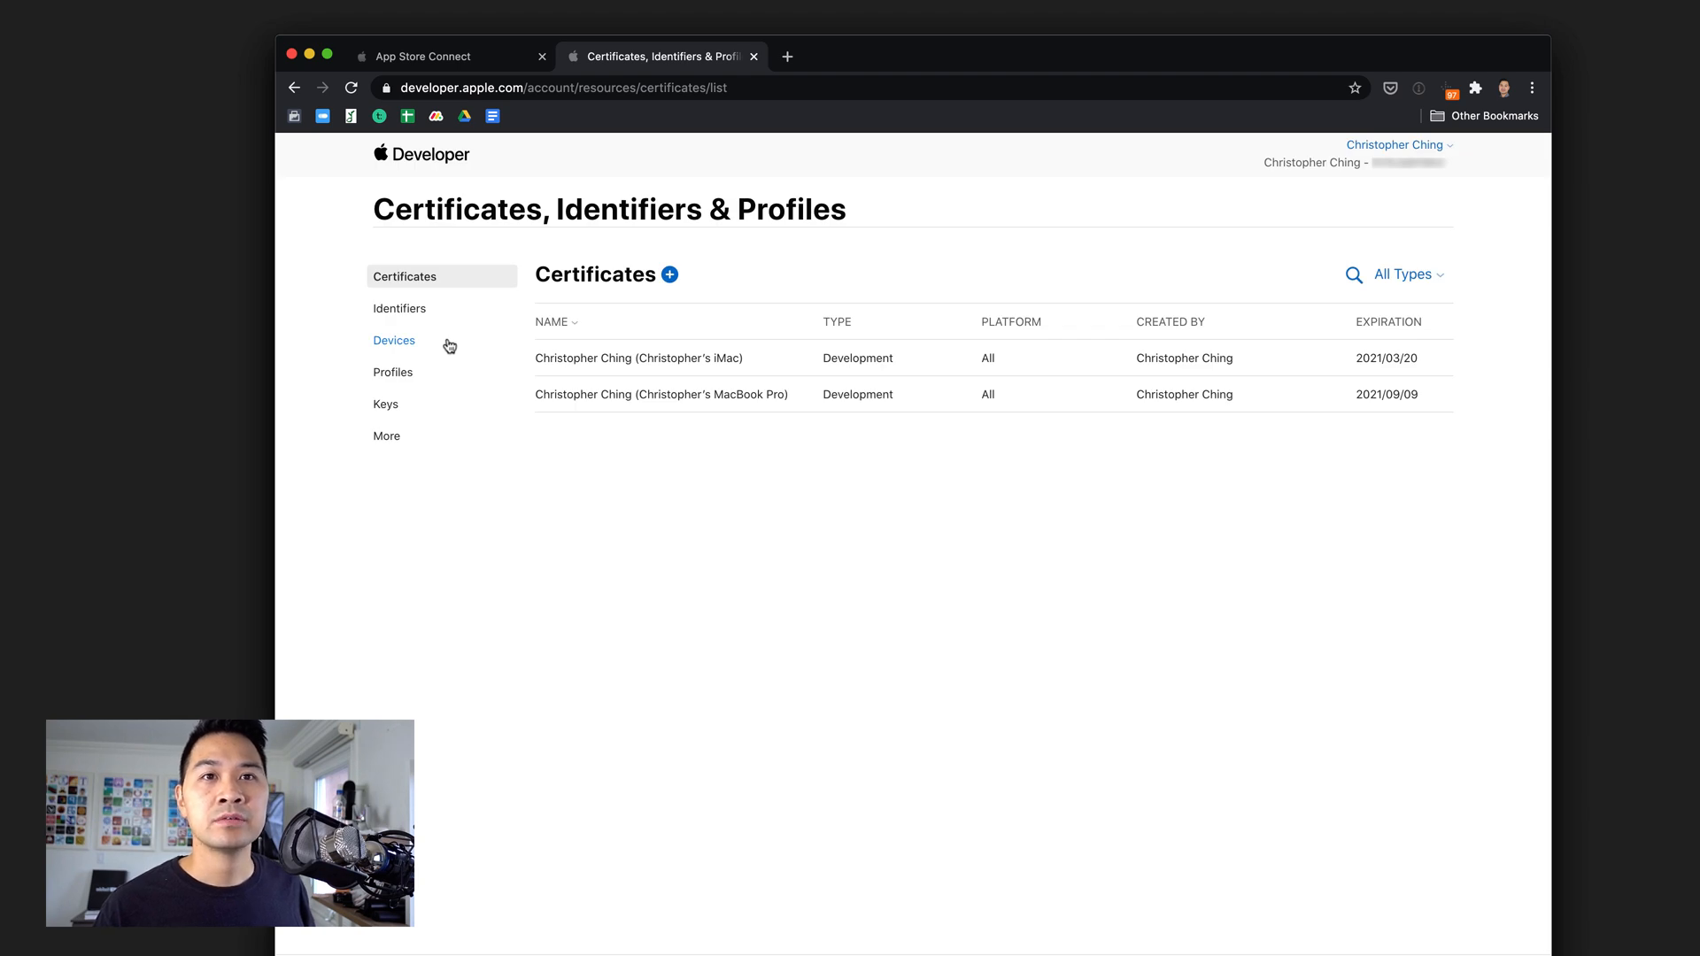
Begin registering a new App ID of the App type, ready for its bundle identifier.
left_click(398, 308)
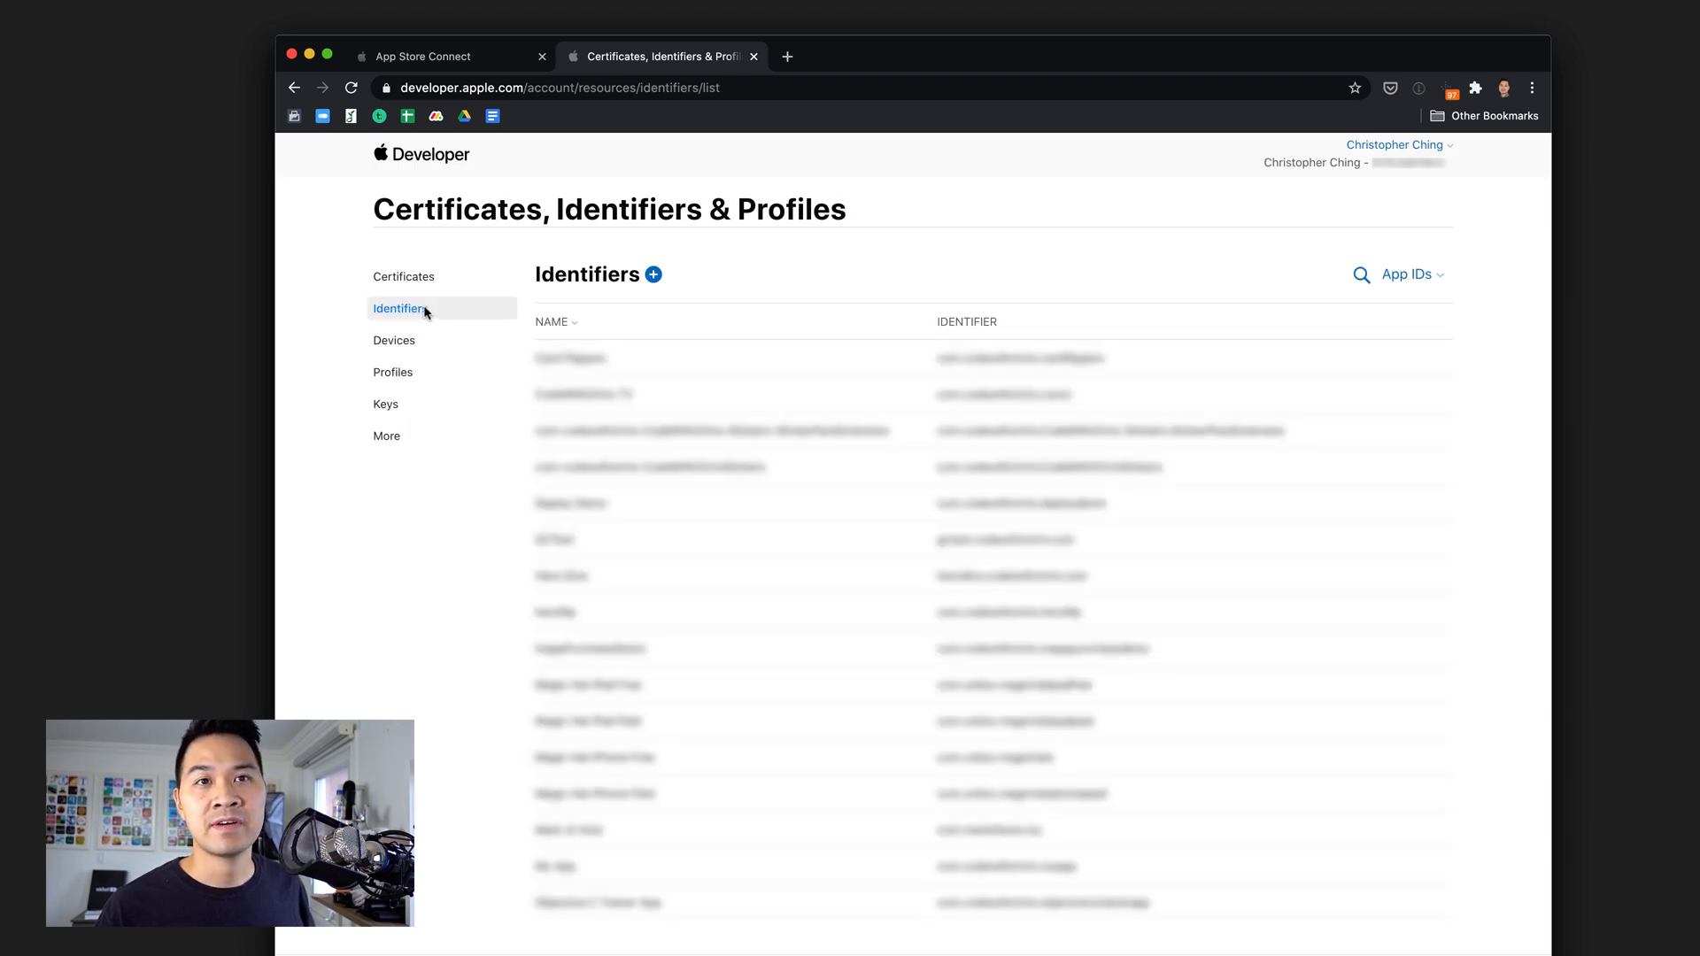
mouse_move(1167, 289)
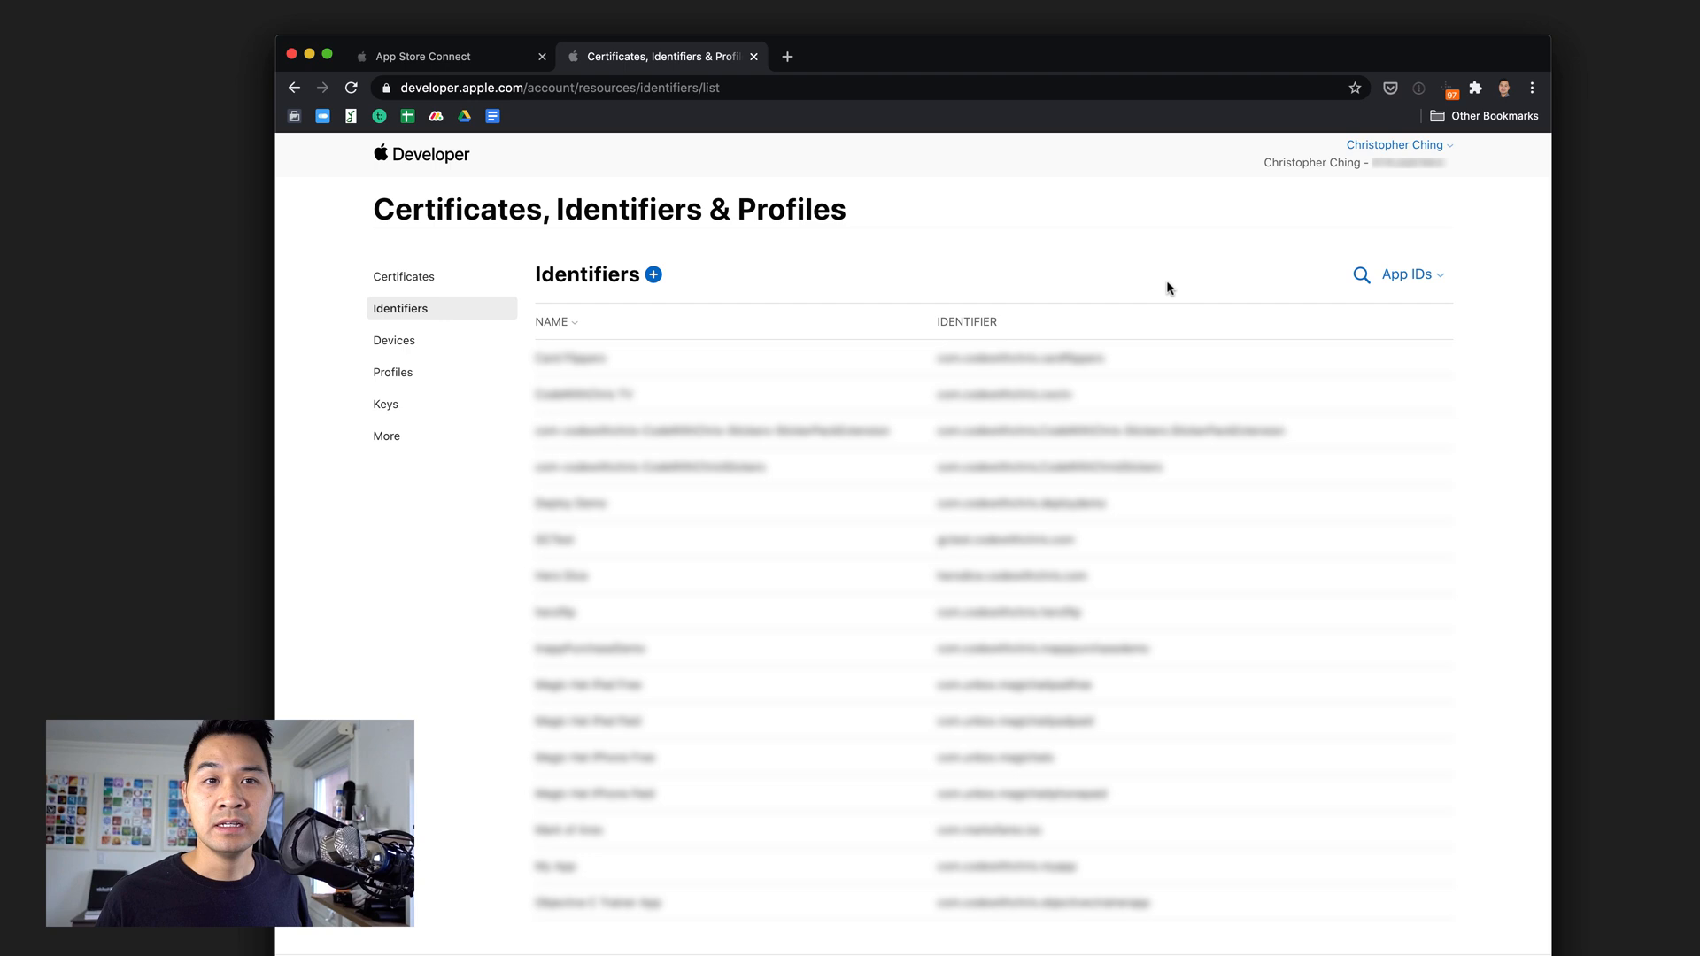
mouse_move(710, 263)
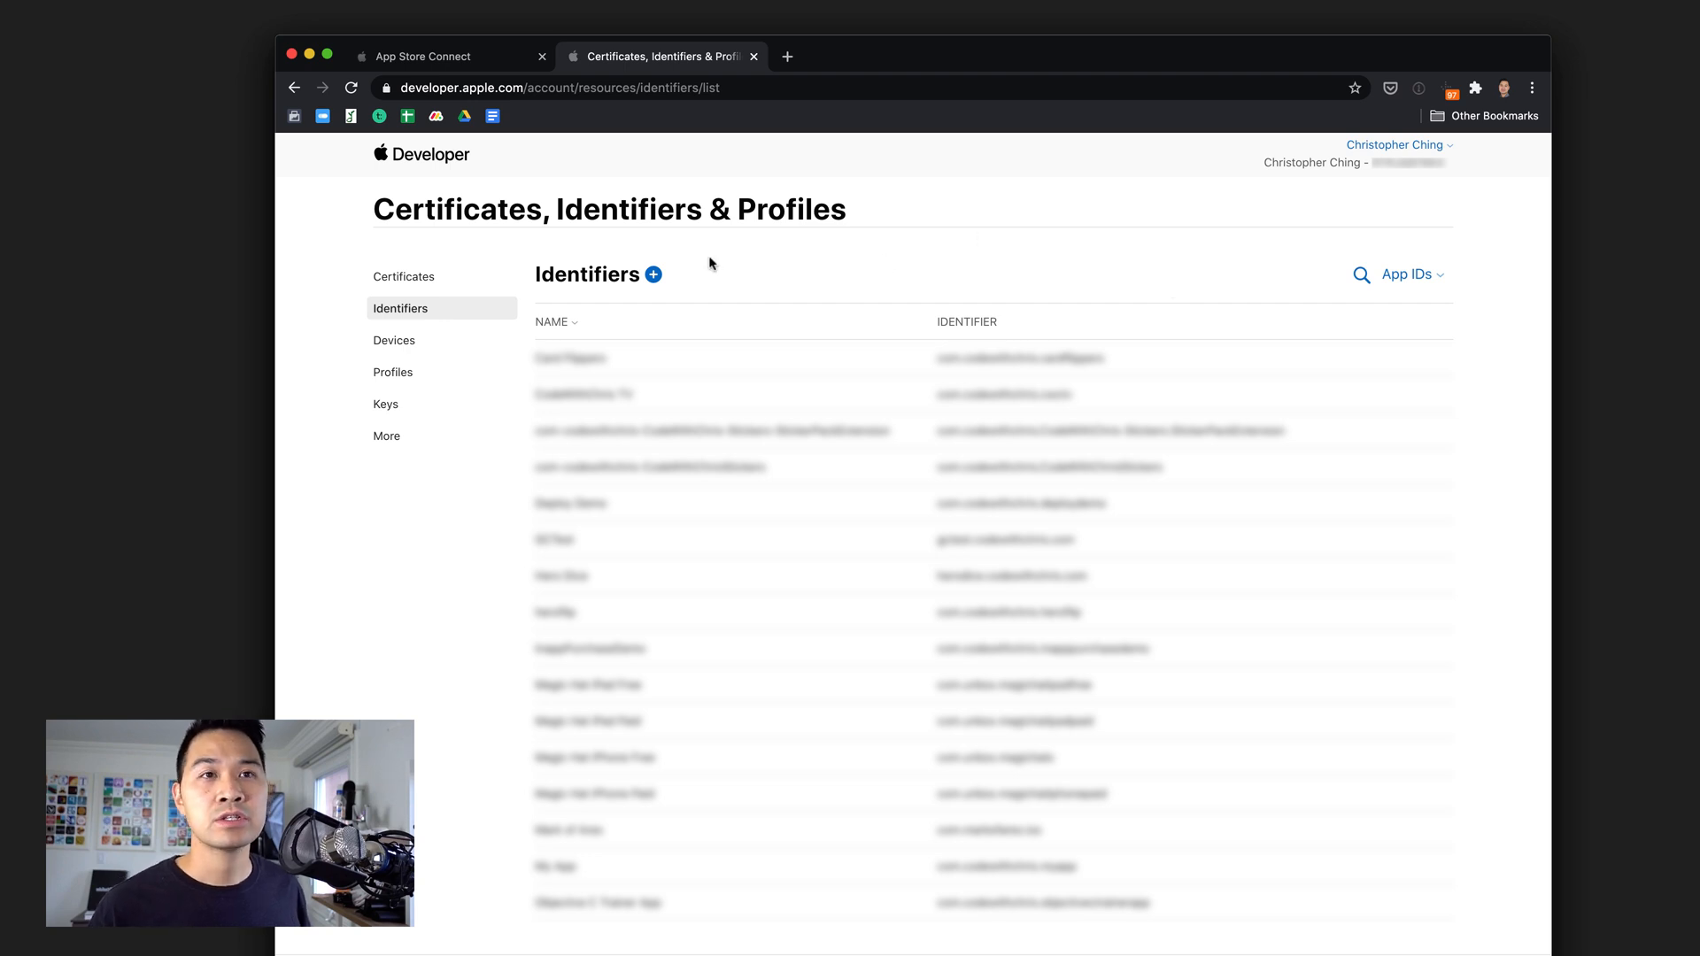
left_click(654, 275)
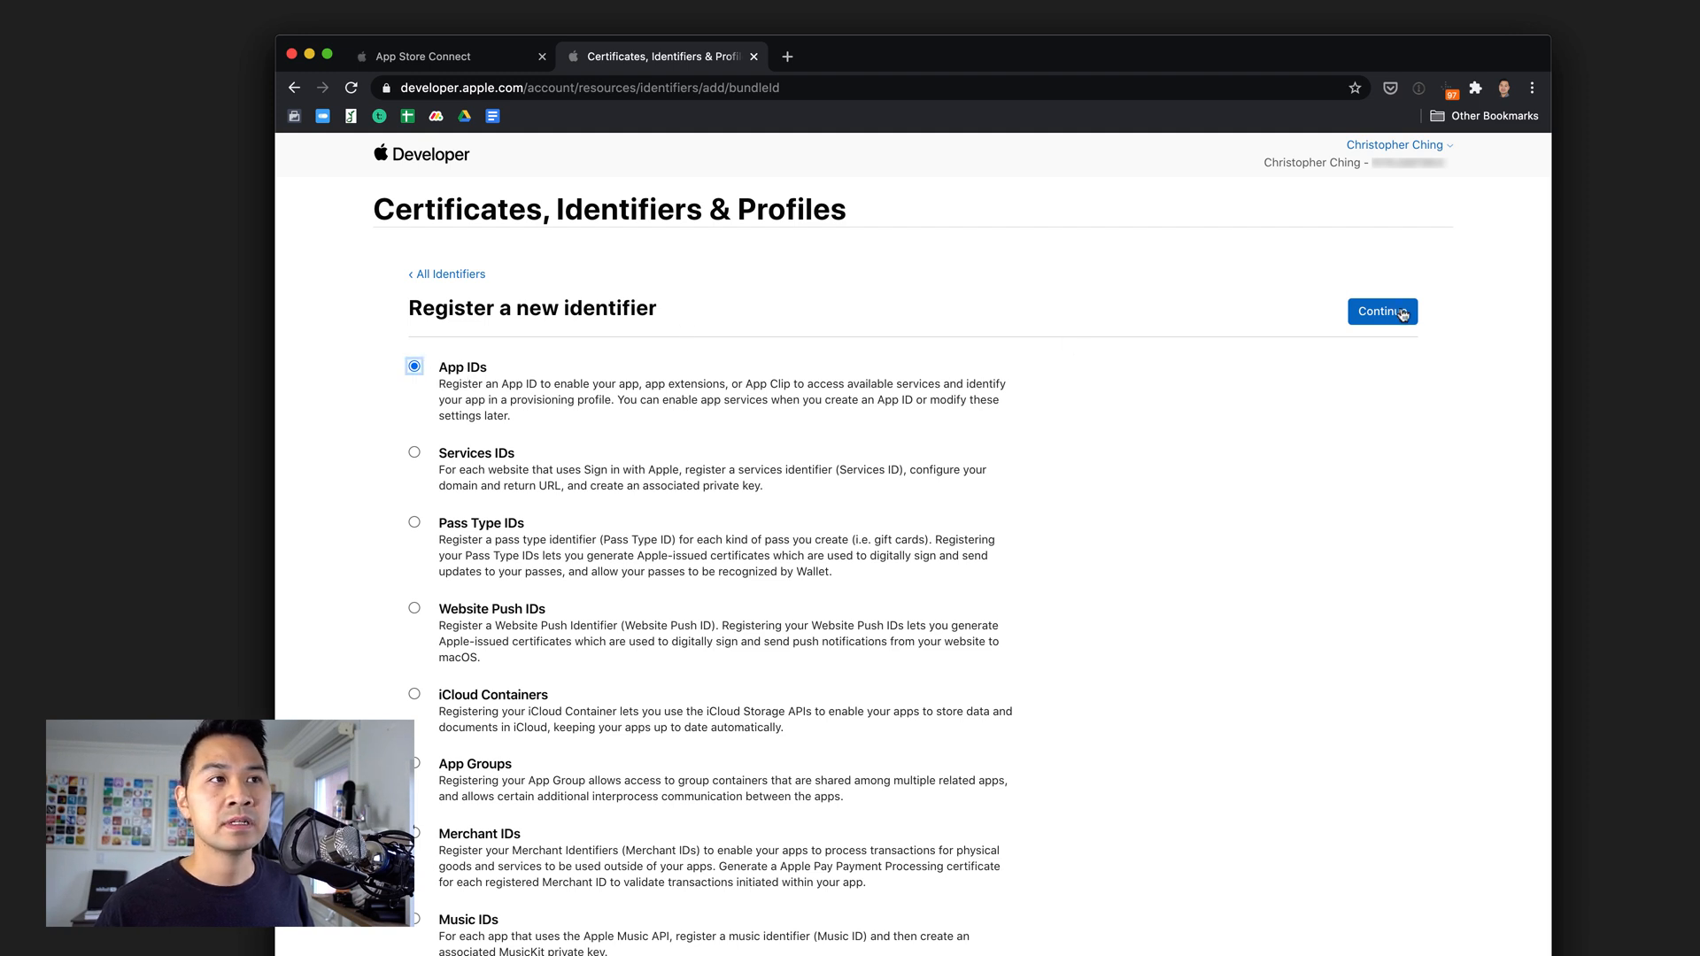
left_click(1379, 312)
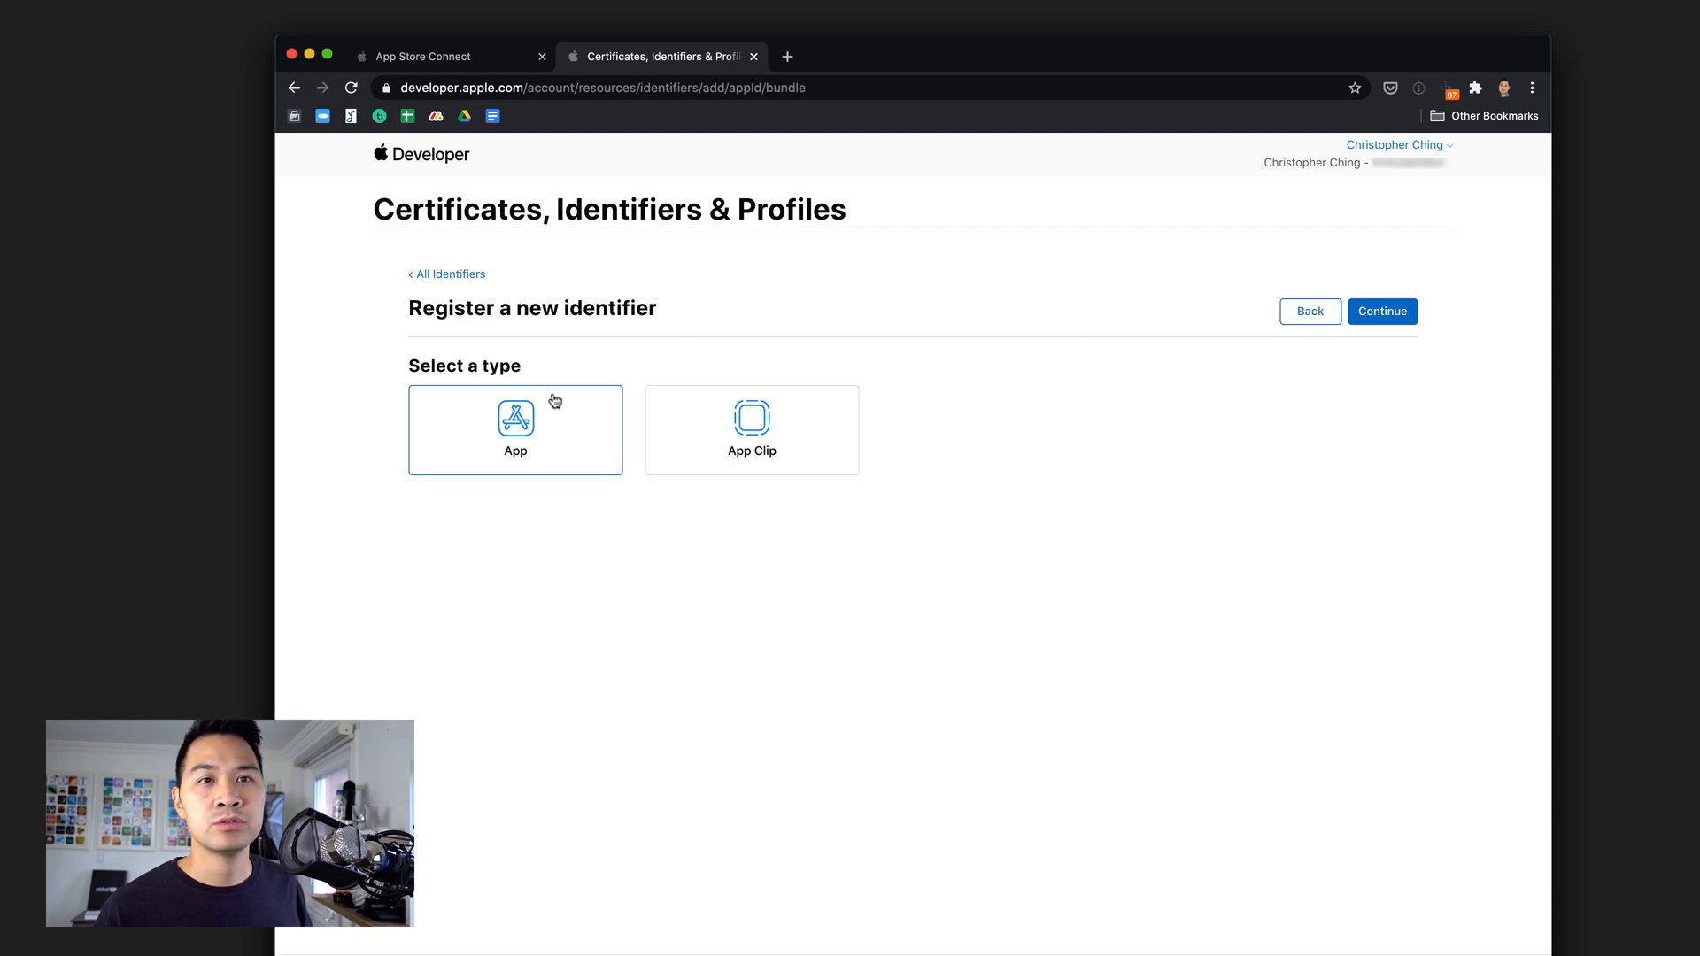
left_click(1381, 312)
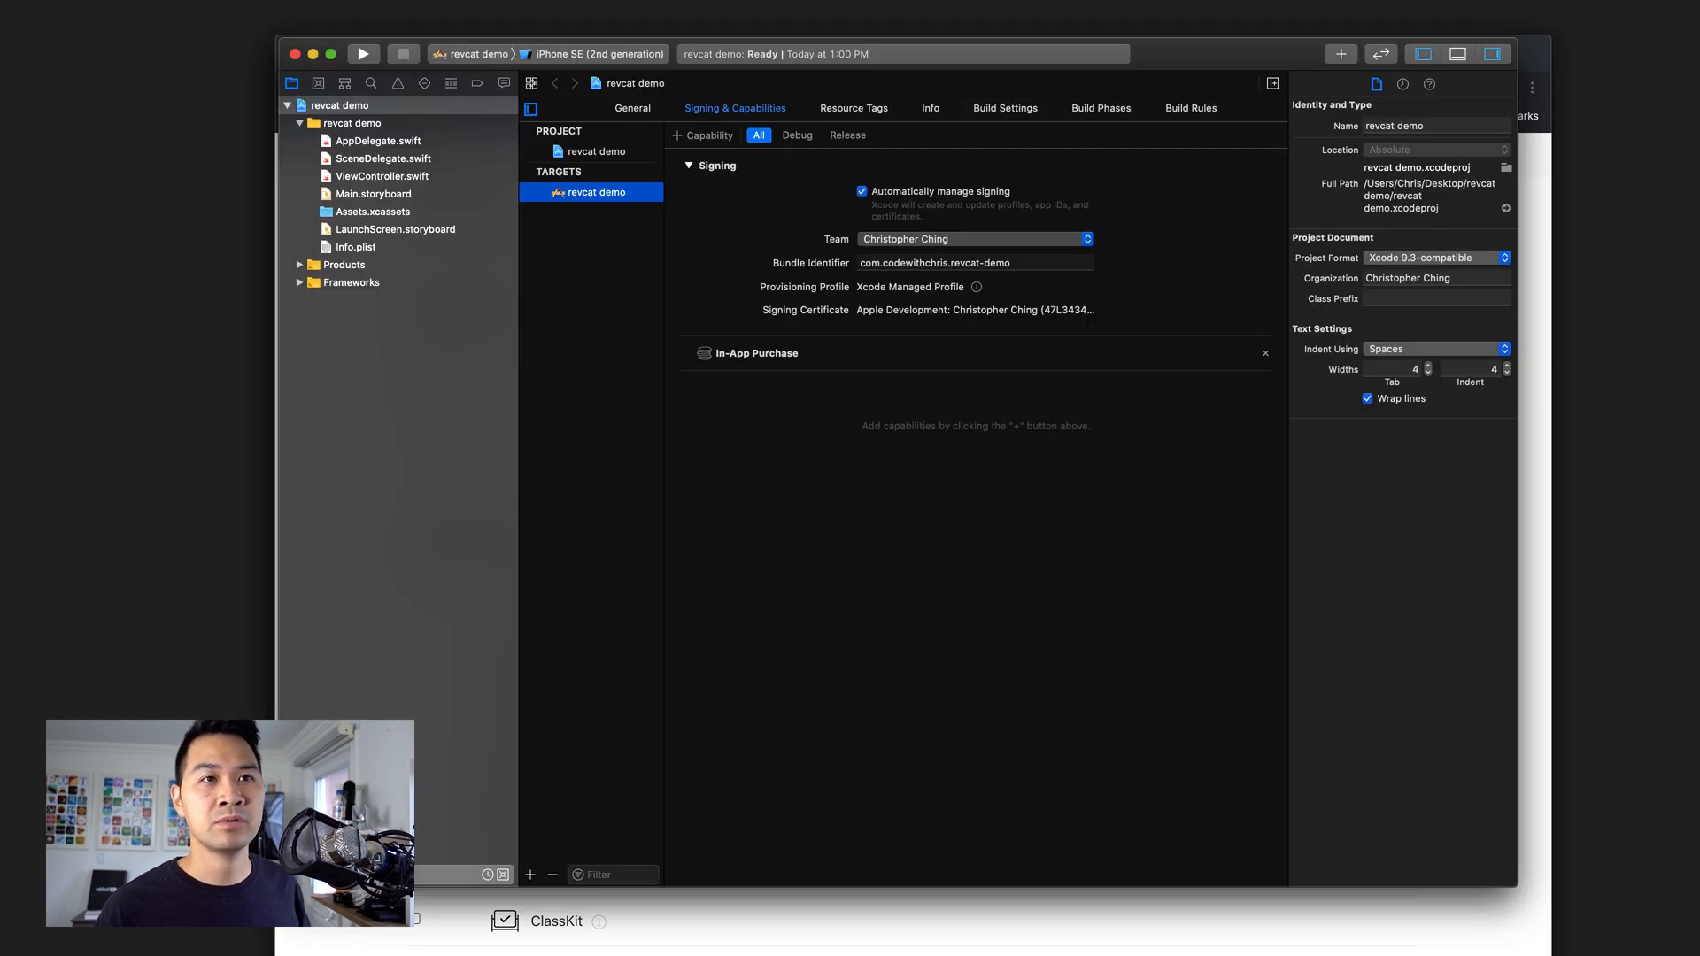
left_click(974, 262)
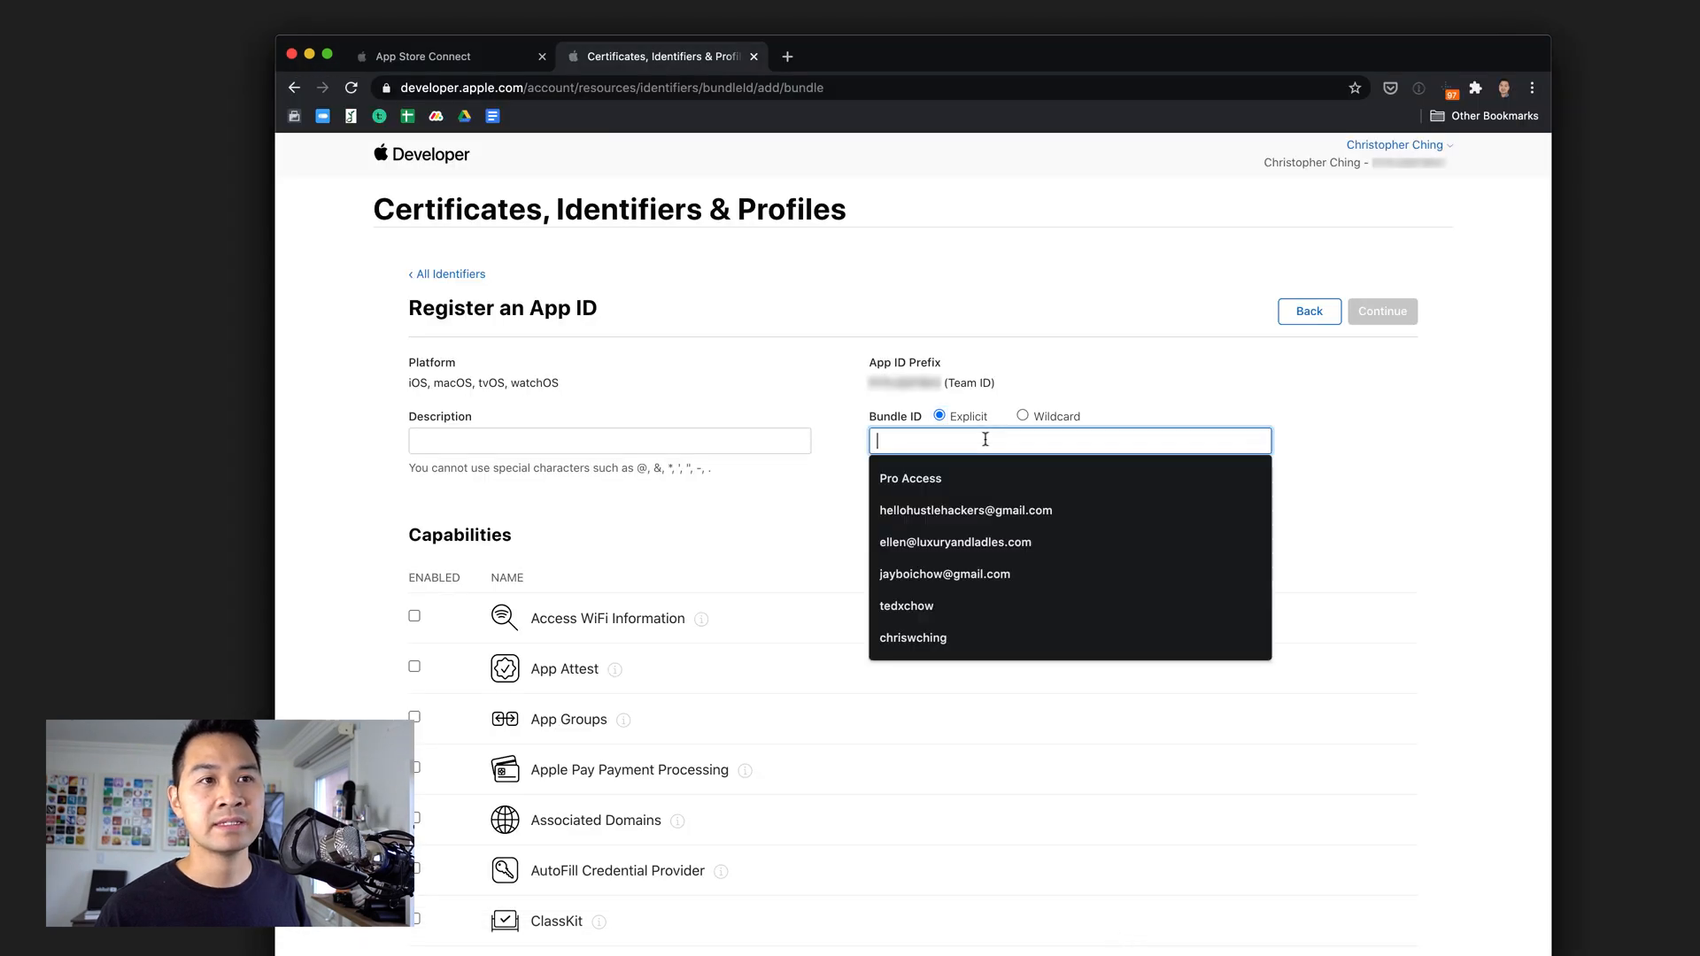
Enter bundle ID com.codewithchris.revcat-demo and description 'Rev Cat Demo', then return to App Store Connect.
type("com.codewithchris.revcat-demo")
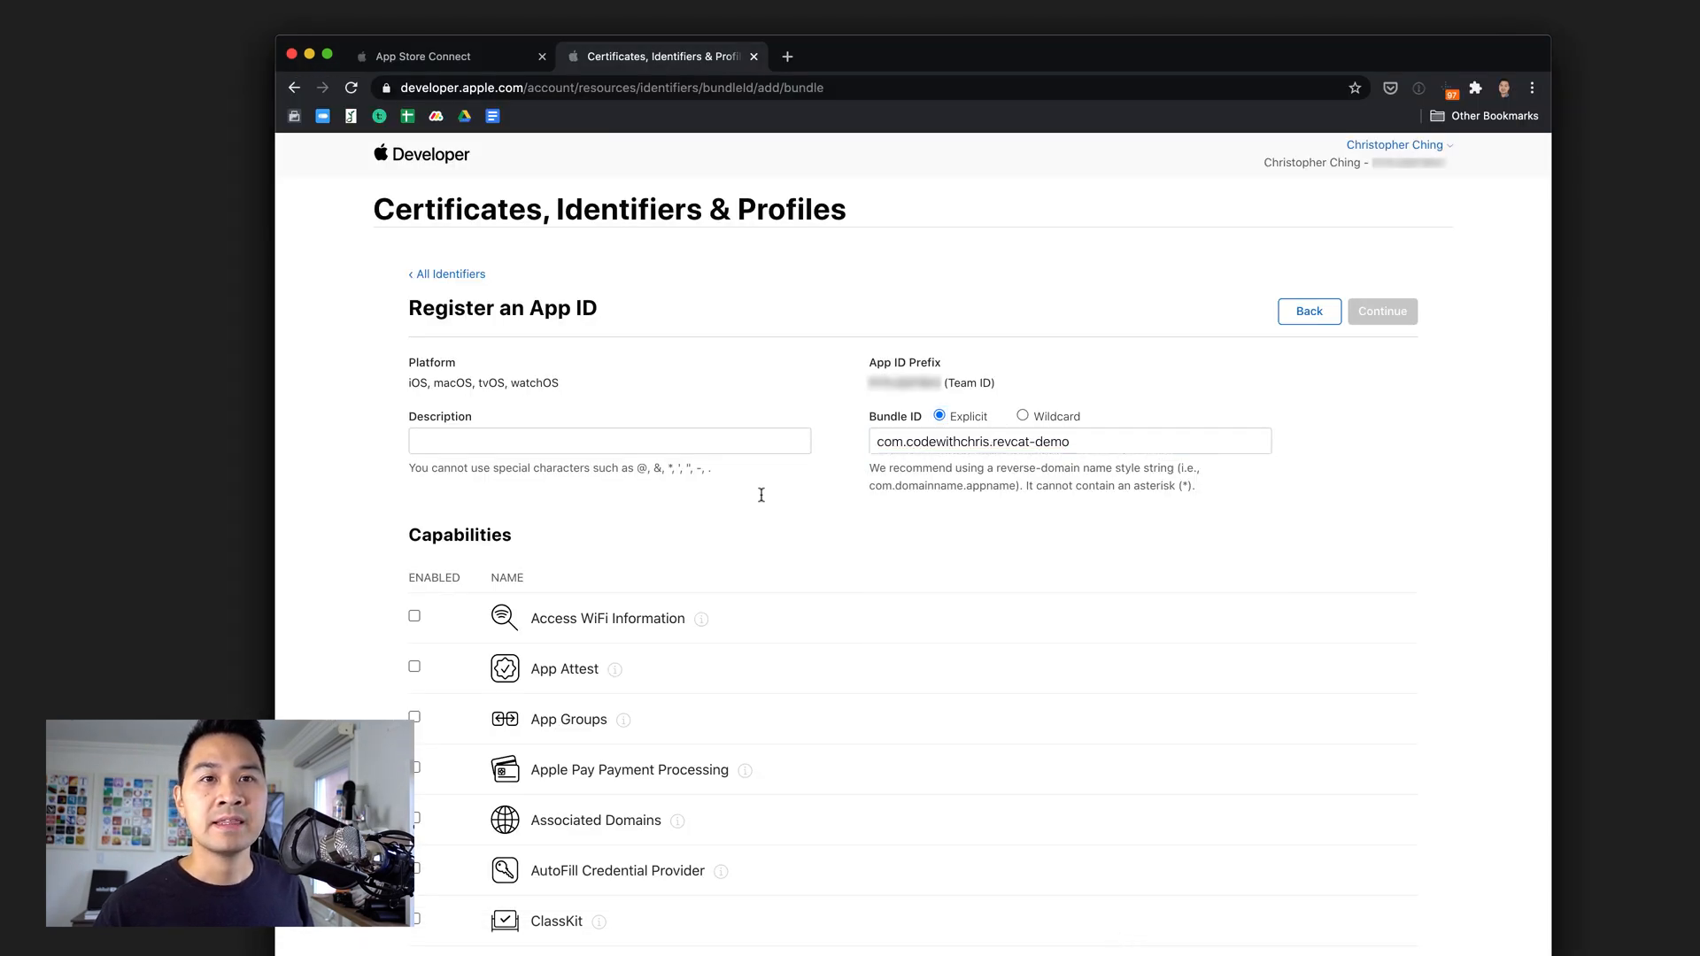
mouse_move(713, 379)
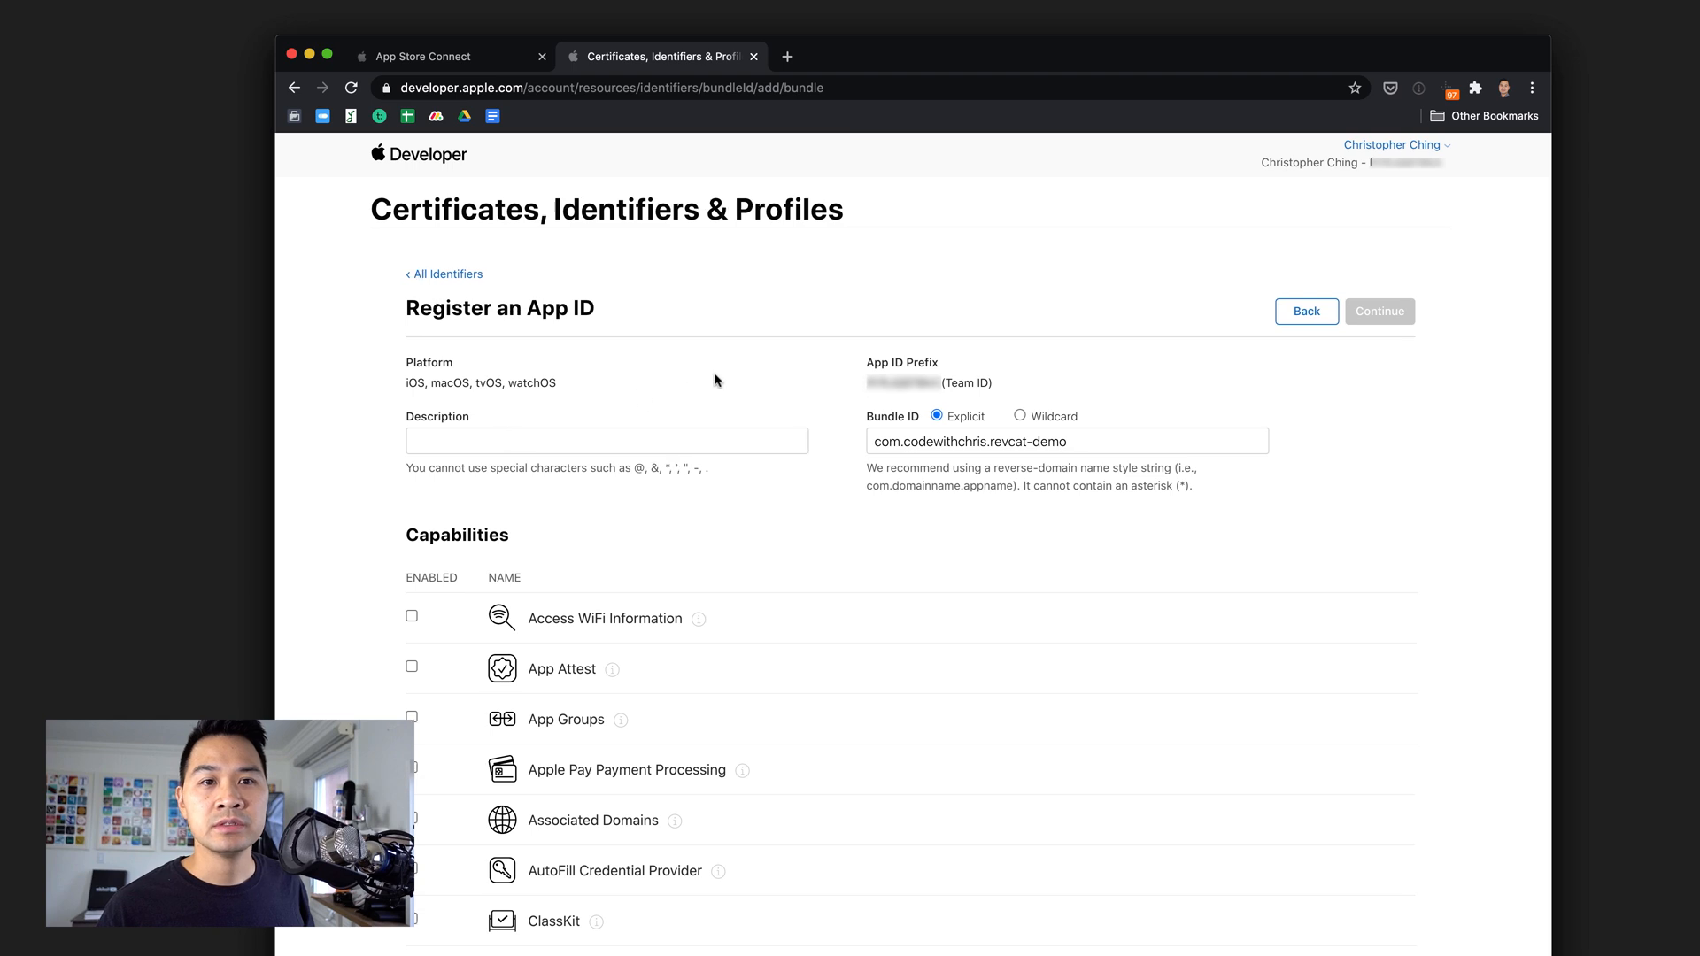
scroll("down", 3)
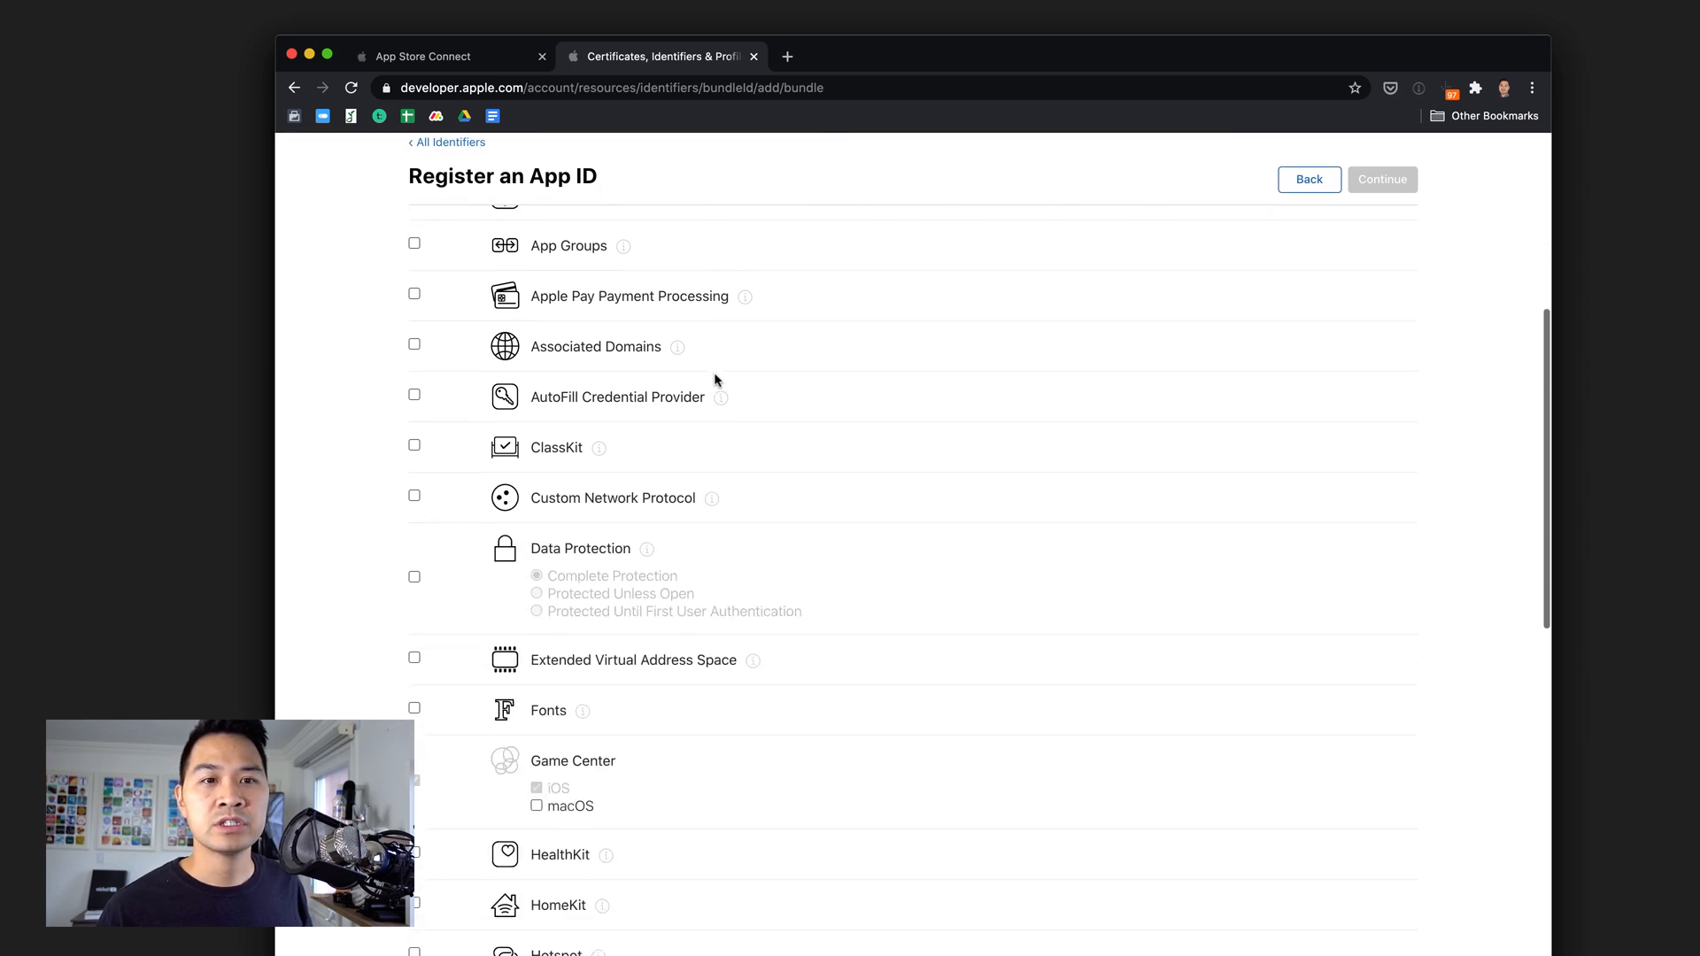
scroll("down", 3)
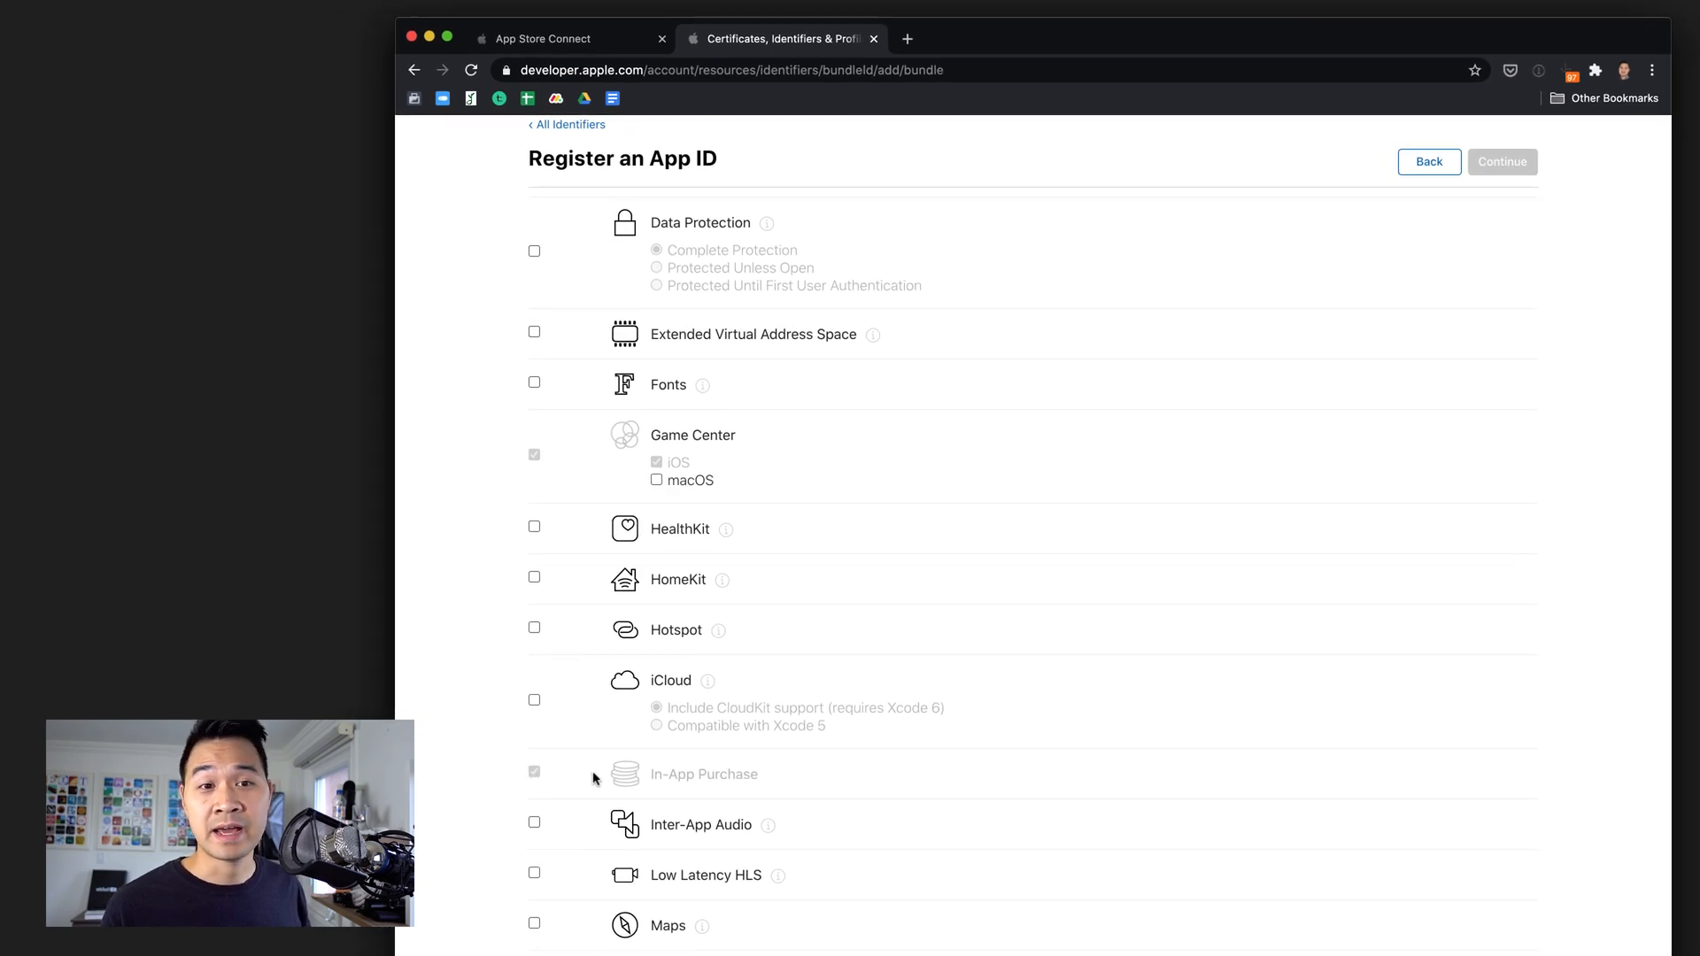
scroll("up", 3)
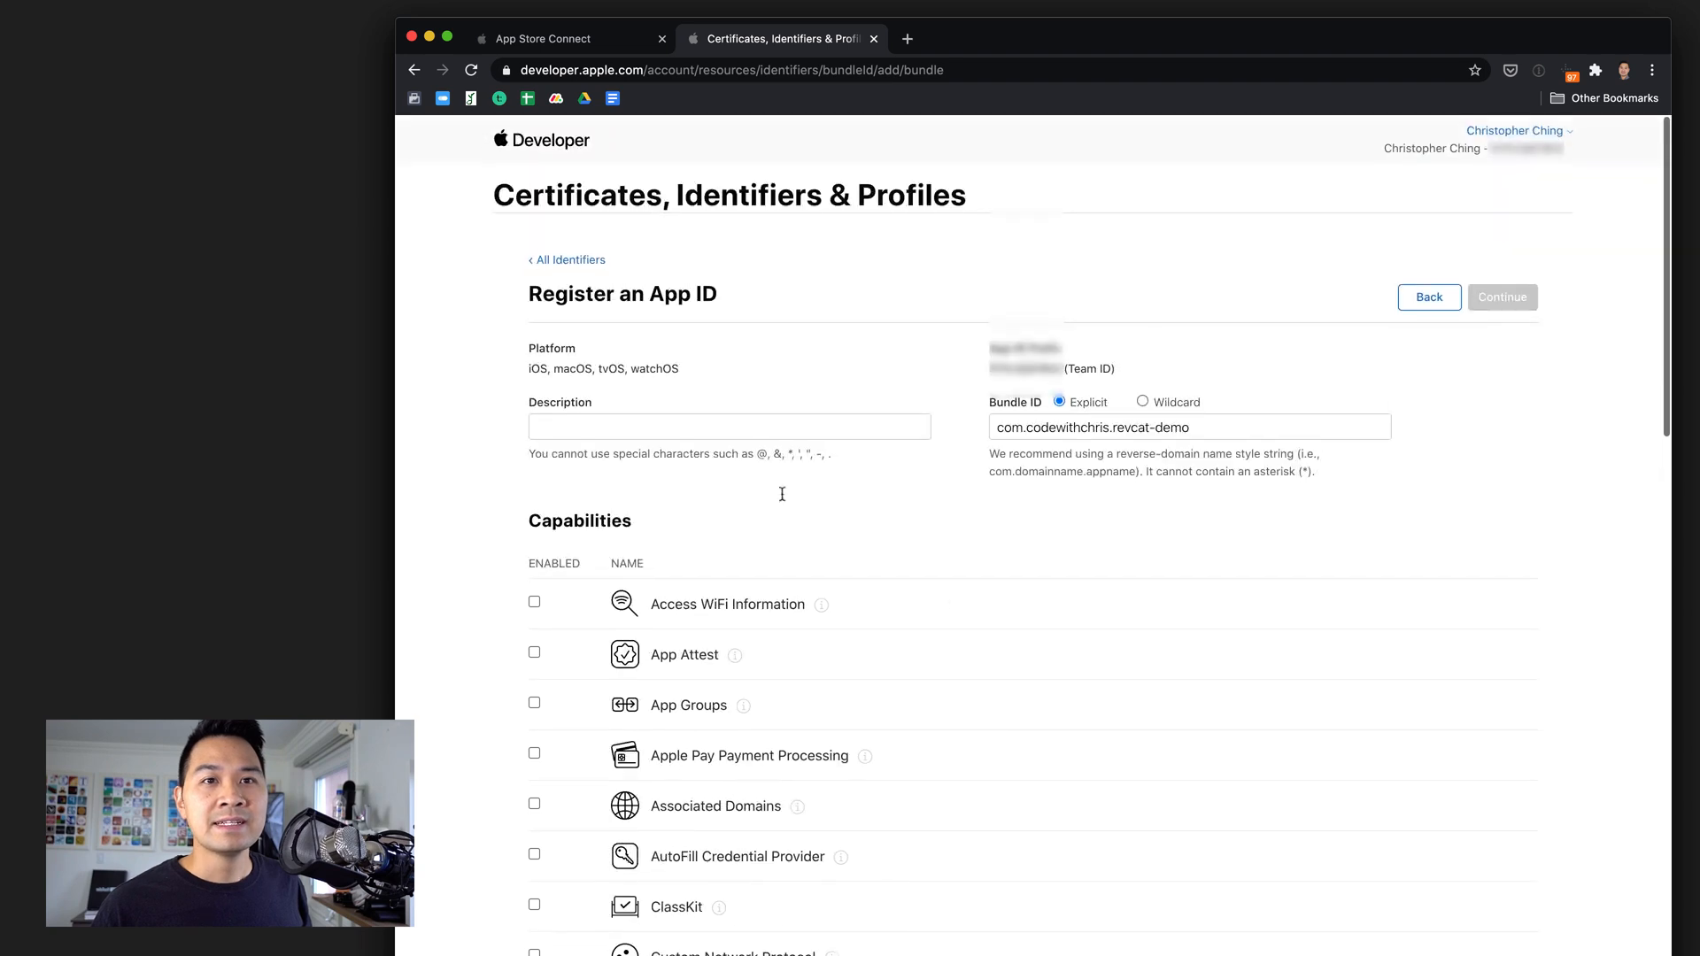
type("Rev C")
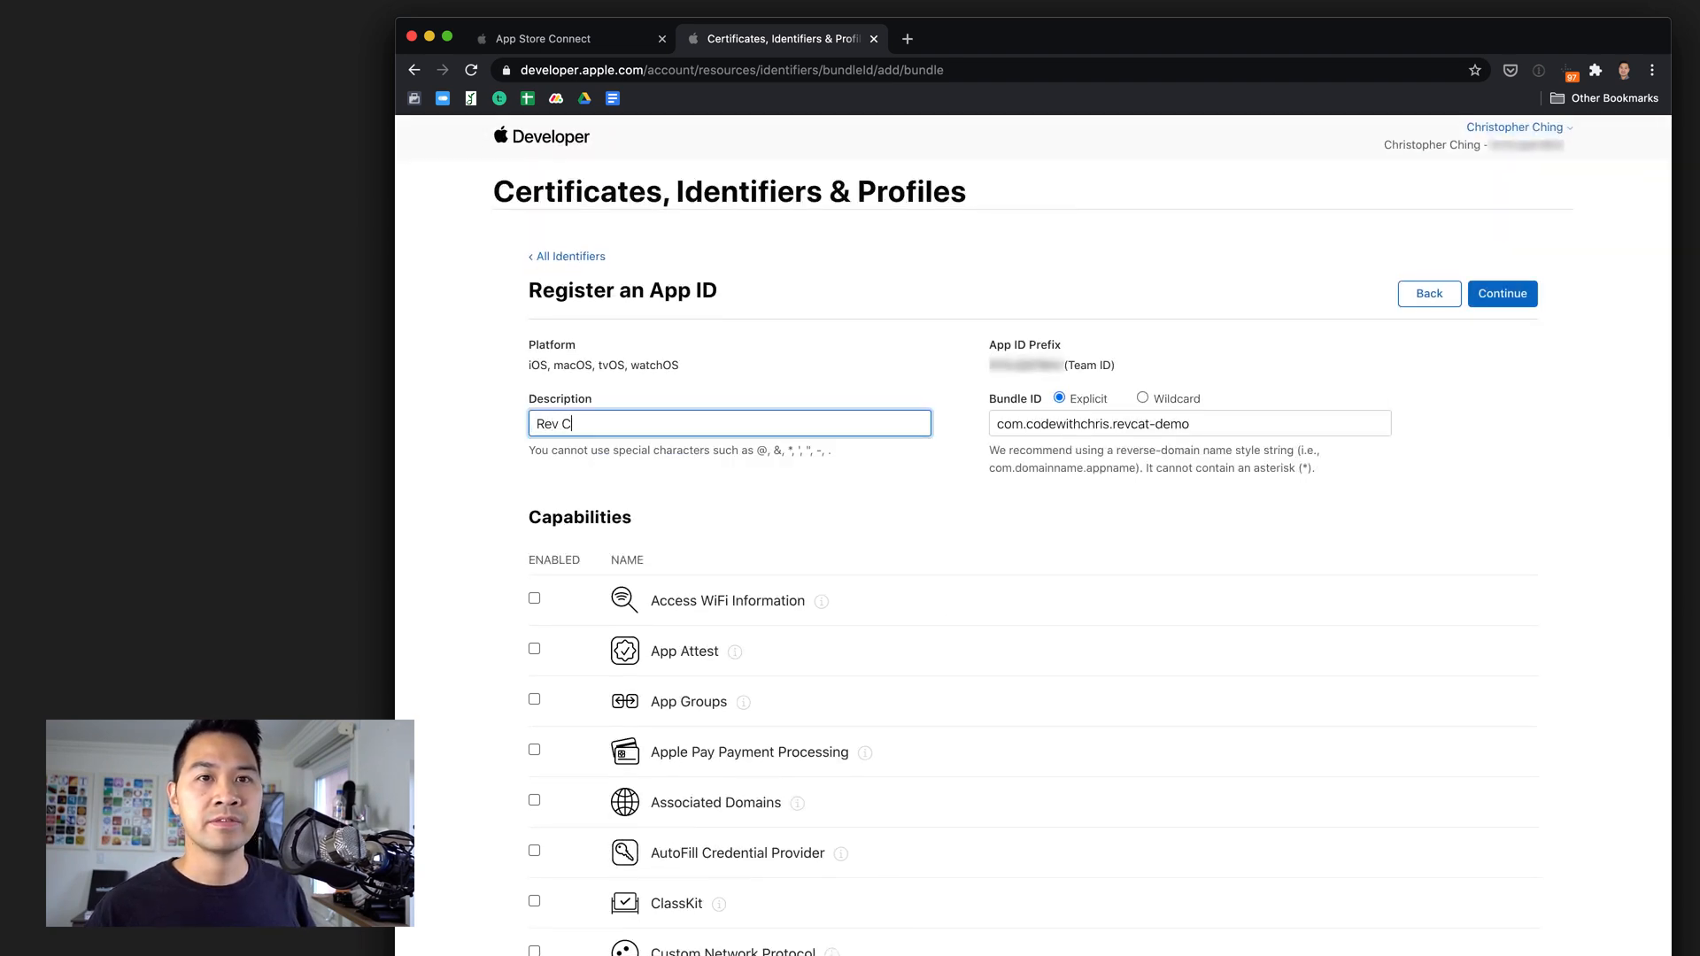
type("at Demo")
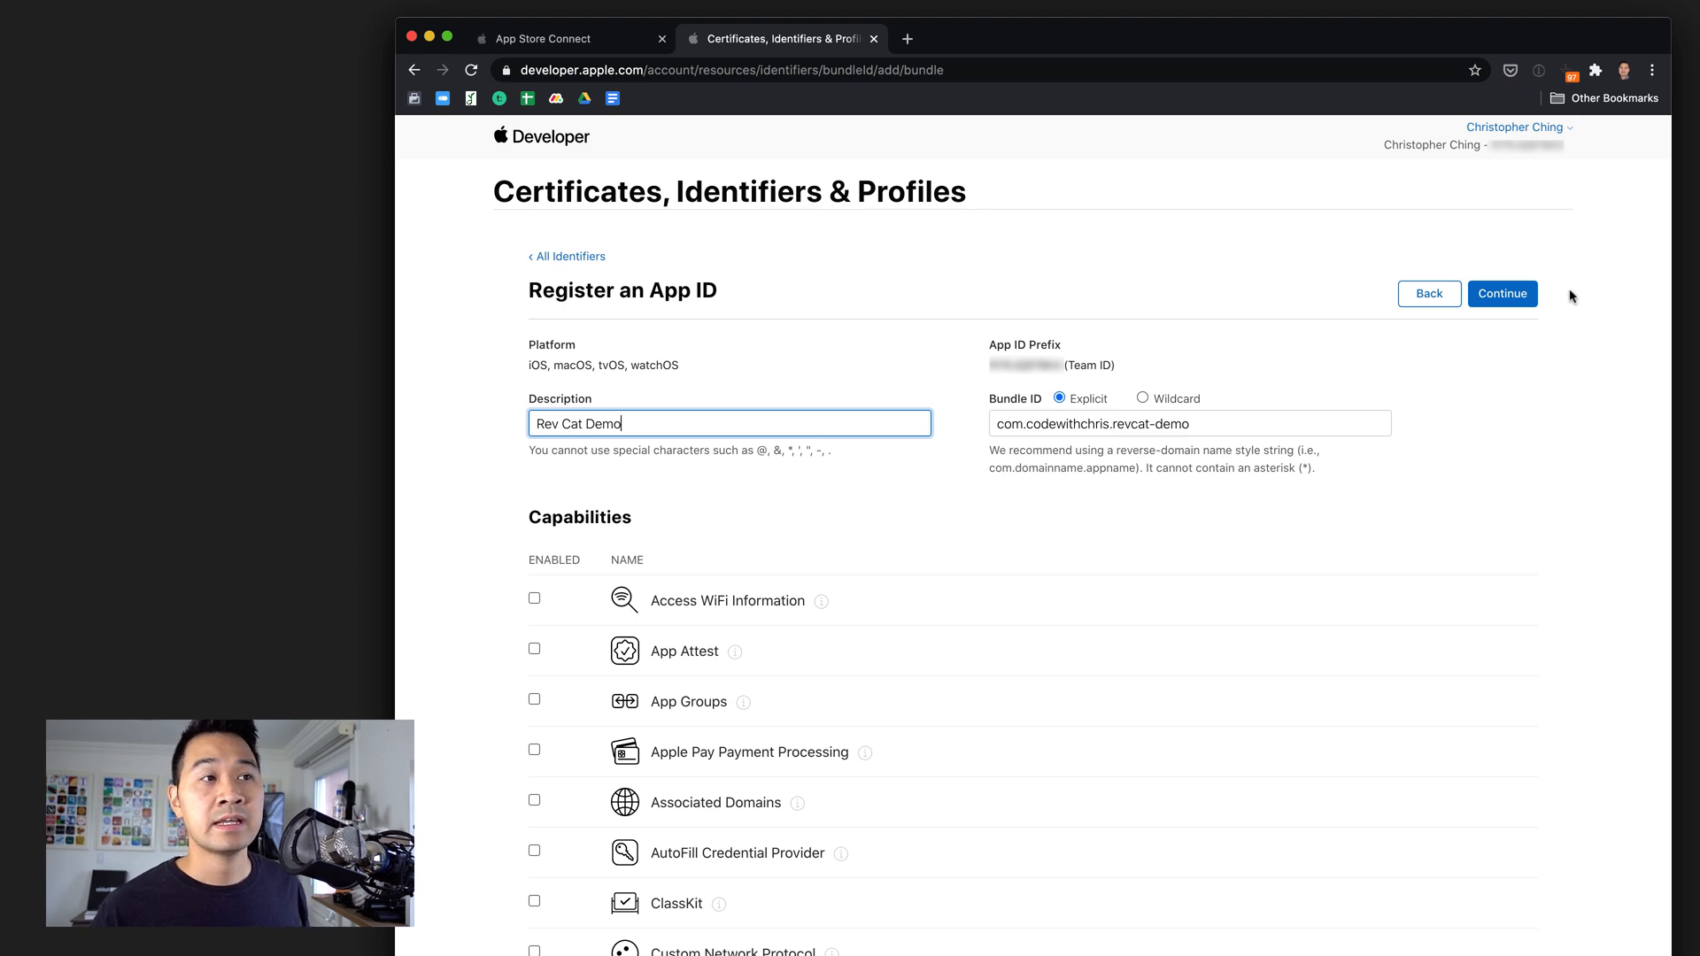
mouse_move(1535, 336)
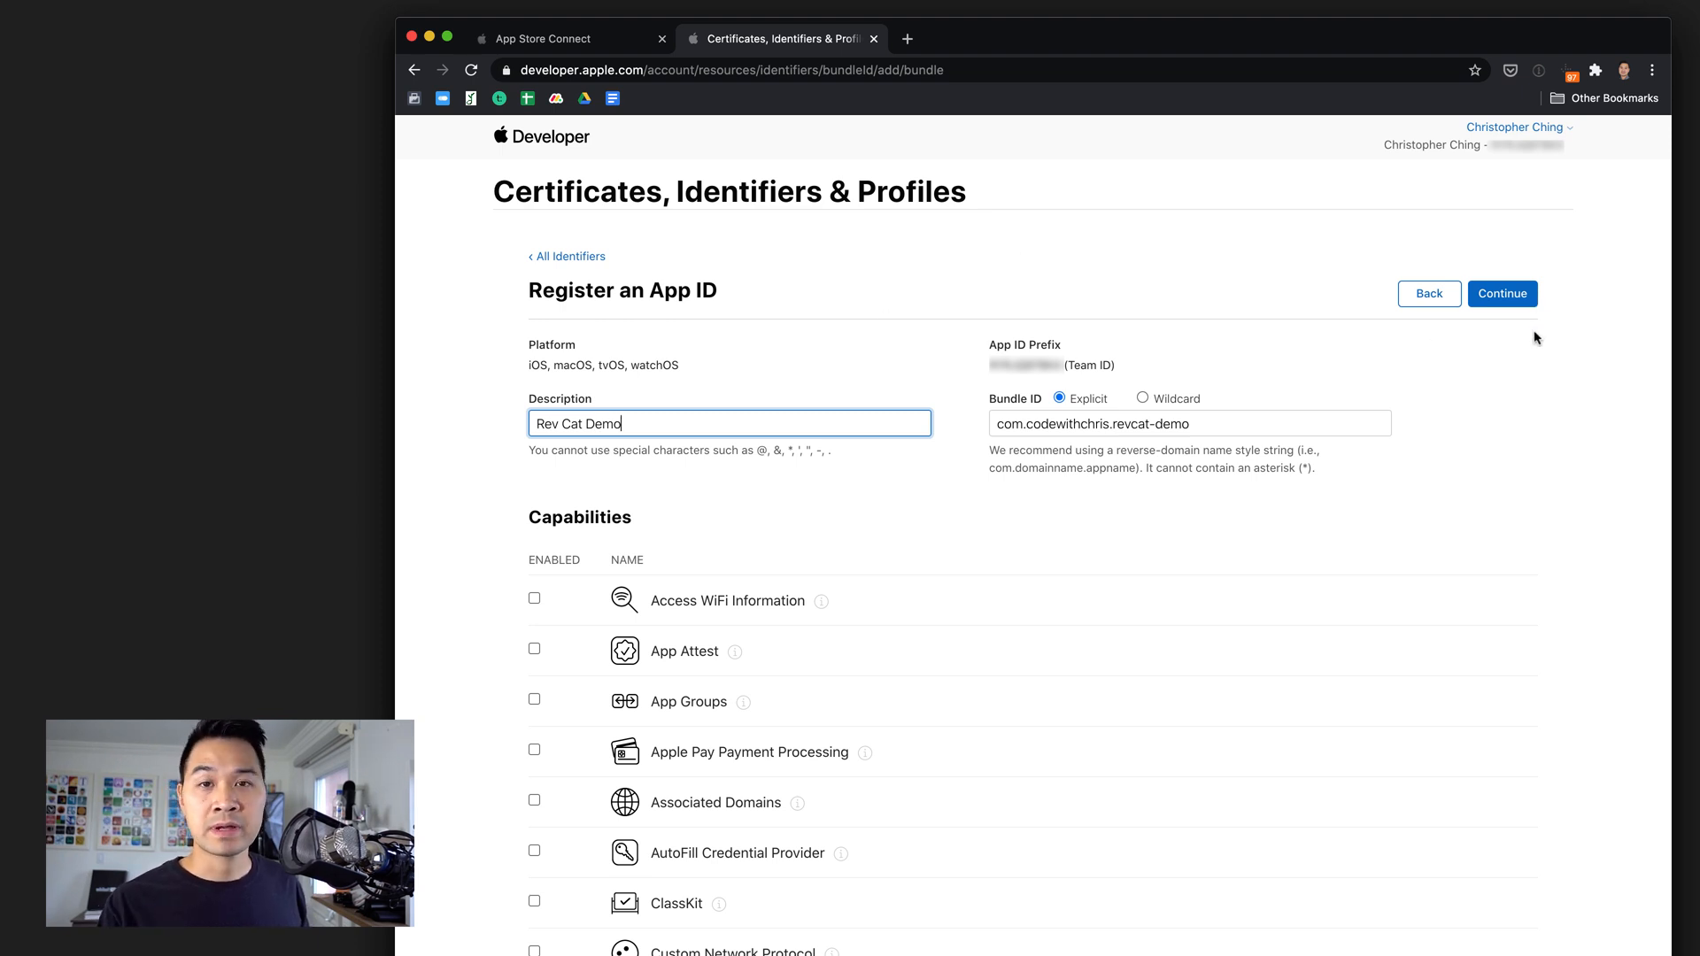
mouse_move(818, 389)
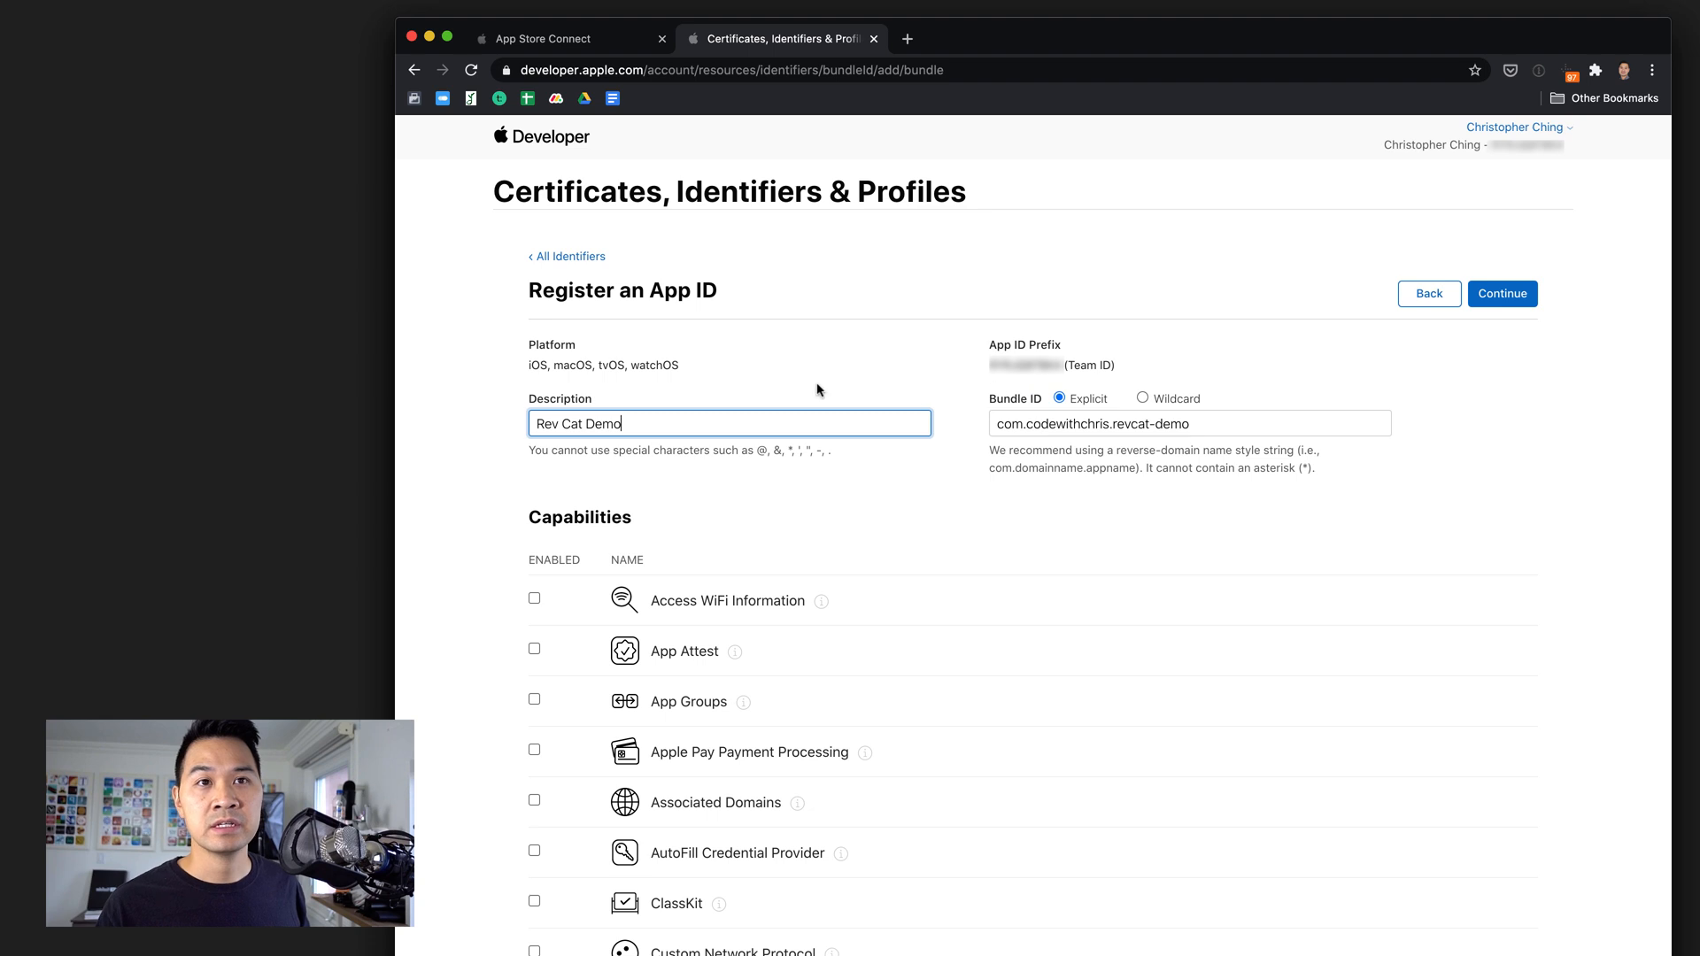
mouse_move(1016, 418)
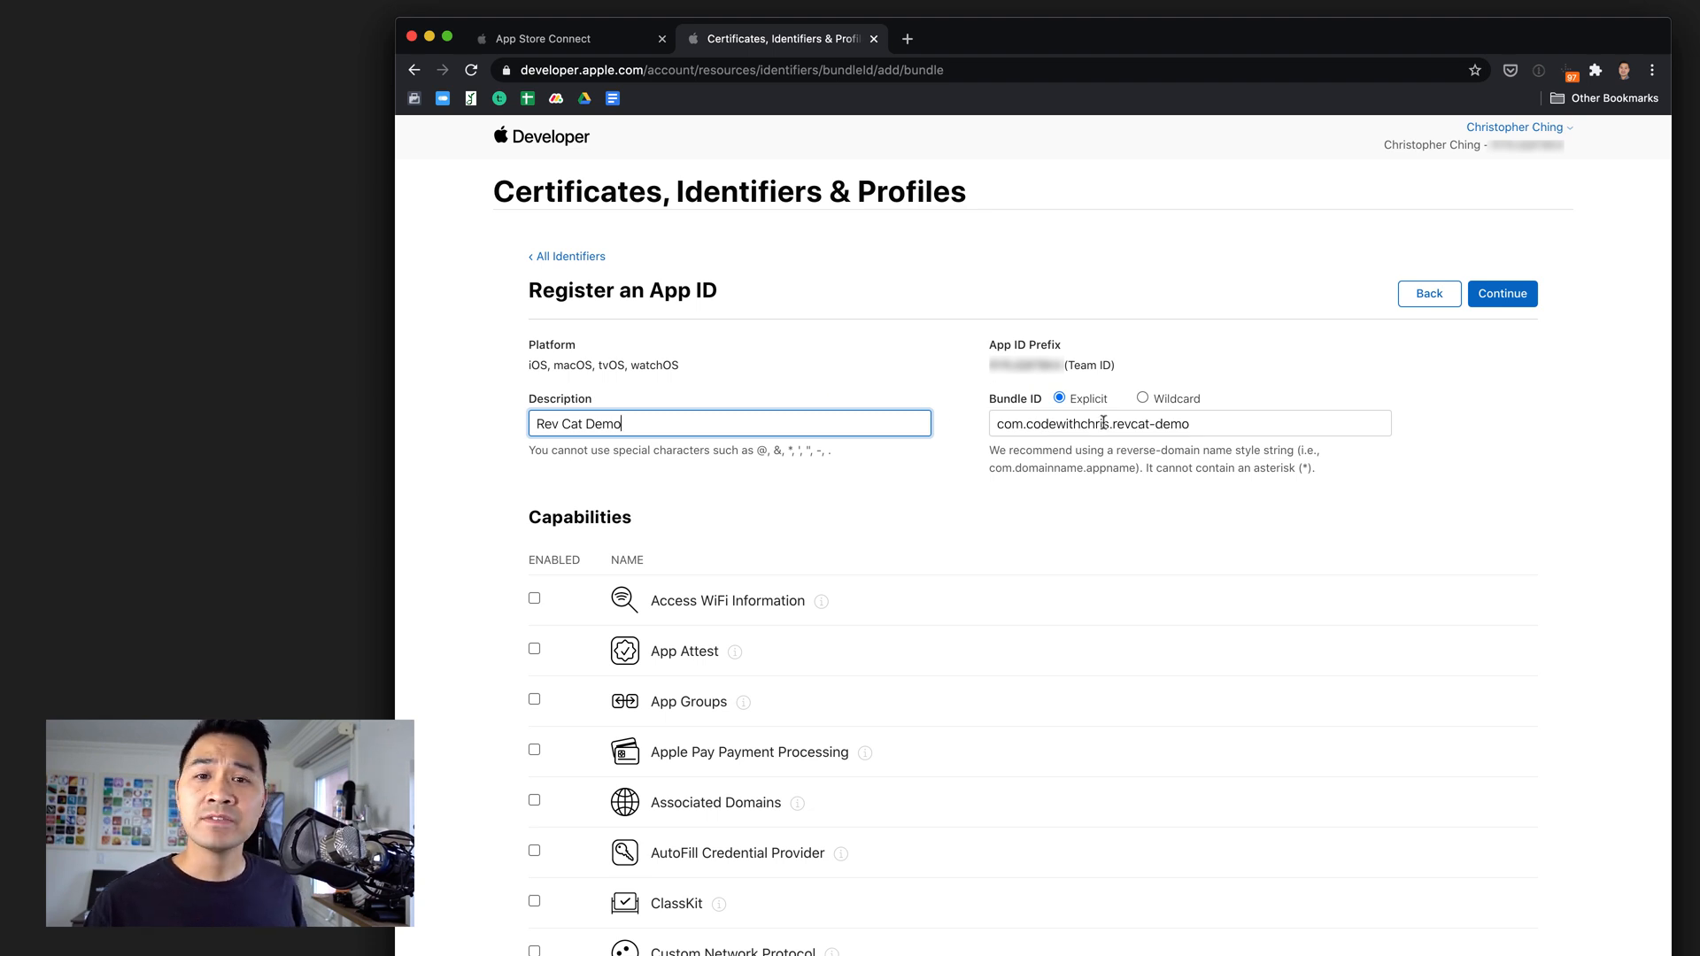
left_click(563, 37)
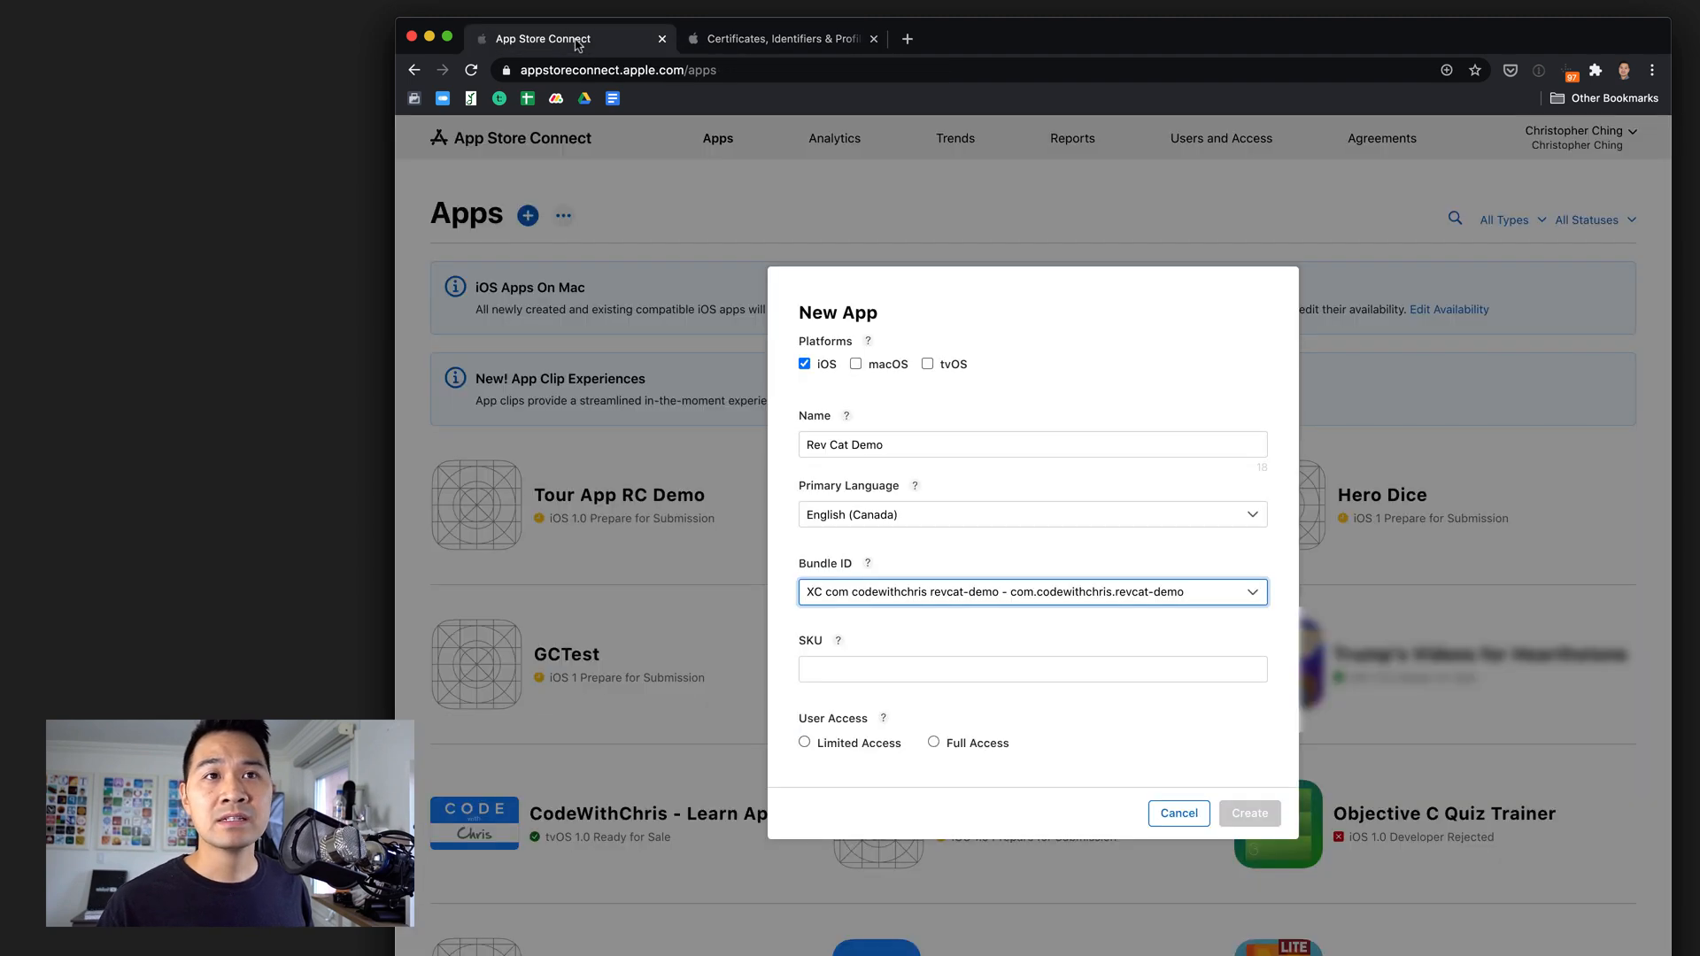
mouse_move(713, 200)
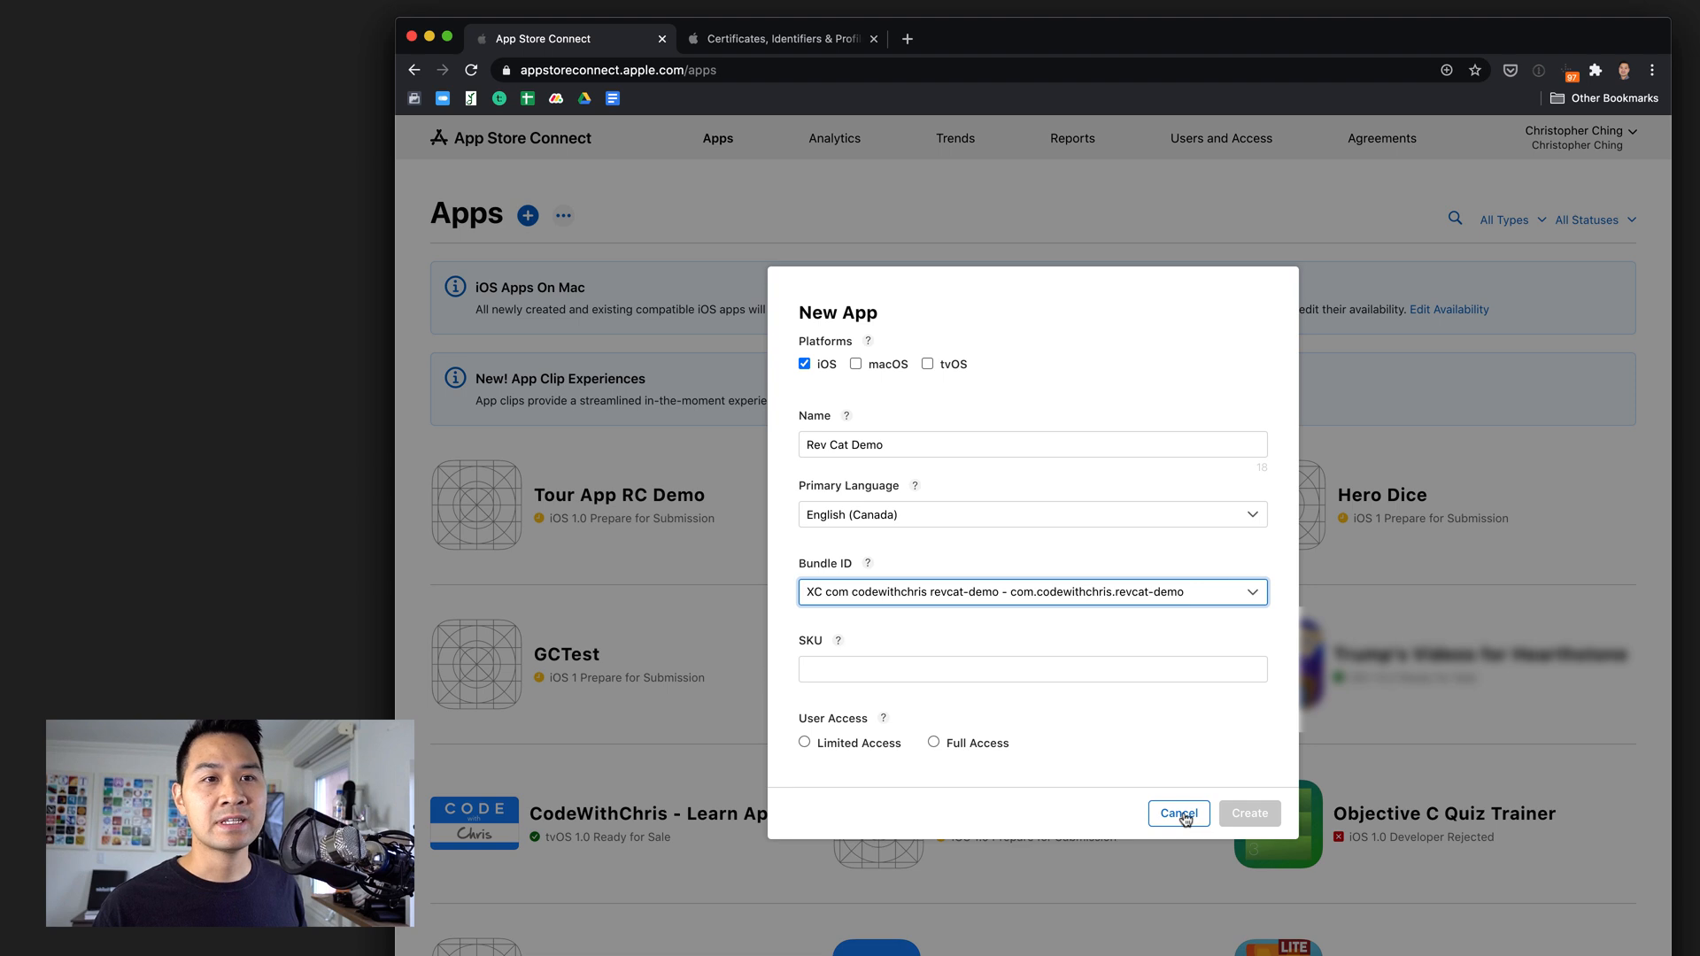
Cancel the half-filled New App form and begin a fresh iOS app record.
left_click(1180, 813)
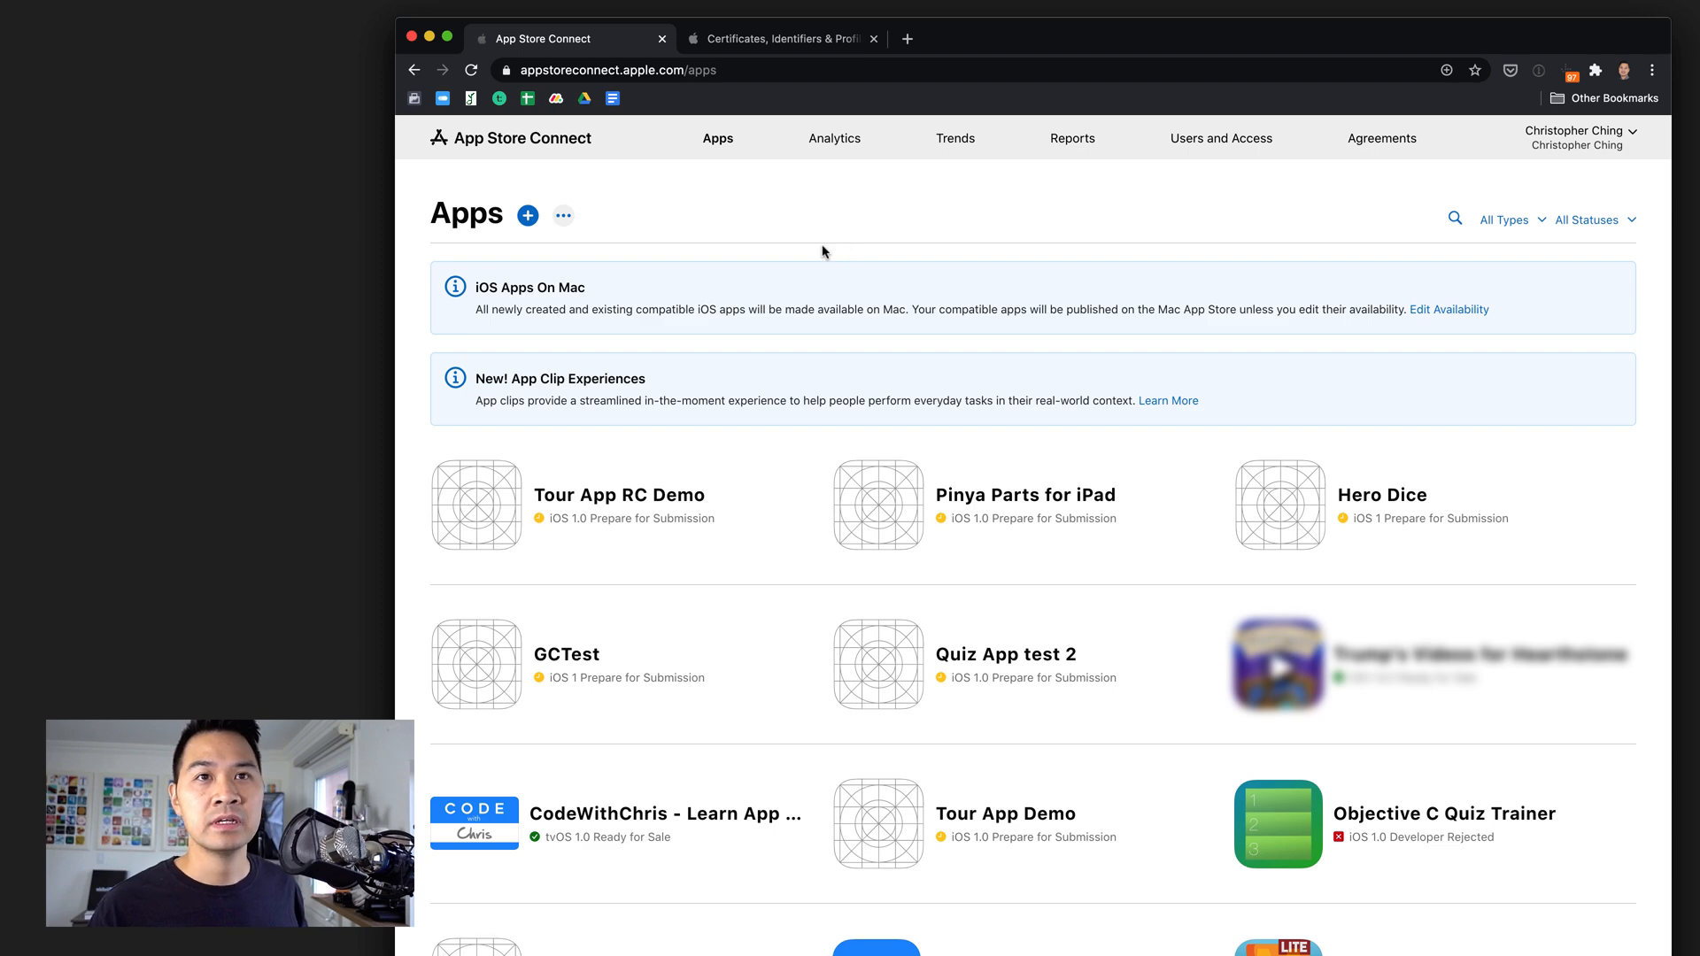
left_click(528, 214)
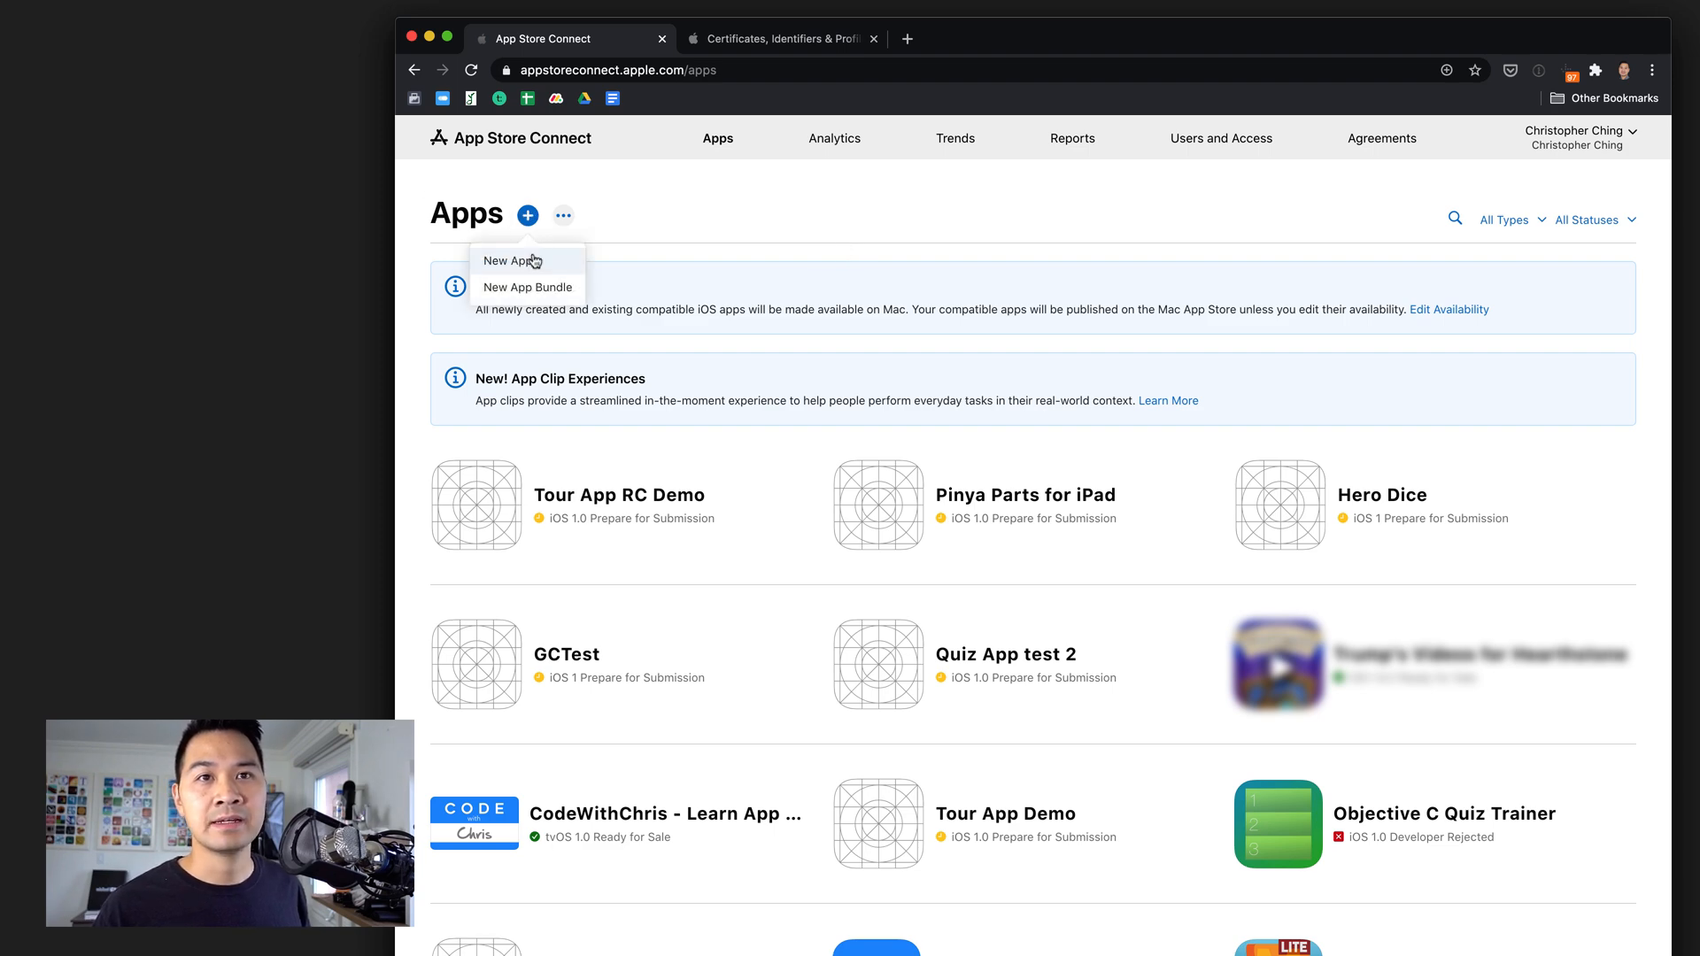
left_click(510, 260)
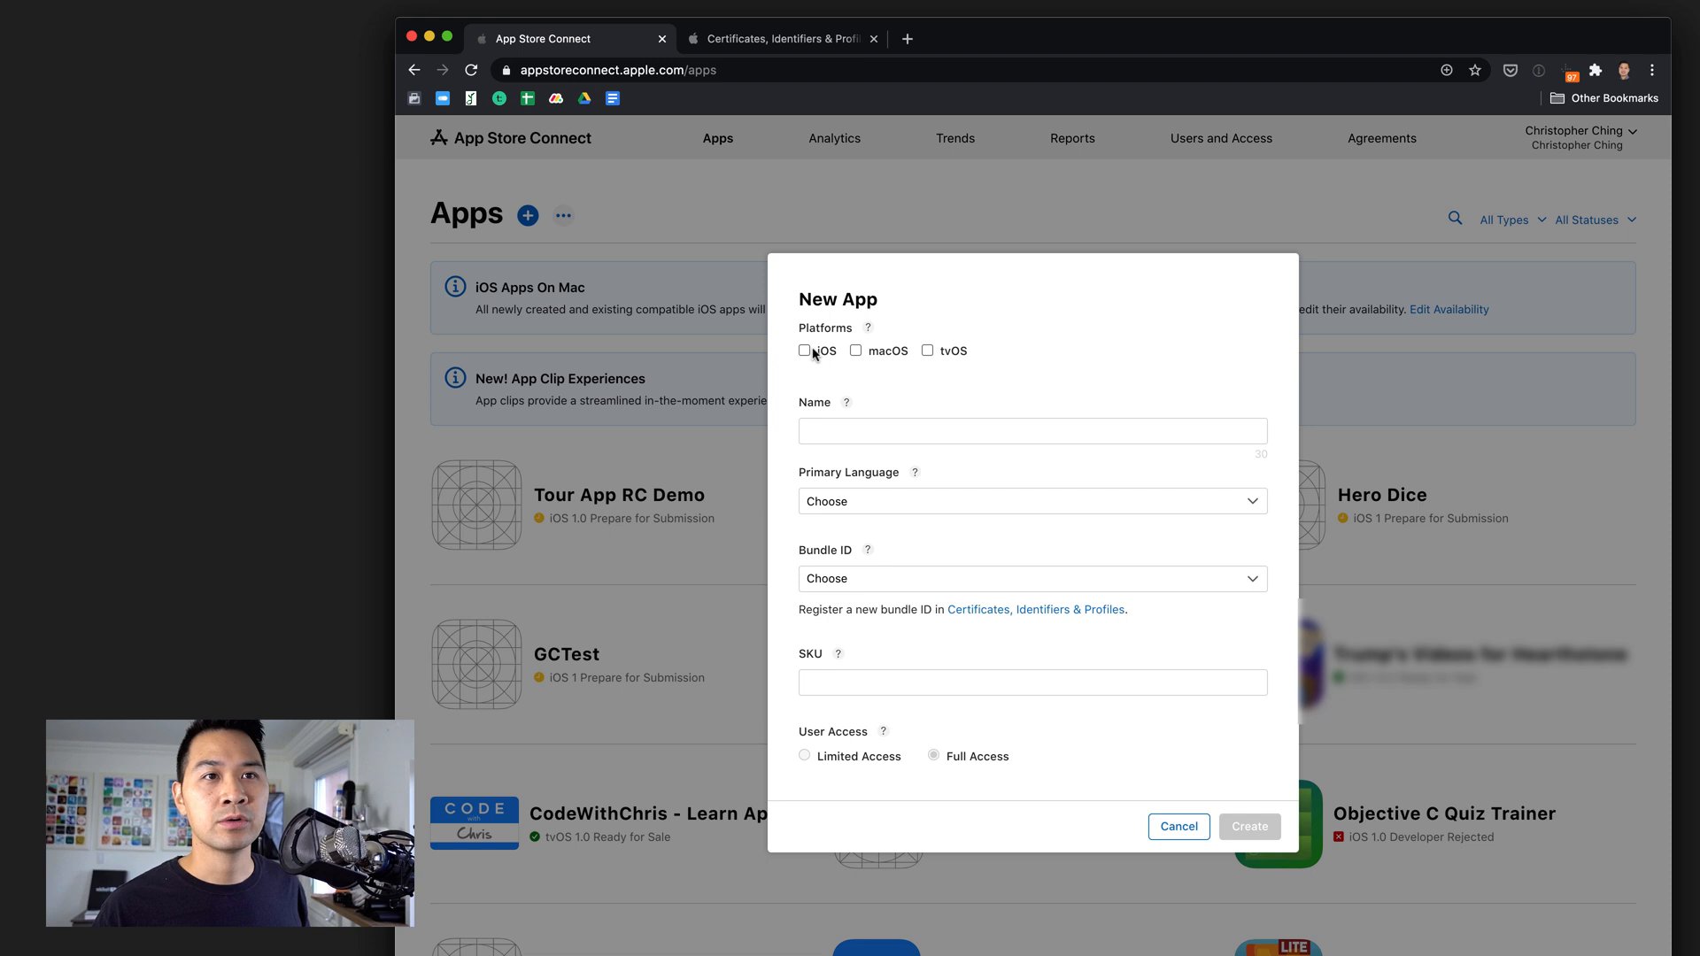
Name the app 'Rev Cat Demo' for iOS with primary language English (Canada).
left_click(804, 350)
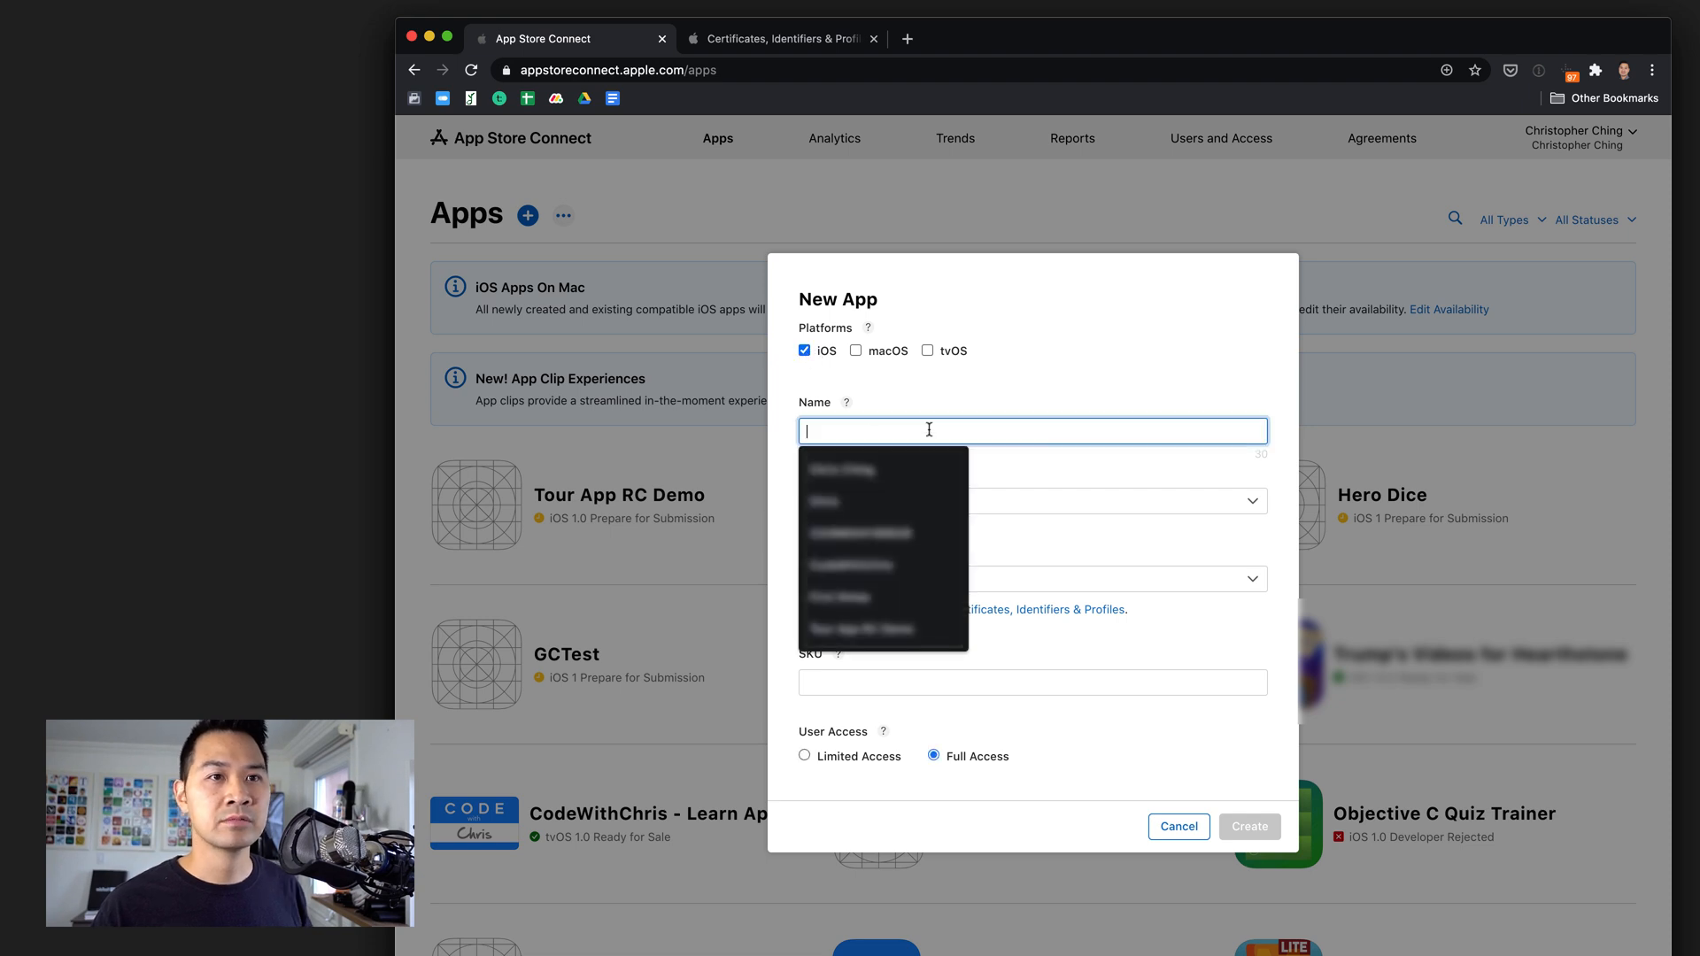
type("Rev Cat Demo")
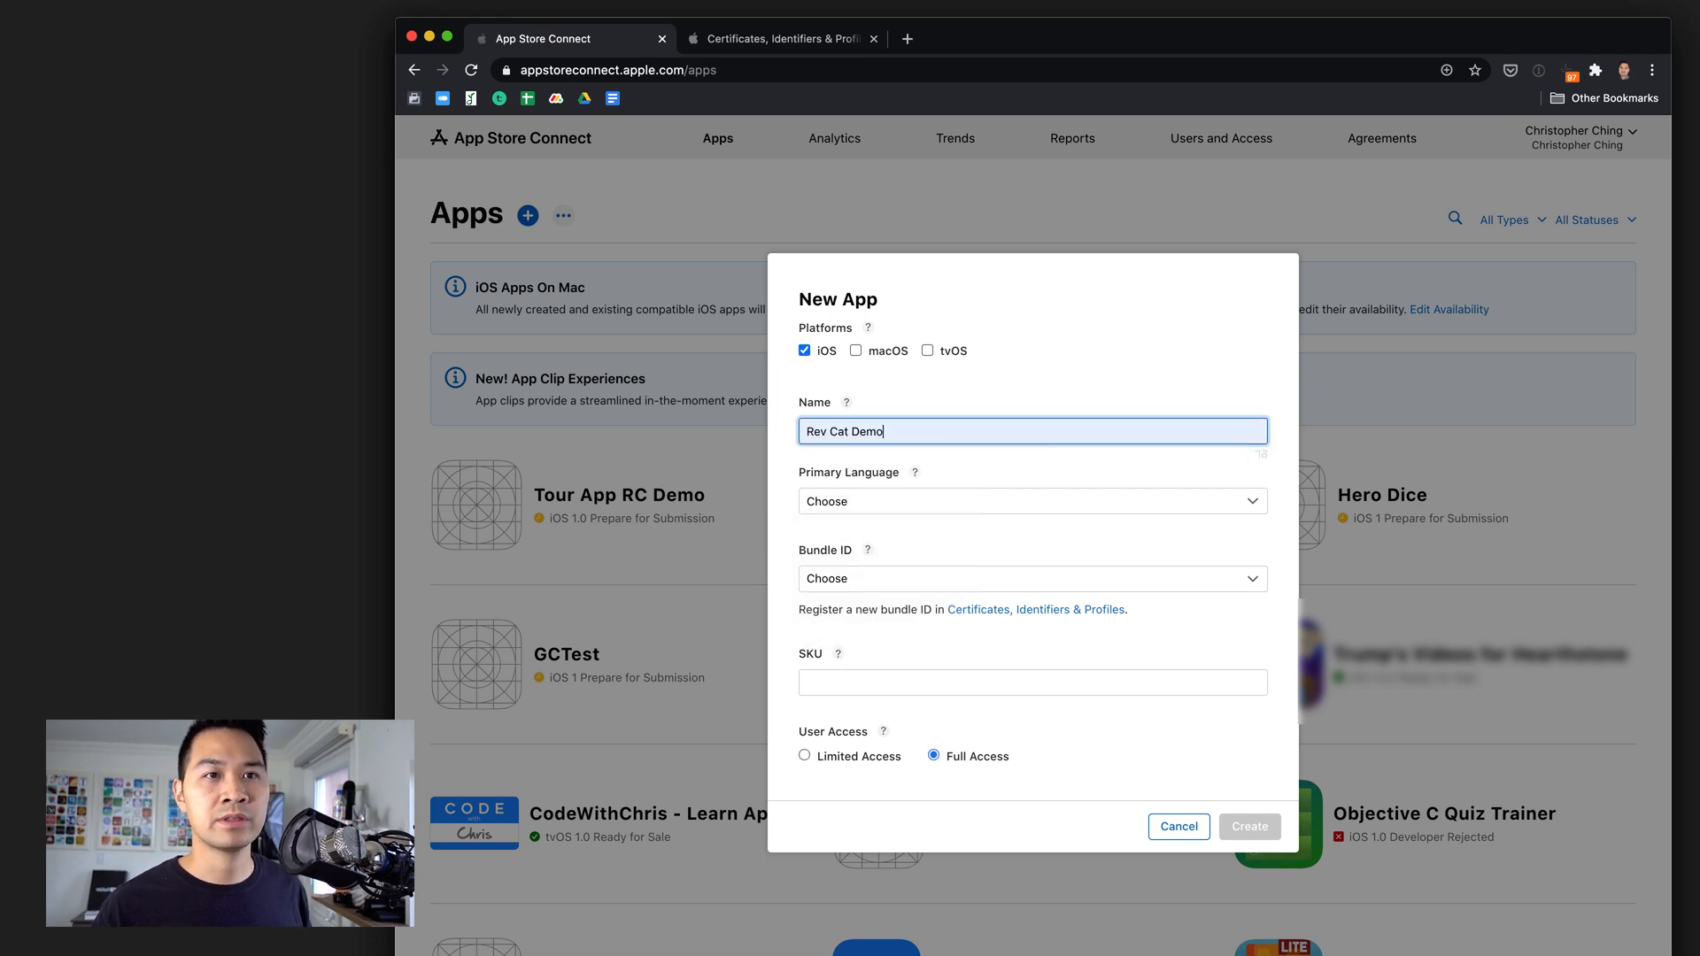
left_click(1031, 501)
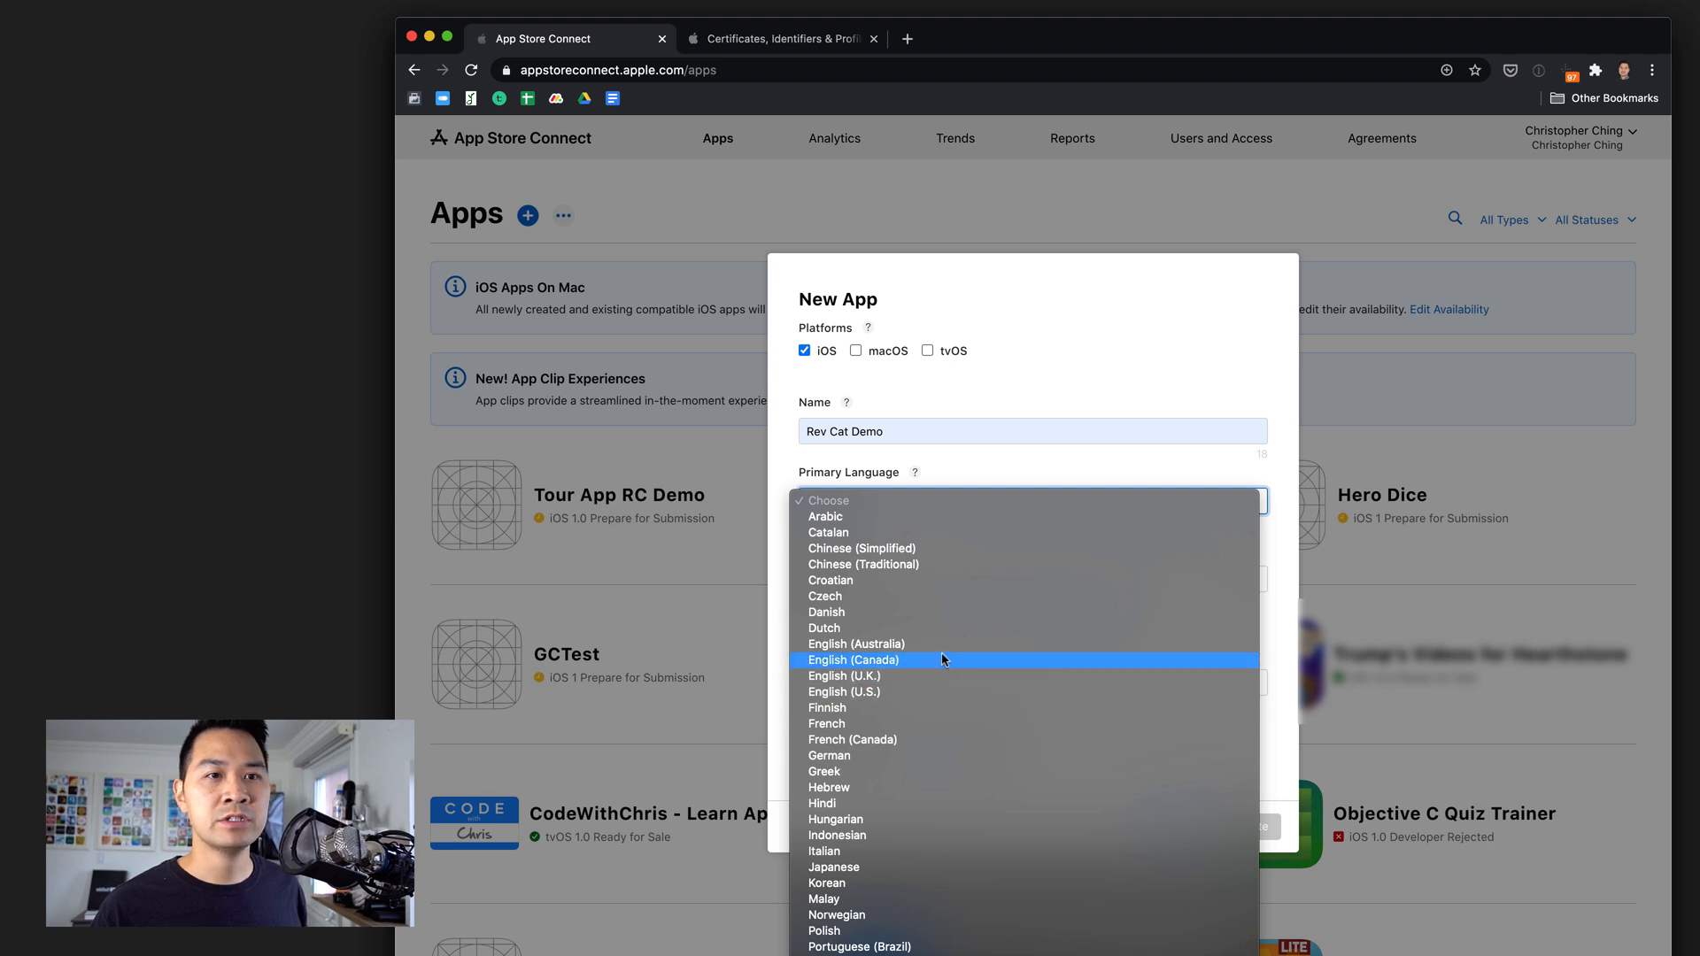
left_click(853, 660)
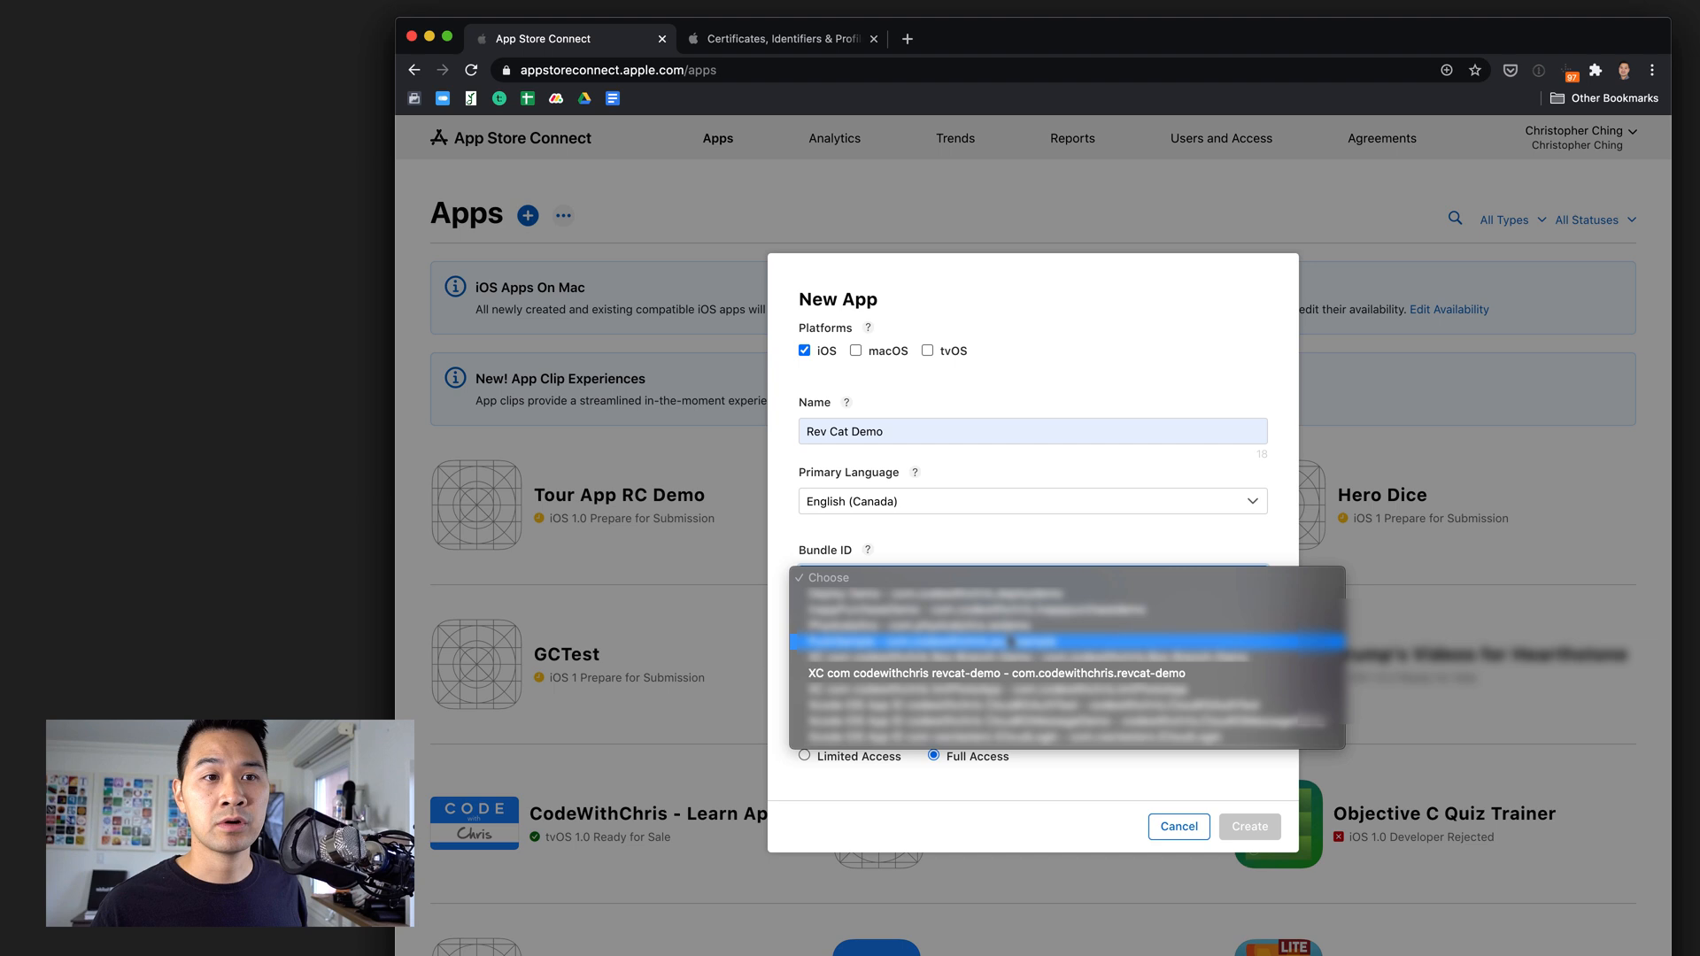
Select bundle ID com.codewithchris.revcat-demo, enter SKU rcdemo3 and create the app.
left_click(993, 673)
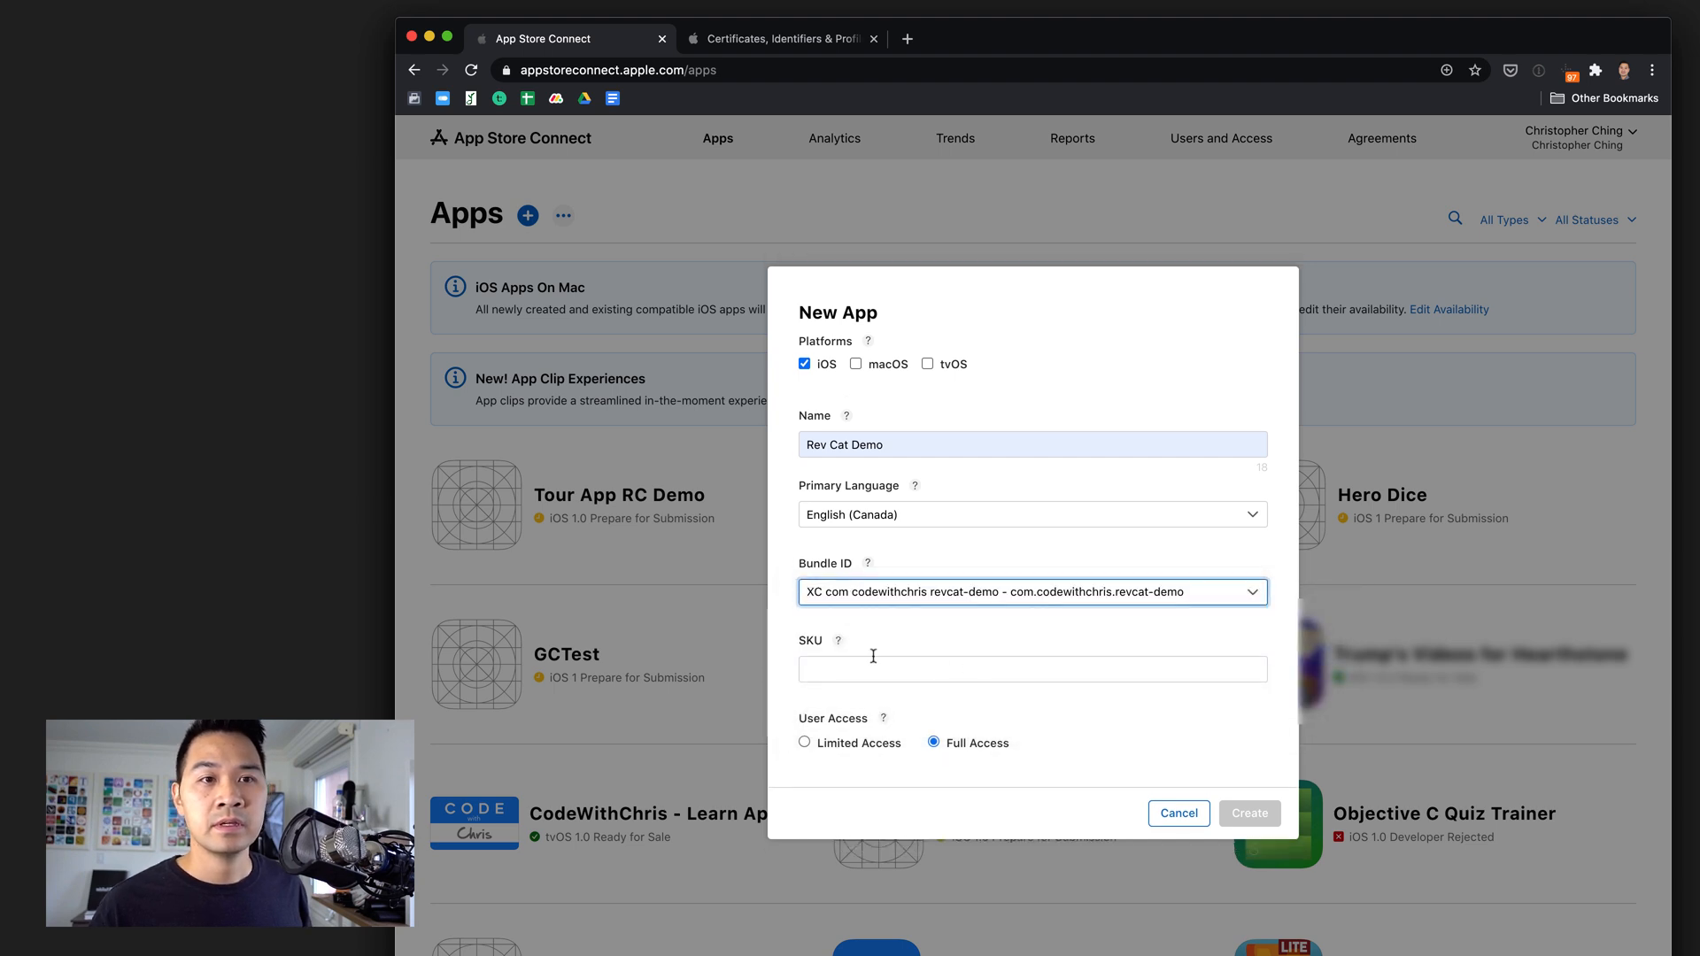
left_click(1030, 669)
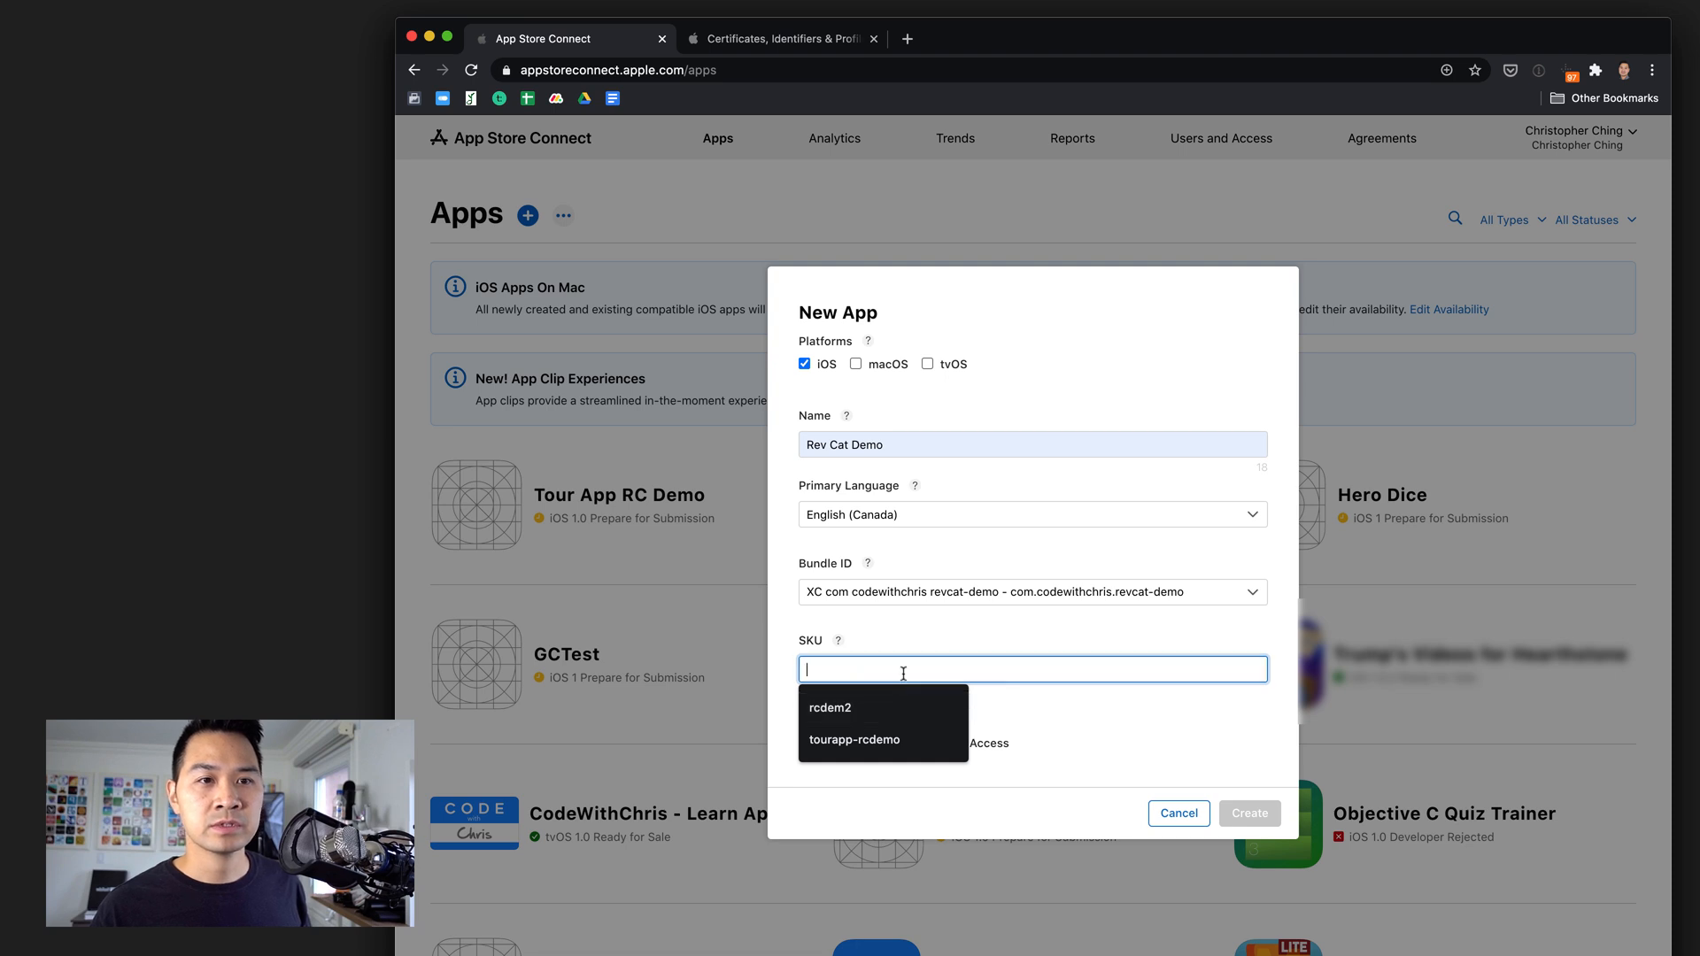
type("rcdemo3")
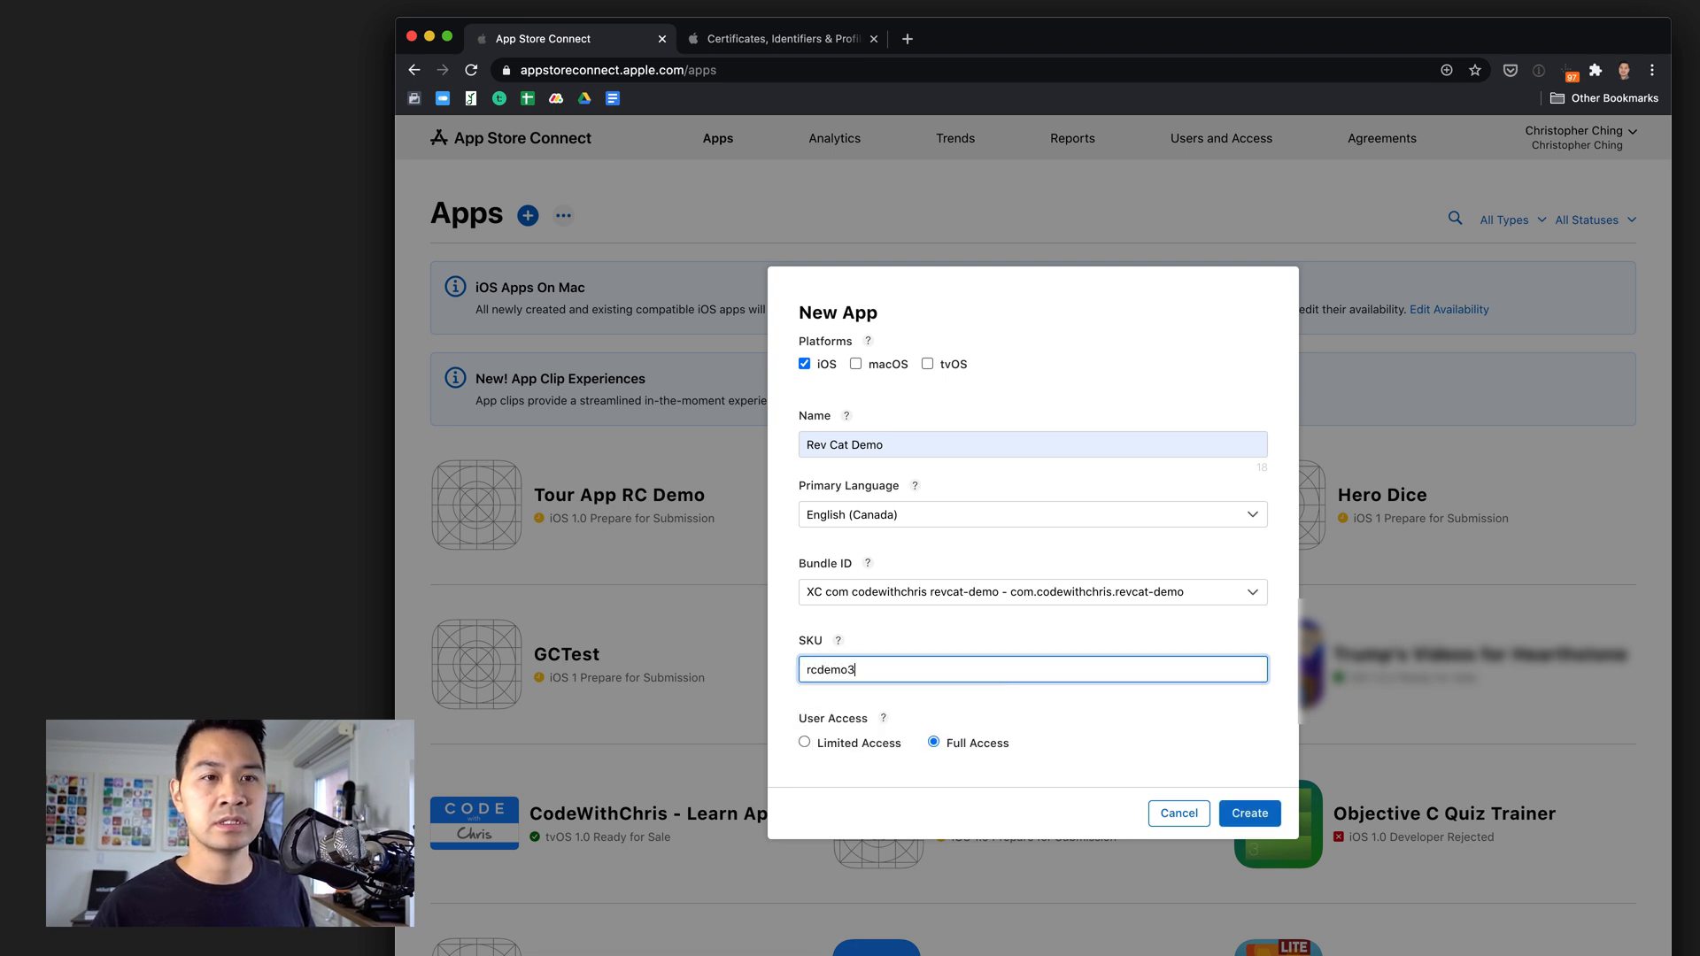
mouse_move(875, 731)
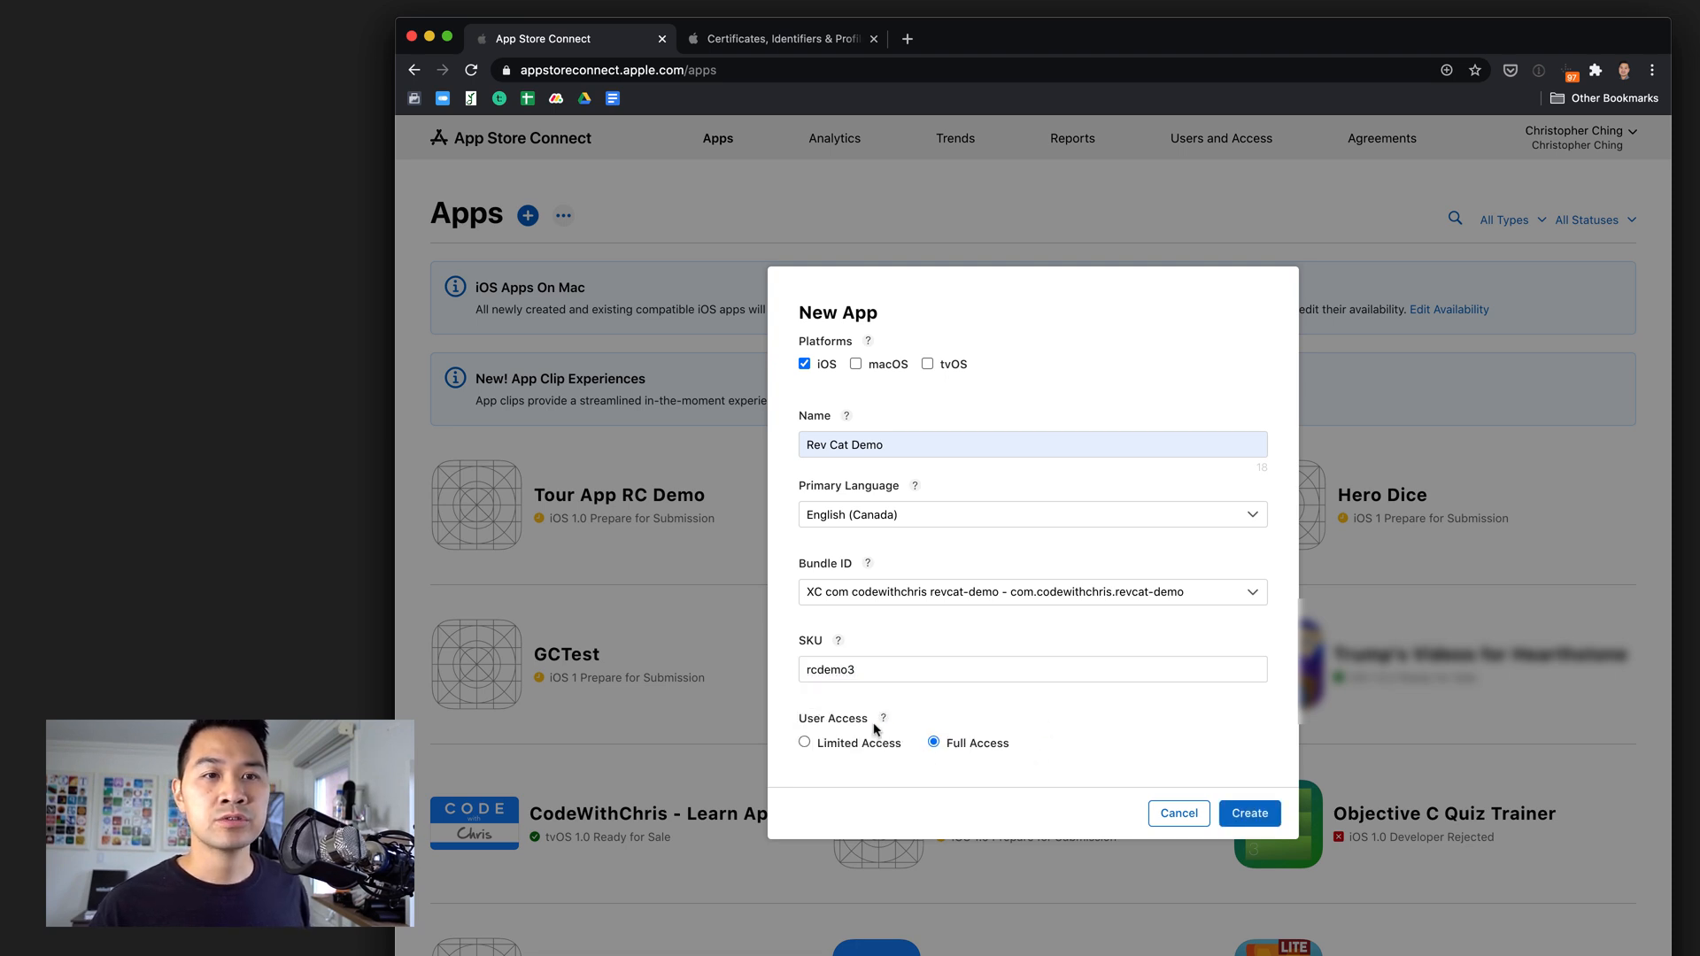
mouse_move(964, 747)
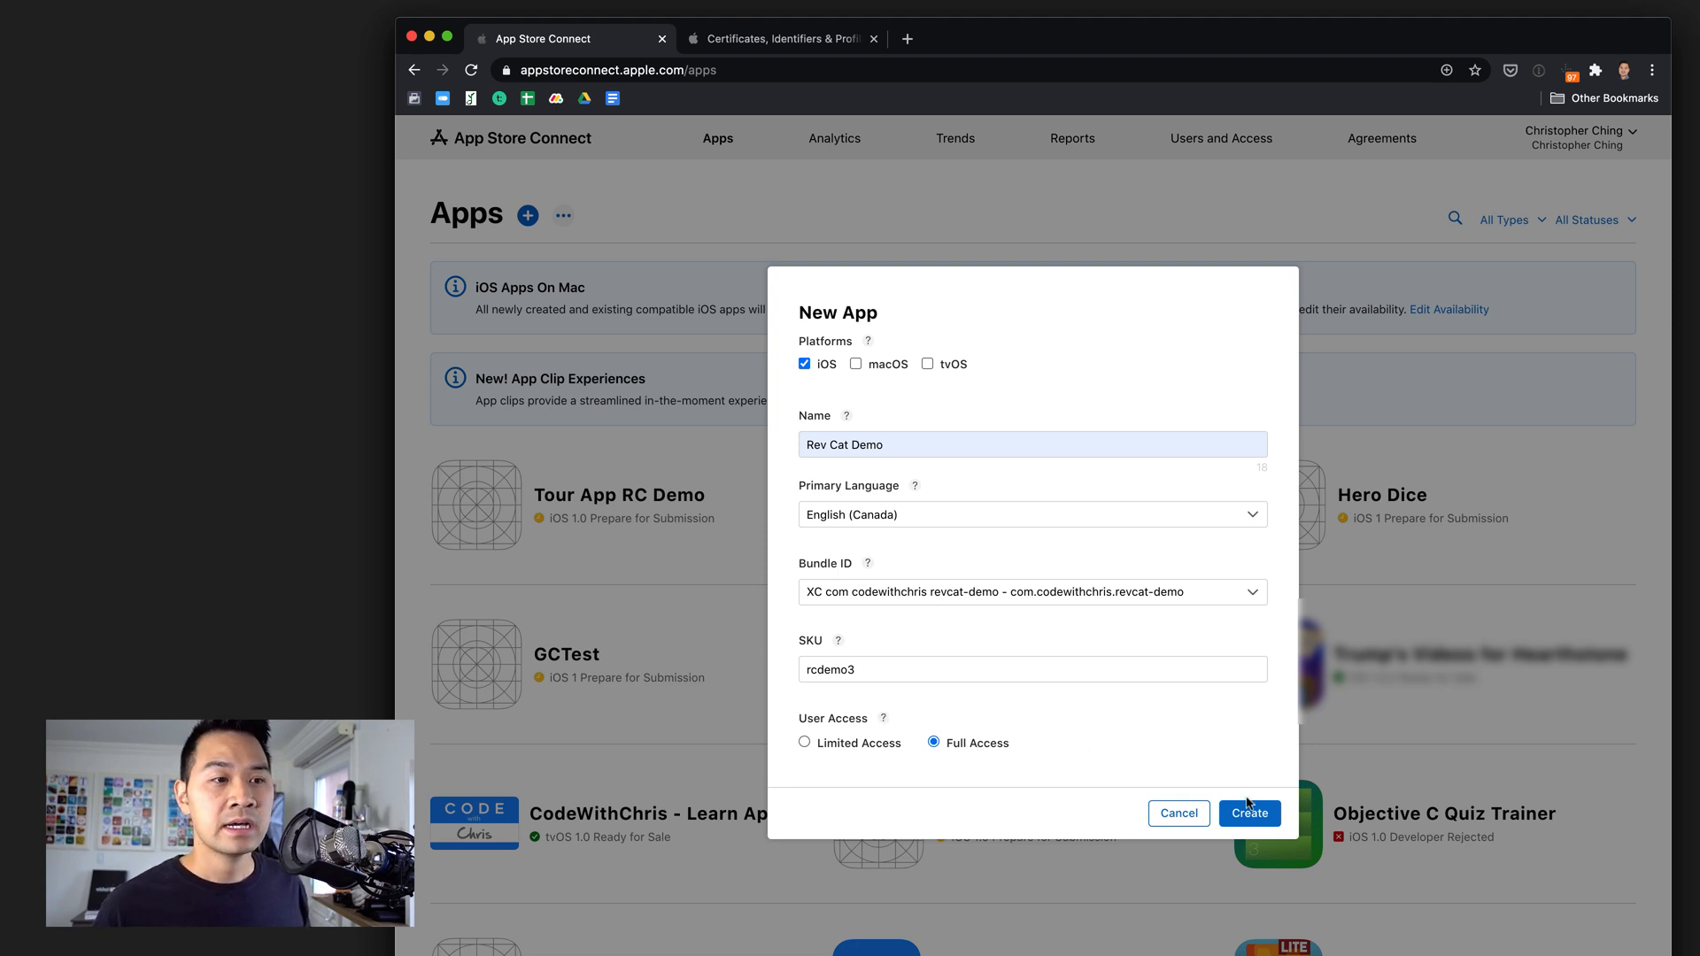
mouse_move(860, 740)
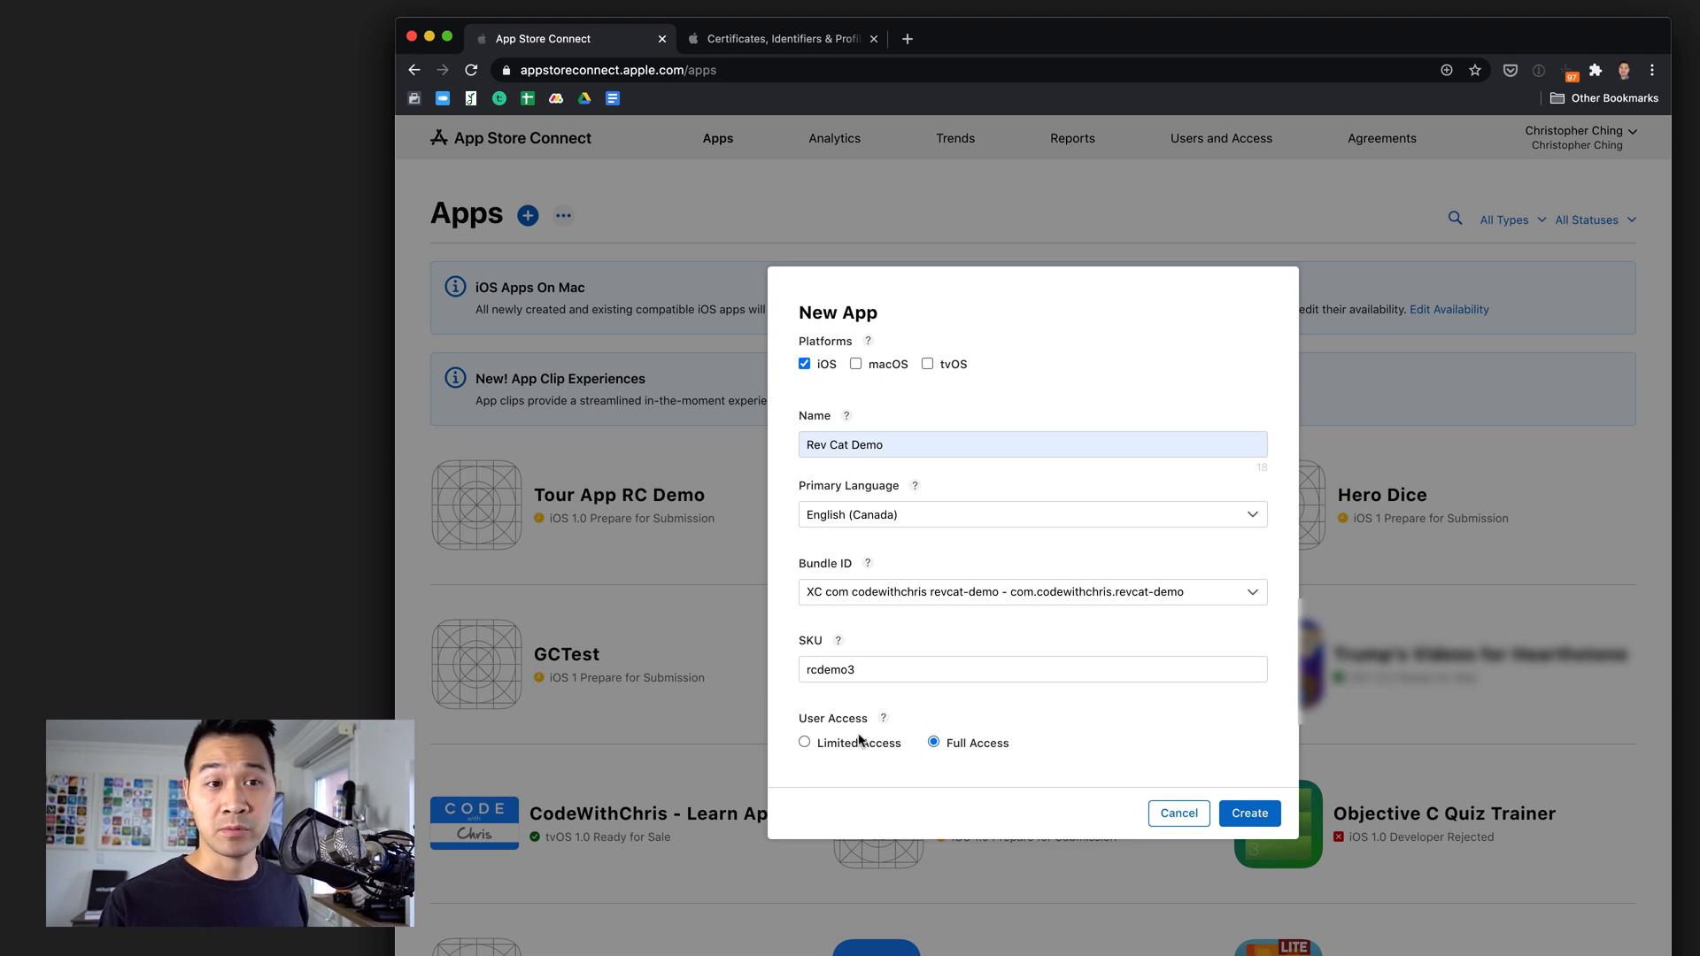
left_click(1248, 813)
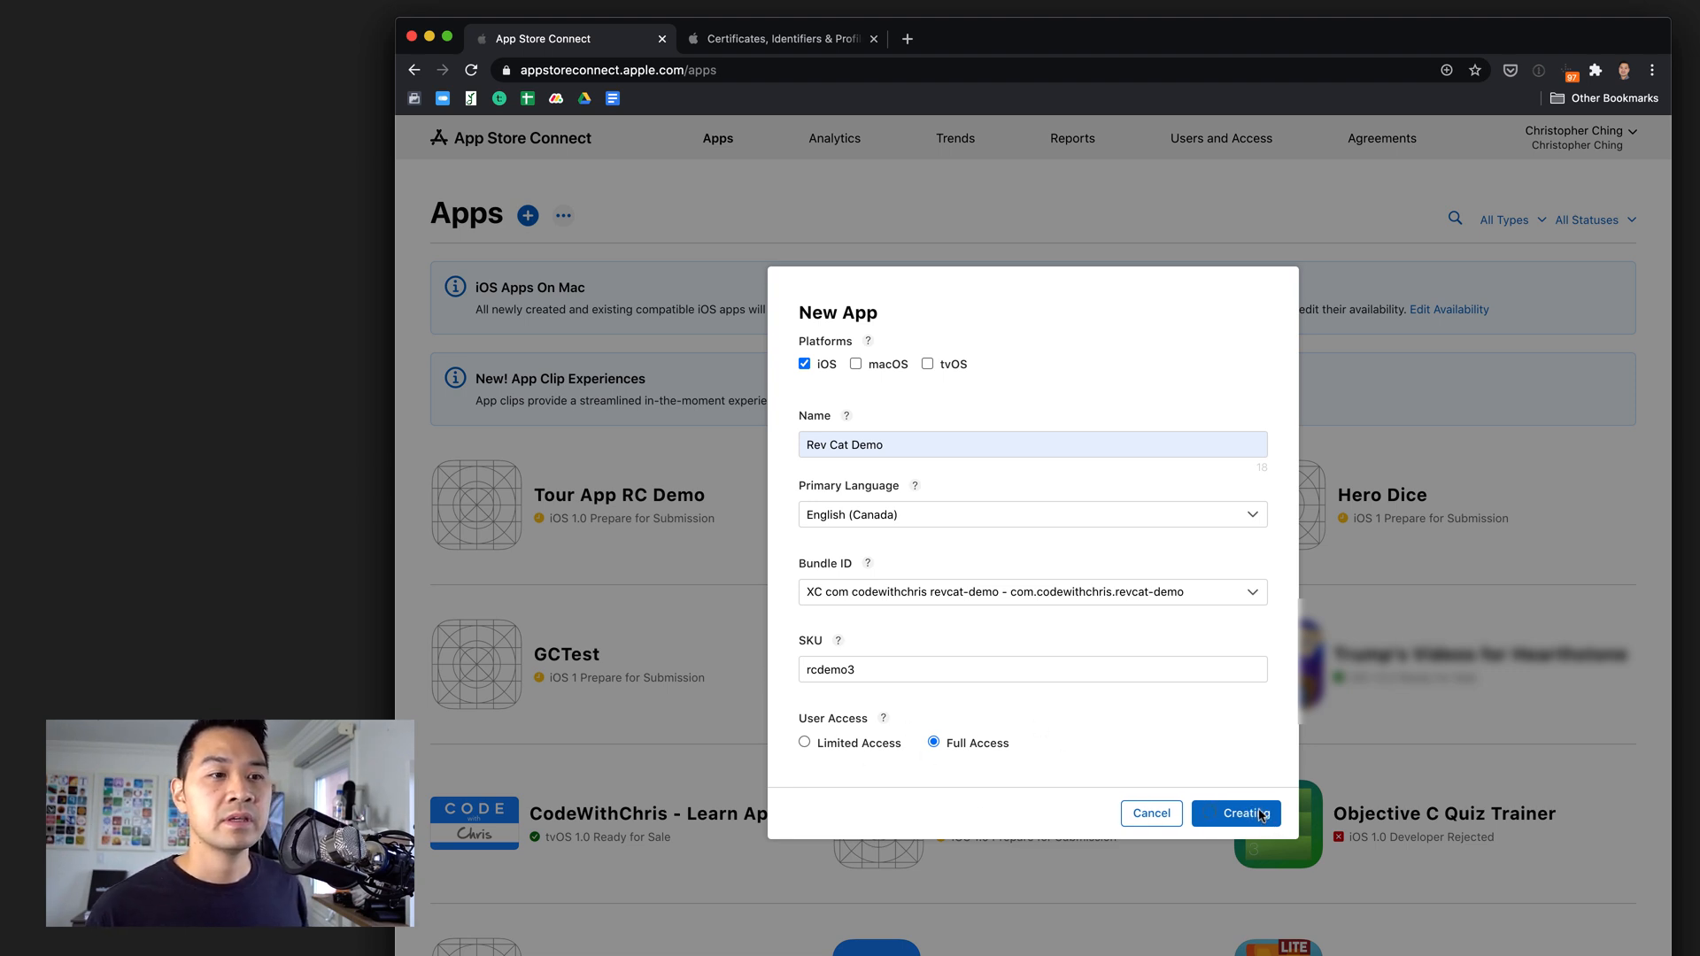
left_click(1236, 813)
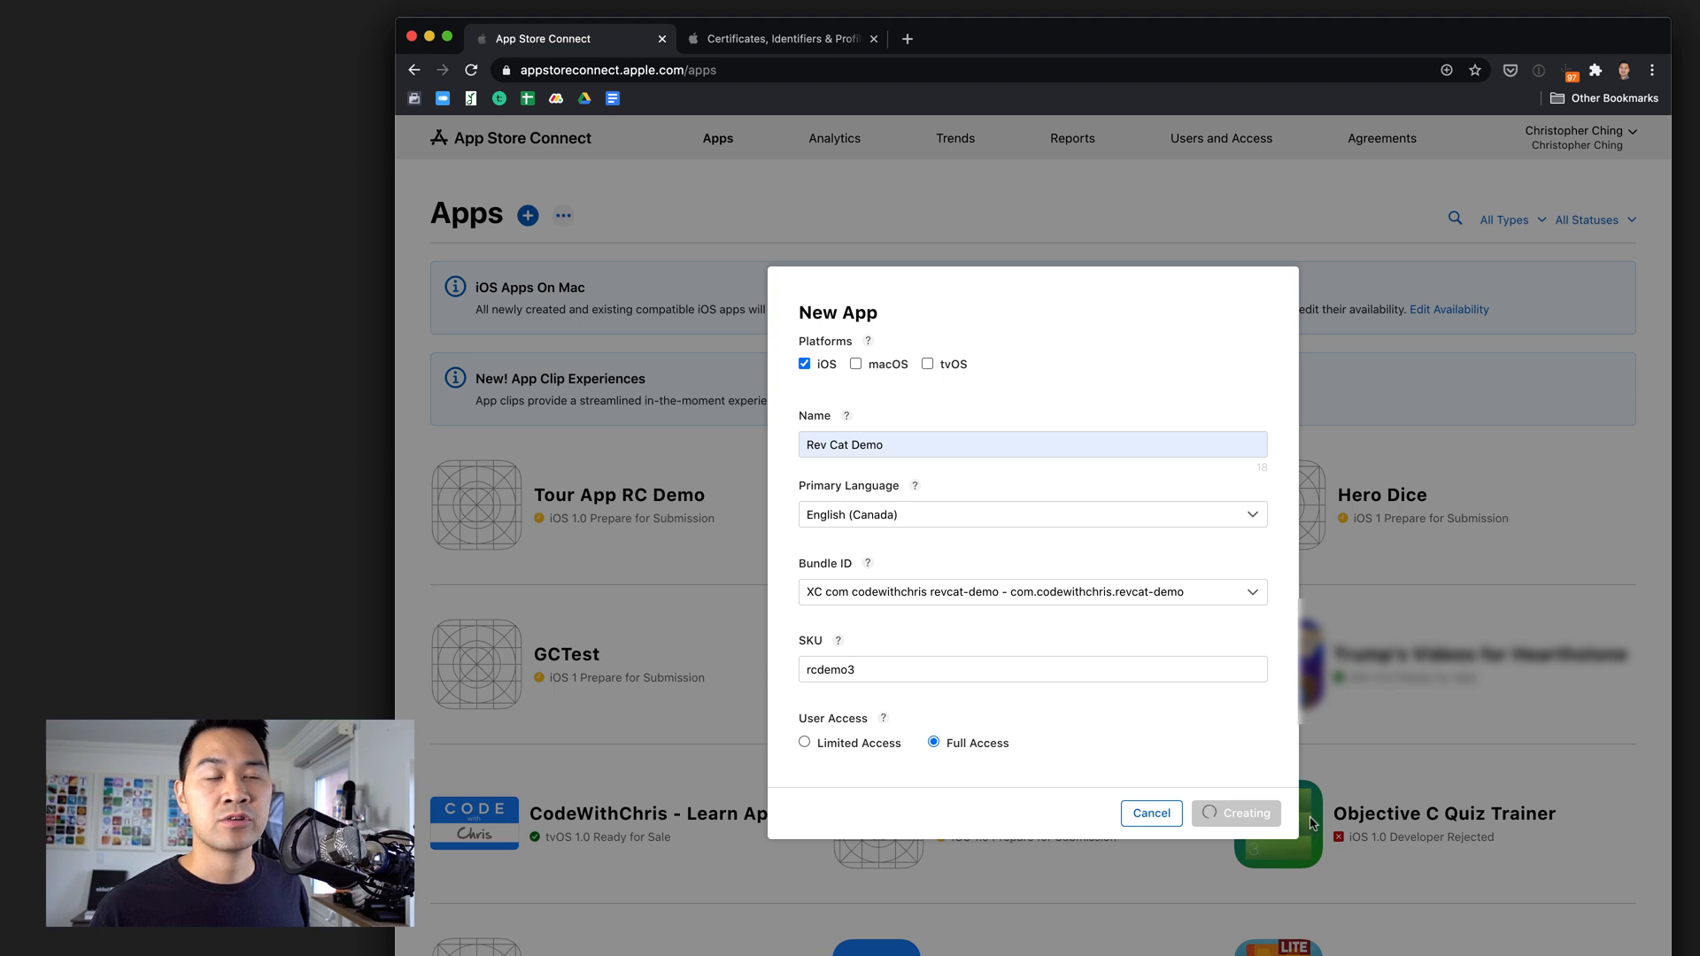
mouse_move(1103, 786)
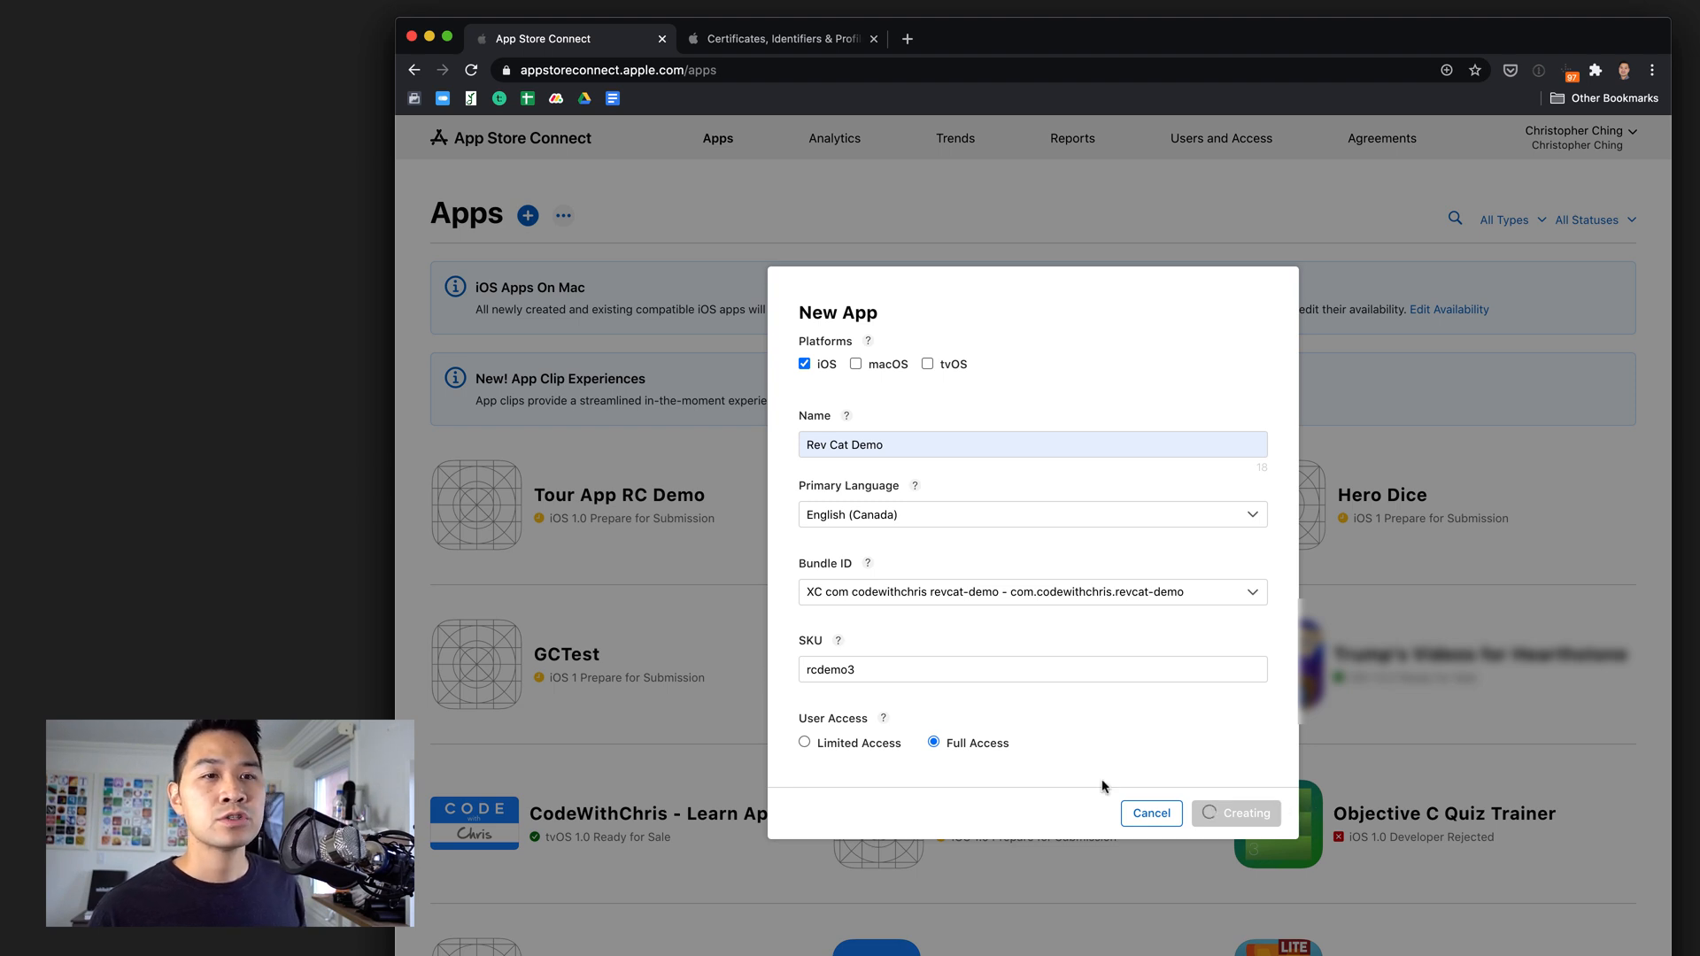
left_click(1234, 813)
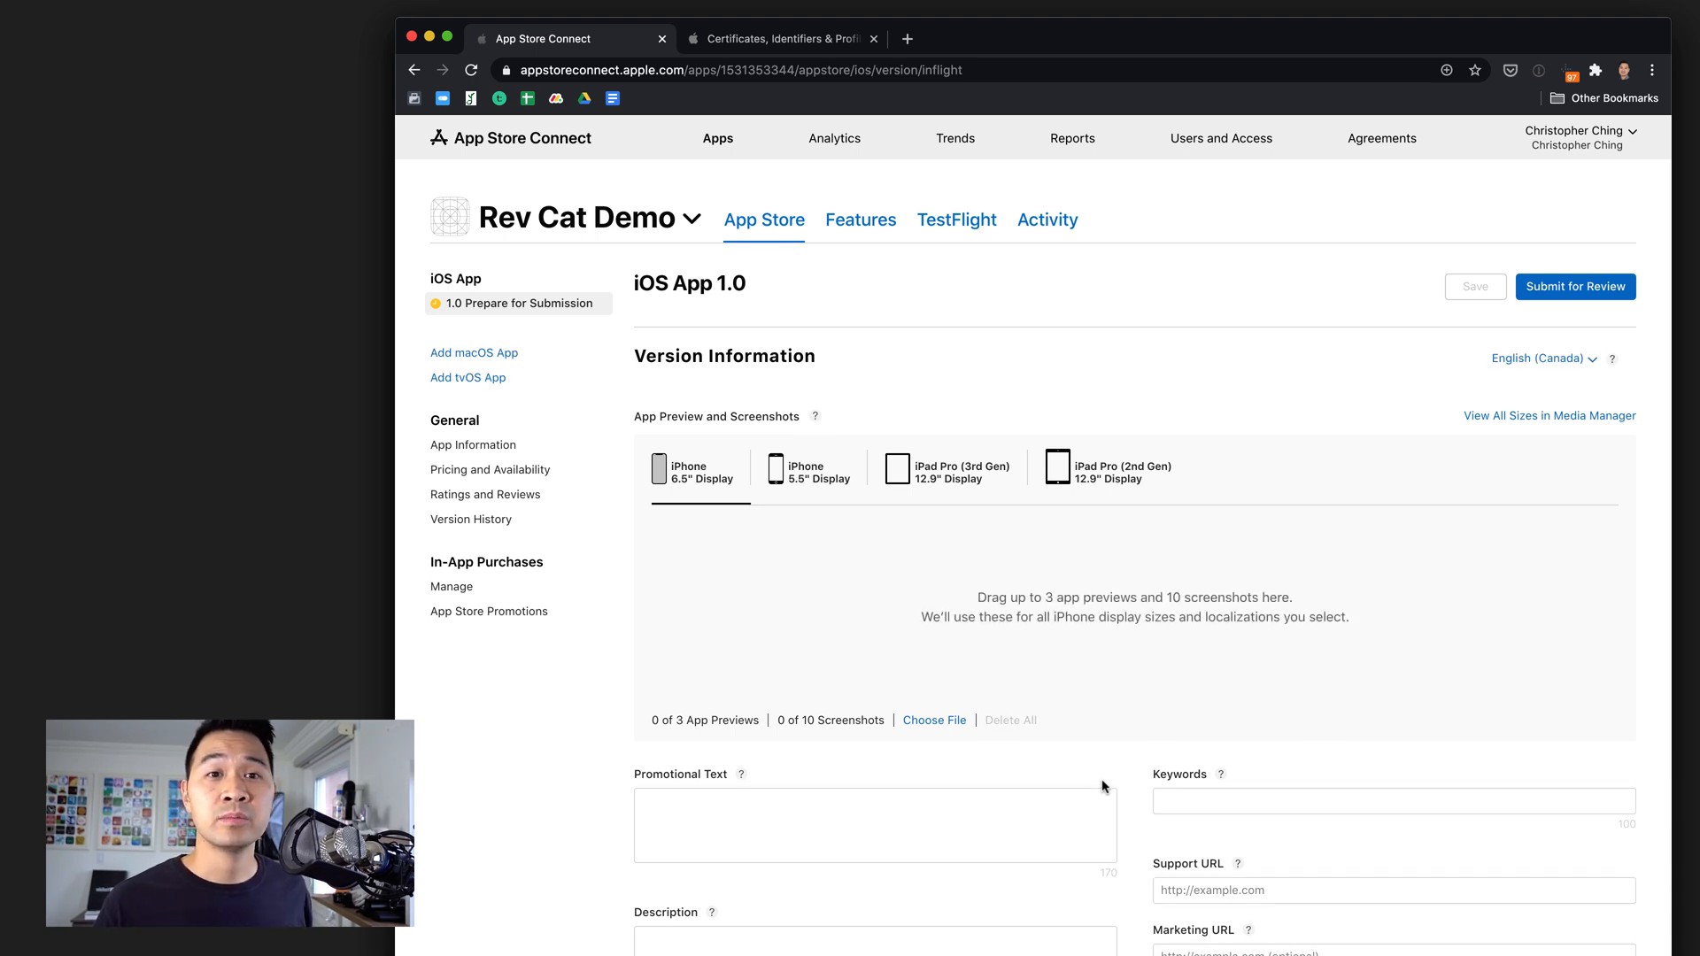
mouse_move(1105, 317)
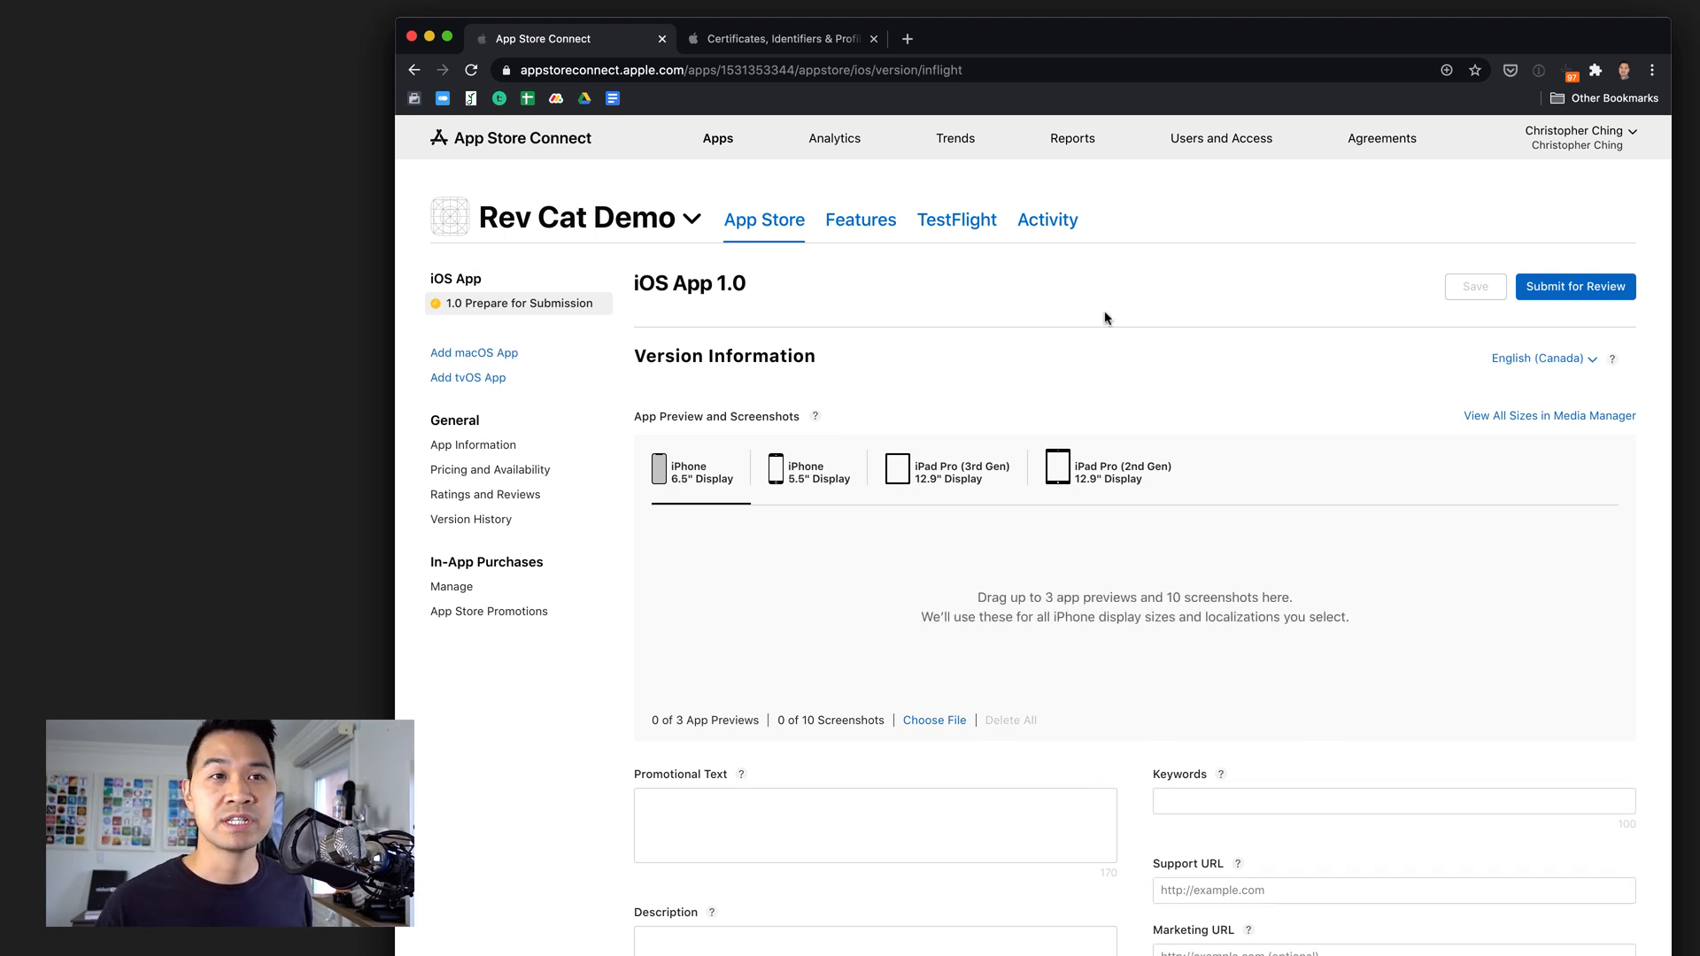
mouse_move(1131, 316)
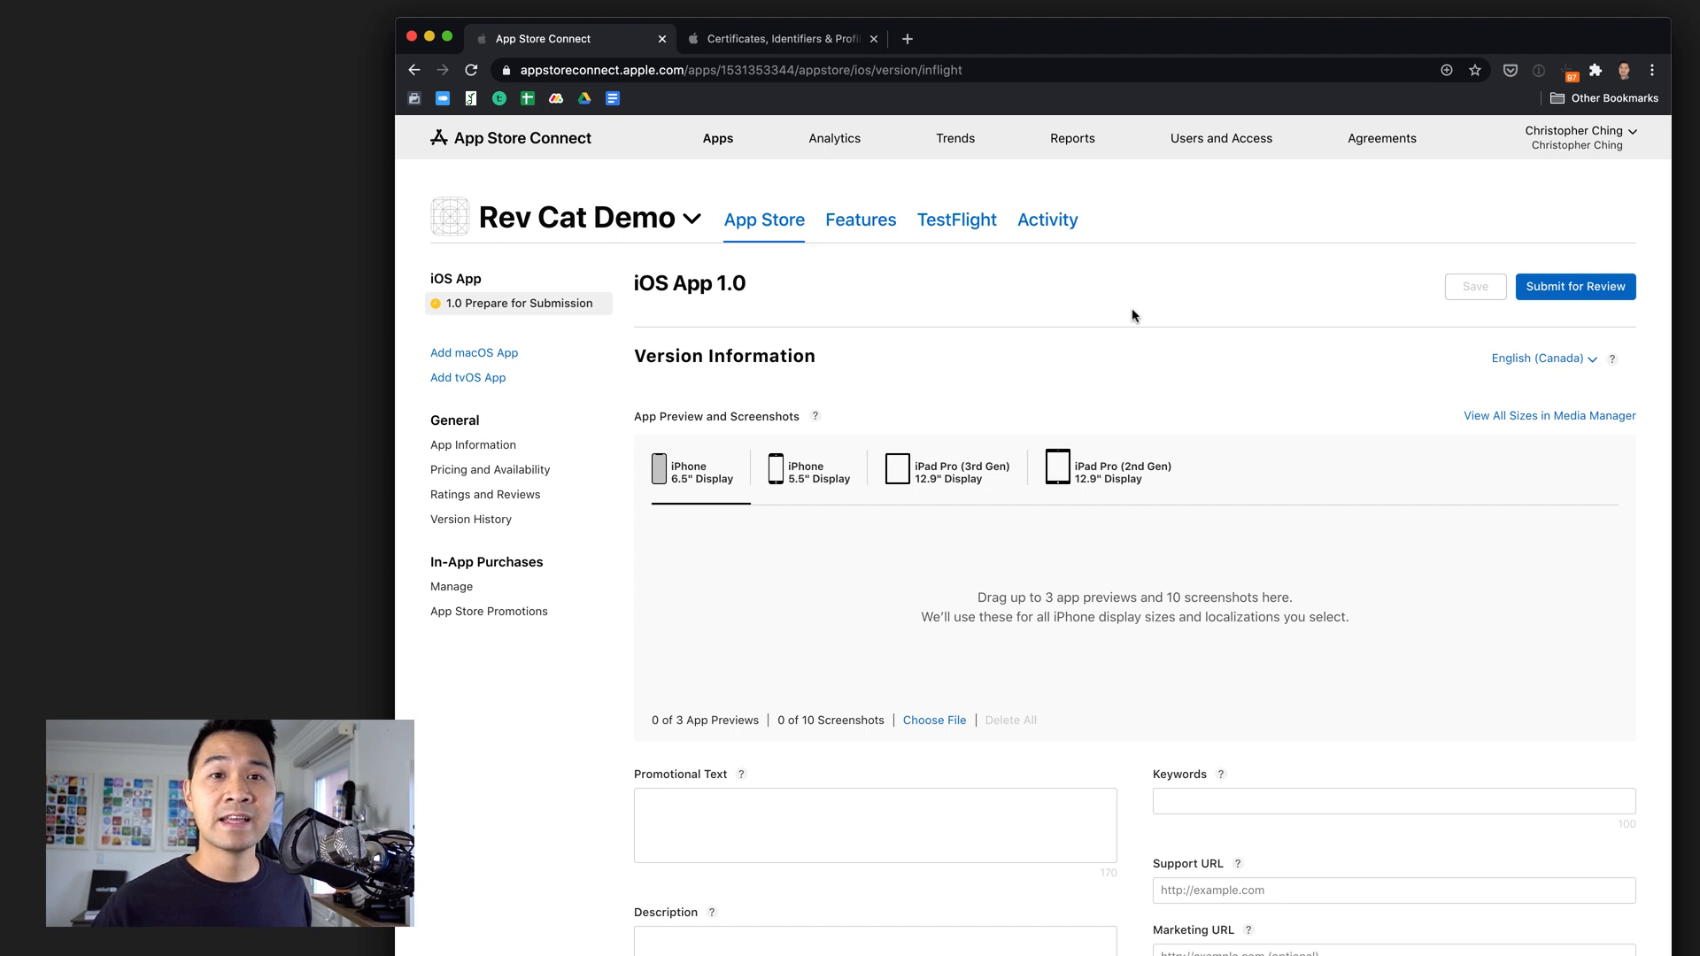
mouse_move(474, 567)
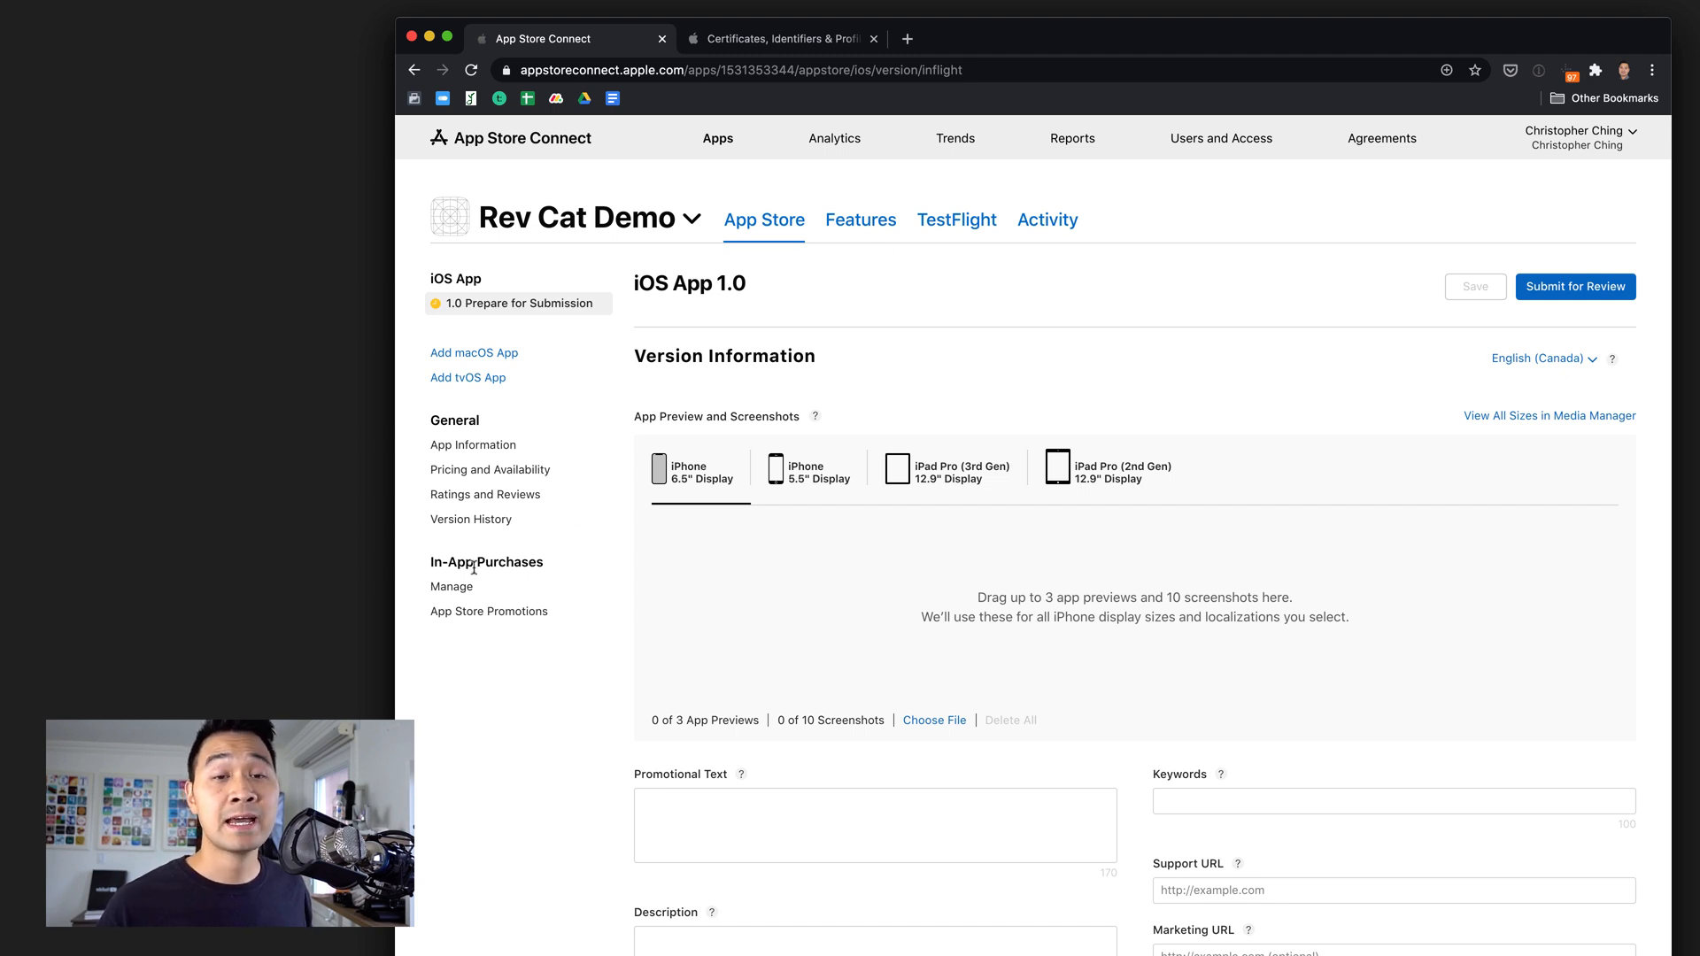
Go to Rev Cat Demo's In-App Purchases management page.
left_click(451, 586)
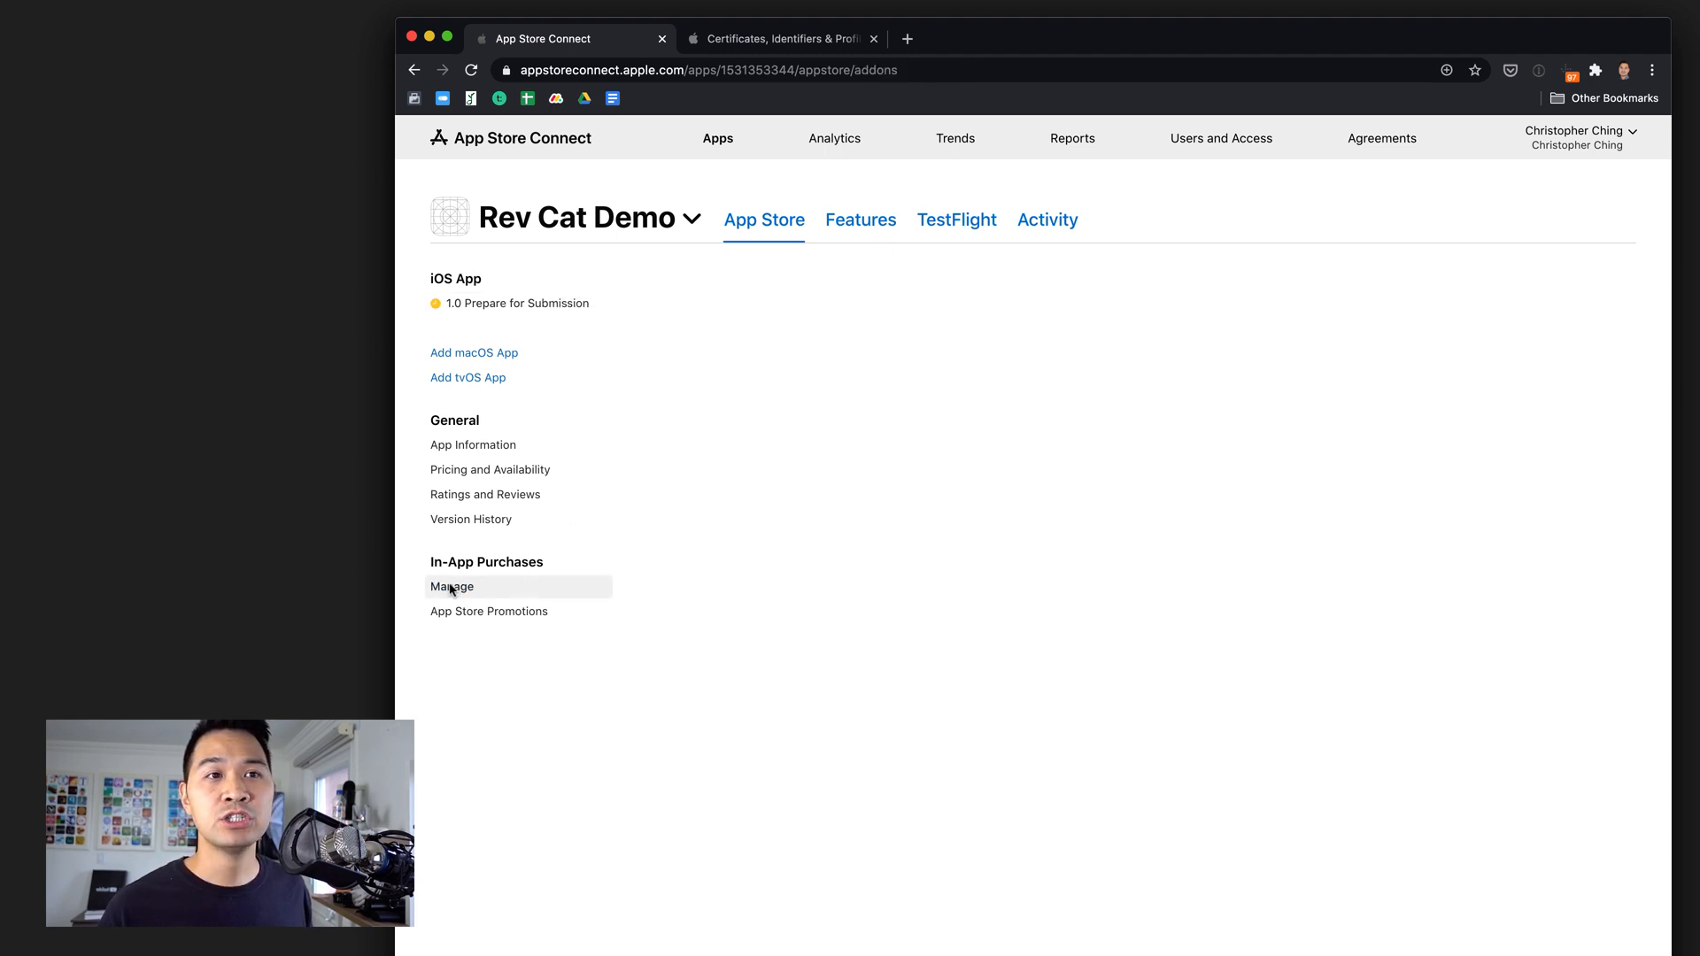
Start a new in-app purchase and choose Auto-Renewable Subscription as its type.
left_click(451, 586)
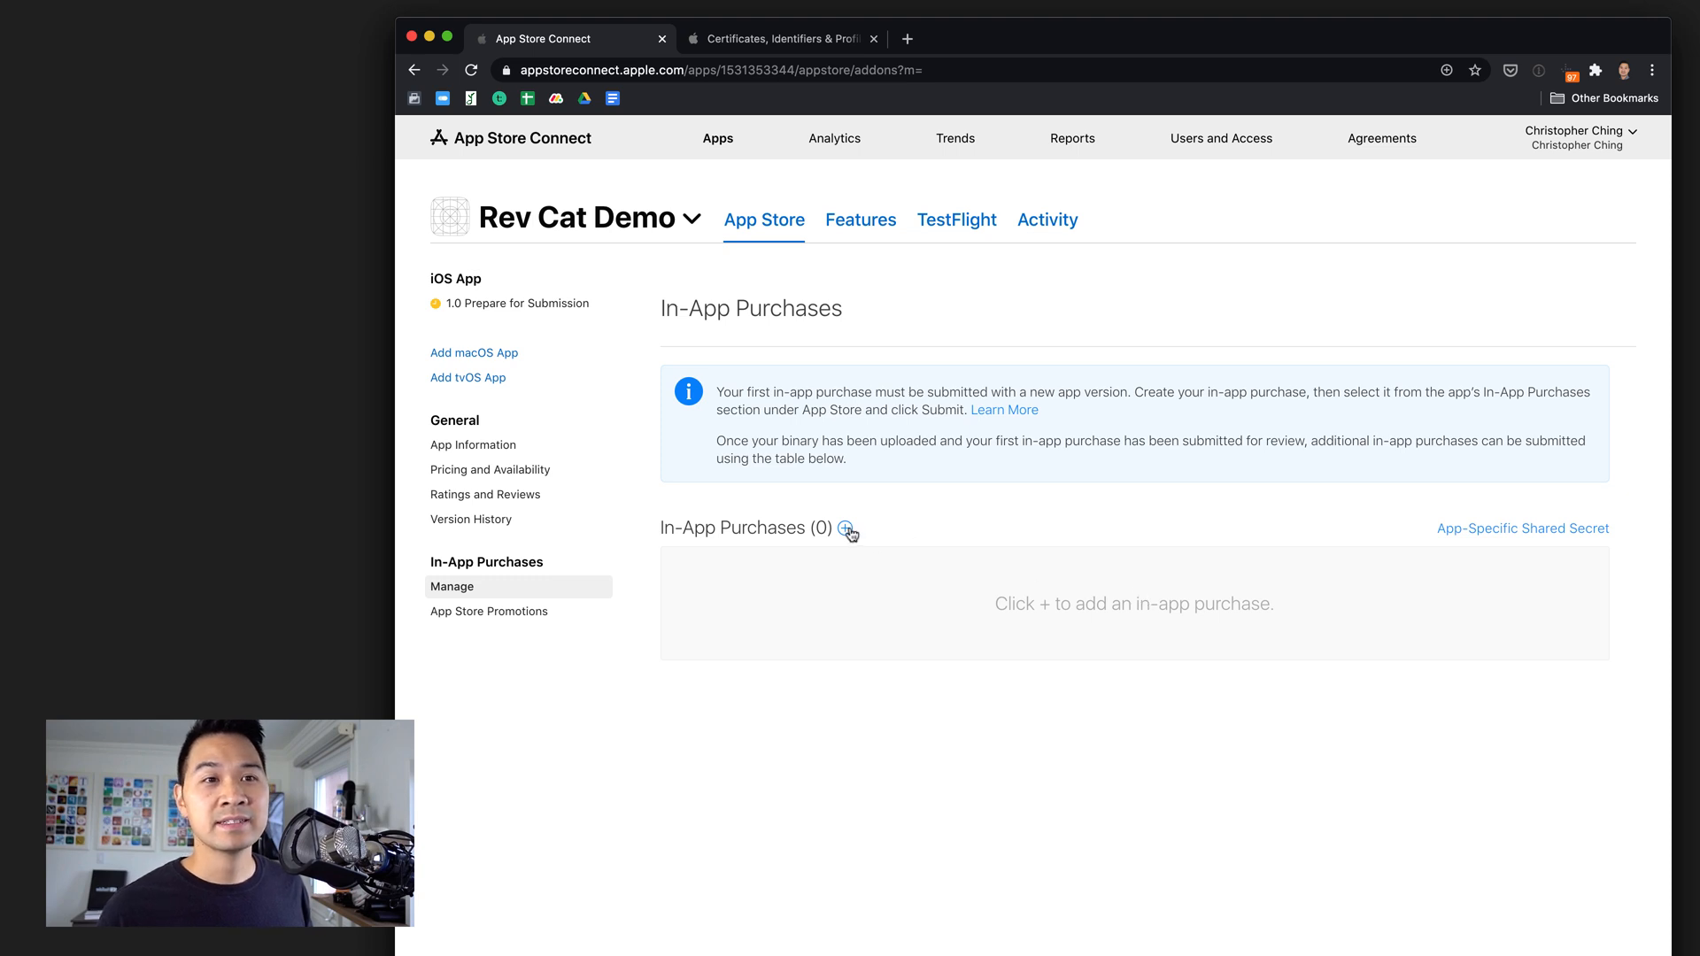
left_click(846, 527)
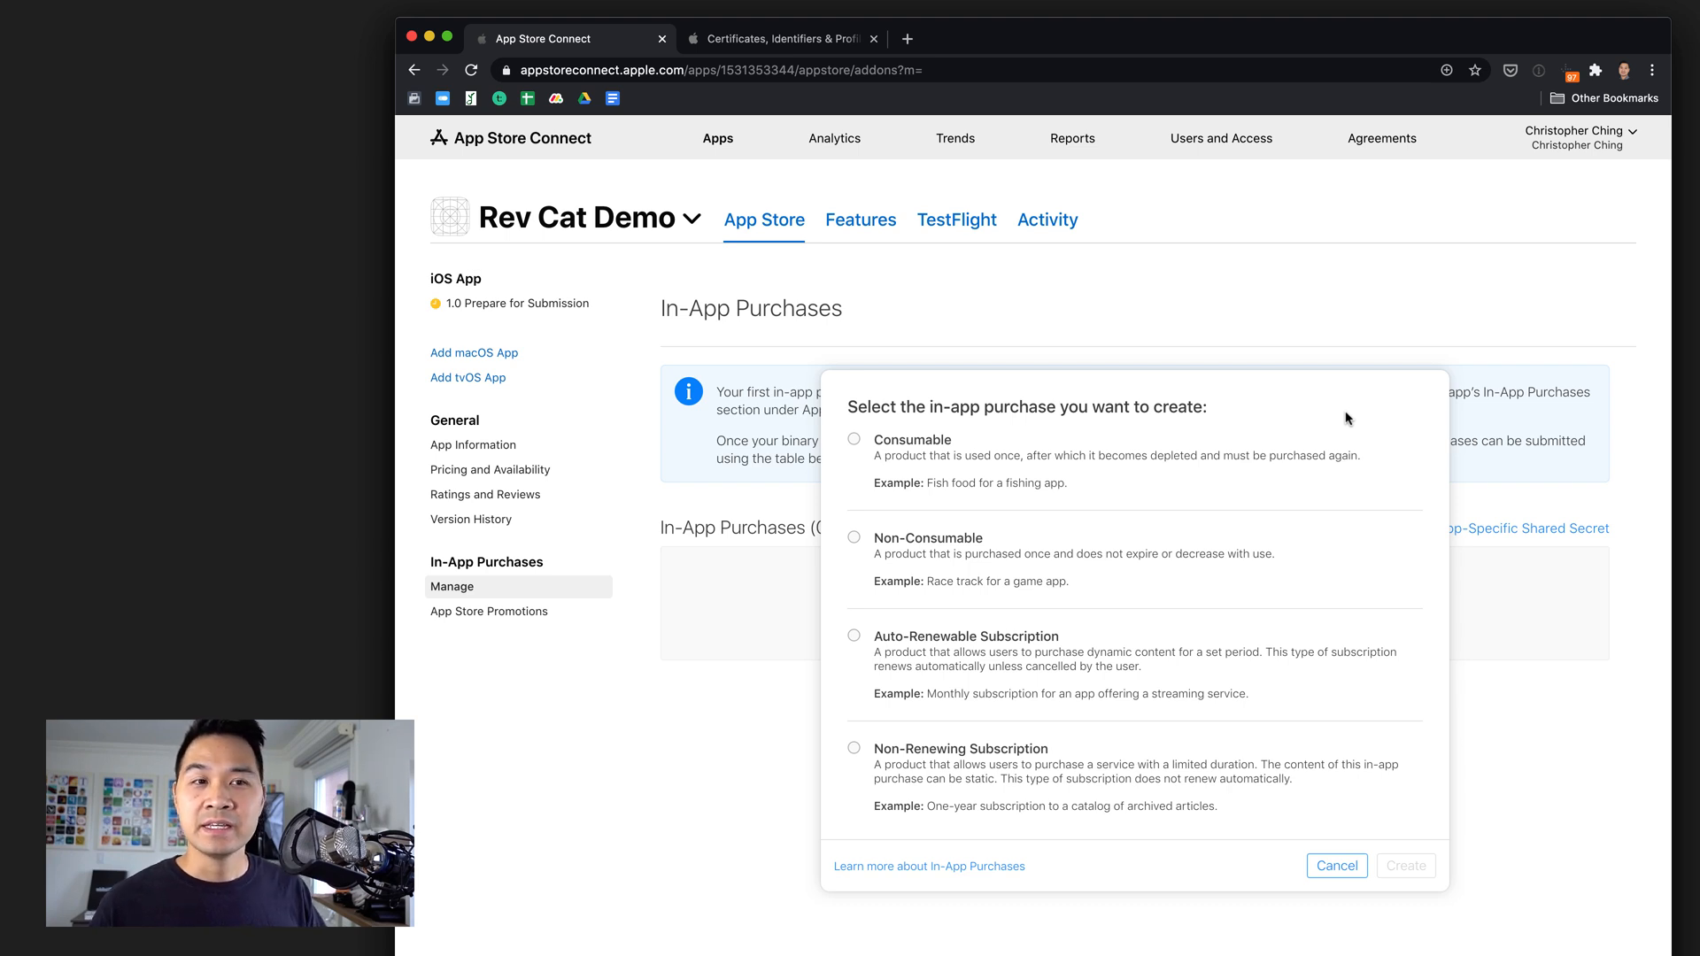
mouse_move(902, 649)
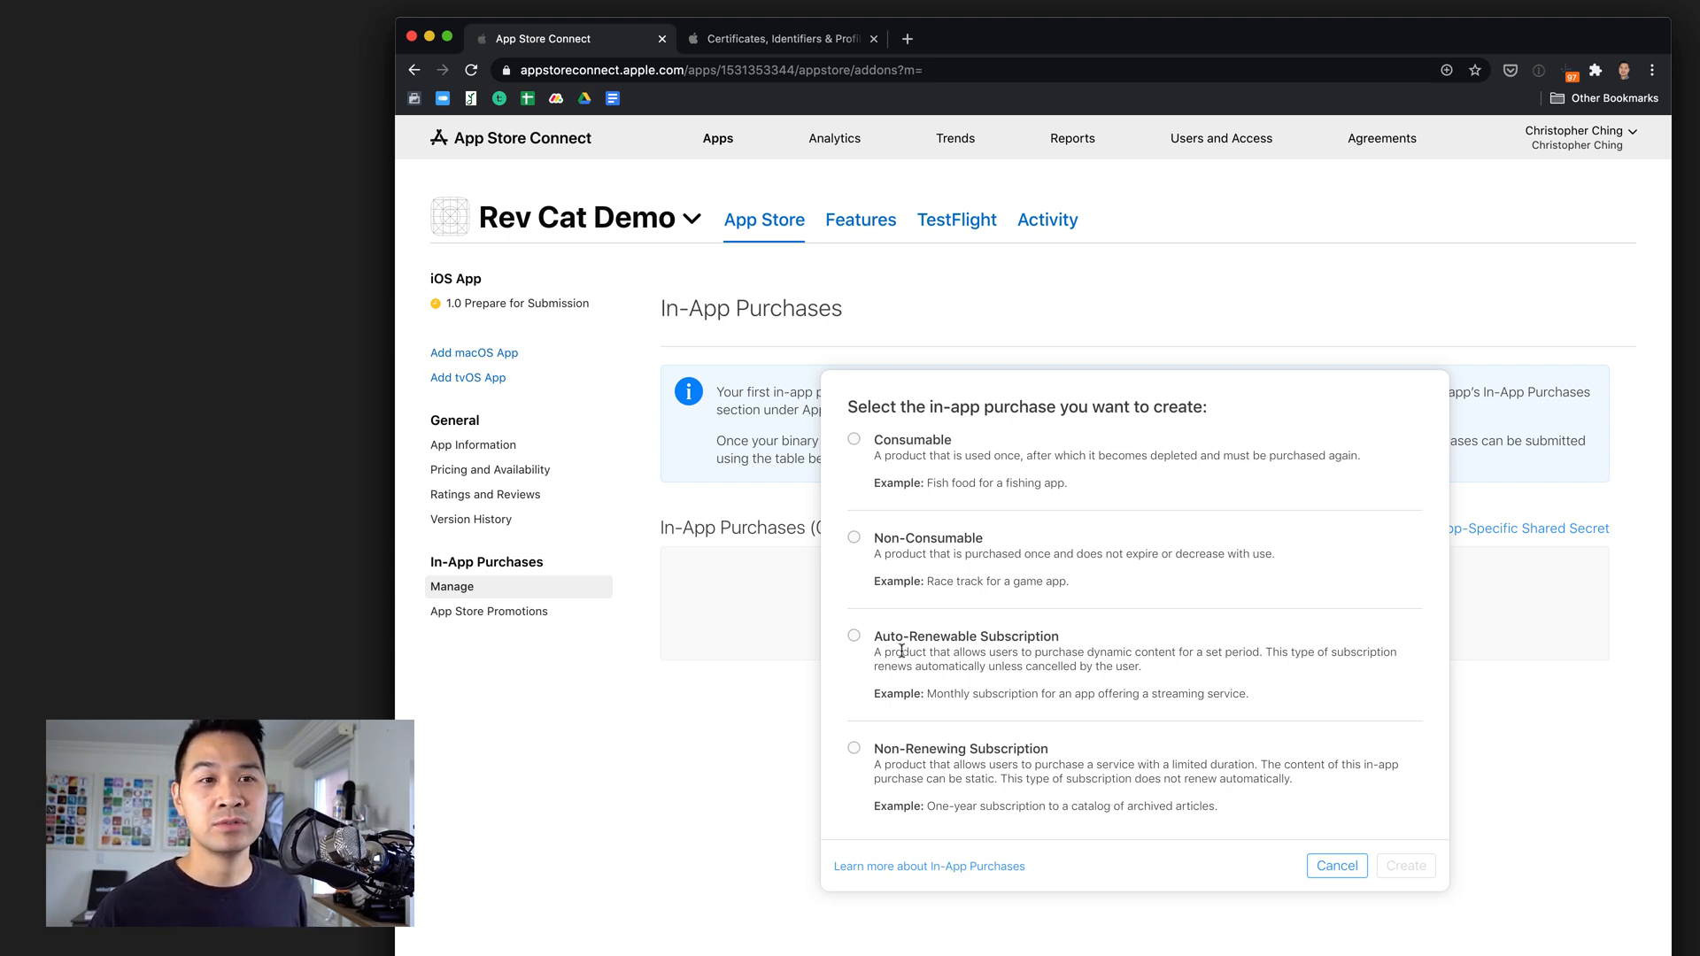
left_click(853, 635)
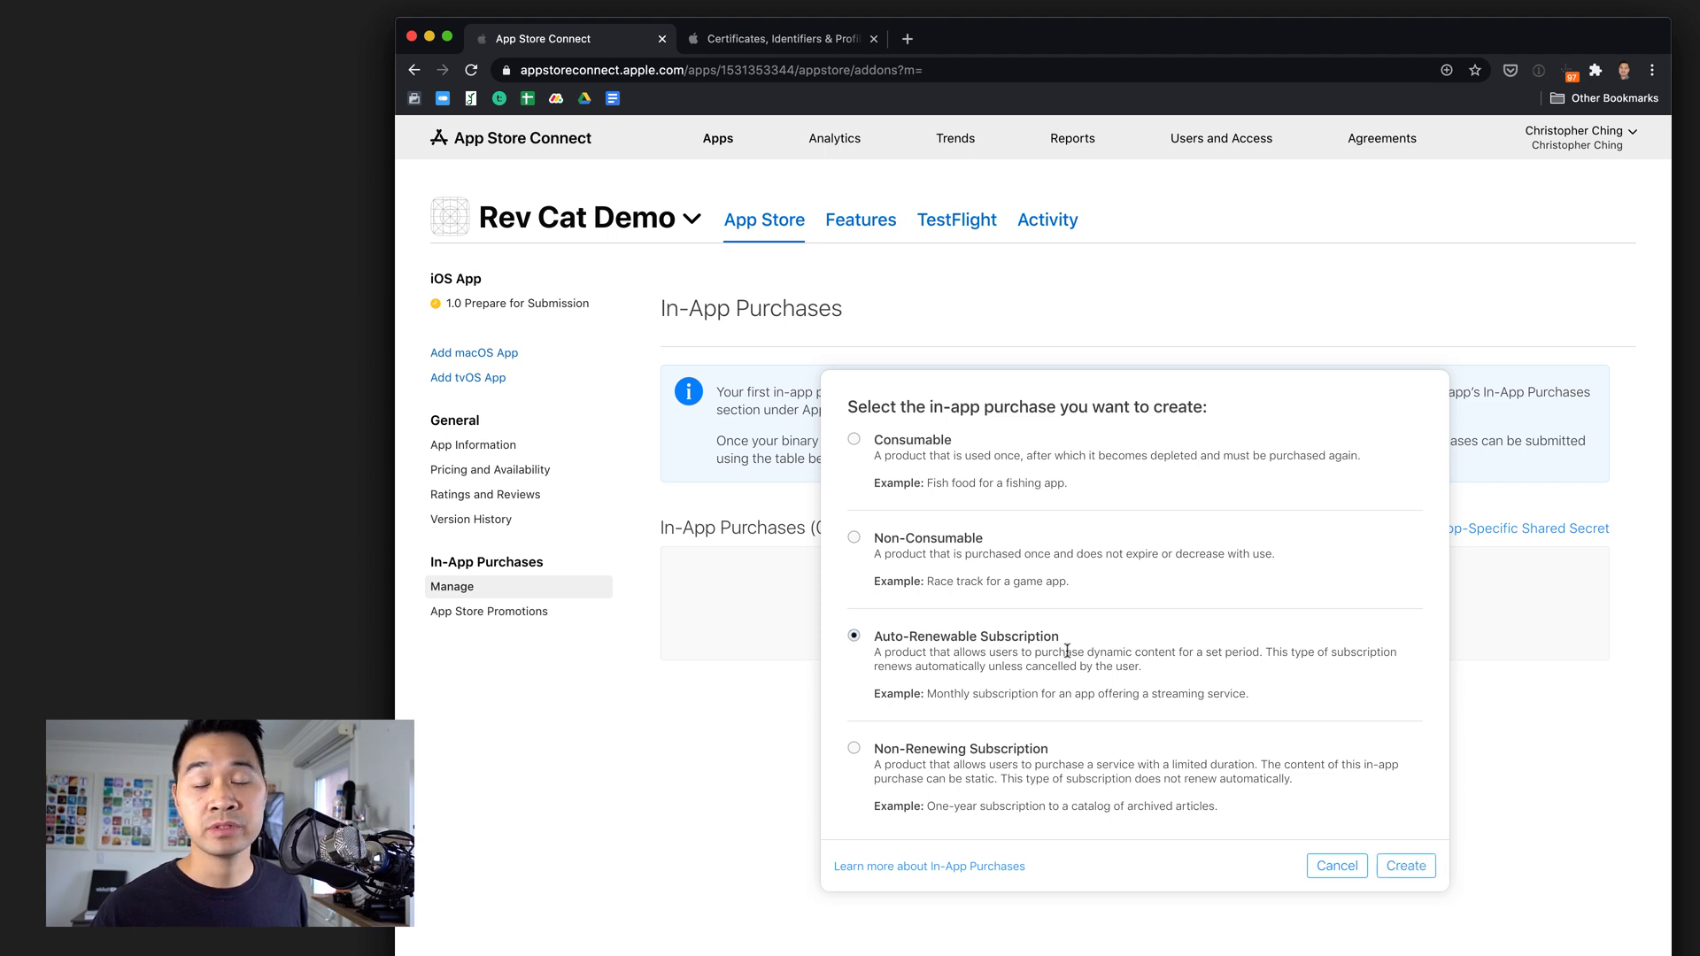
mouse_move(1337, 866)
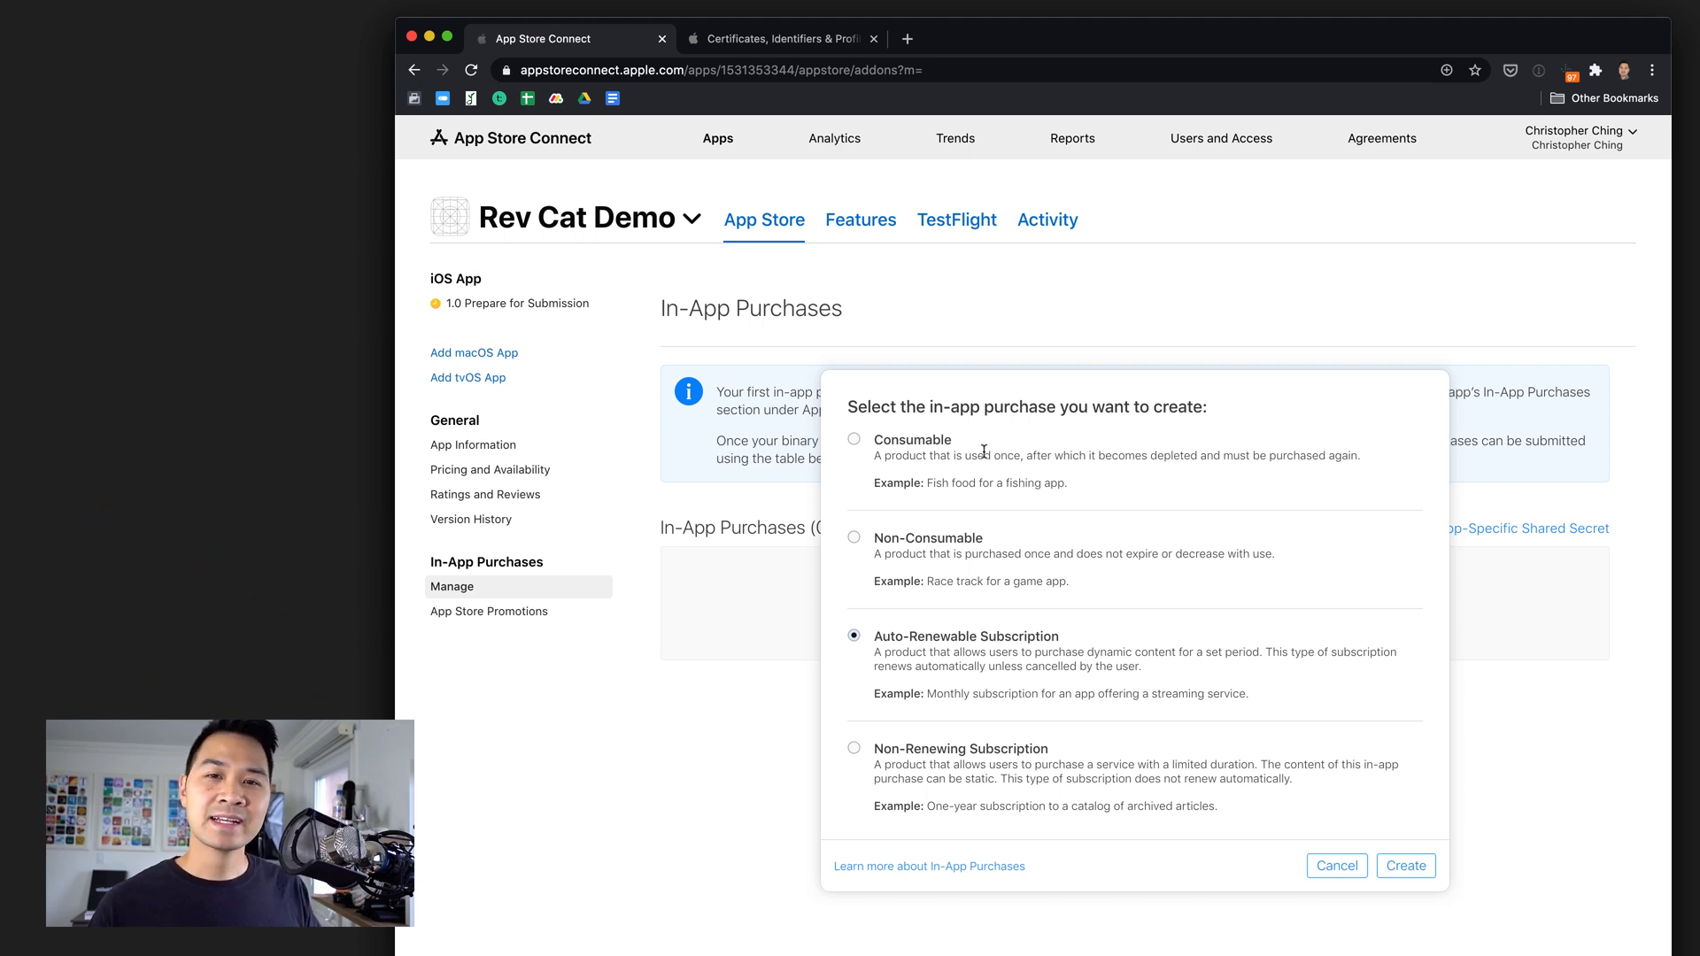
mouse_move(887, 556)
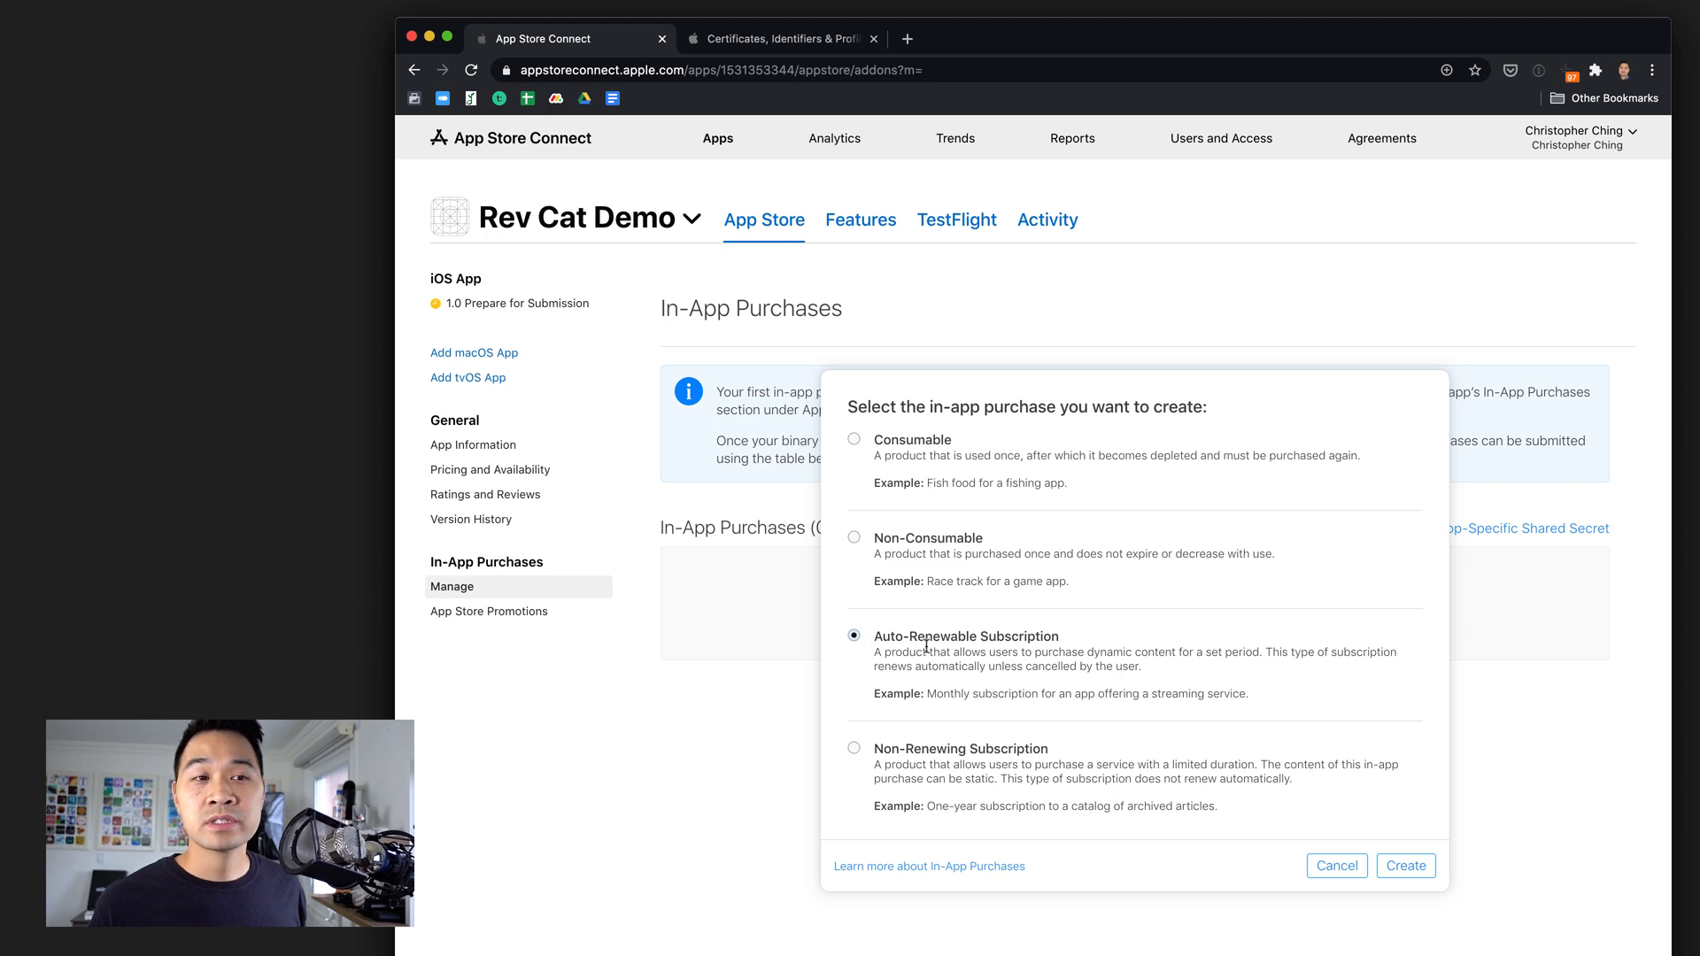
mouse_move(1046, 683)
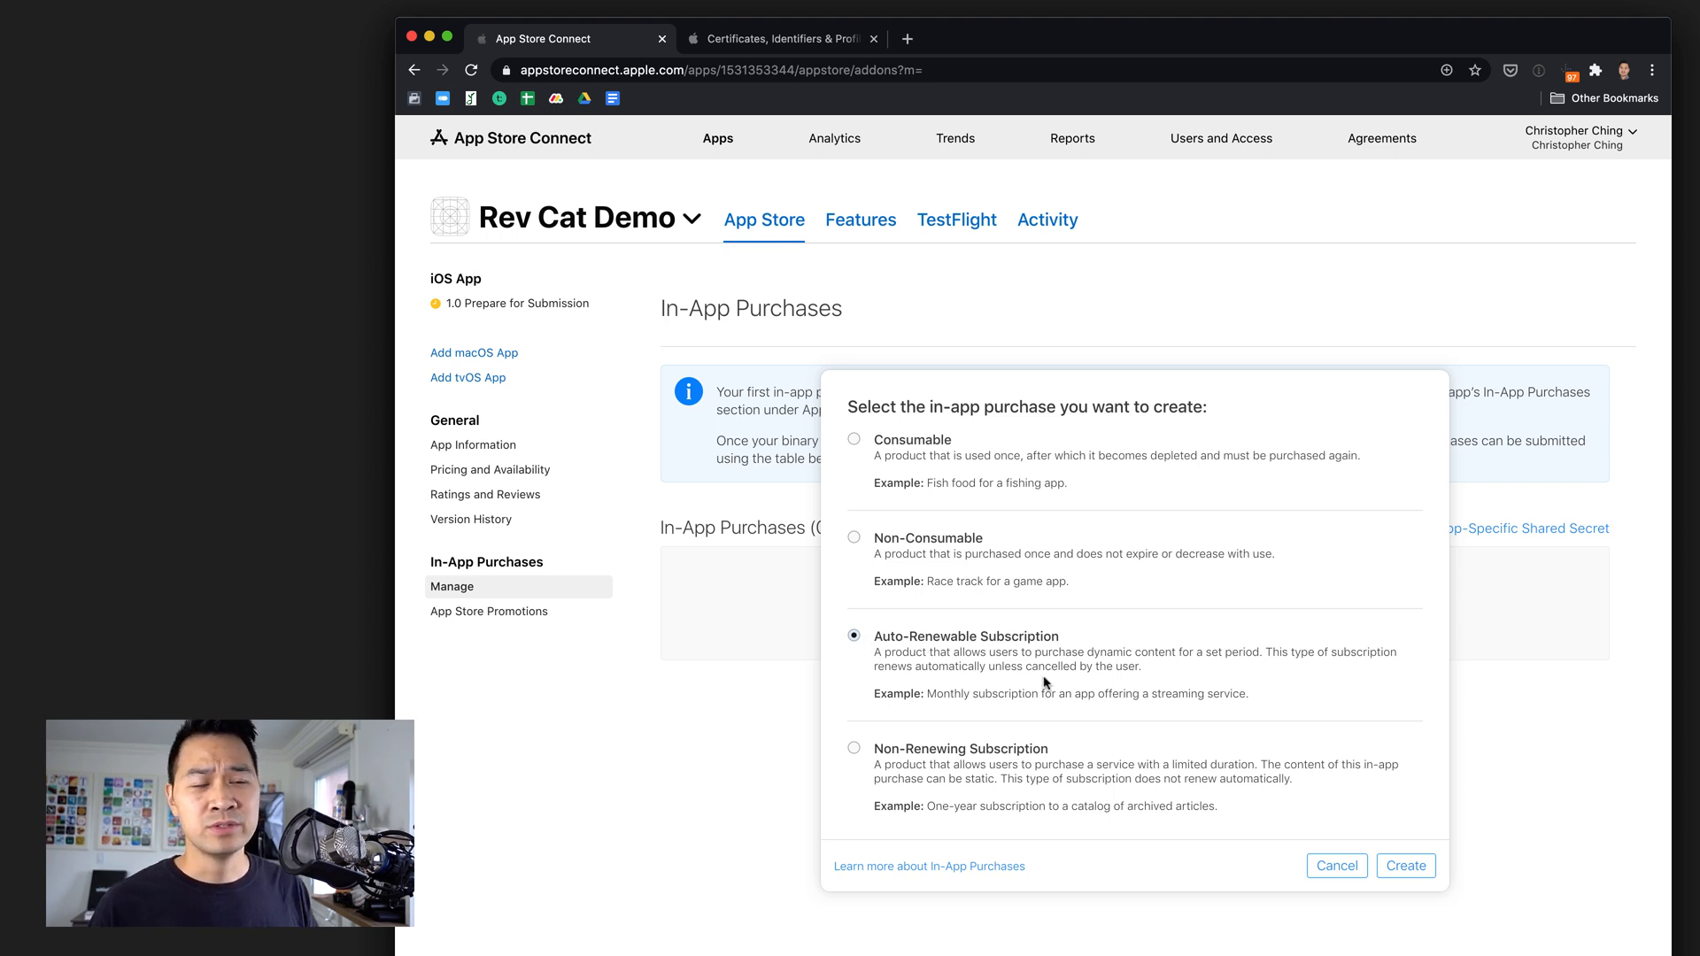